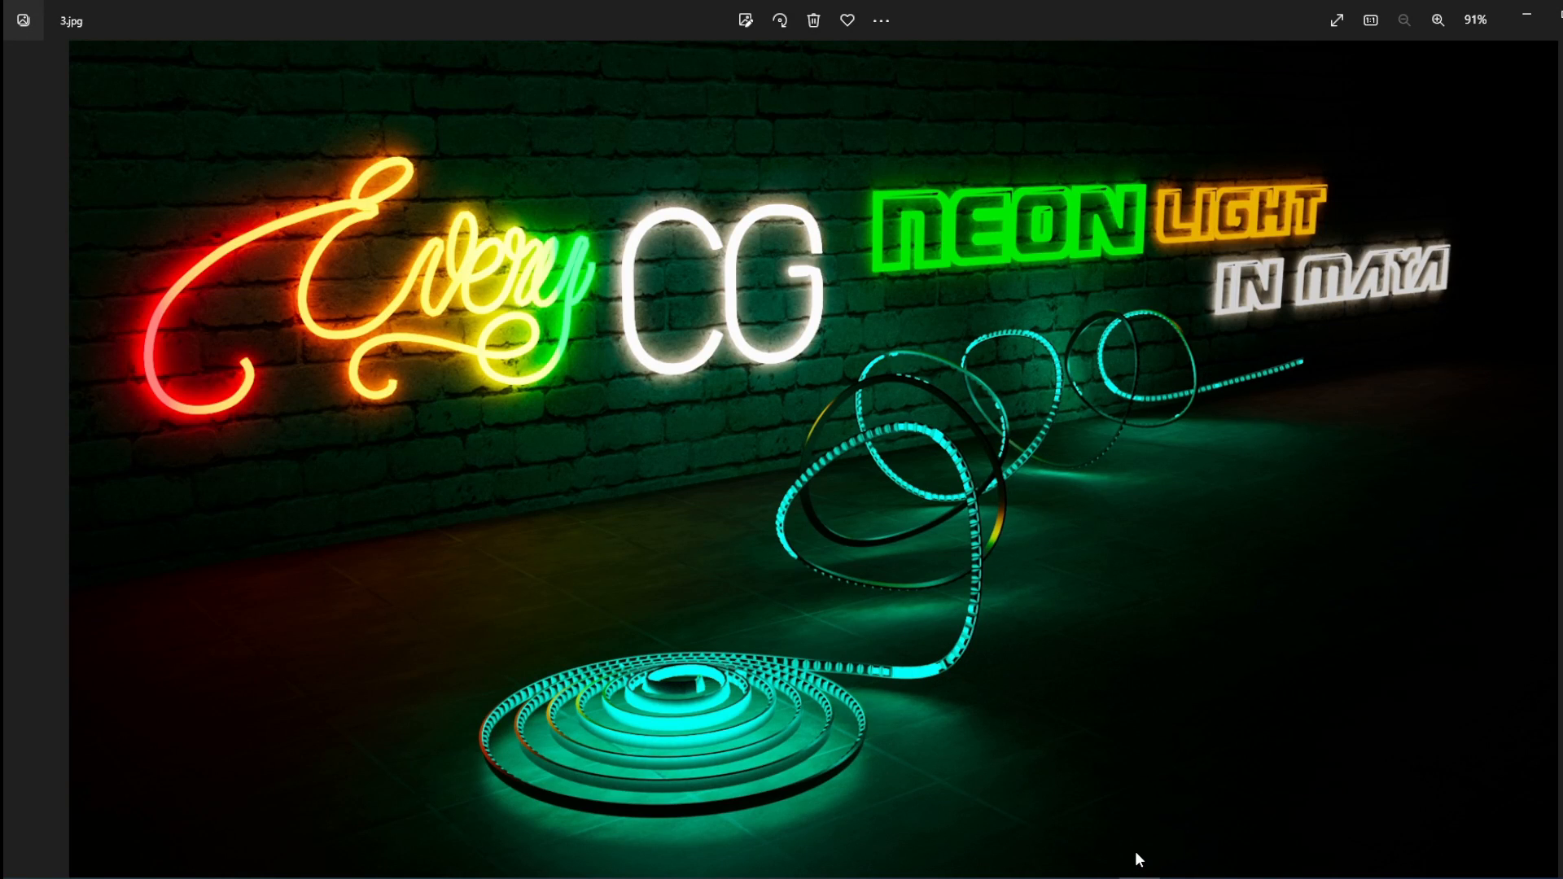
mouse_move(609, 300)
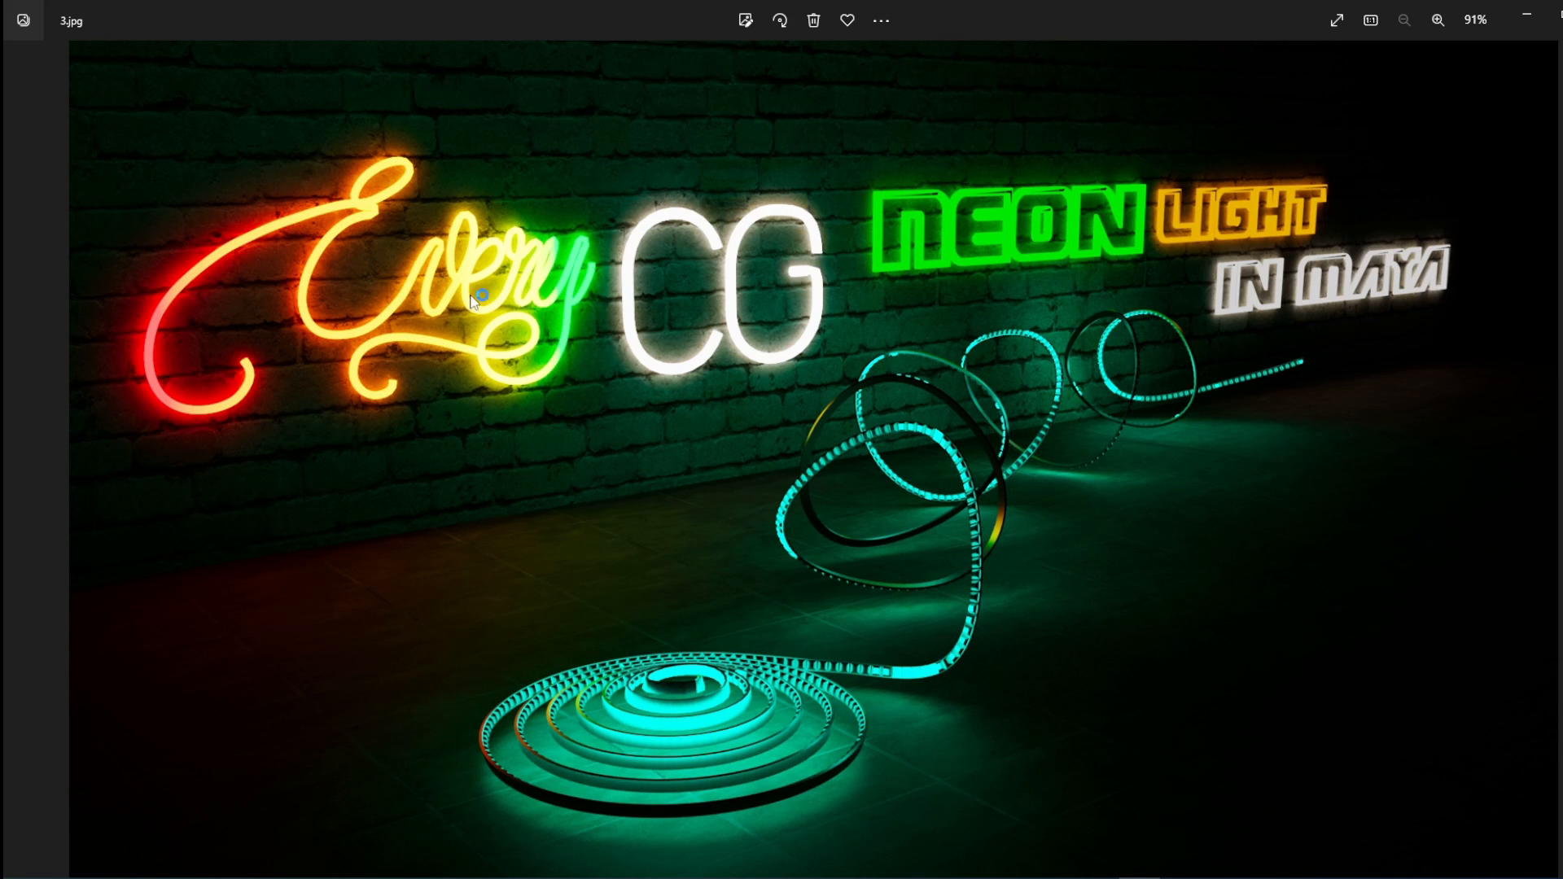
mouse_move(1029, 445)
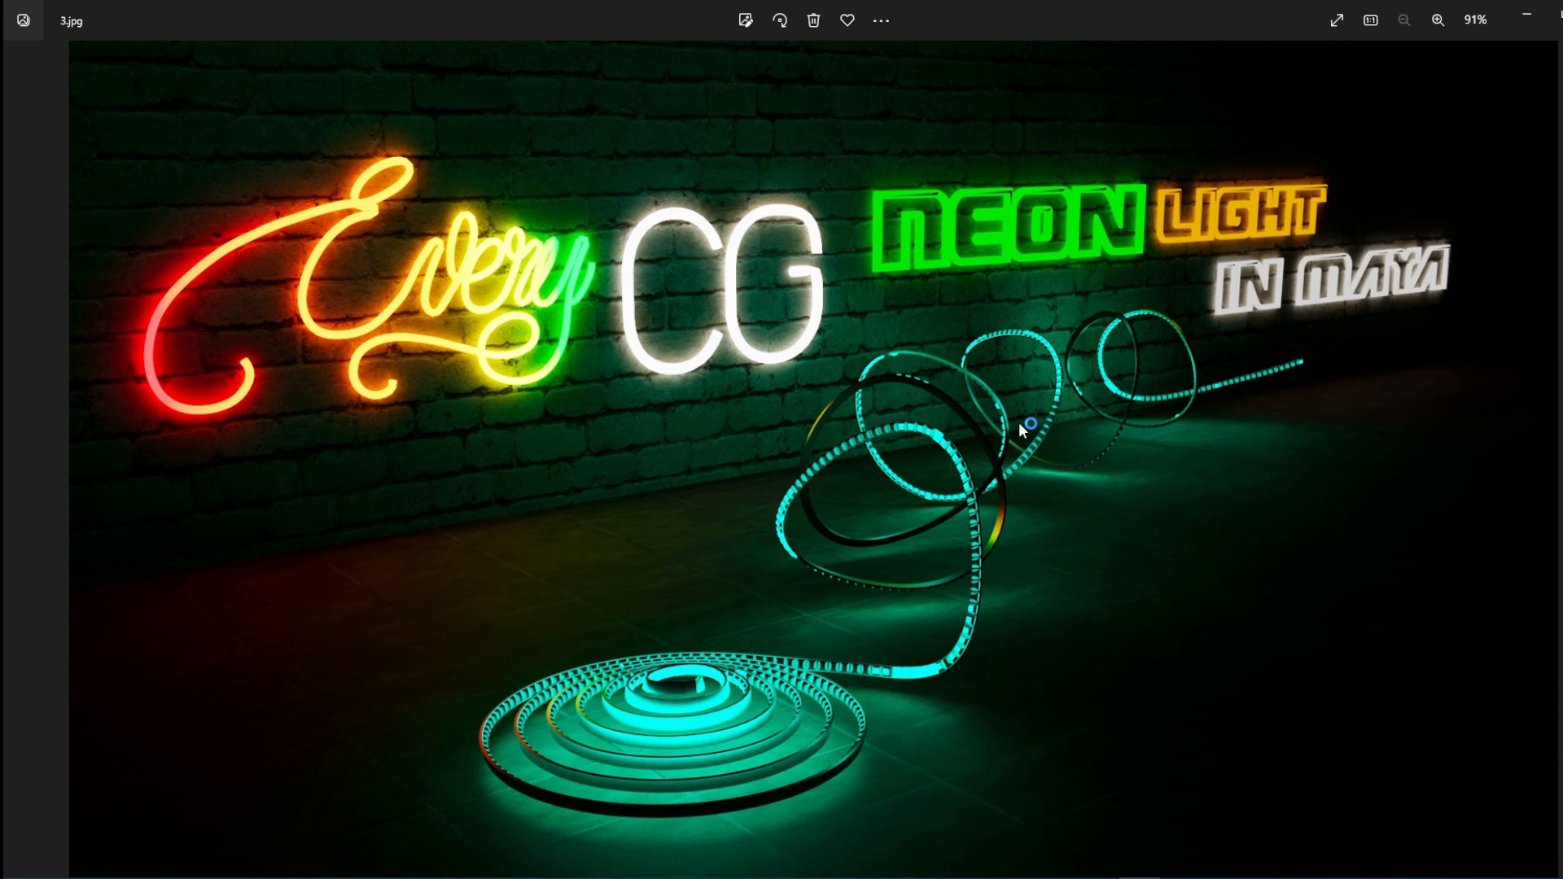
mouse_move(438, 280)
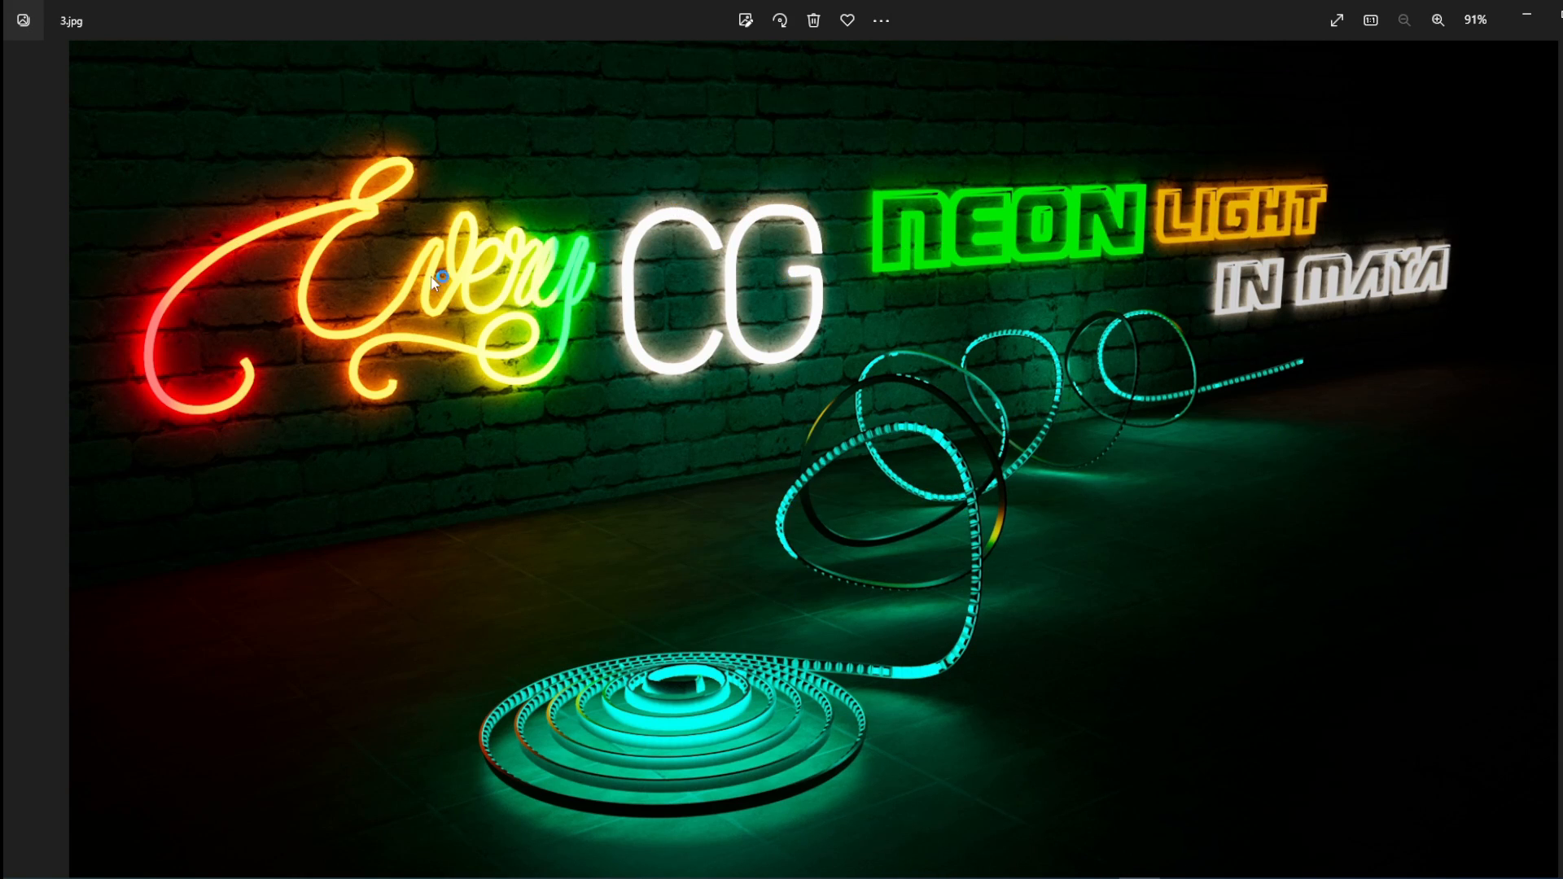
mouse_move(1276, 316)
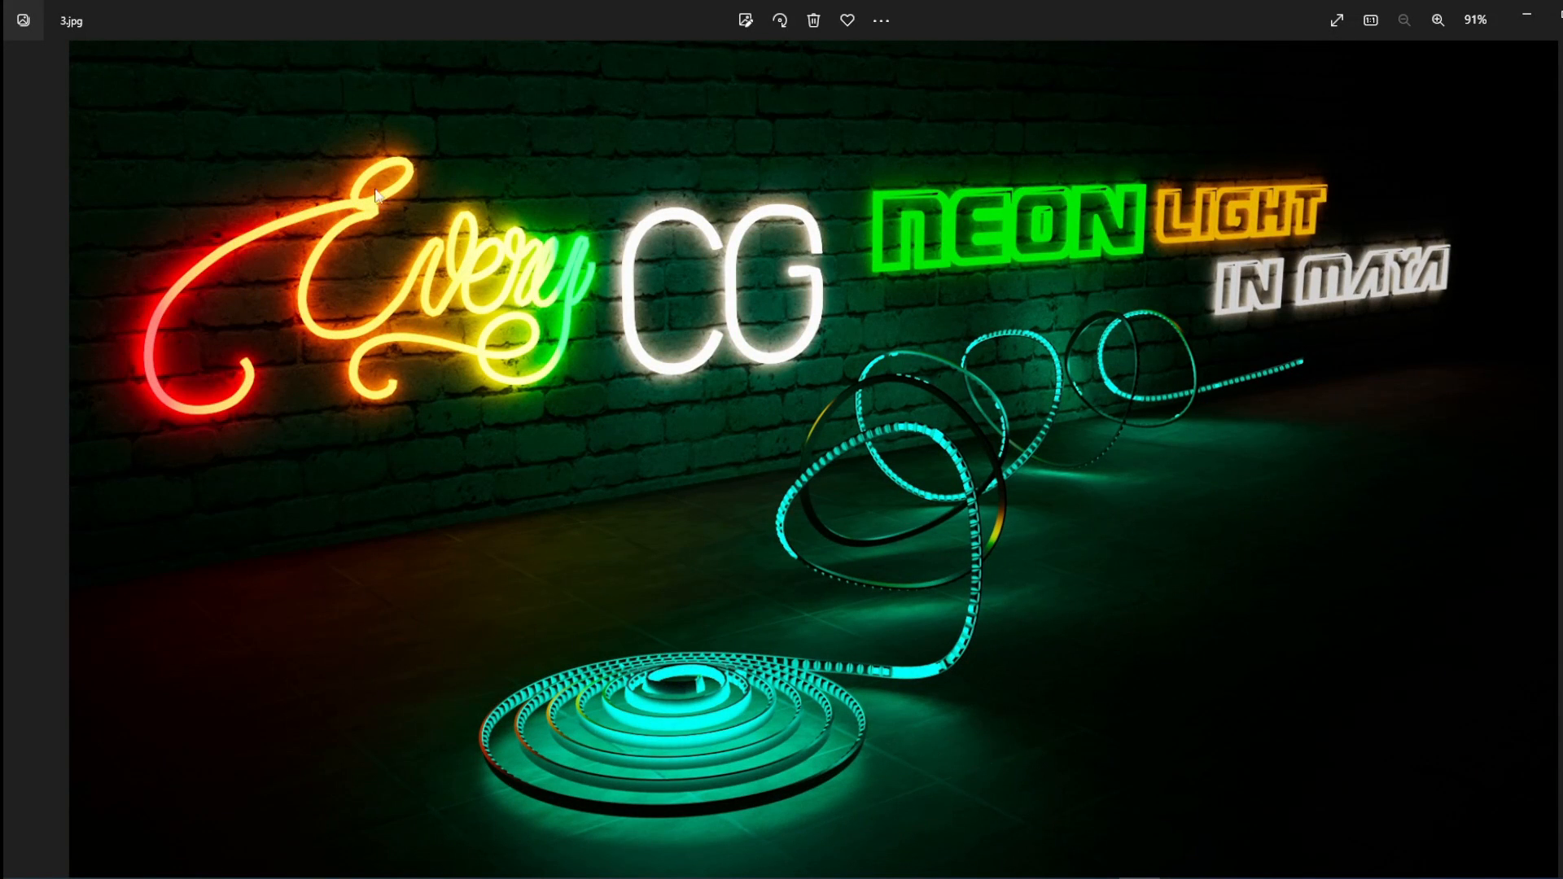
mouse_move(1195, 202)
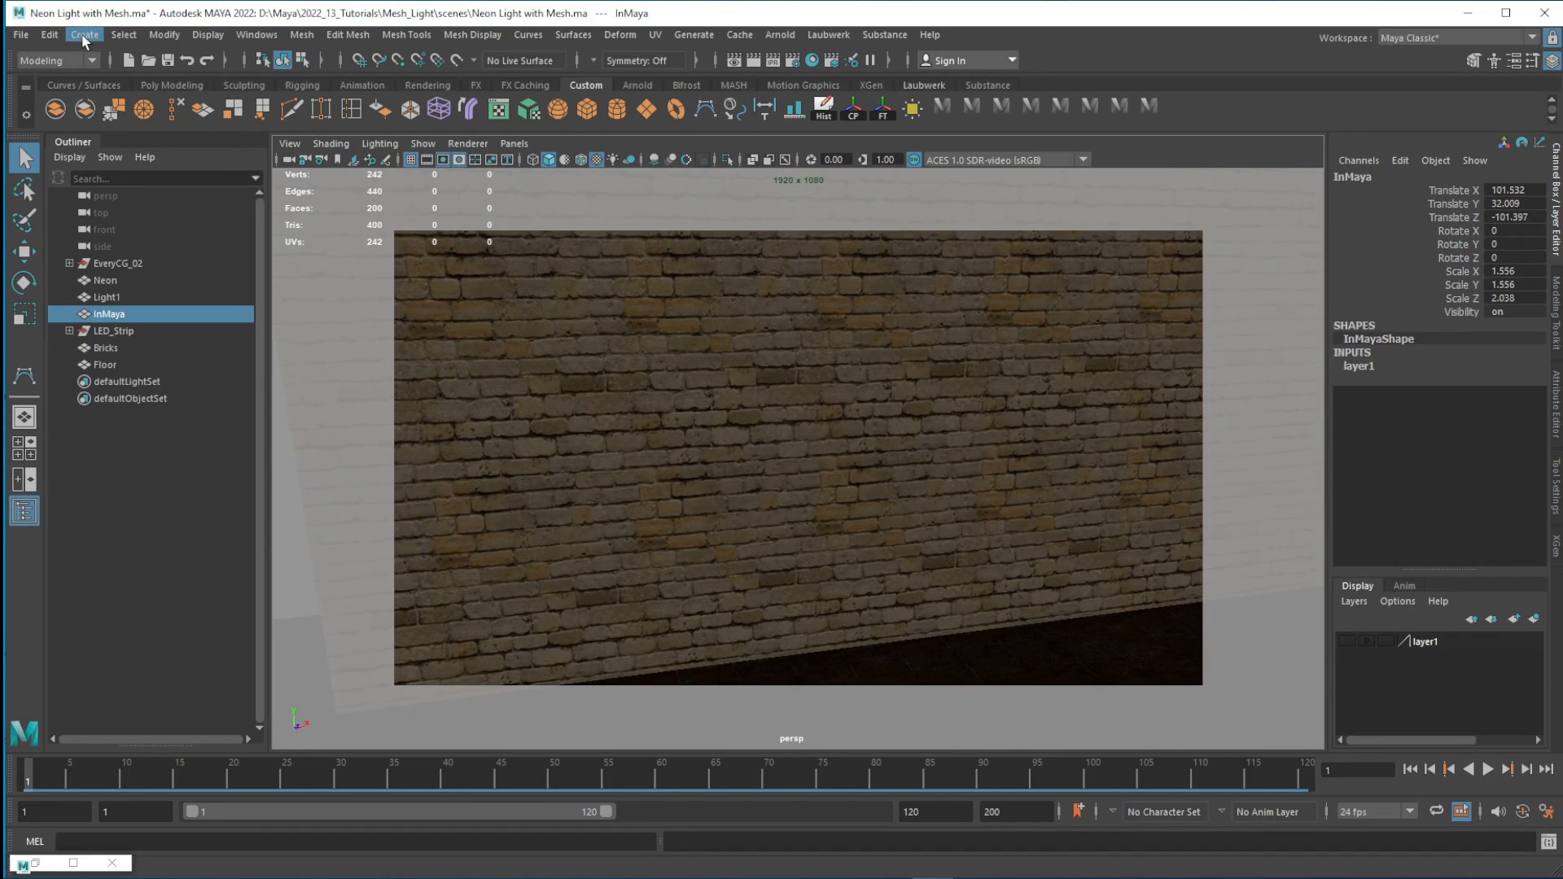
- Create a Type object and set its text to 'Every'
left_click(82, 34)
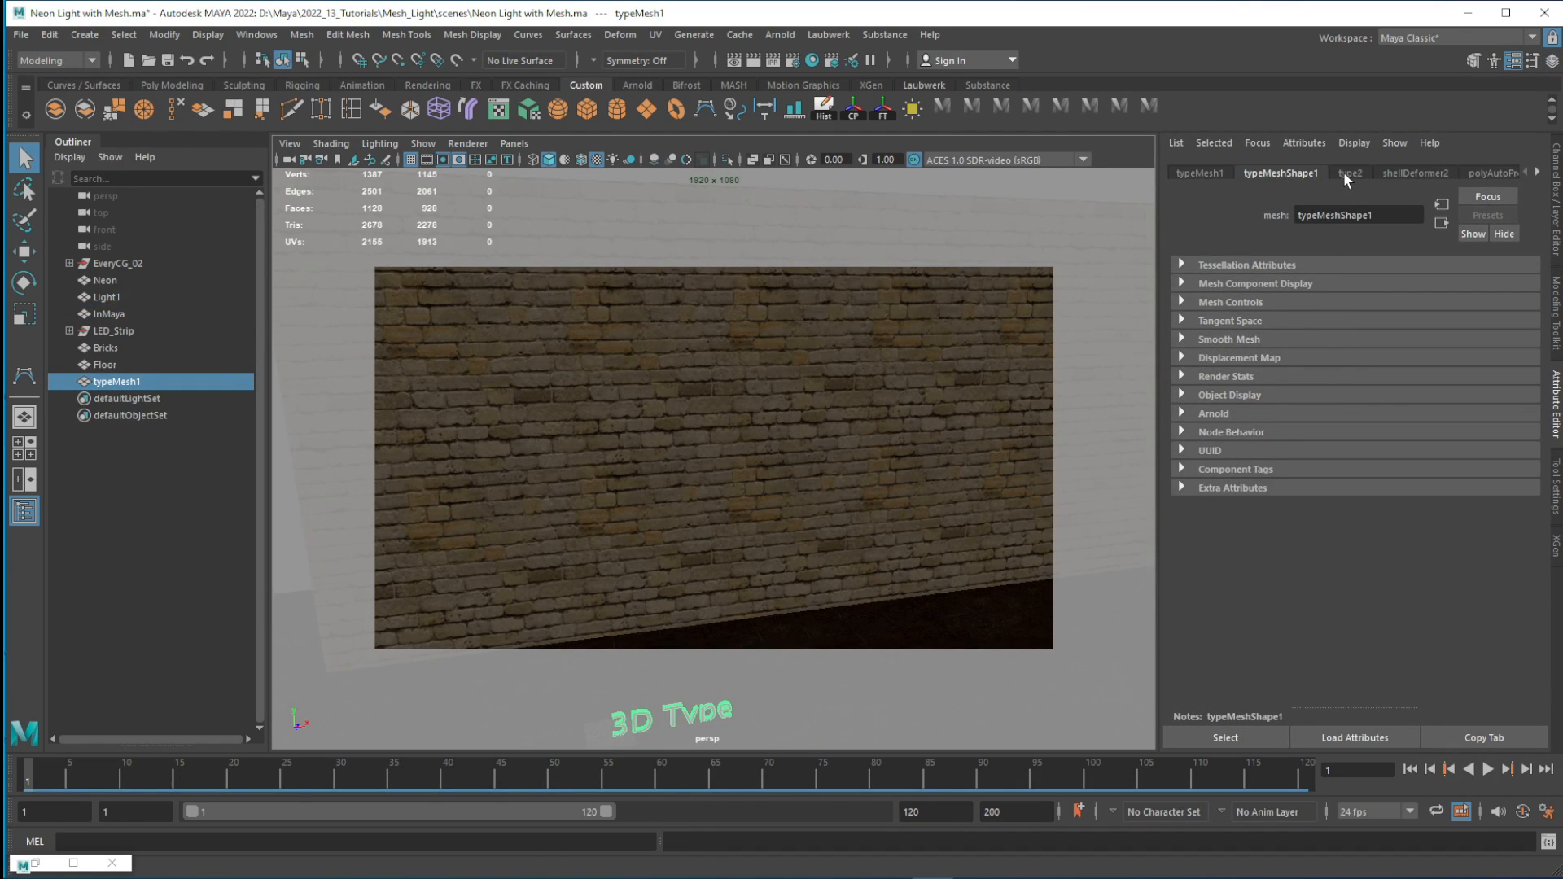
left_click(1350, 172)
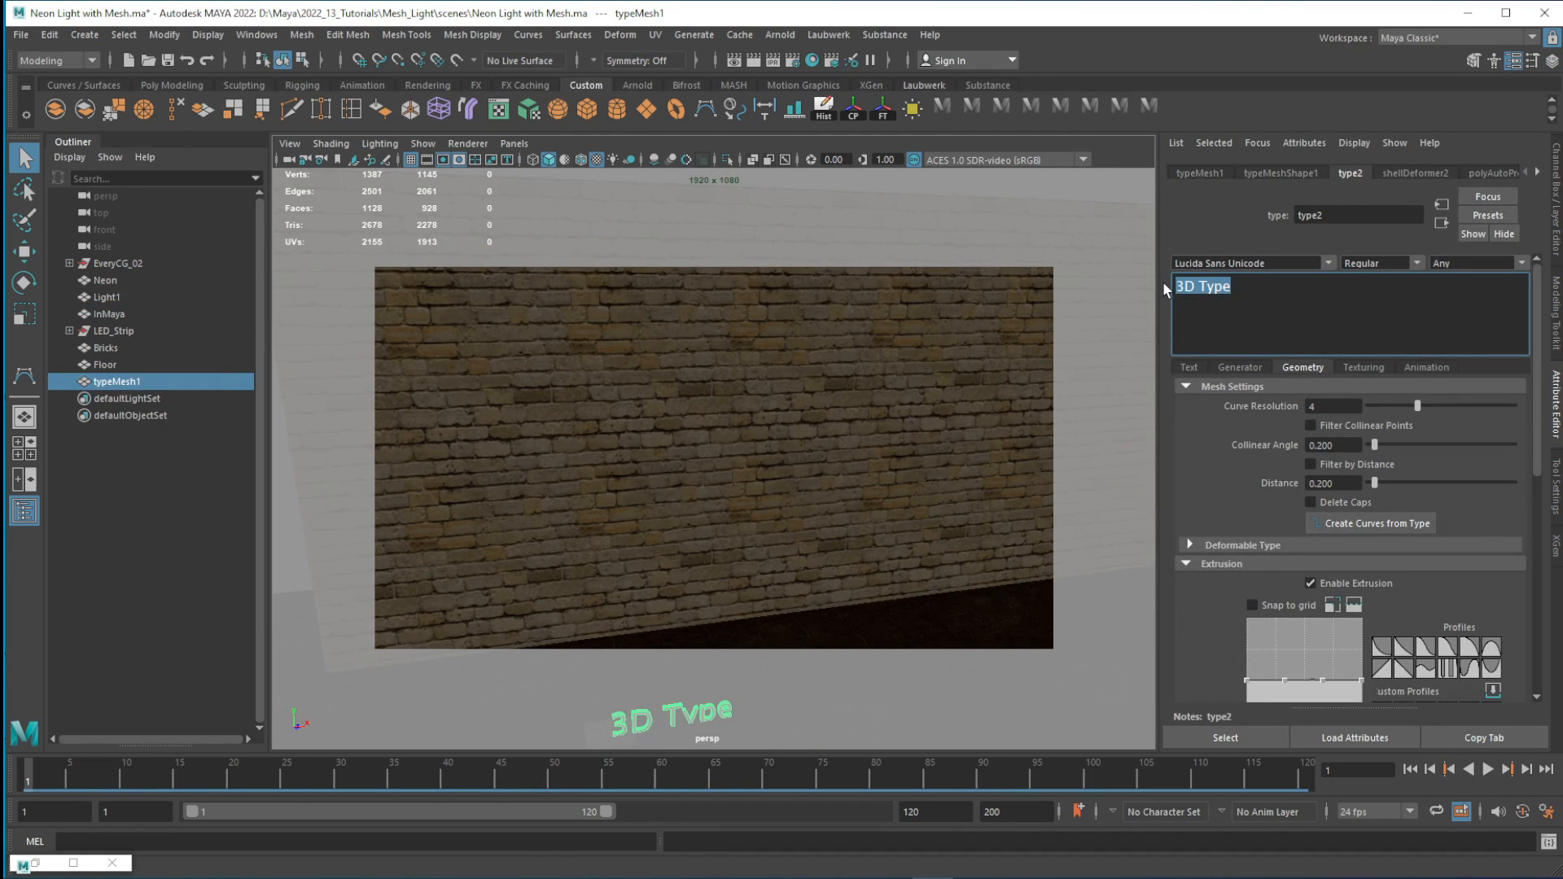
type("Every")
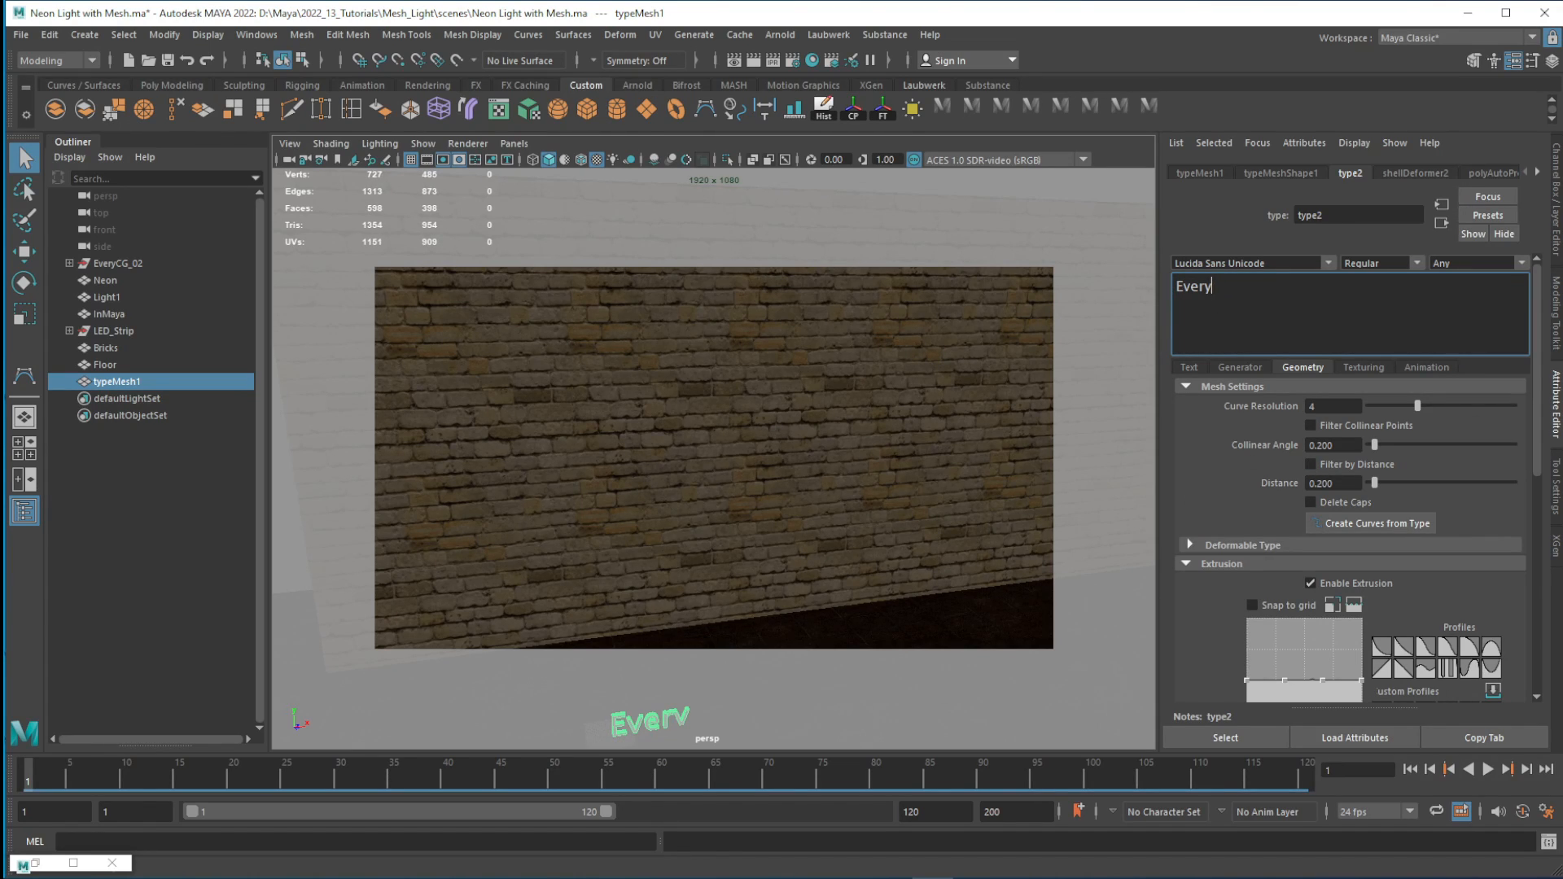
- Enlarge the Every text by dragging its Font Size up
left_click(1189, 367)
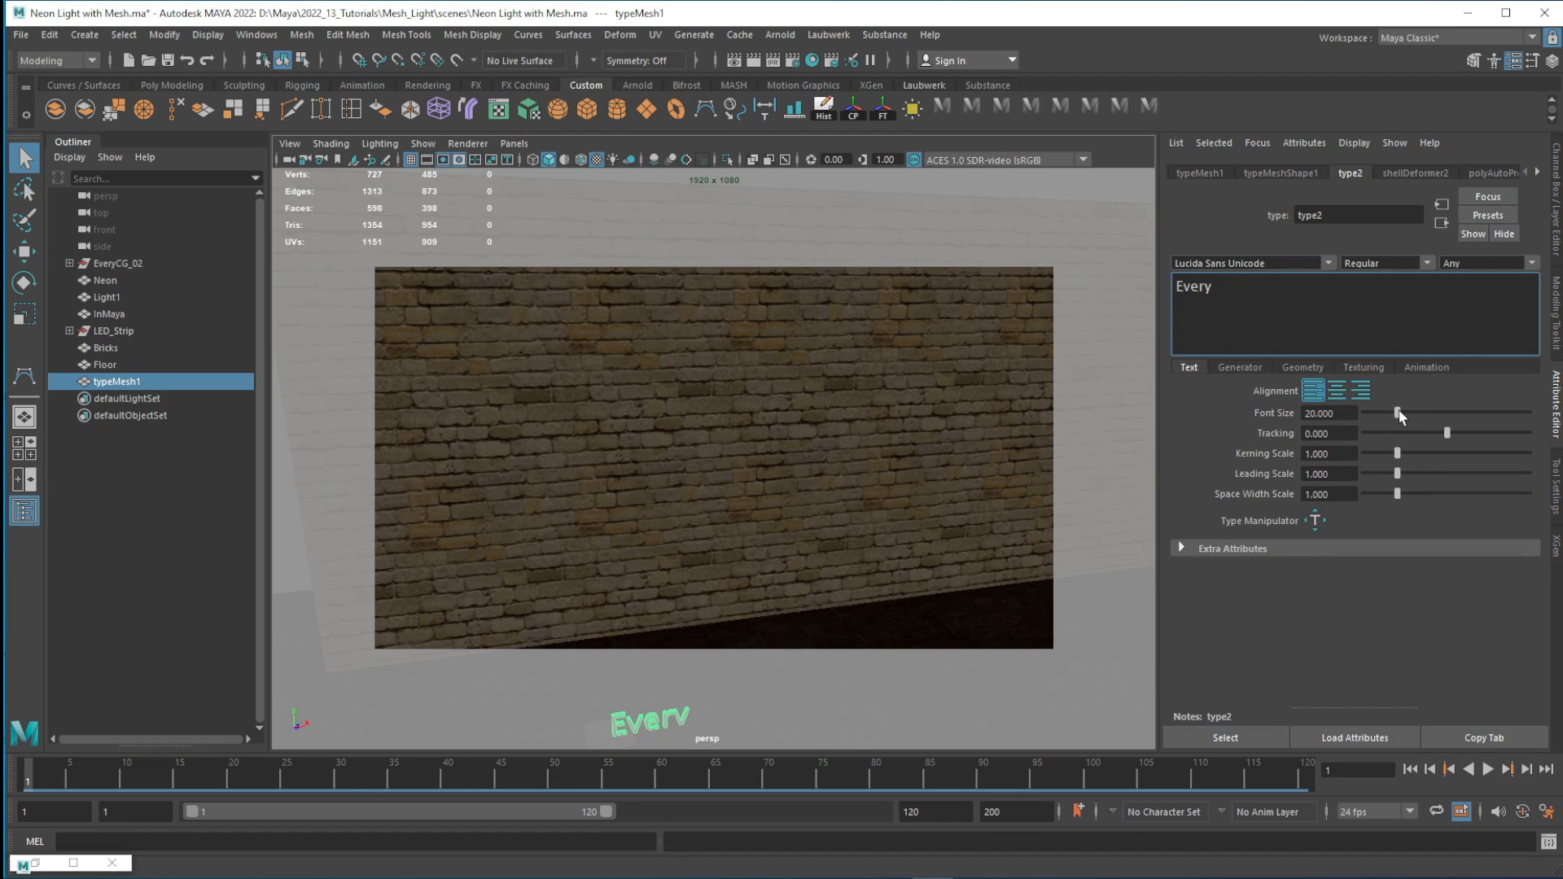
left_click_drag(1398, 413, 1418, 414)
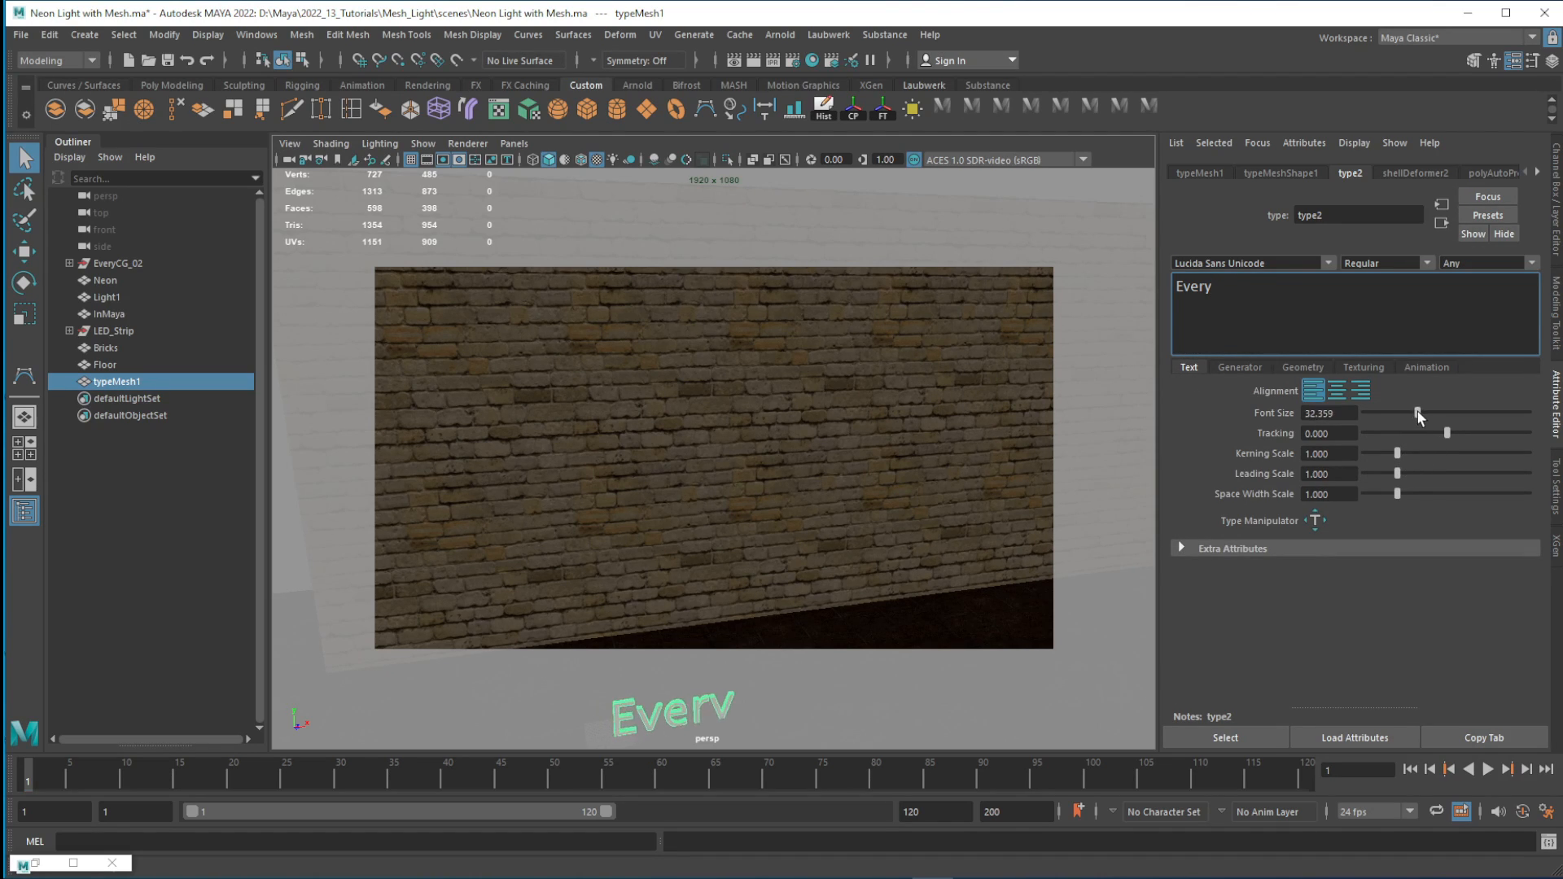
left_click_drag(1419, 414, 1480, 413)
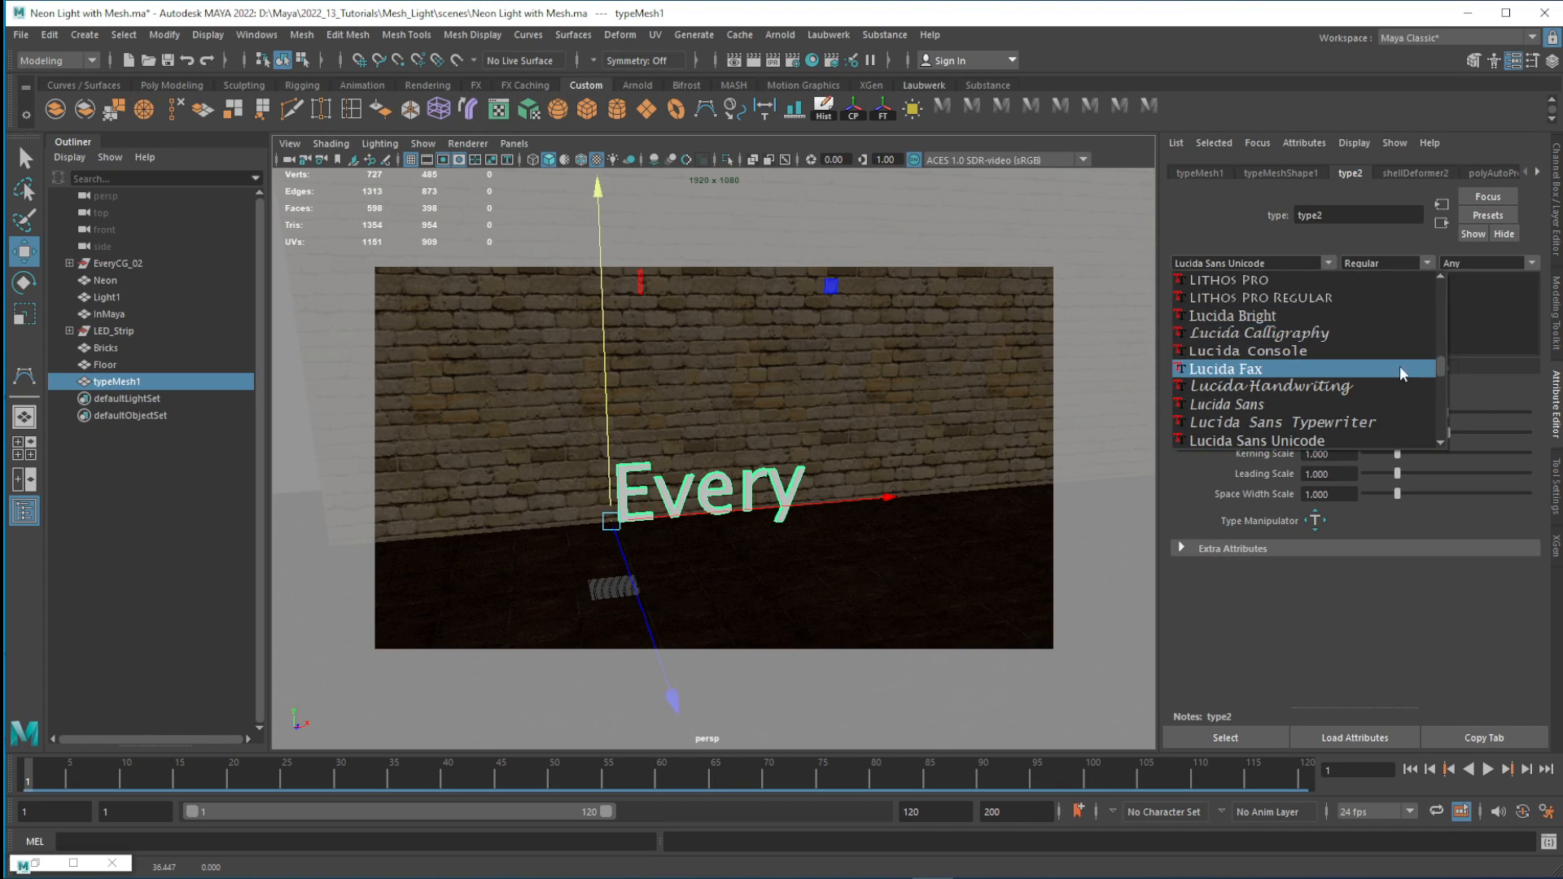
- Switch the Every text to the Chiangmai Hostel script font at about 49.5 size
scroll("down", 3)
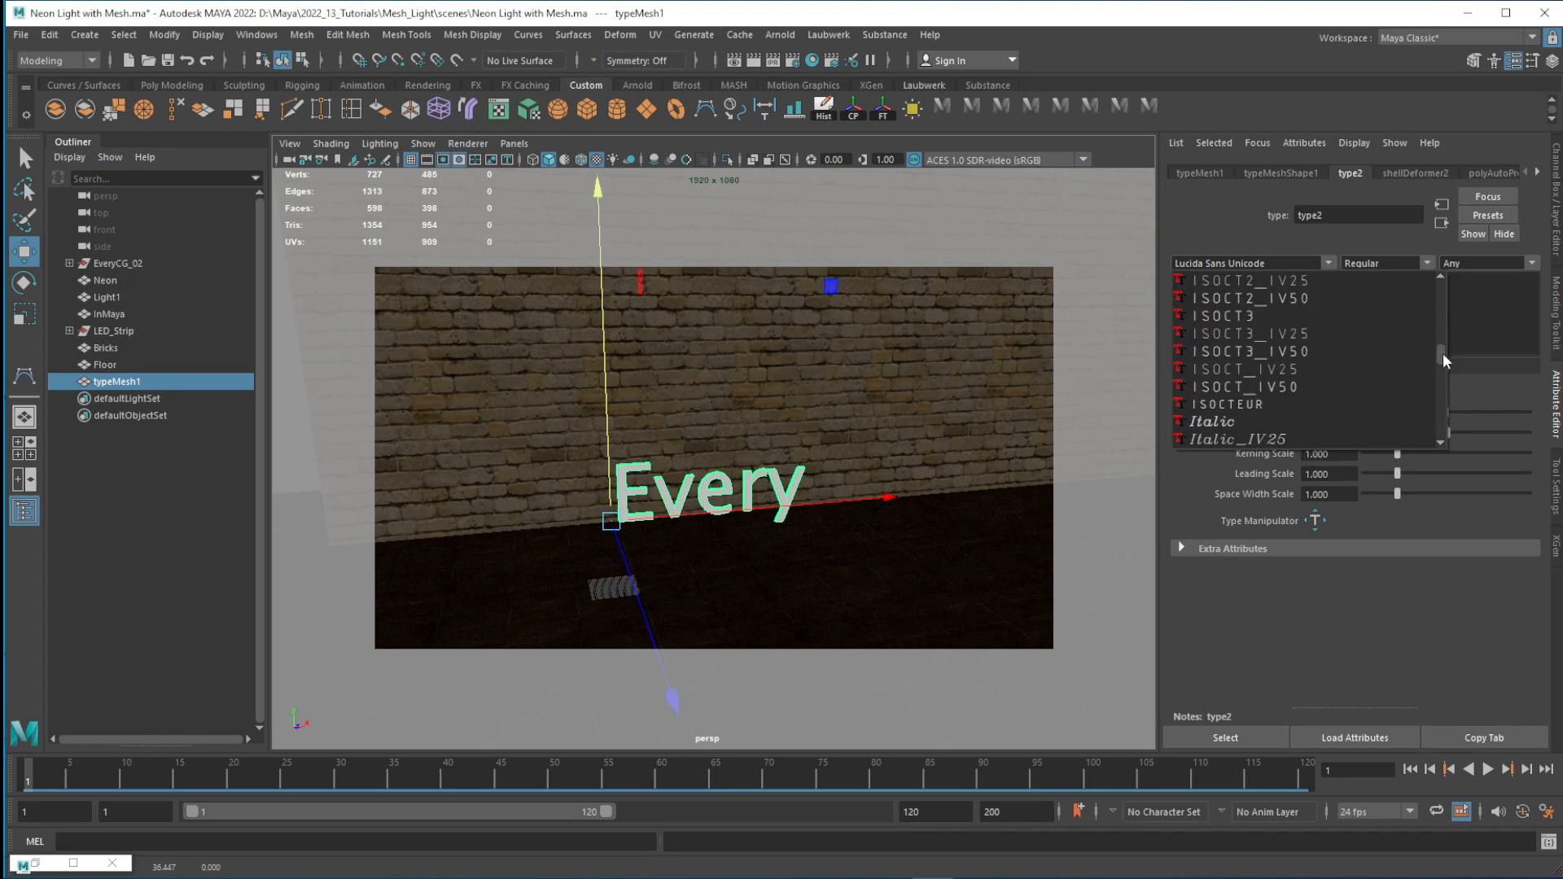
scroll("down", 3)
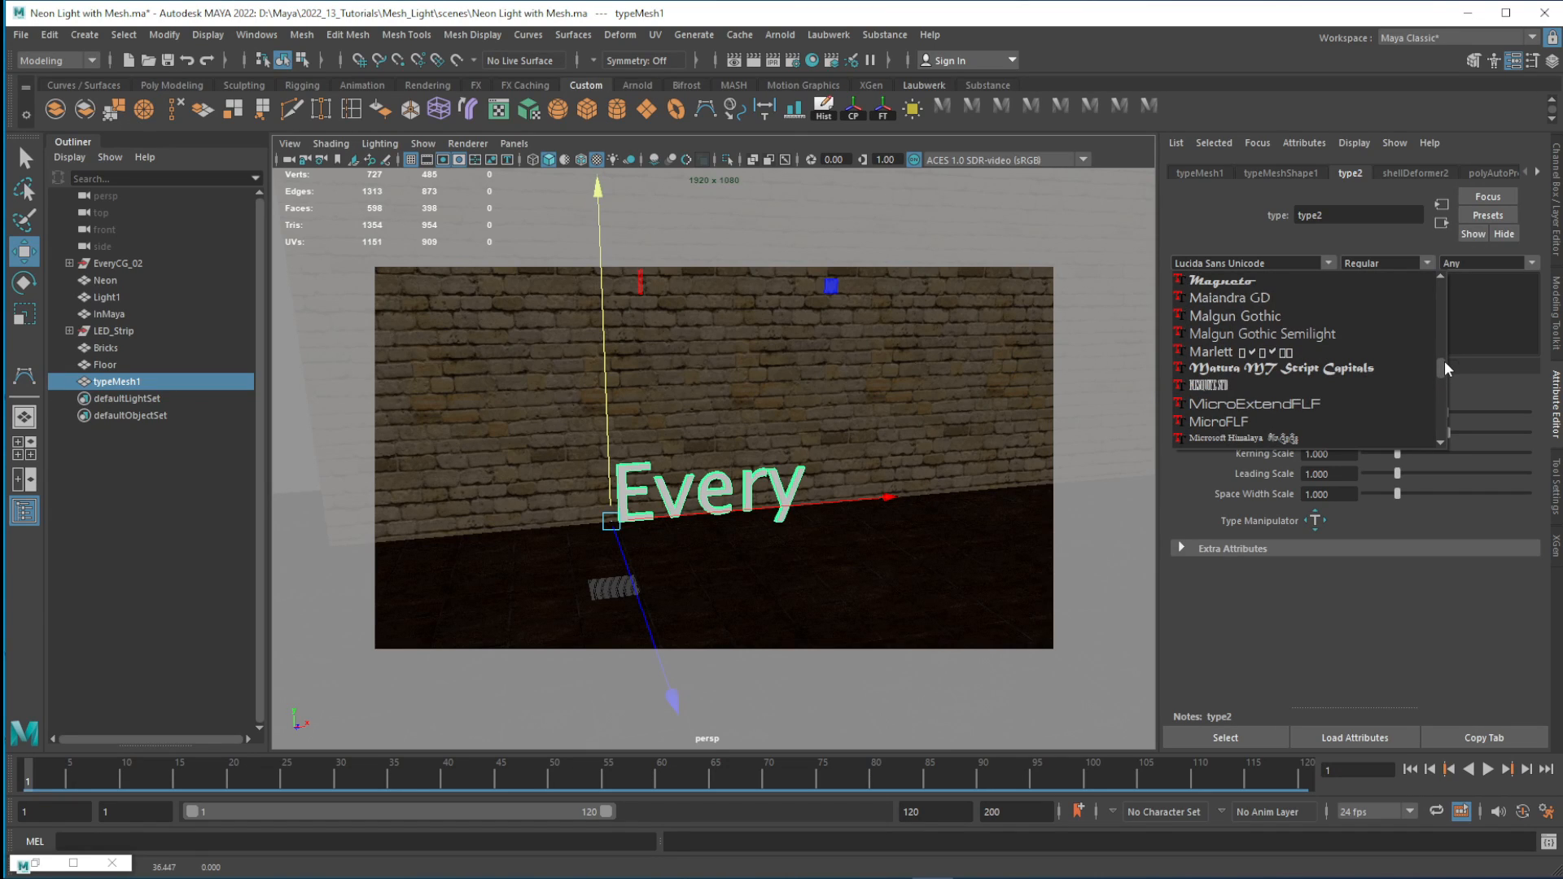
scroll("down", 3)
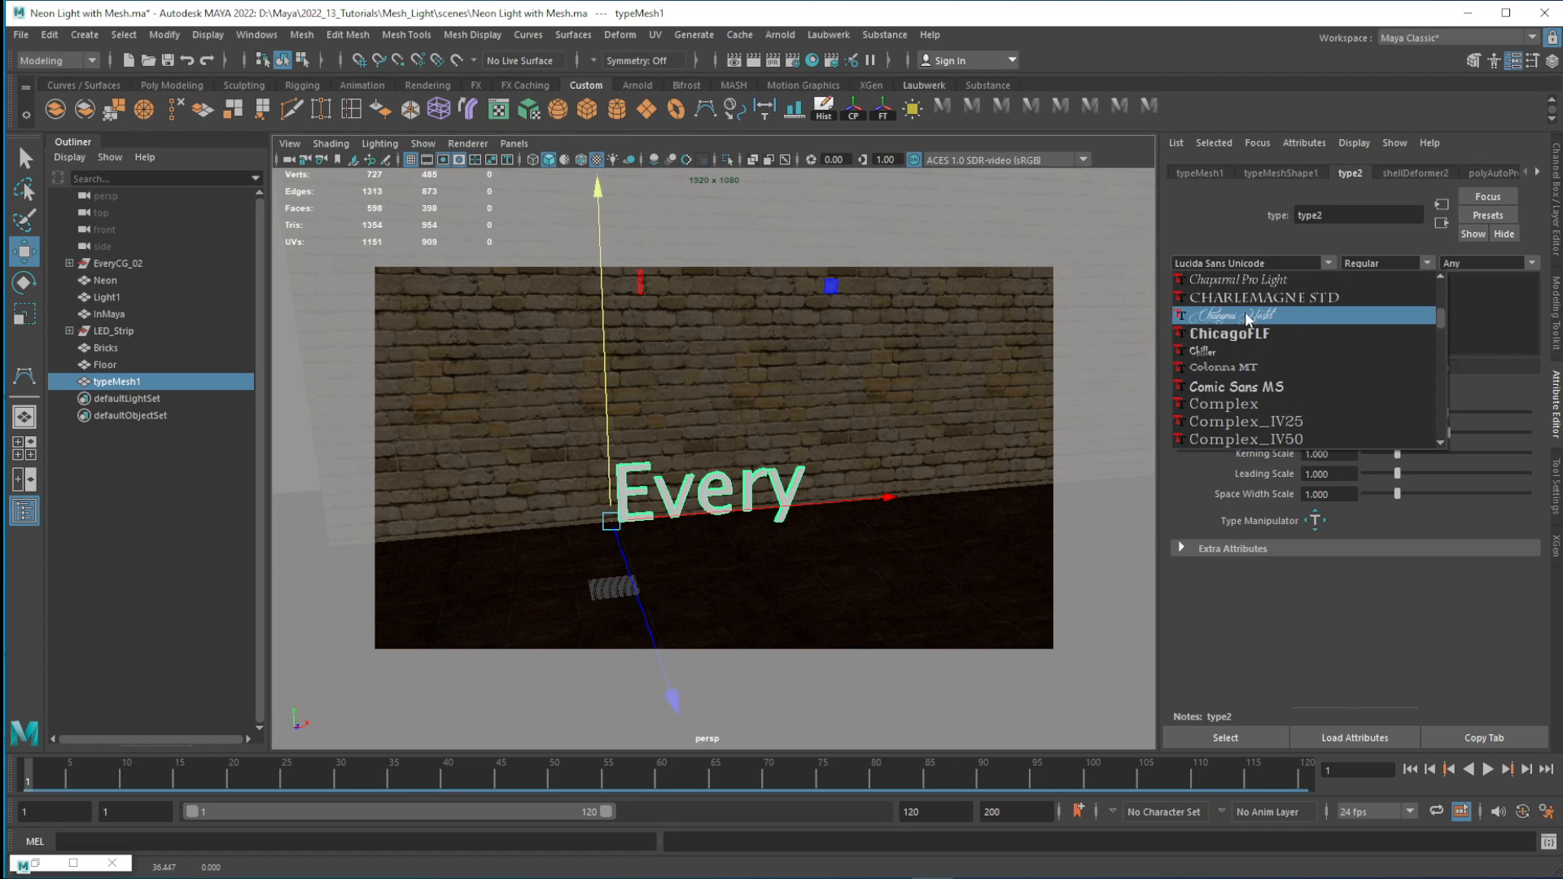
left_click(1248, 316)
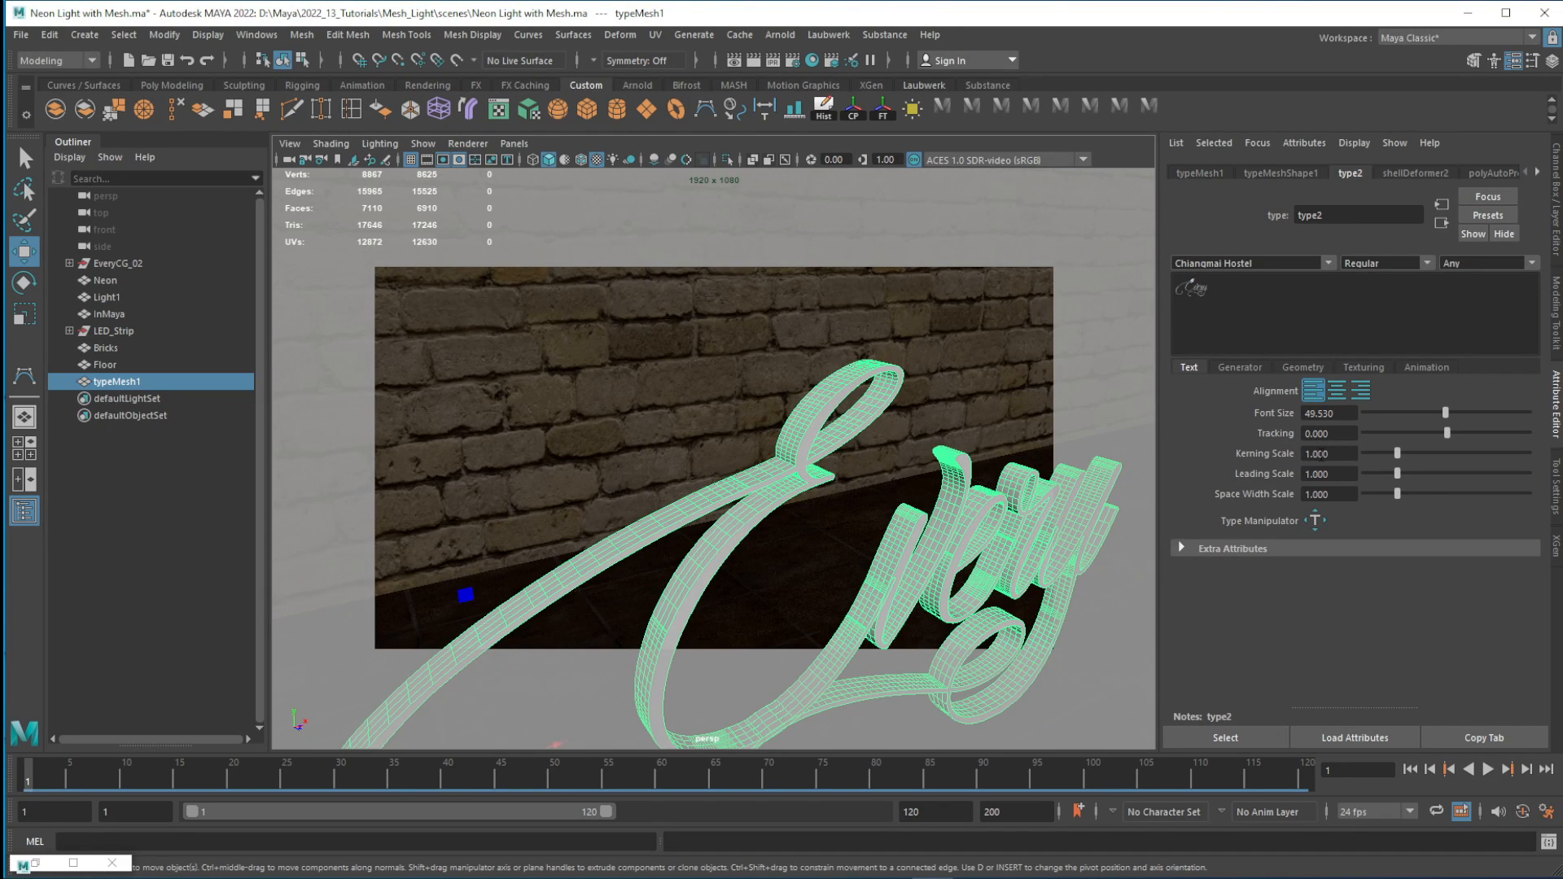
mouse_move(1303, 371)
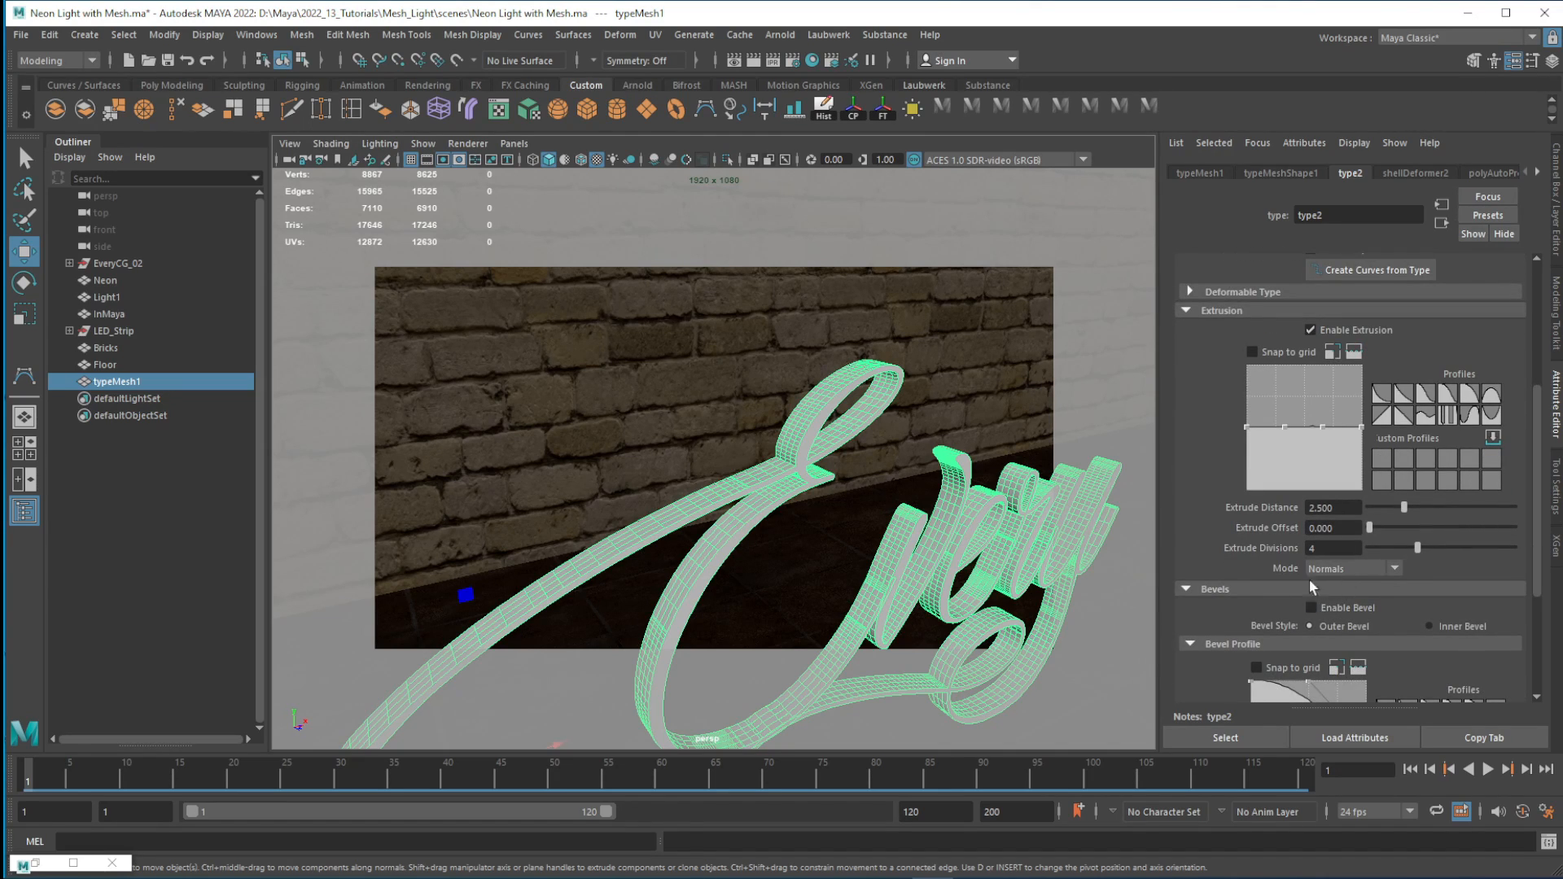
- Set the Every text's Extrude Divisions to 1 to lighten the mesh
left_click(1332, 547)
type("1")
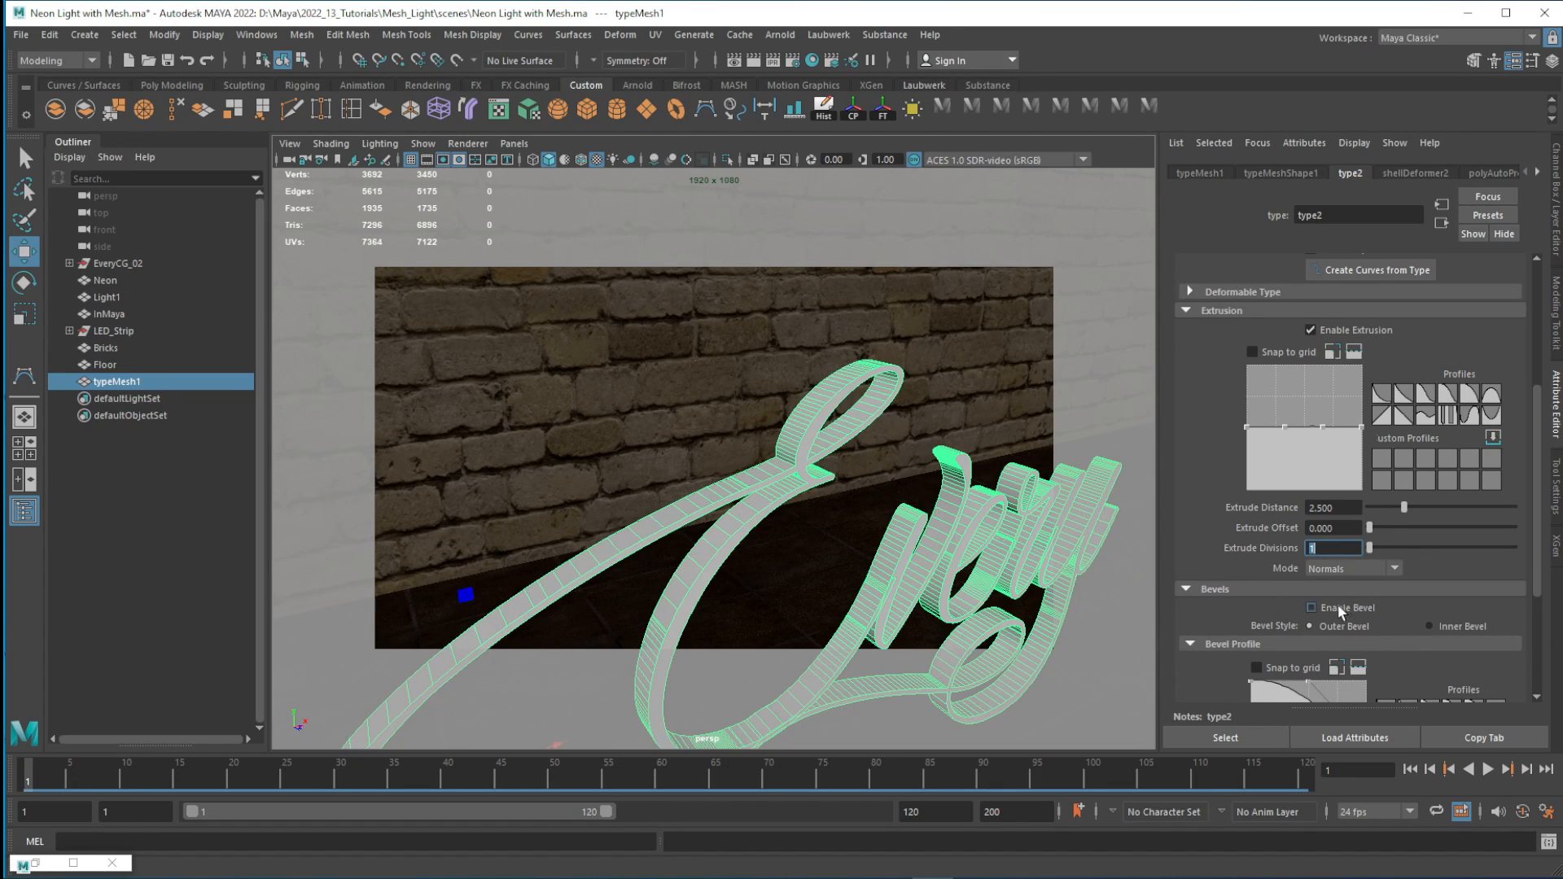
left_click(1311, 608)
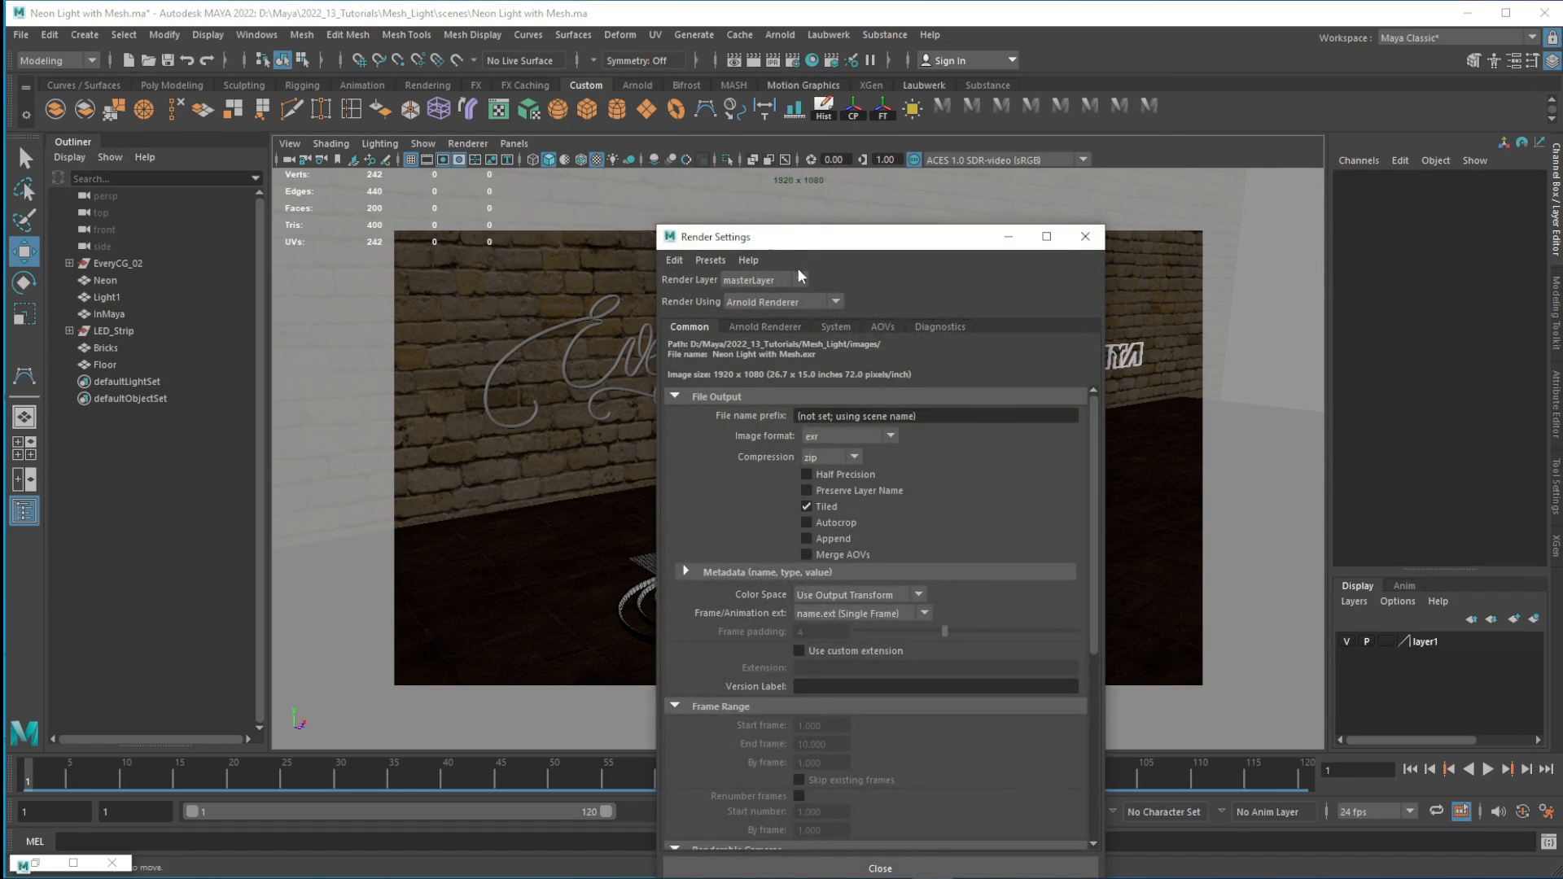
- Lower Arnold sampling to Camera AA 2, Diffuse 2, Specular 3
left_click(765, 326)
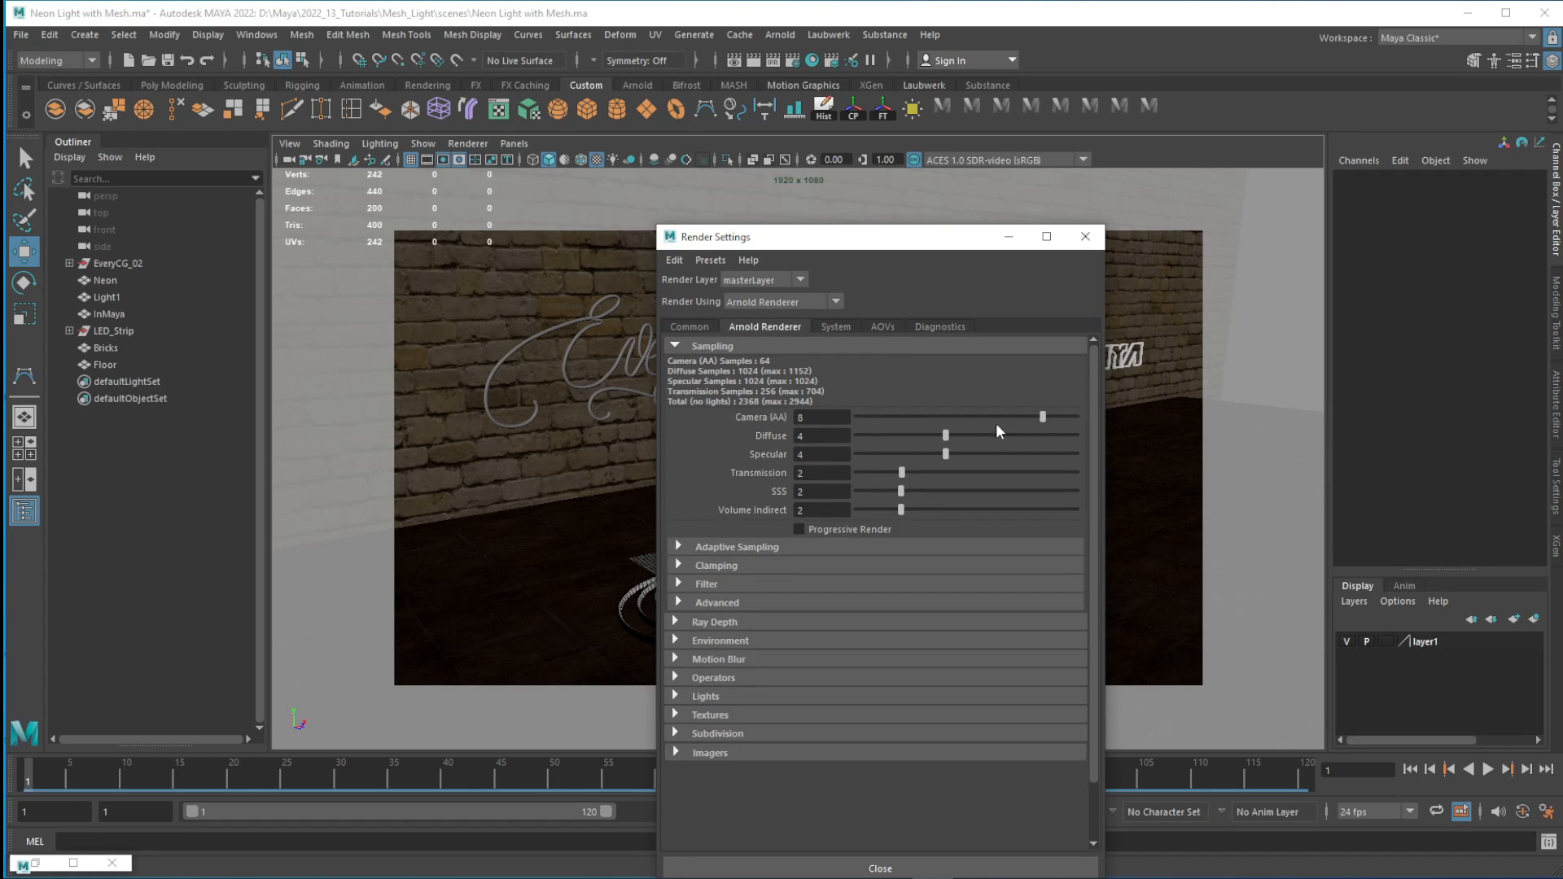
left_click_drag(1044, 417, 941, 417)
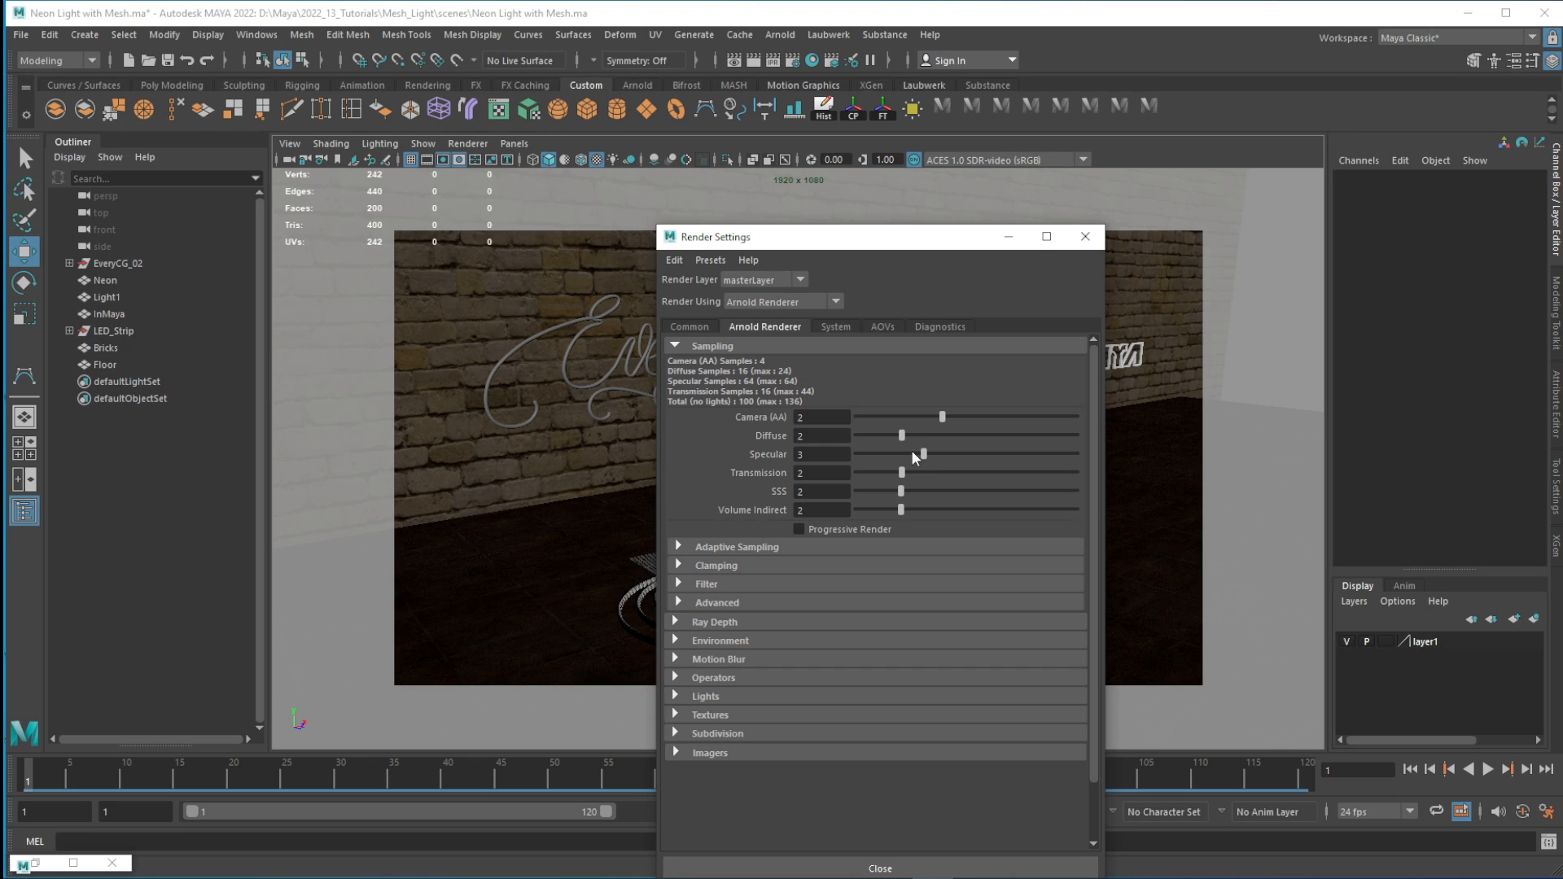
left_click(1085, 237)
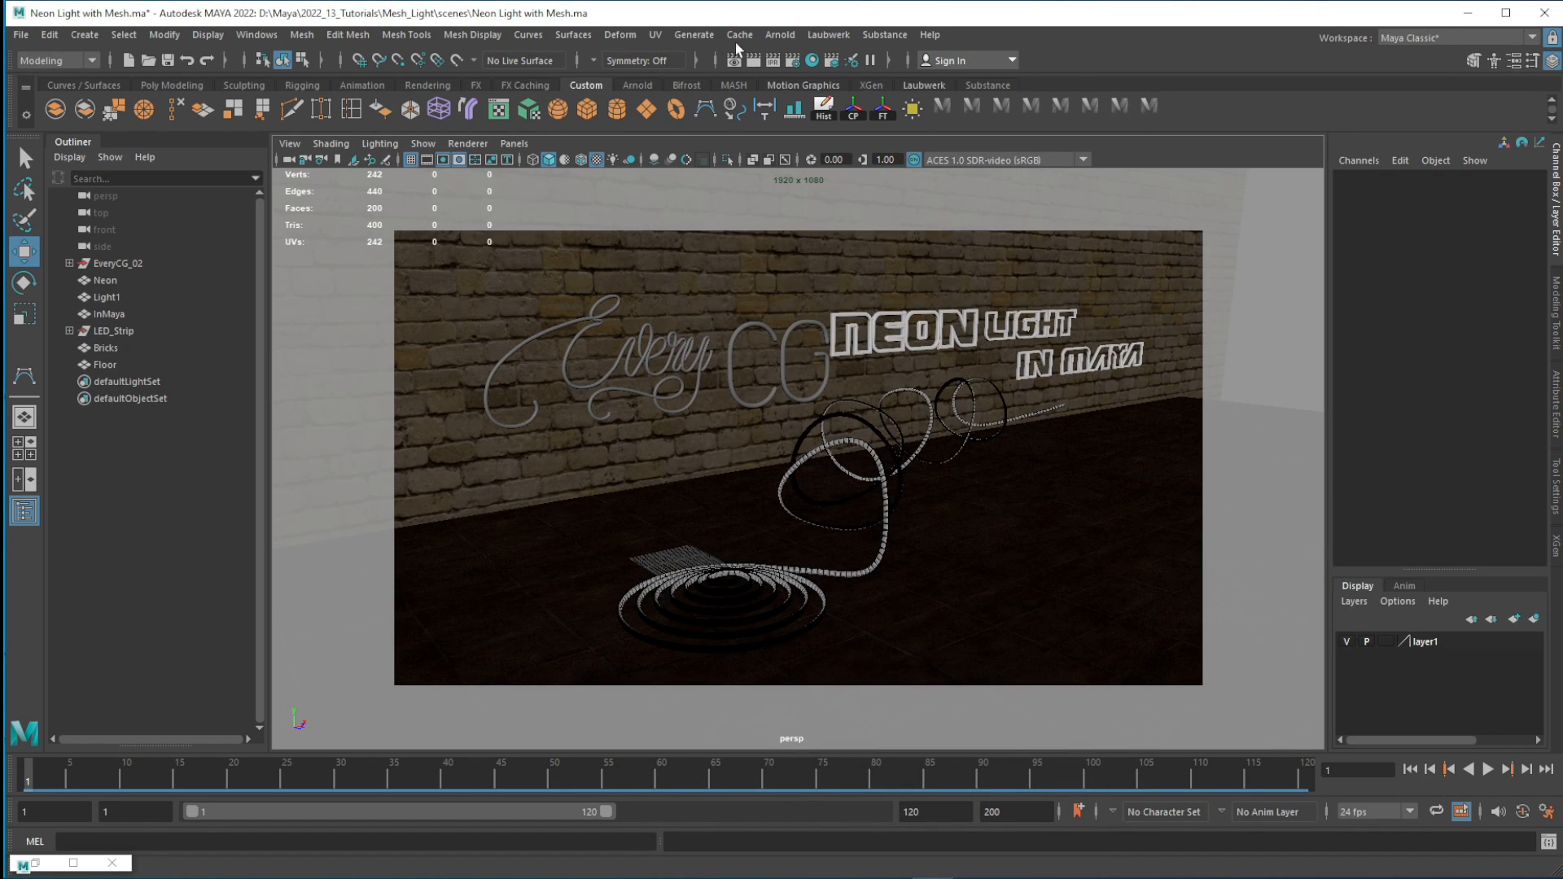
- Launch an Arnold RenderView test render, which comes out black with no lights
left_click(807, 60)
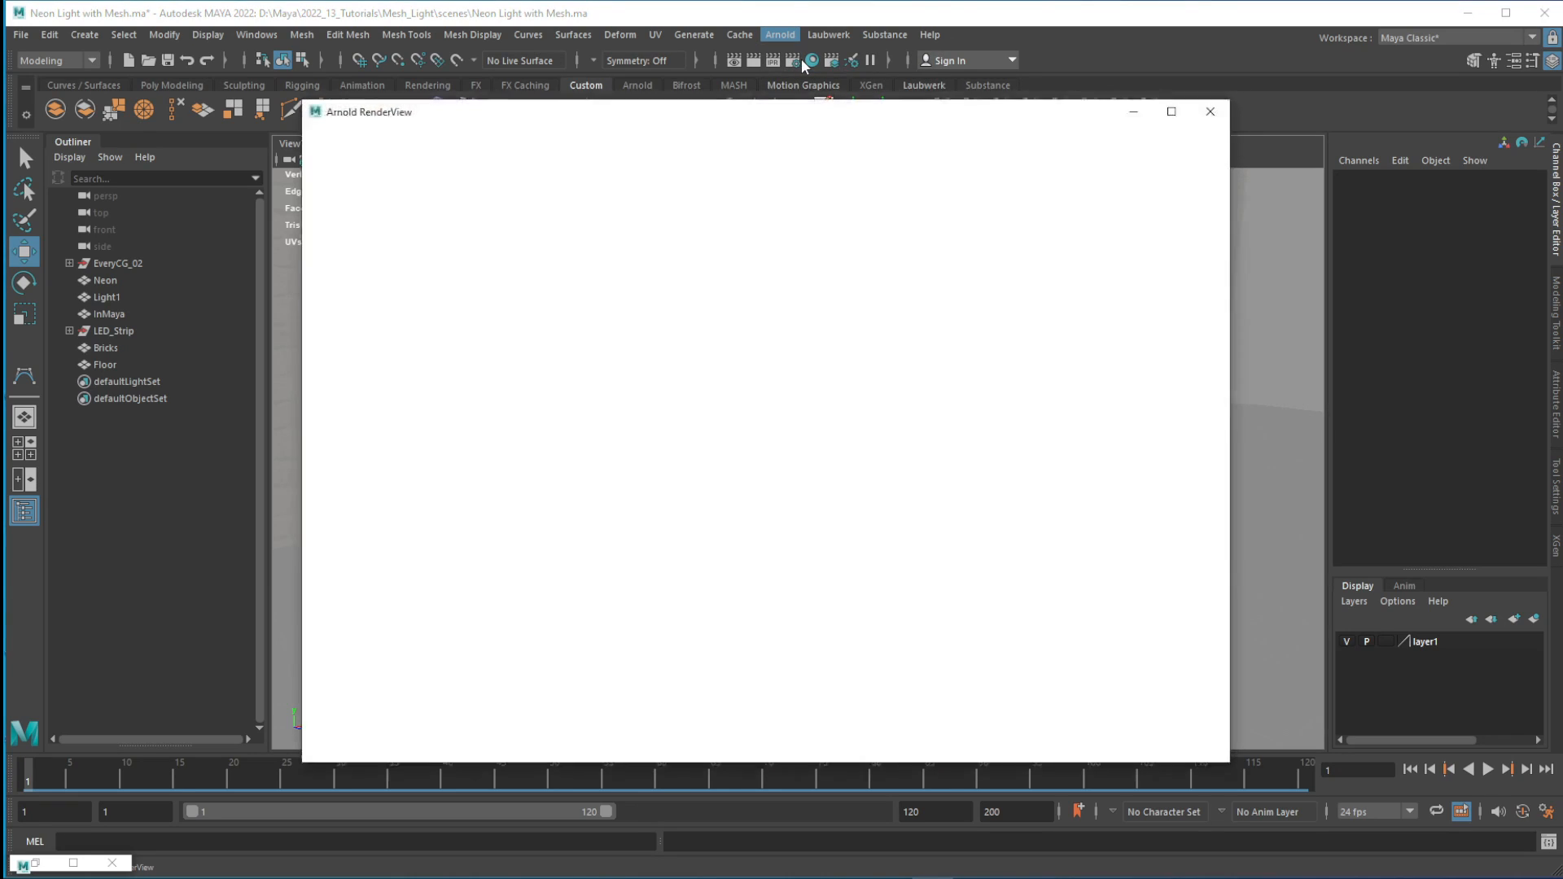
left_click(814, 61)
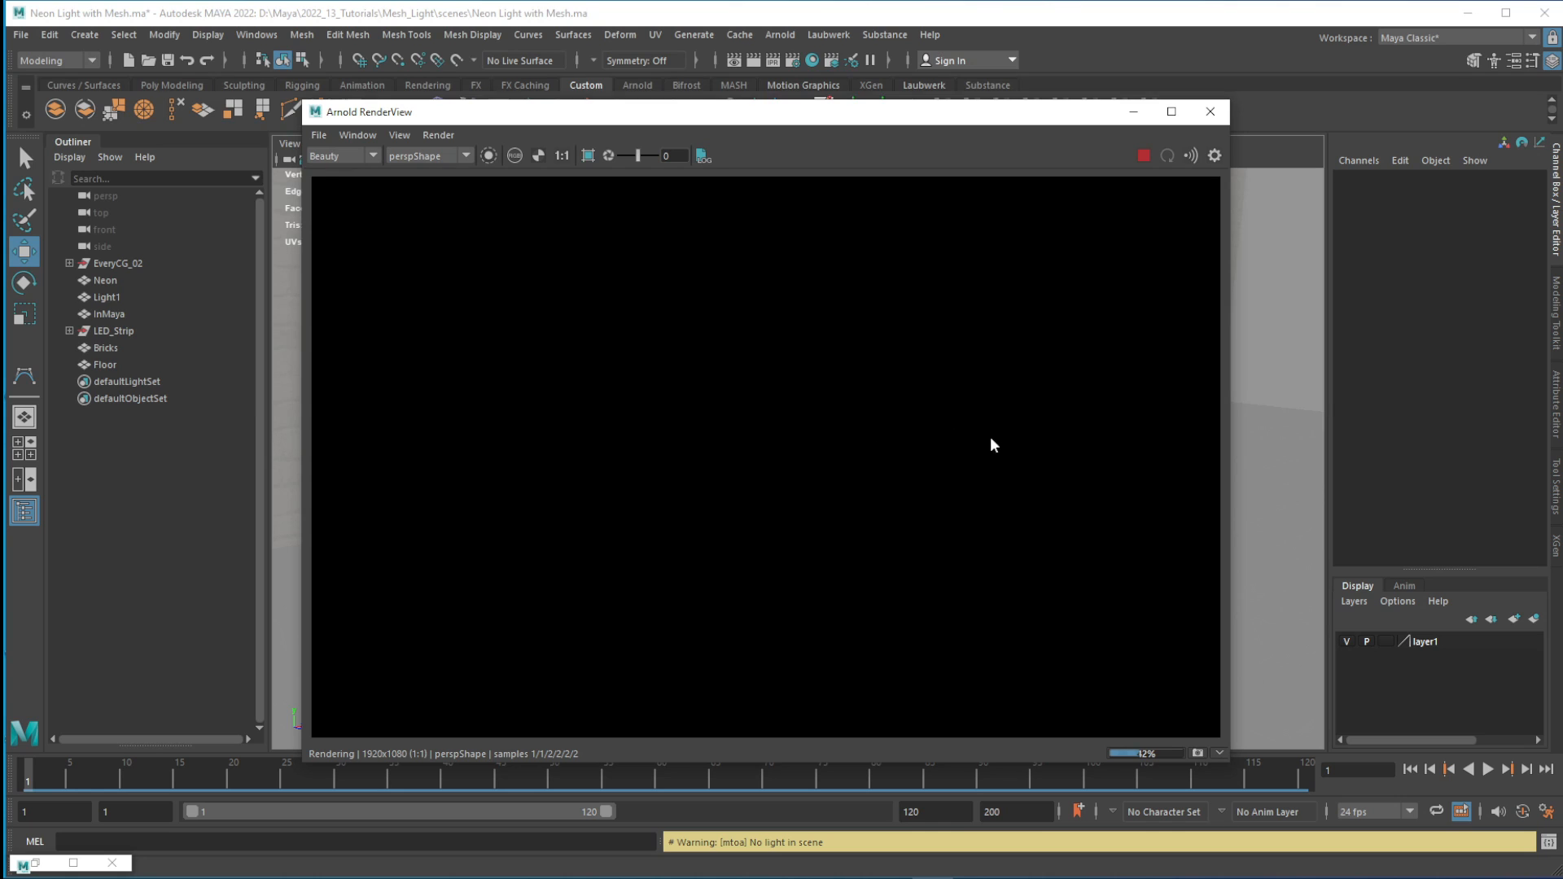
left_click(1210, 111)
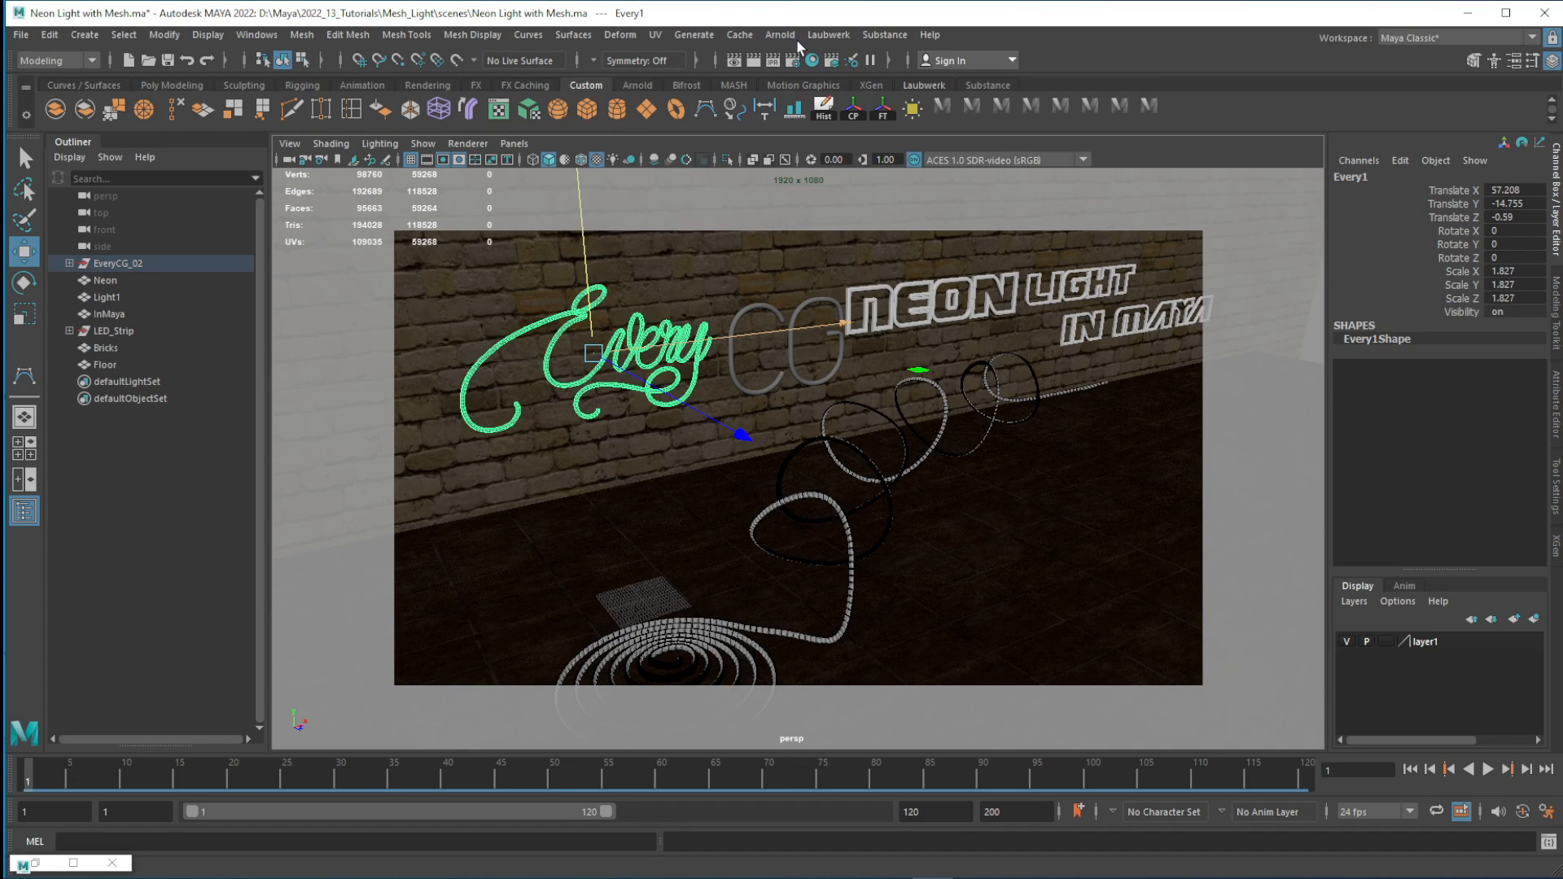
- Make the Every, CG and NEON text meshes into Arnold mesh lights
left_click(779, 35)
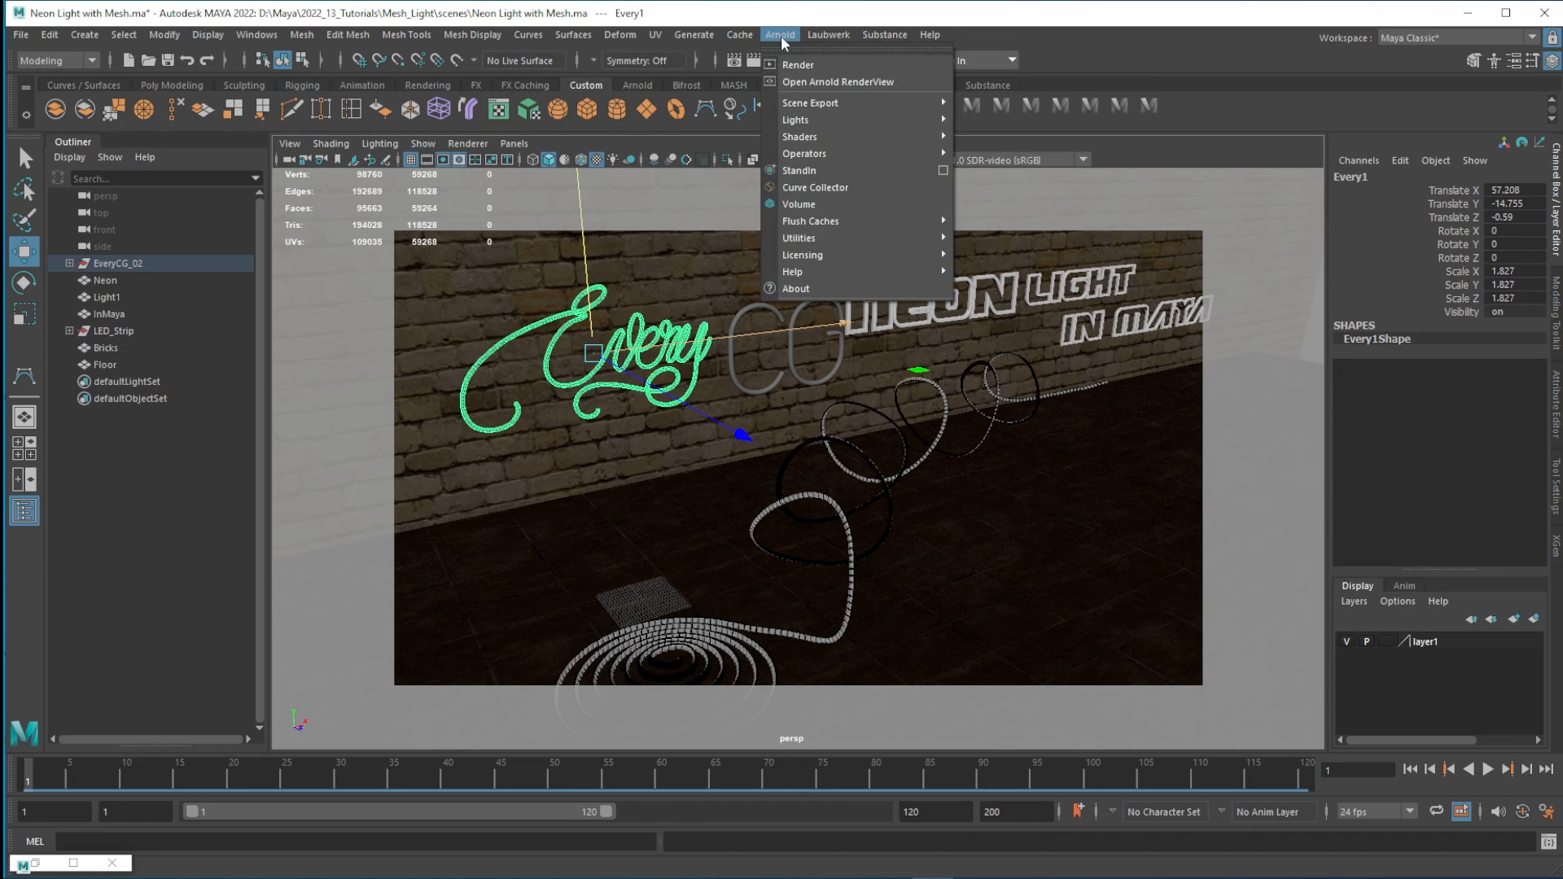
mouse_move(837, 153)
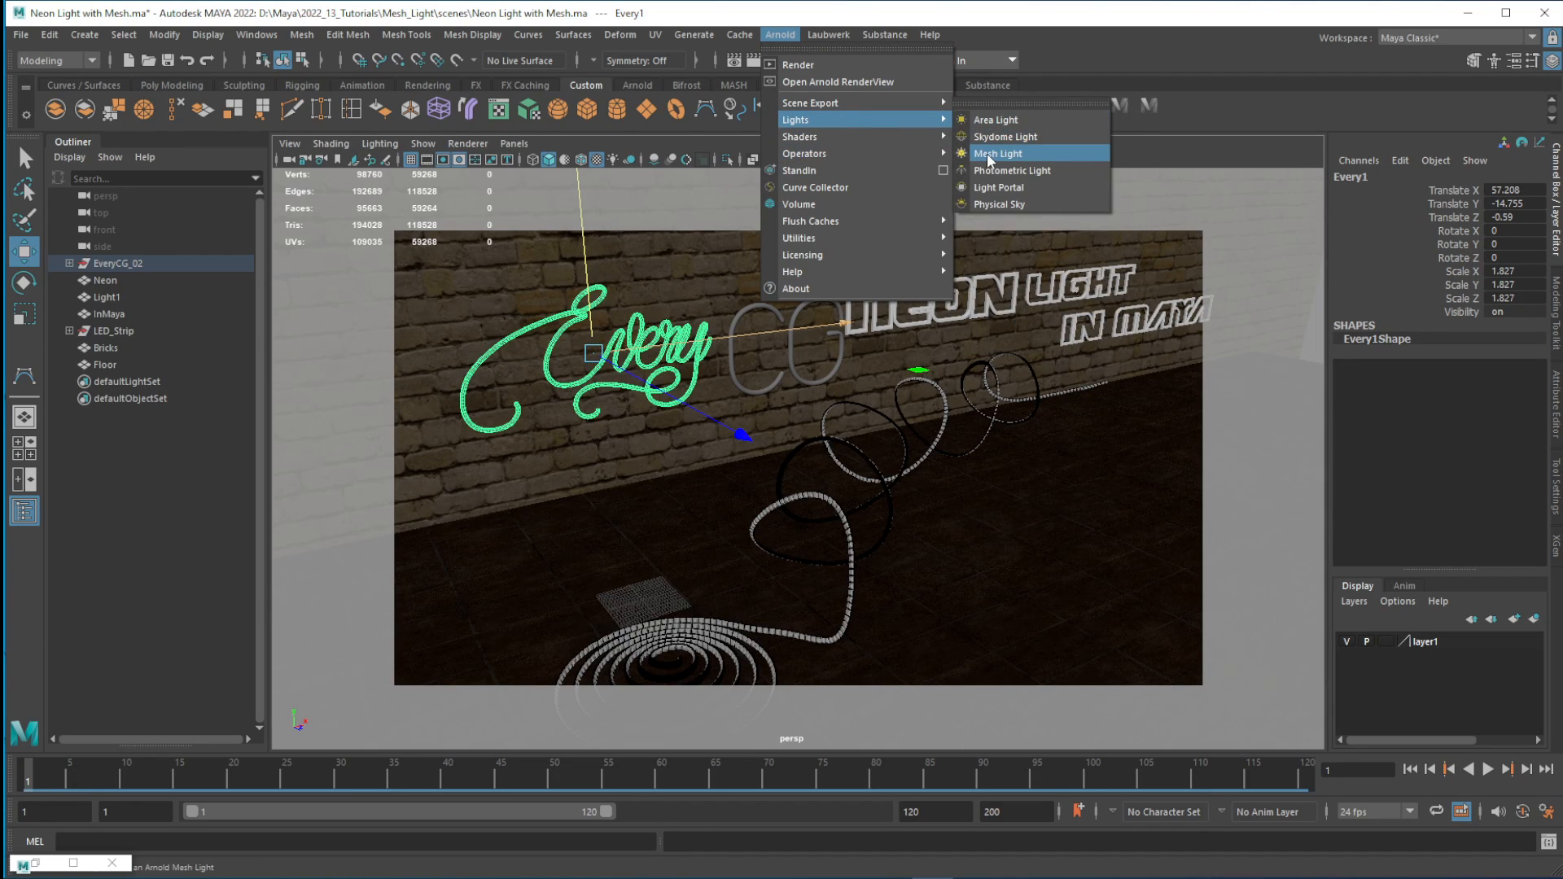
left_click(996, 153)
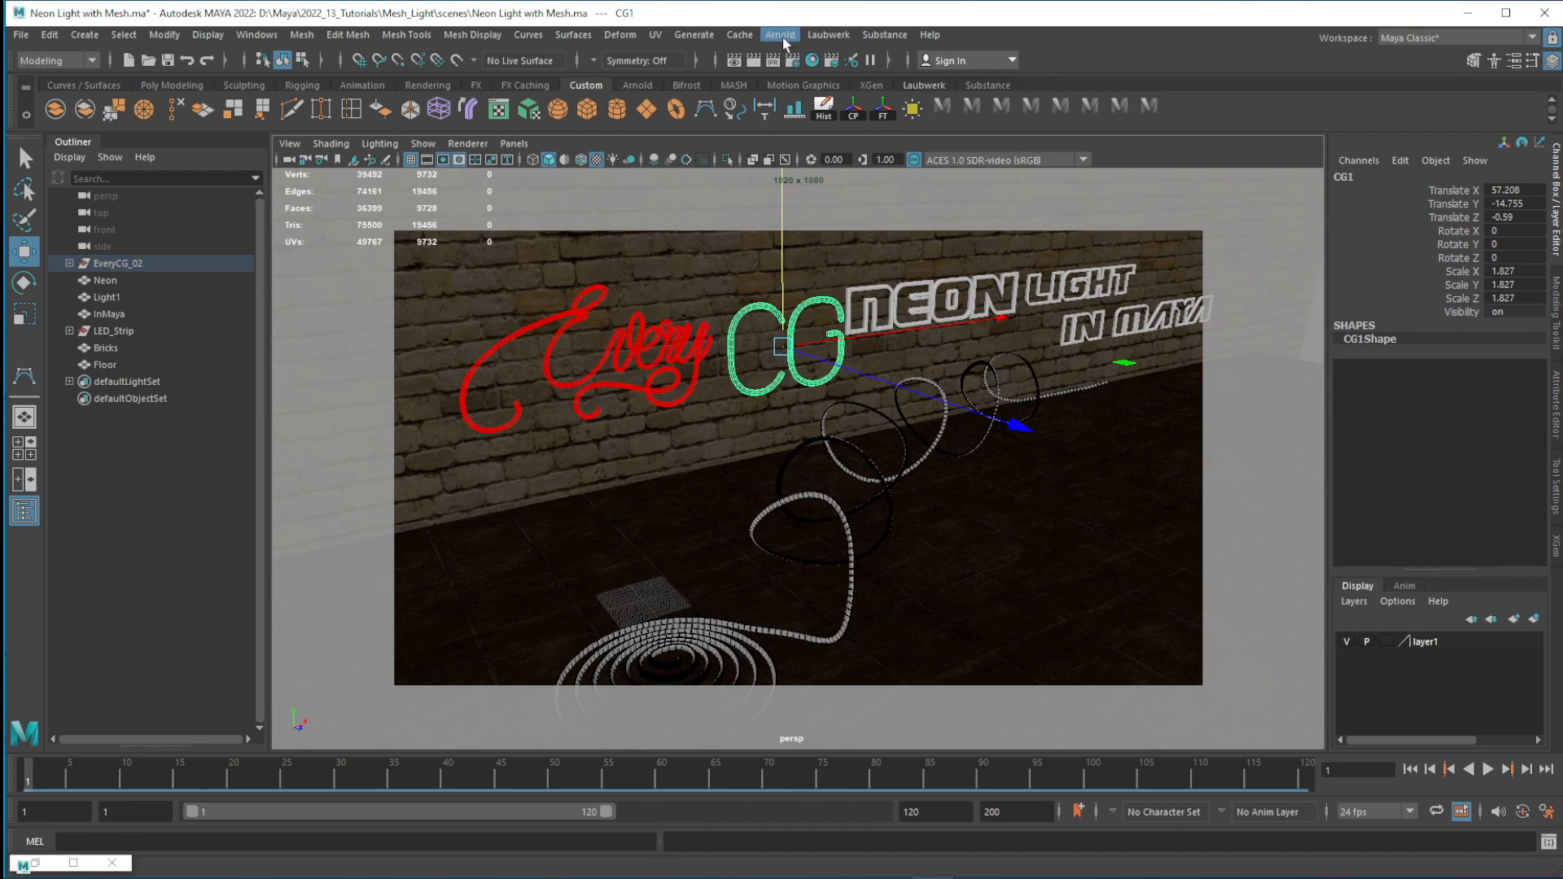
left_click(778, 34)
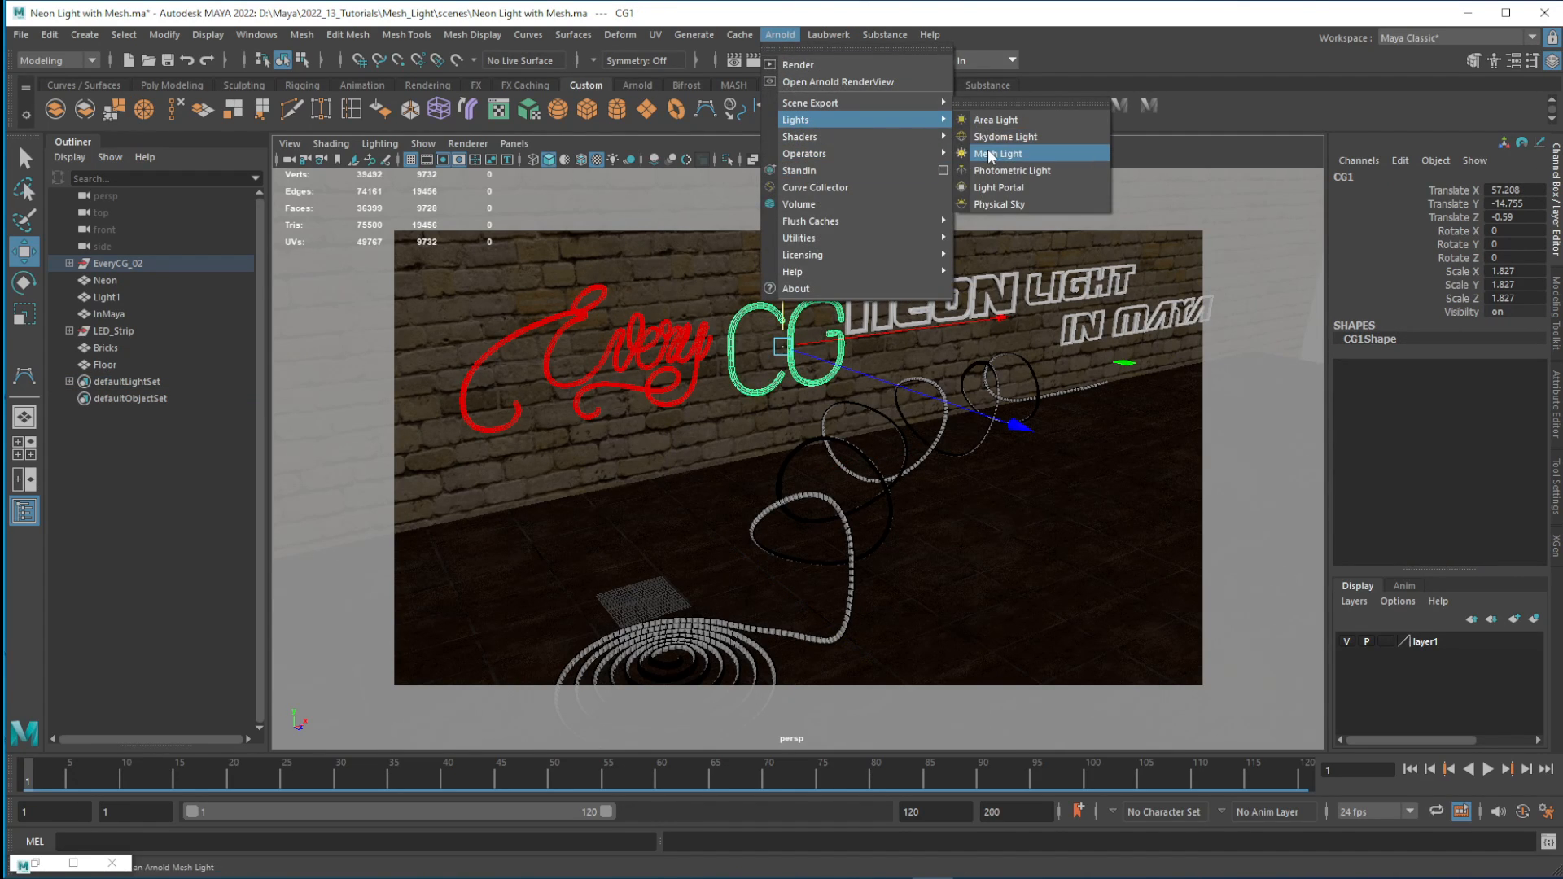
left_click(997, 153)
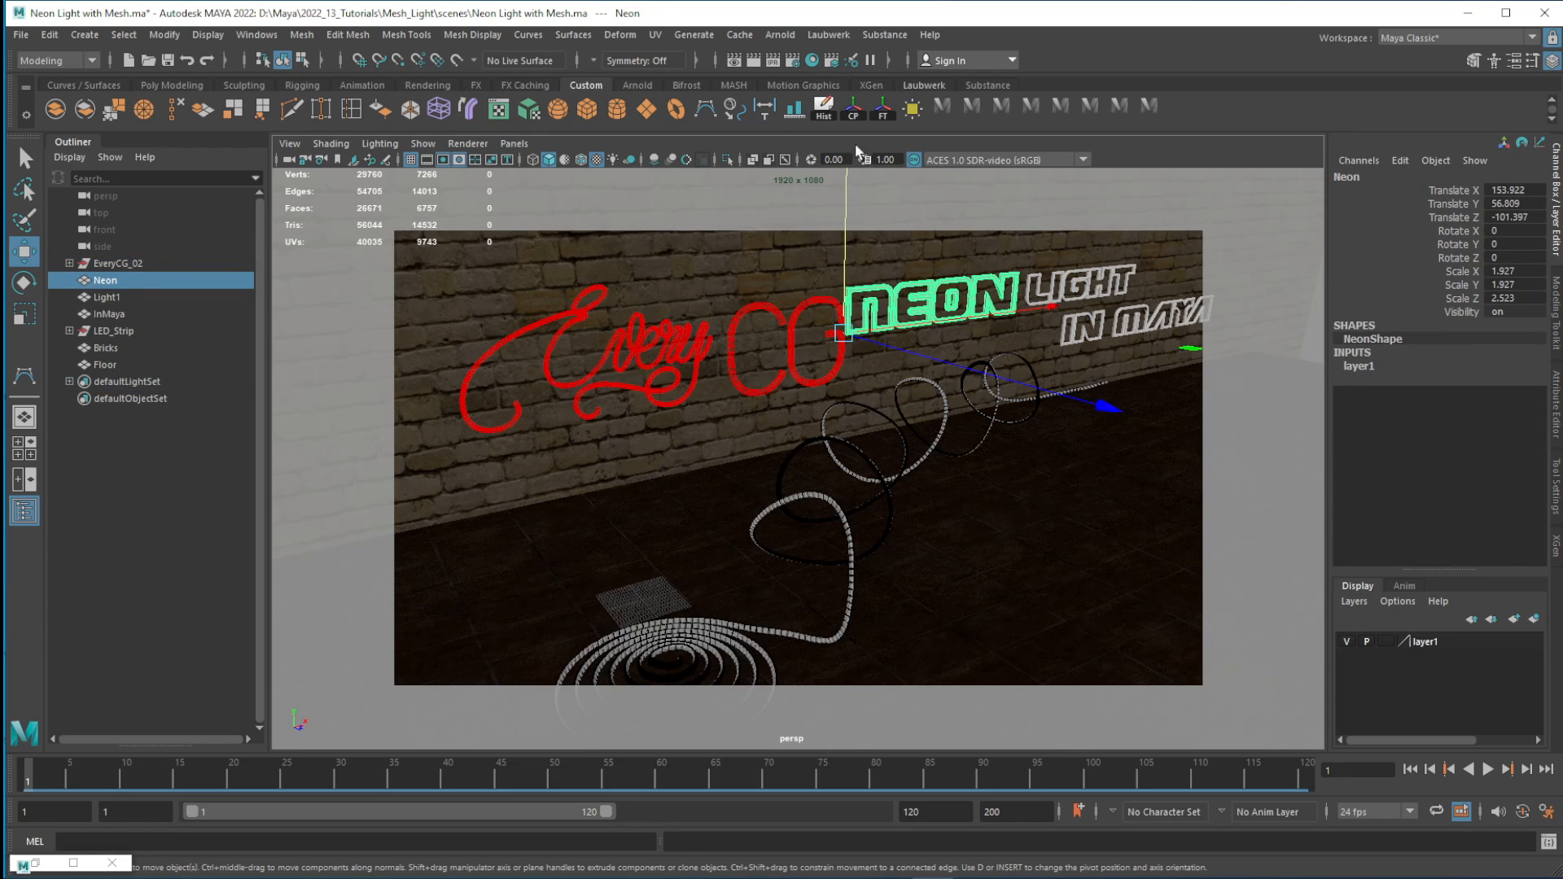
left_click(780, 34)
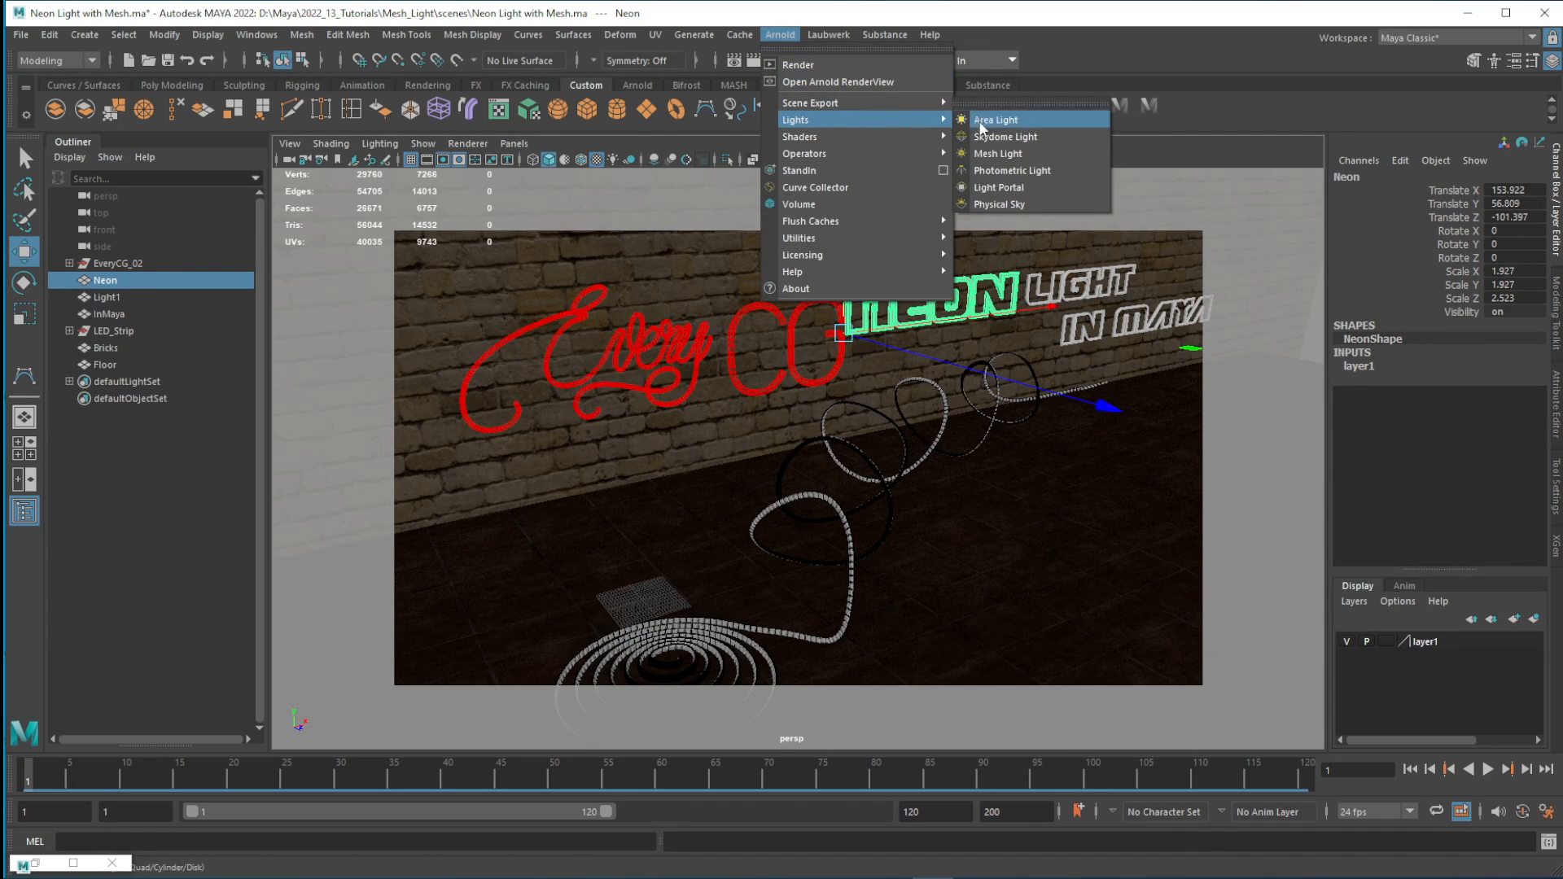
left_click(997, 118)
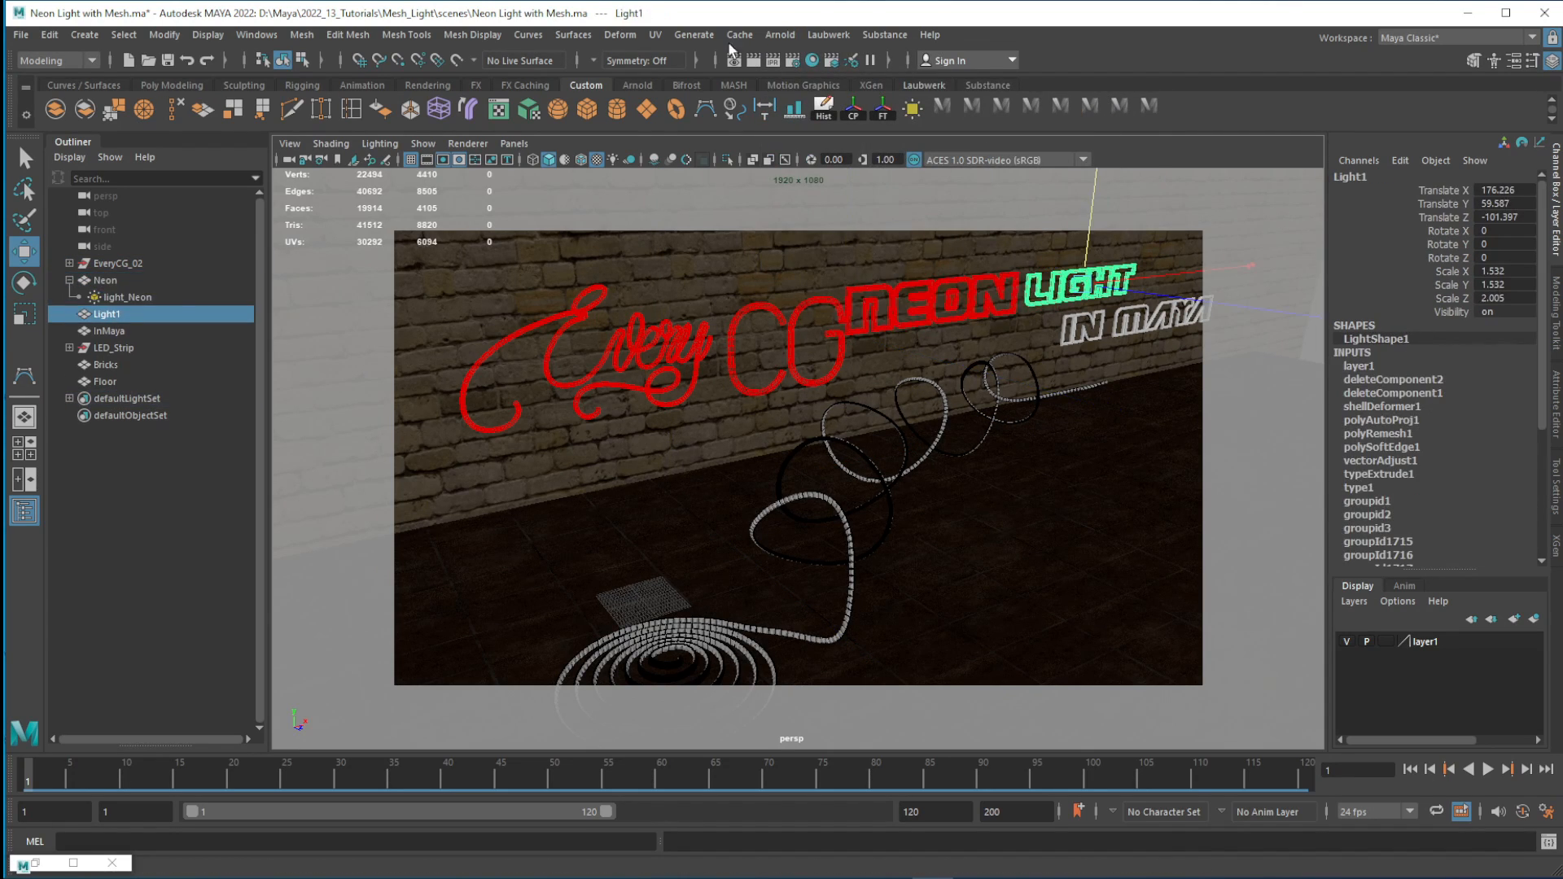
- Make the LIGHT and IN MAYA text meshes into Arnold mesh lights
left_click(780, 34)
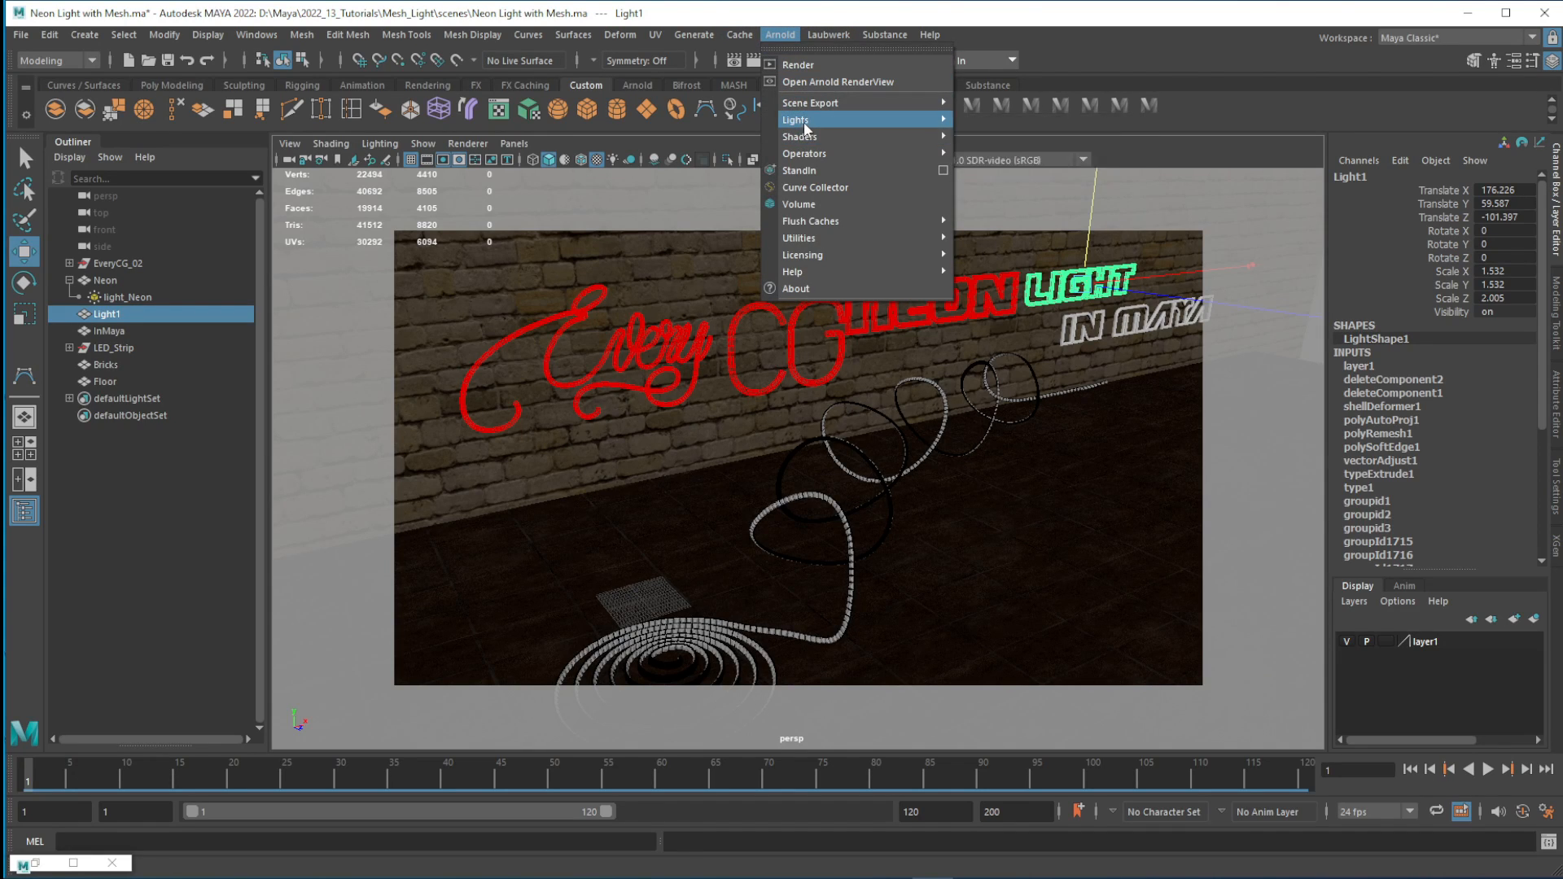
mouse_move(997, 153)
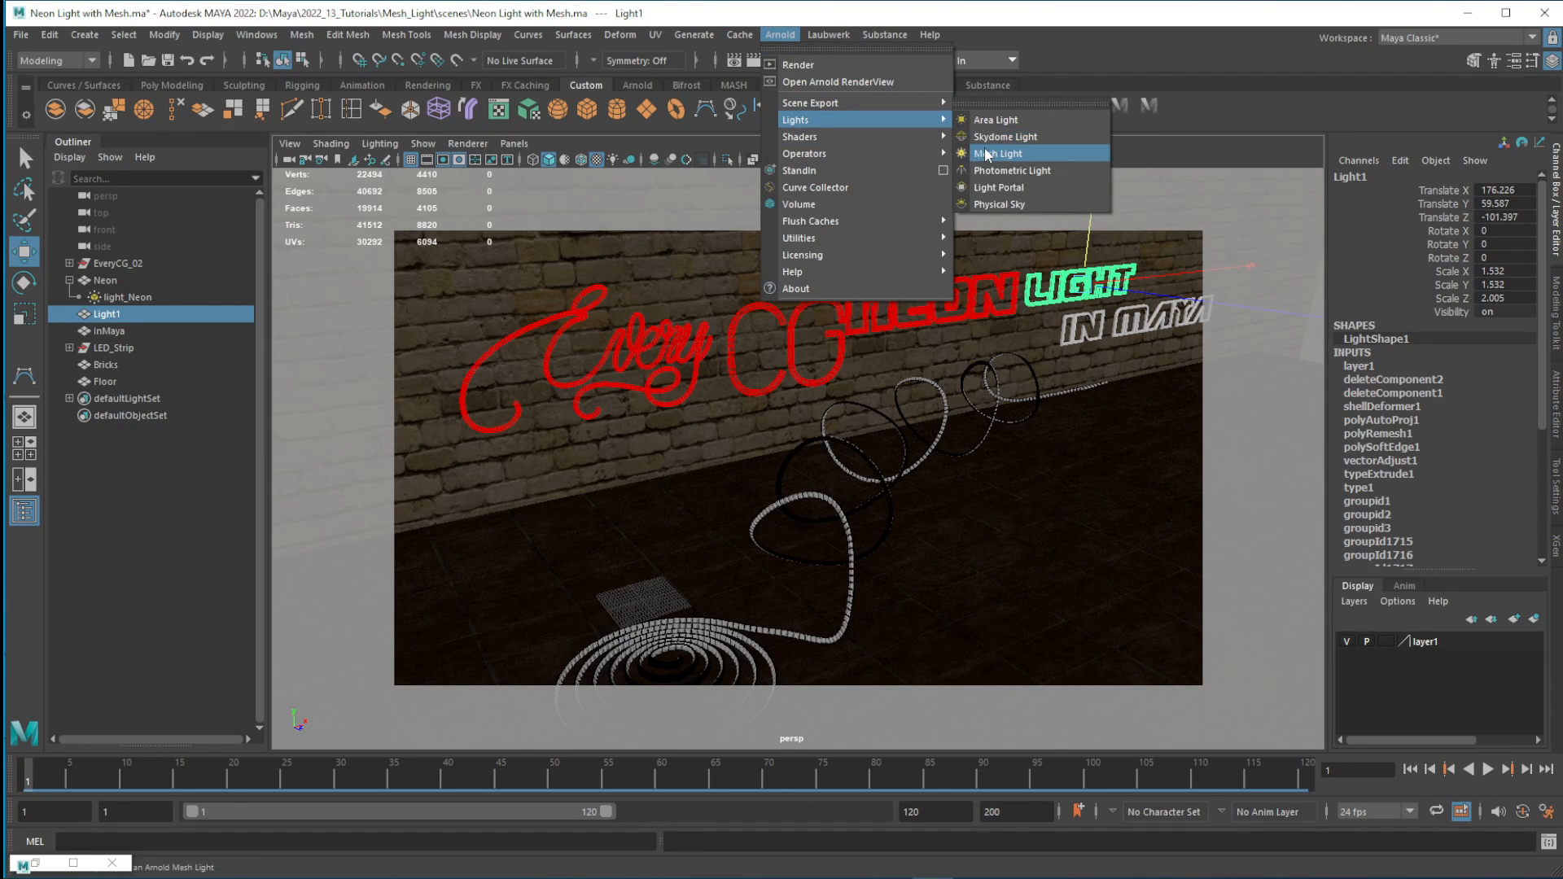
left_click(1000, 153)
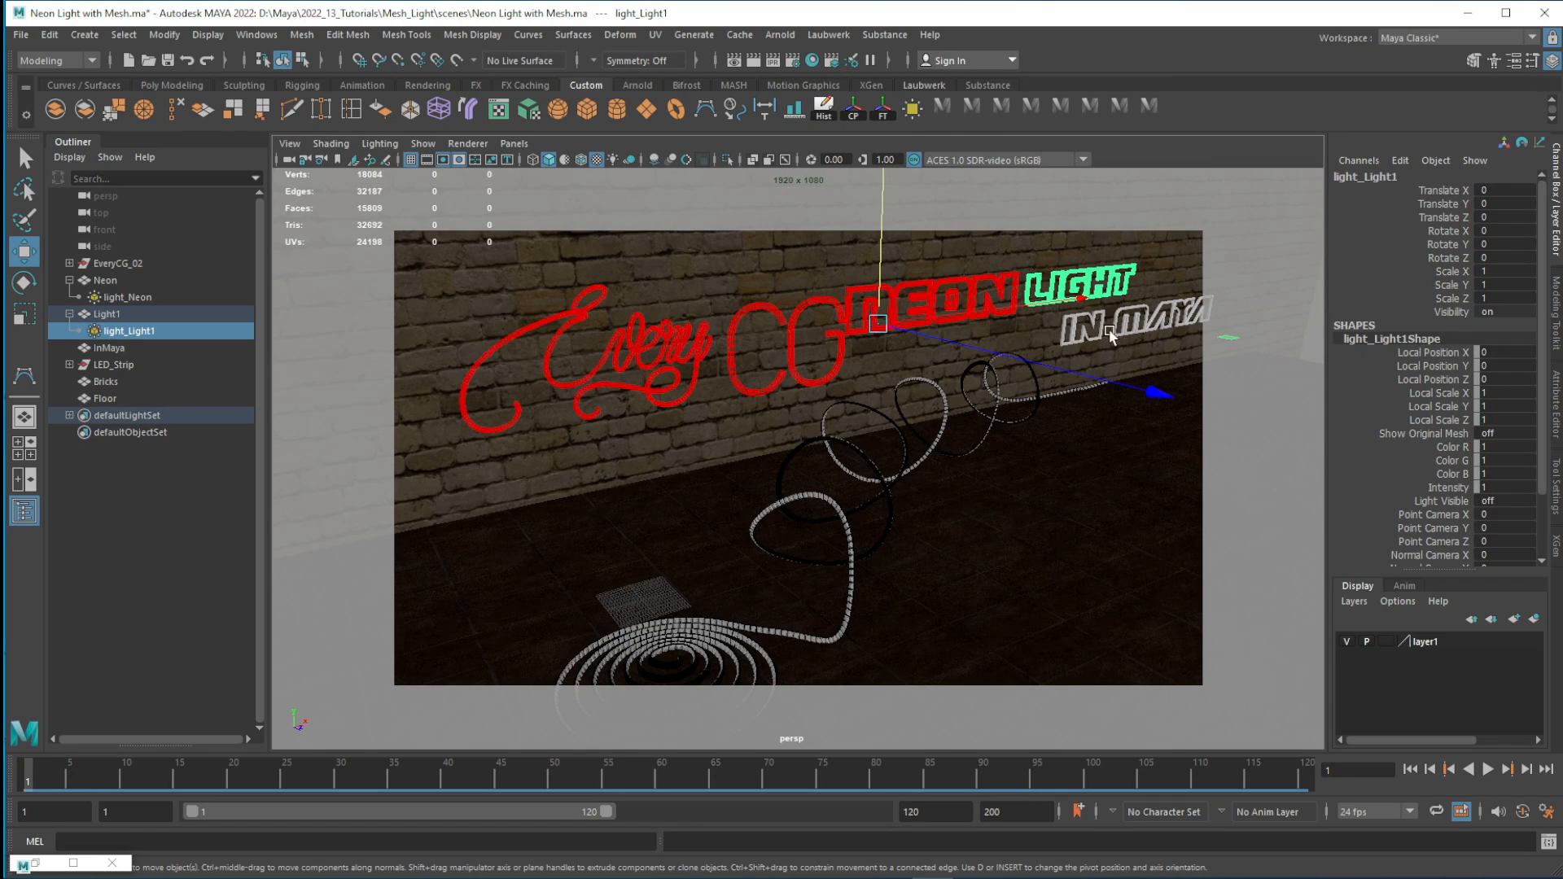
left_click(107, 347)
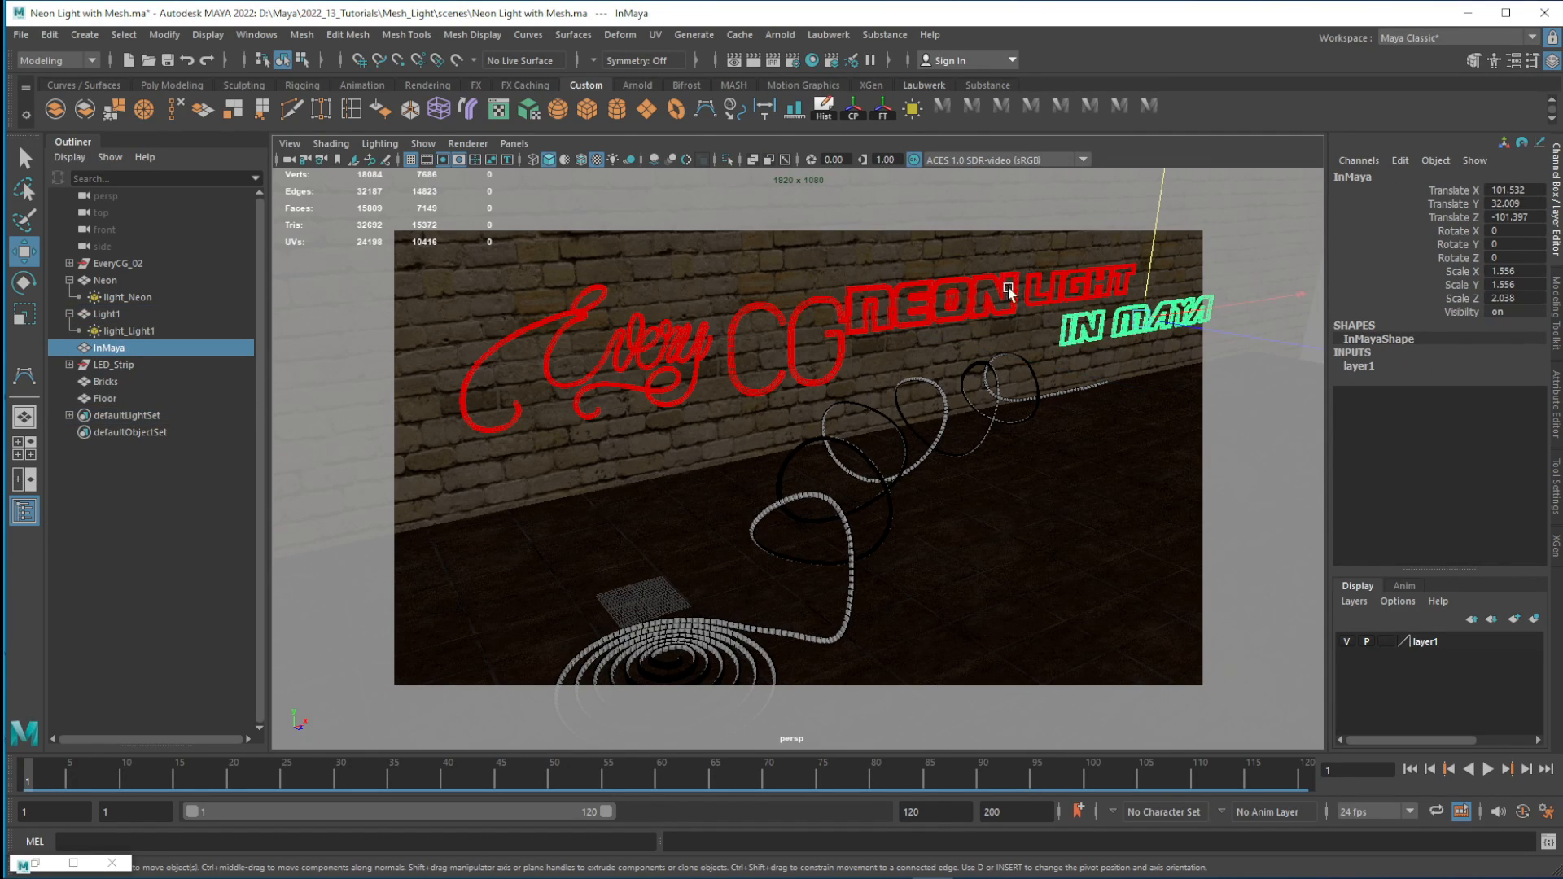
left_click(780, 34)
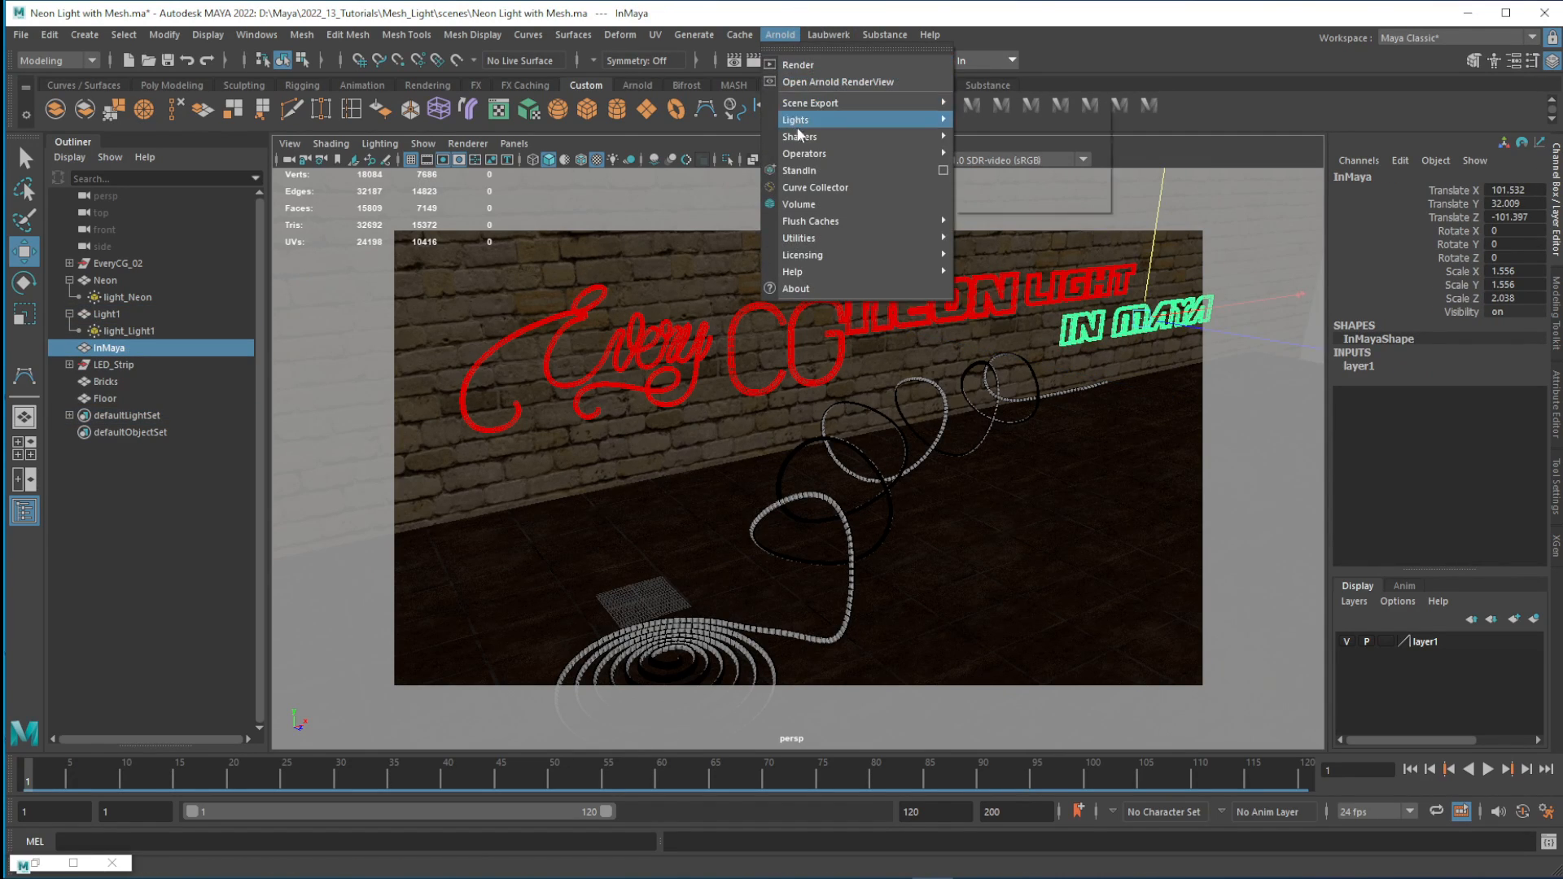
mouse_move(994, 157)
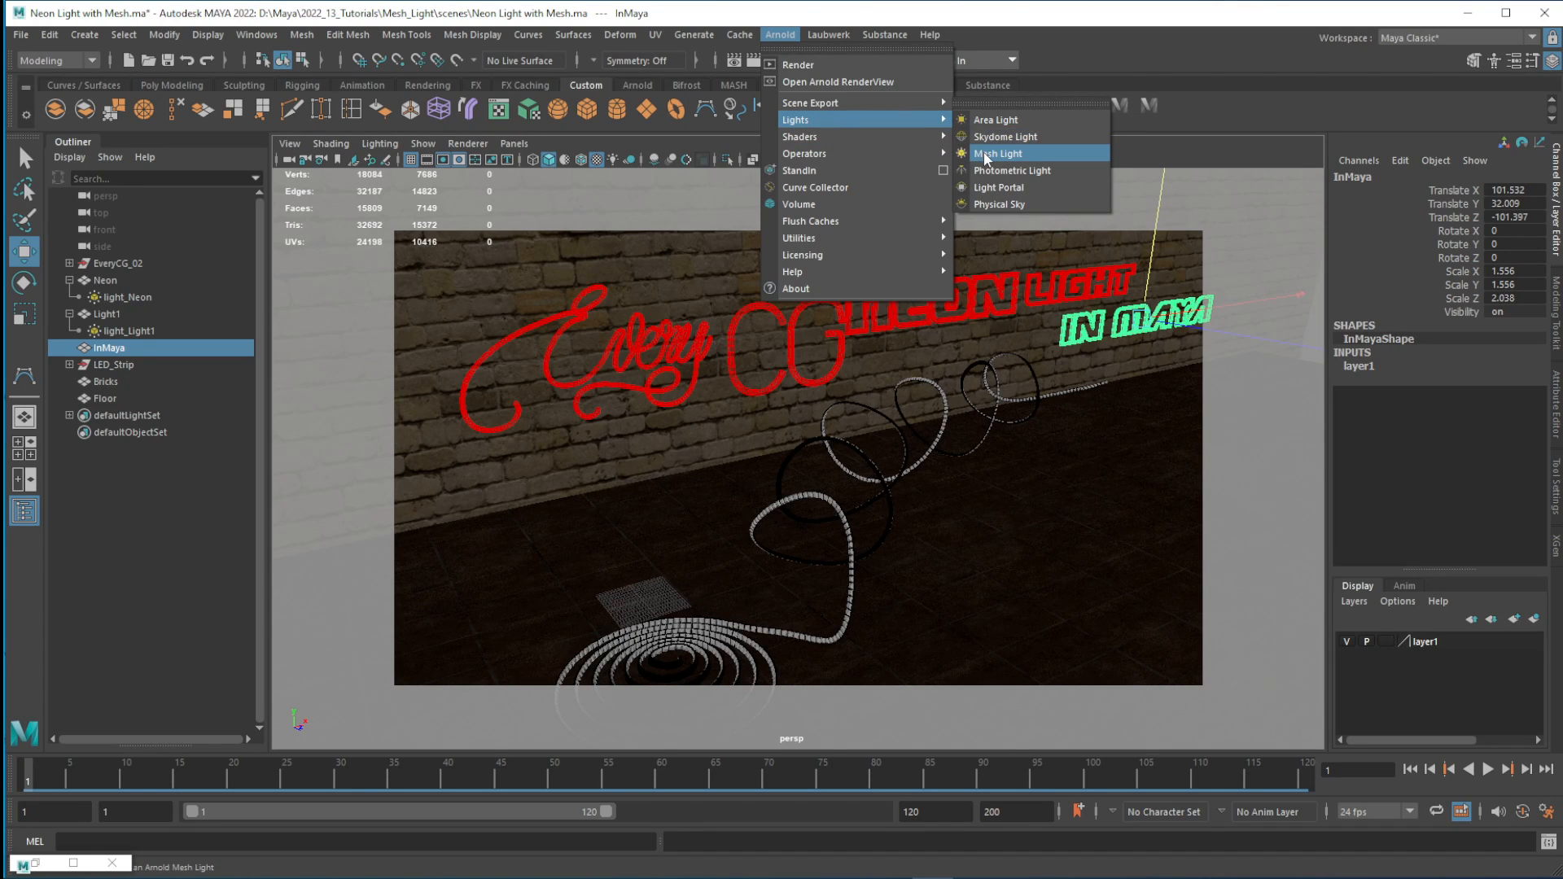
left_click(998, 154)
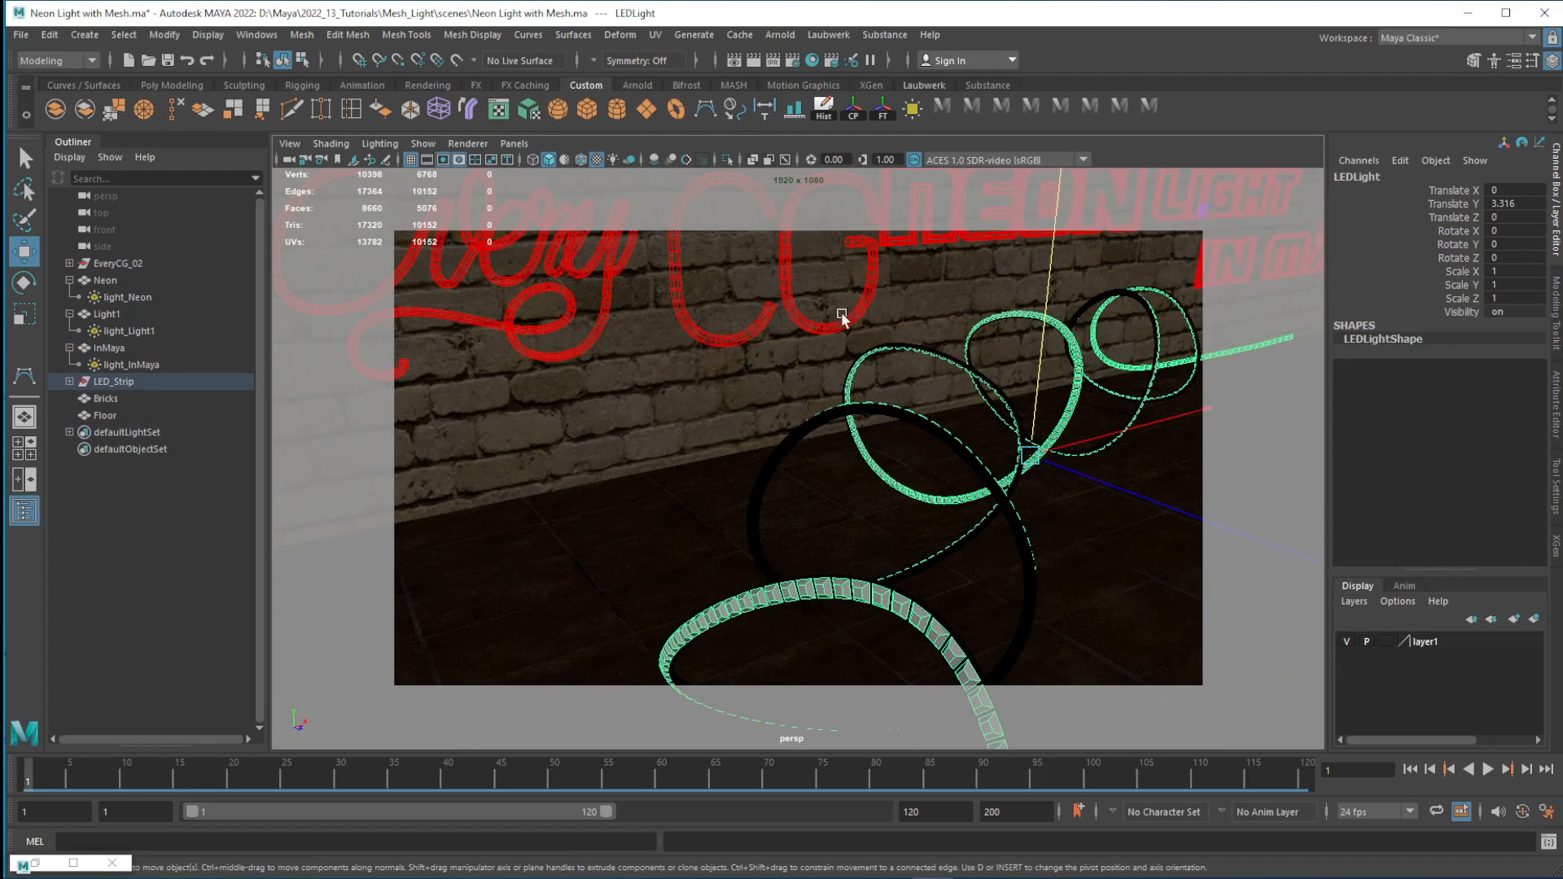
left_click(780, 35)
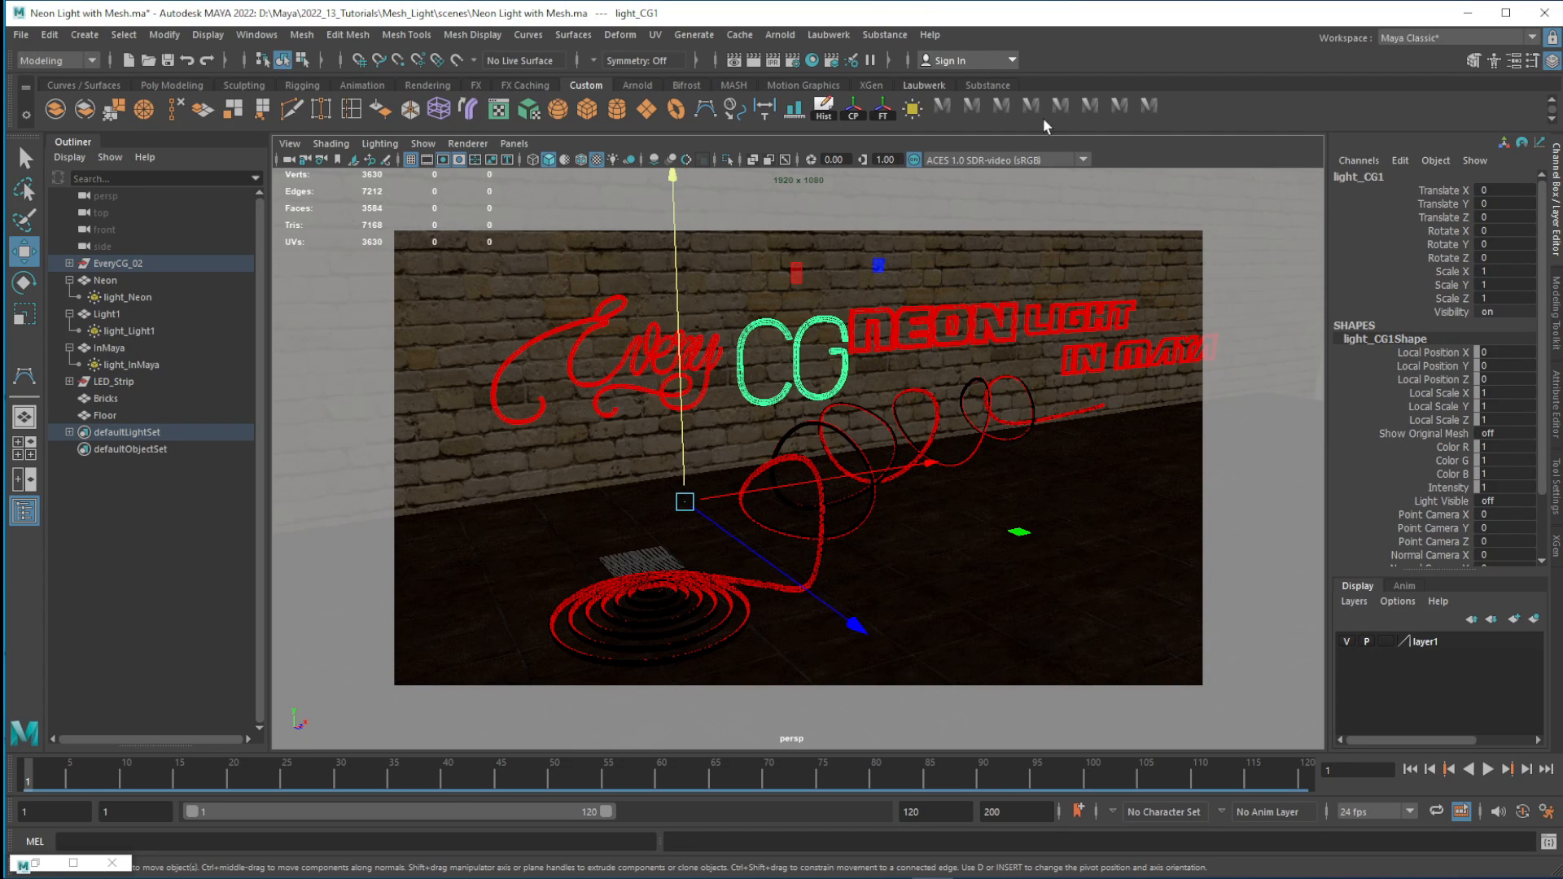
- Start an Arnold render of the scene and move the render window aside
left_click(780, 34)
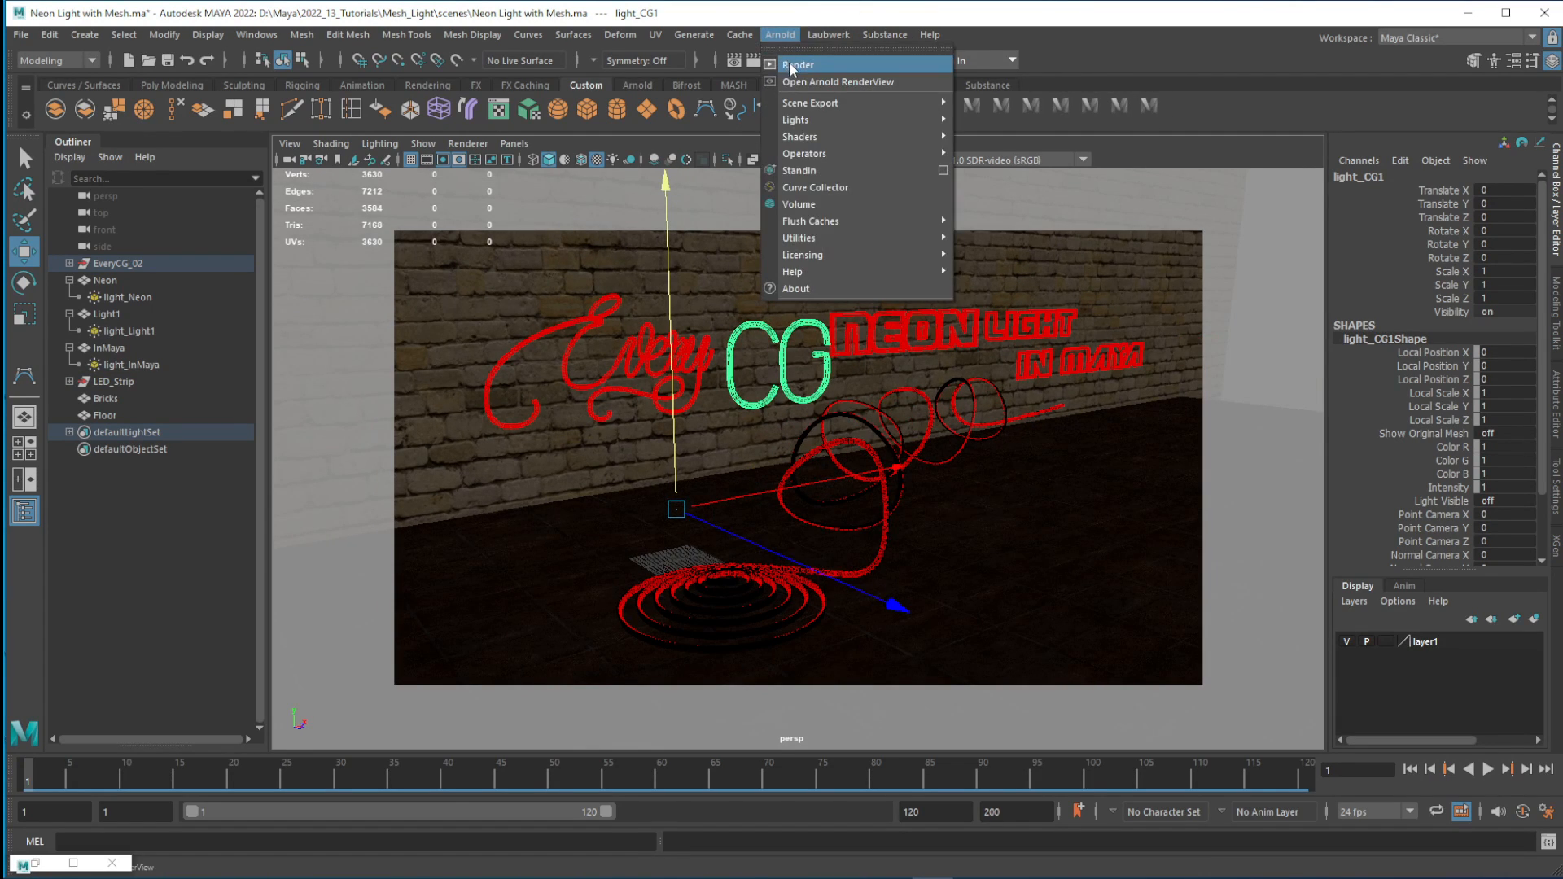
left_click(839, 82)
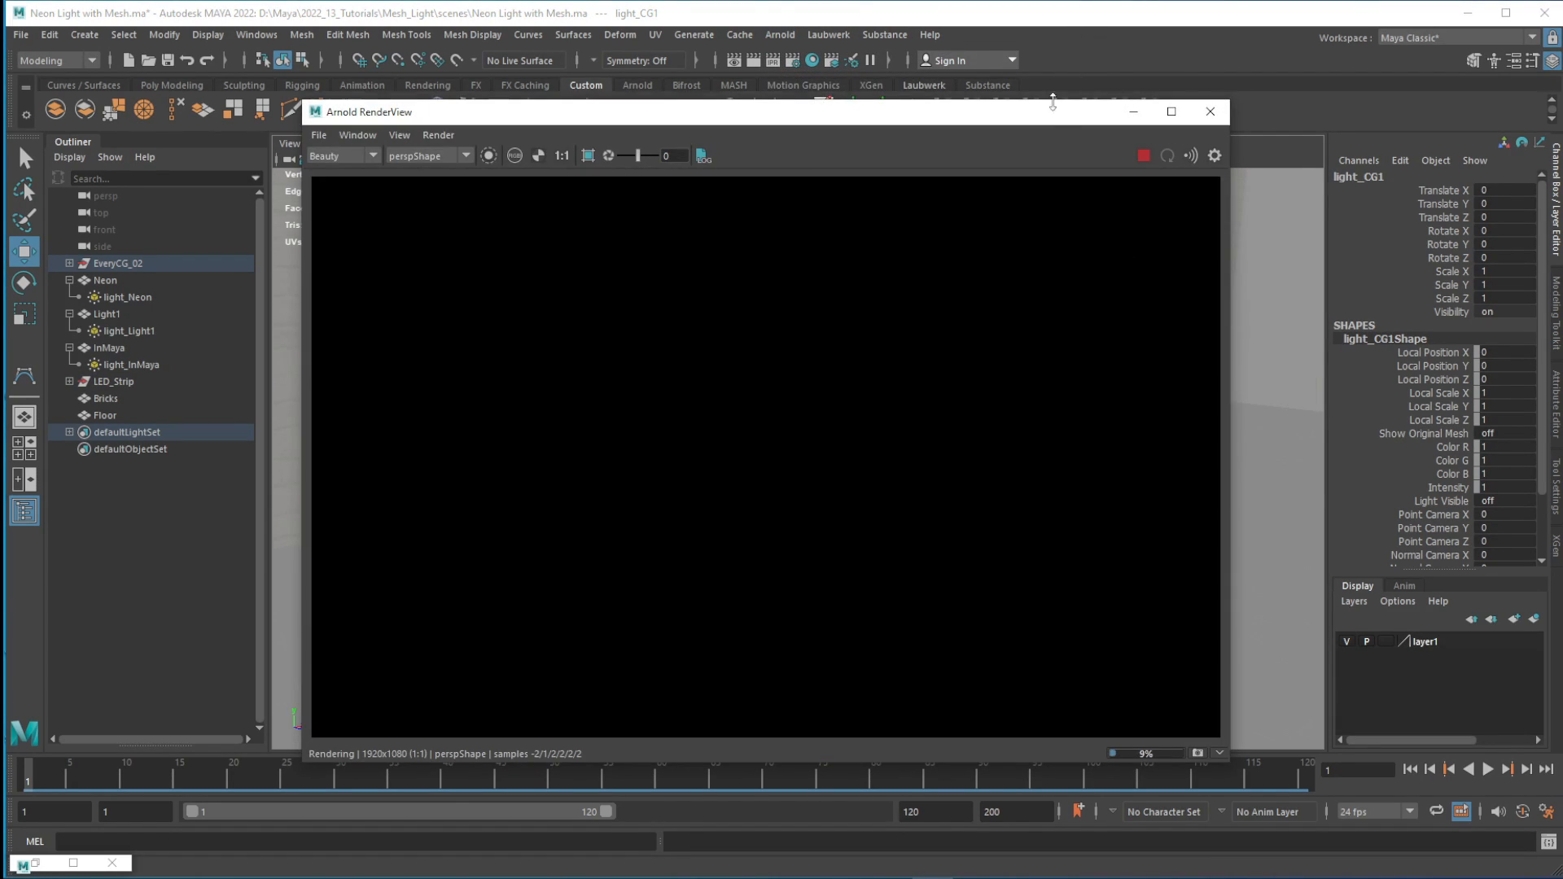
left_click_drag(1052, 111, 997, 103)
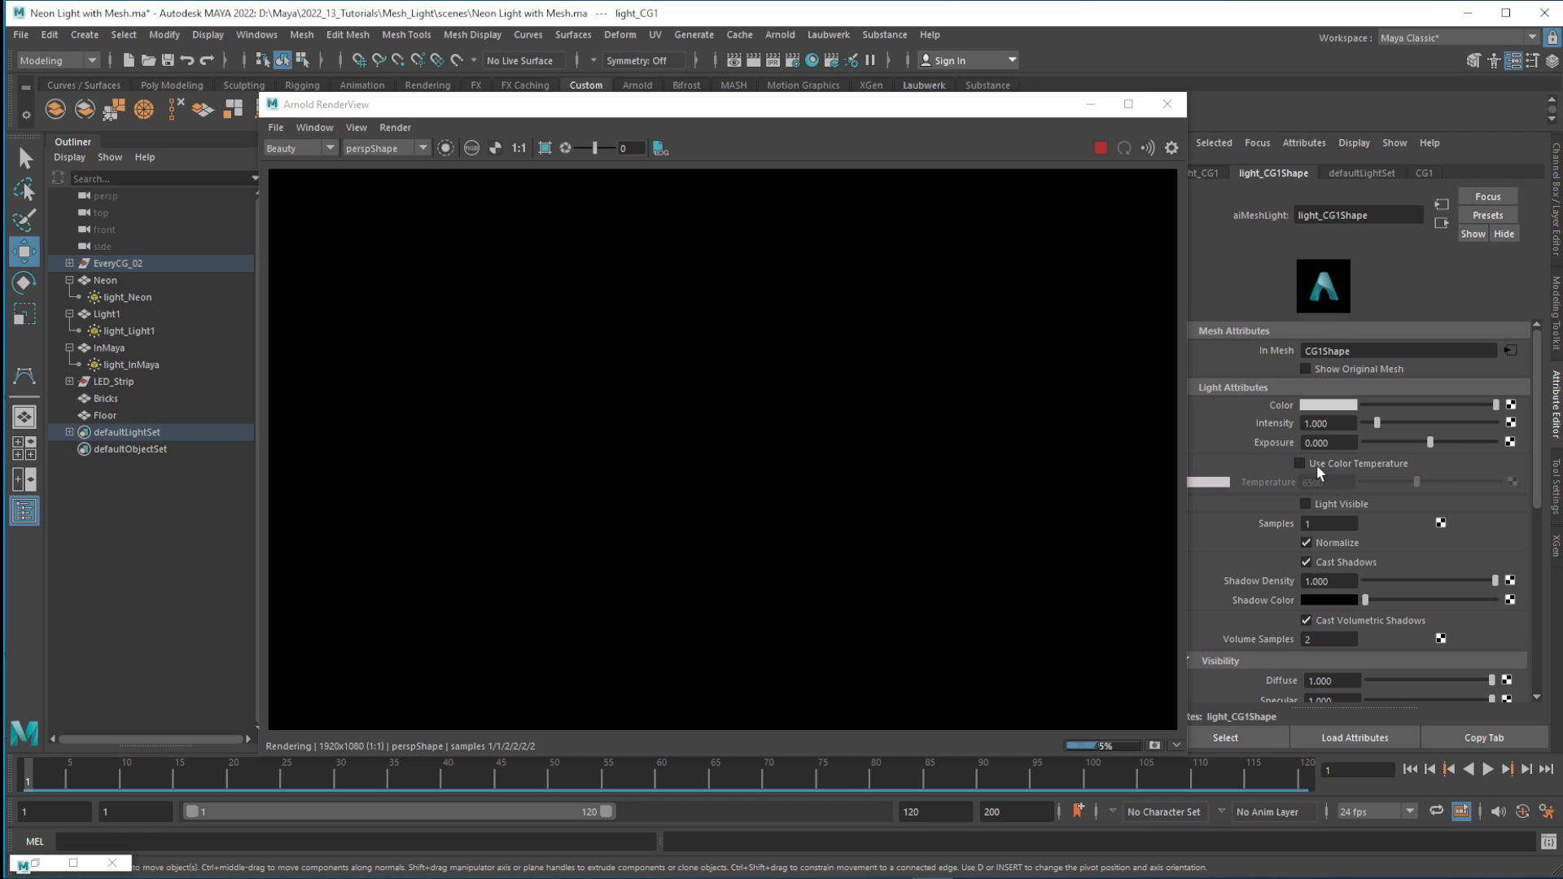
- Brighten the CG mesh light to intensity about 5 and exposure 10
left_click_drag(1376, 424, 1420, 424)
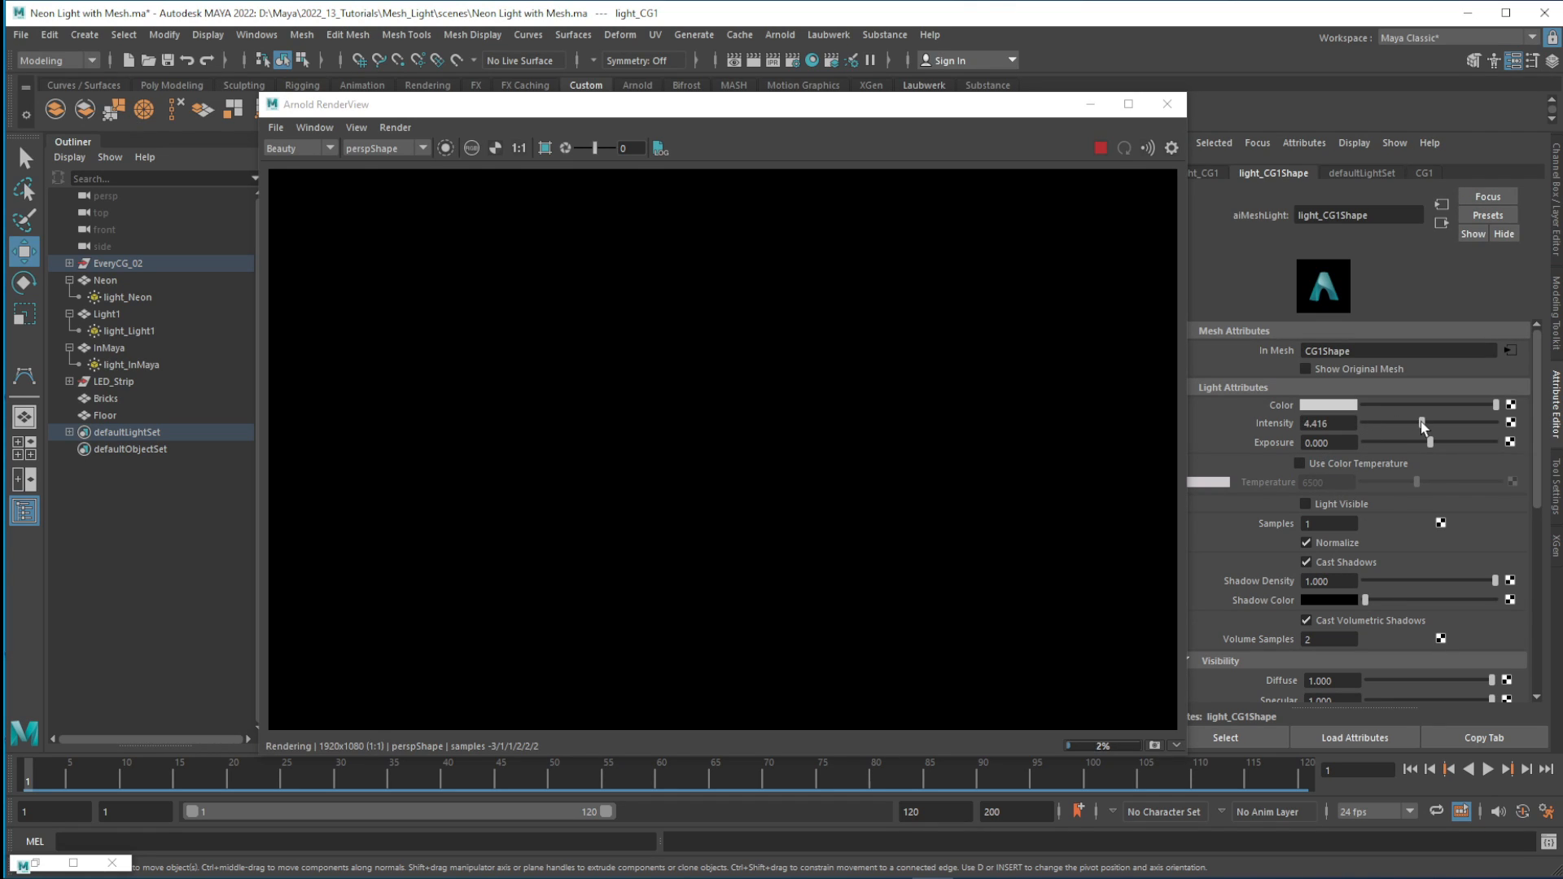
left_click_drag(1423, 423, 1428, 423)
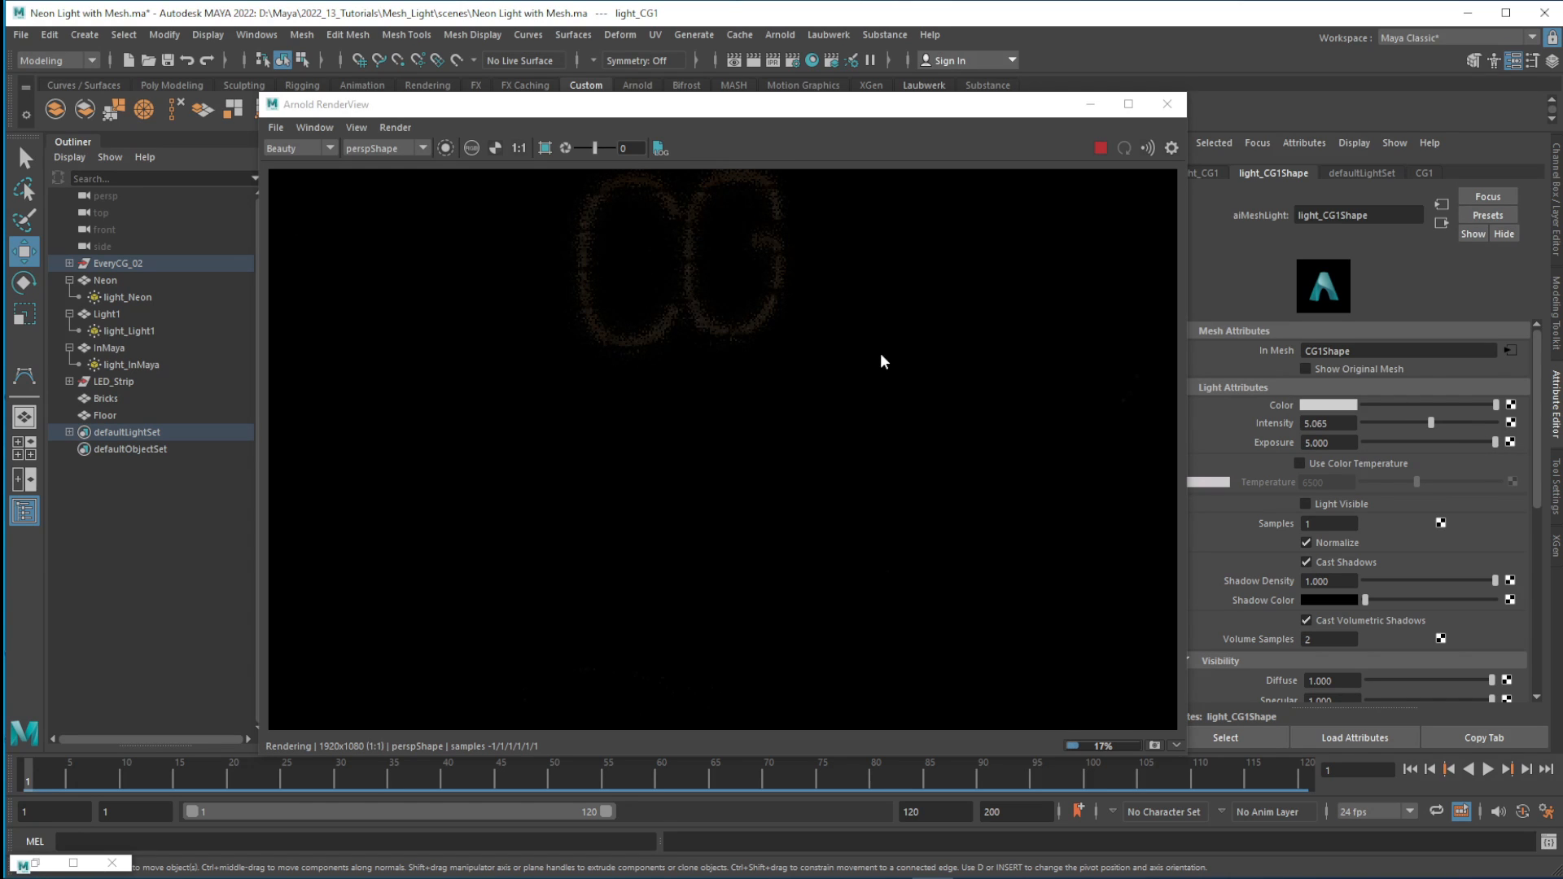
mouse_move(954, 443)
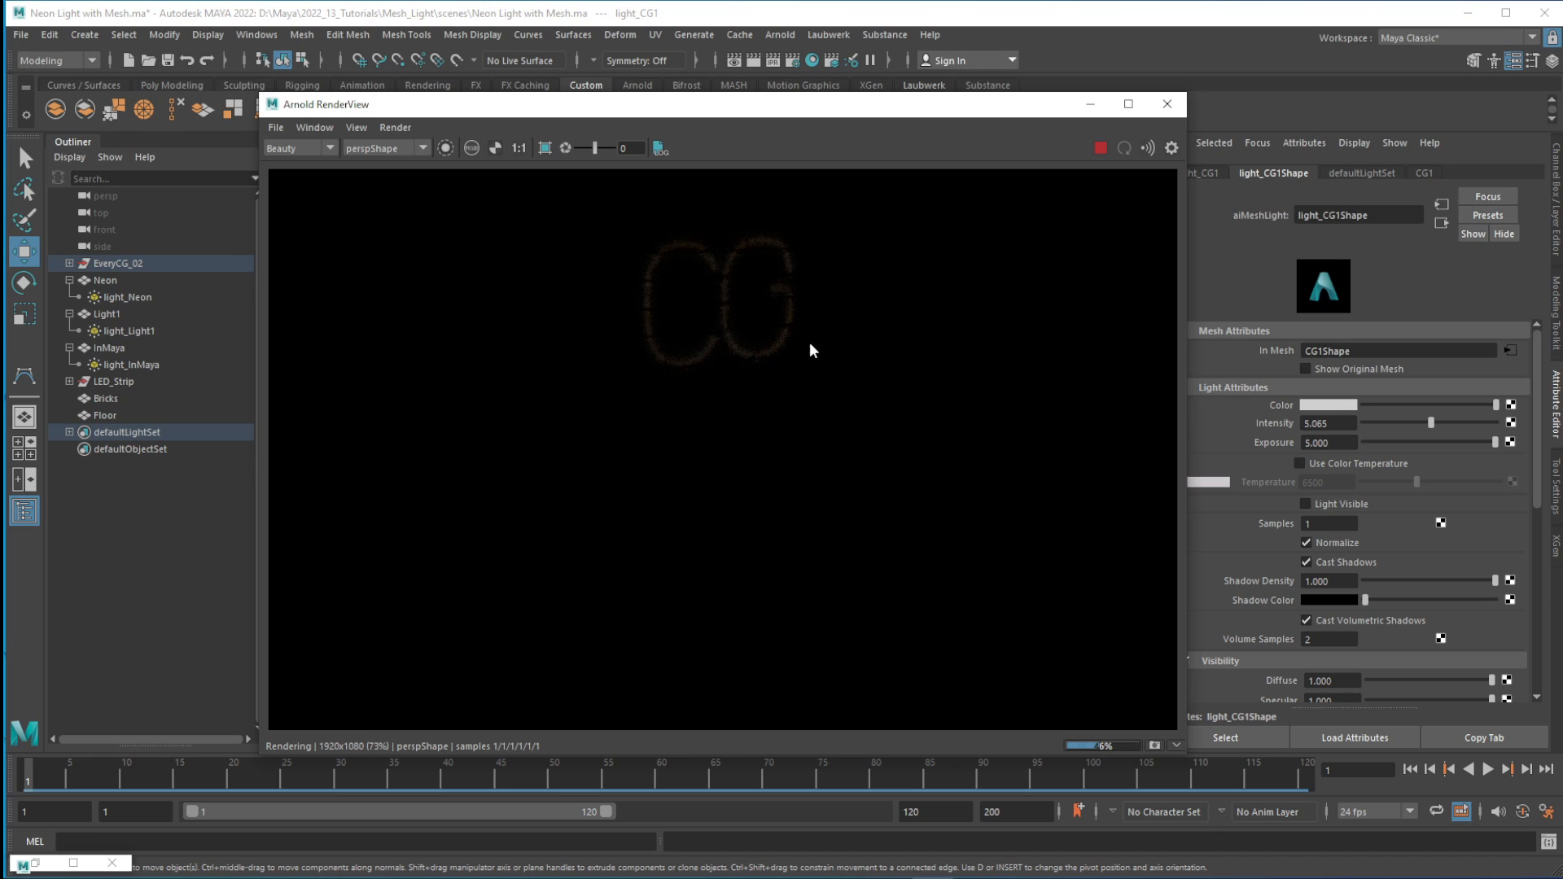
left_click(1329, 443)
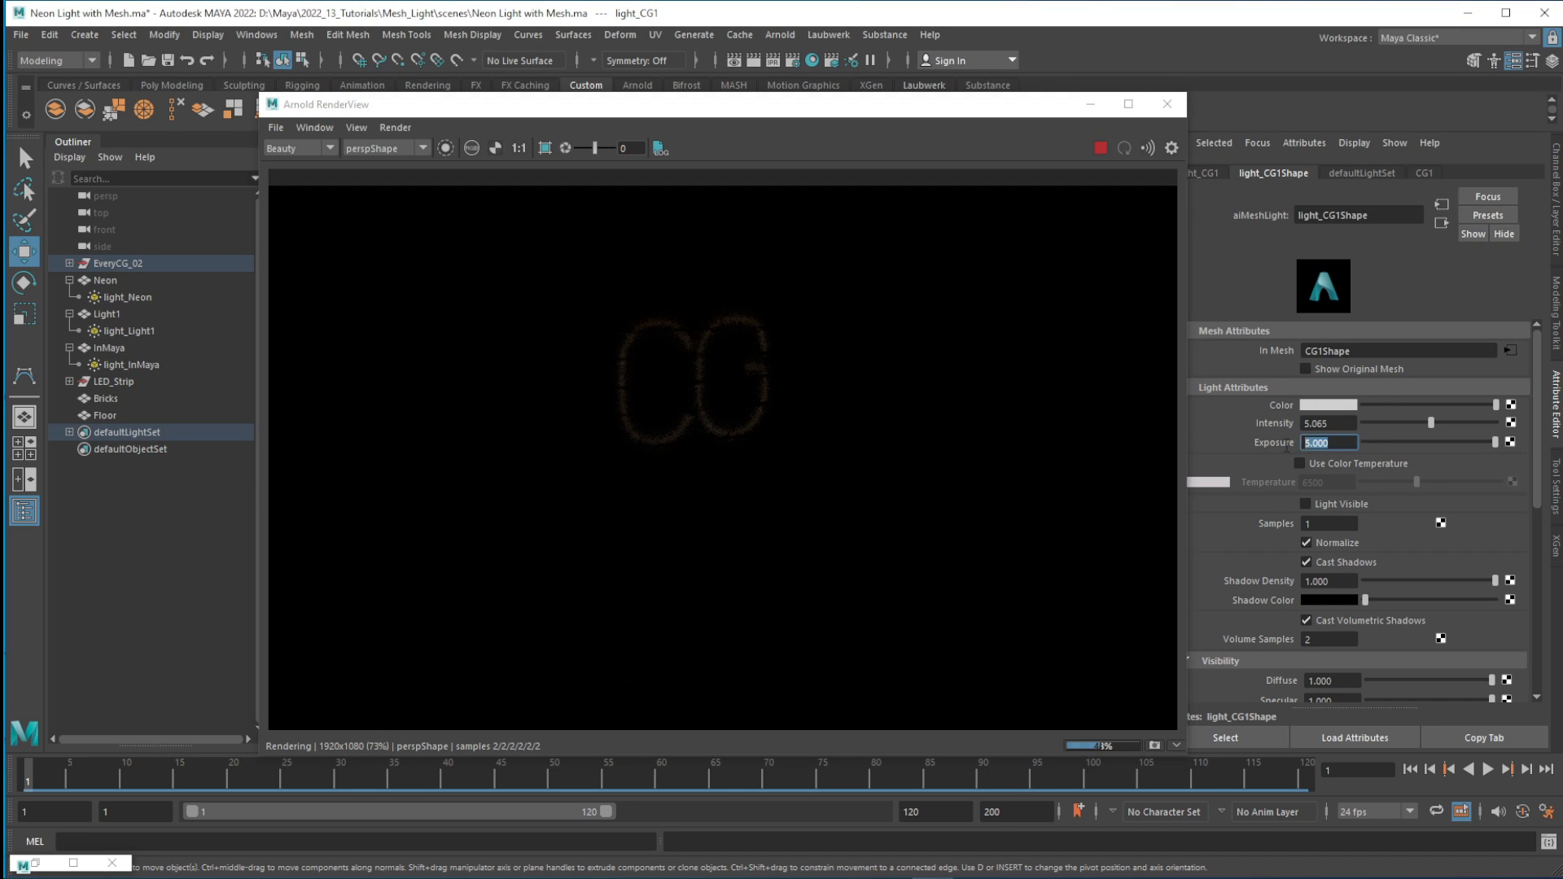
type("10")
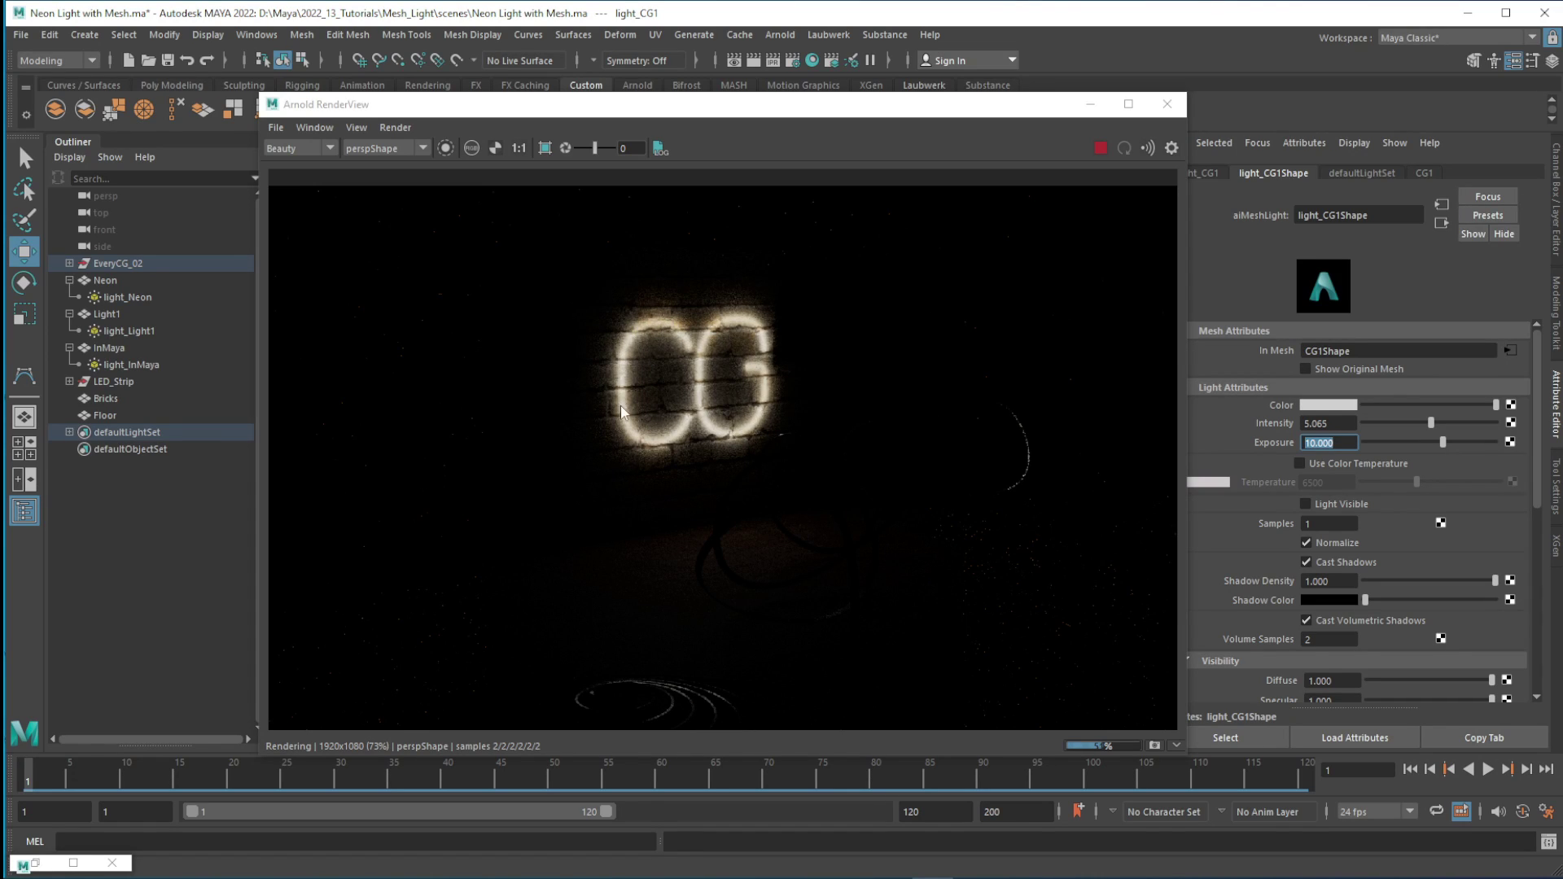
mouse_move(1070, 510)
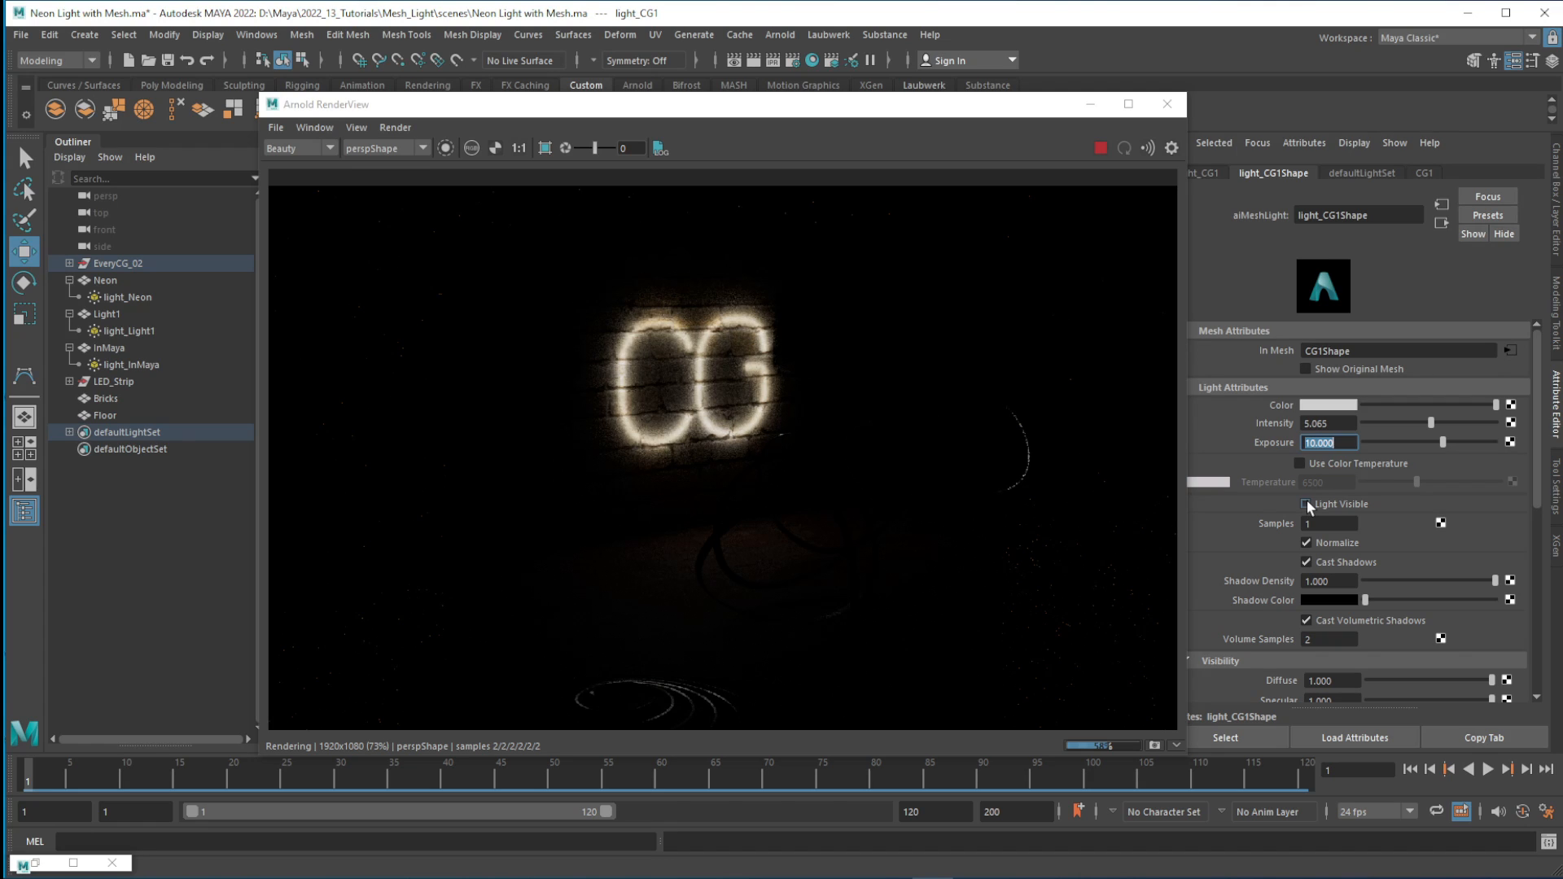
- Enable Light Visible on light_CG1 so the CG letters render as white tubes
left_click(1306, 505)
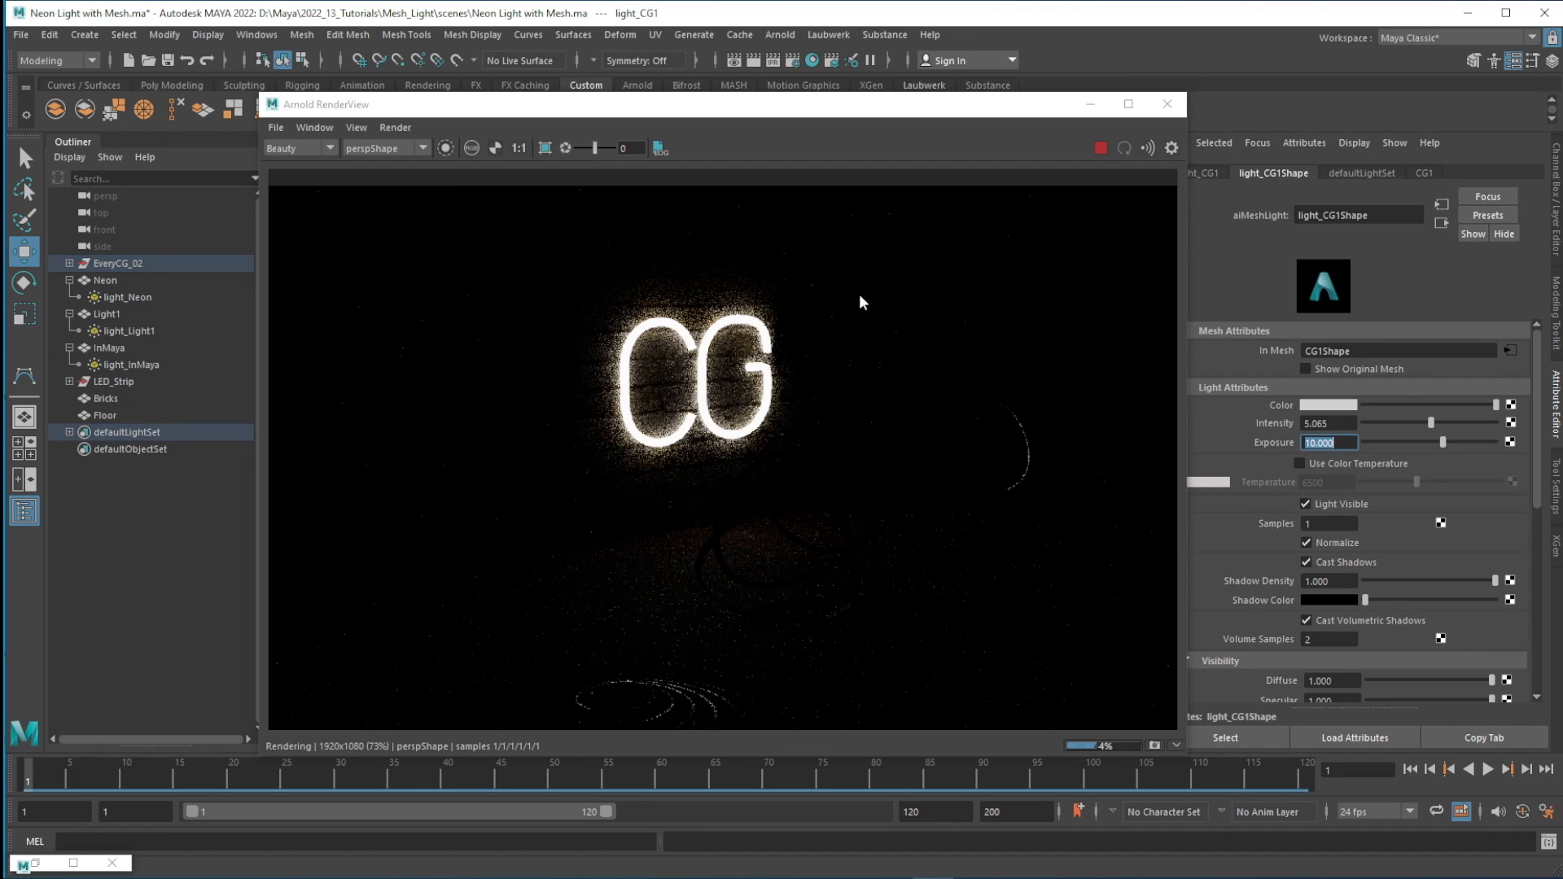
left_click(126, 297)
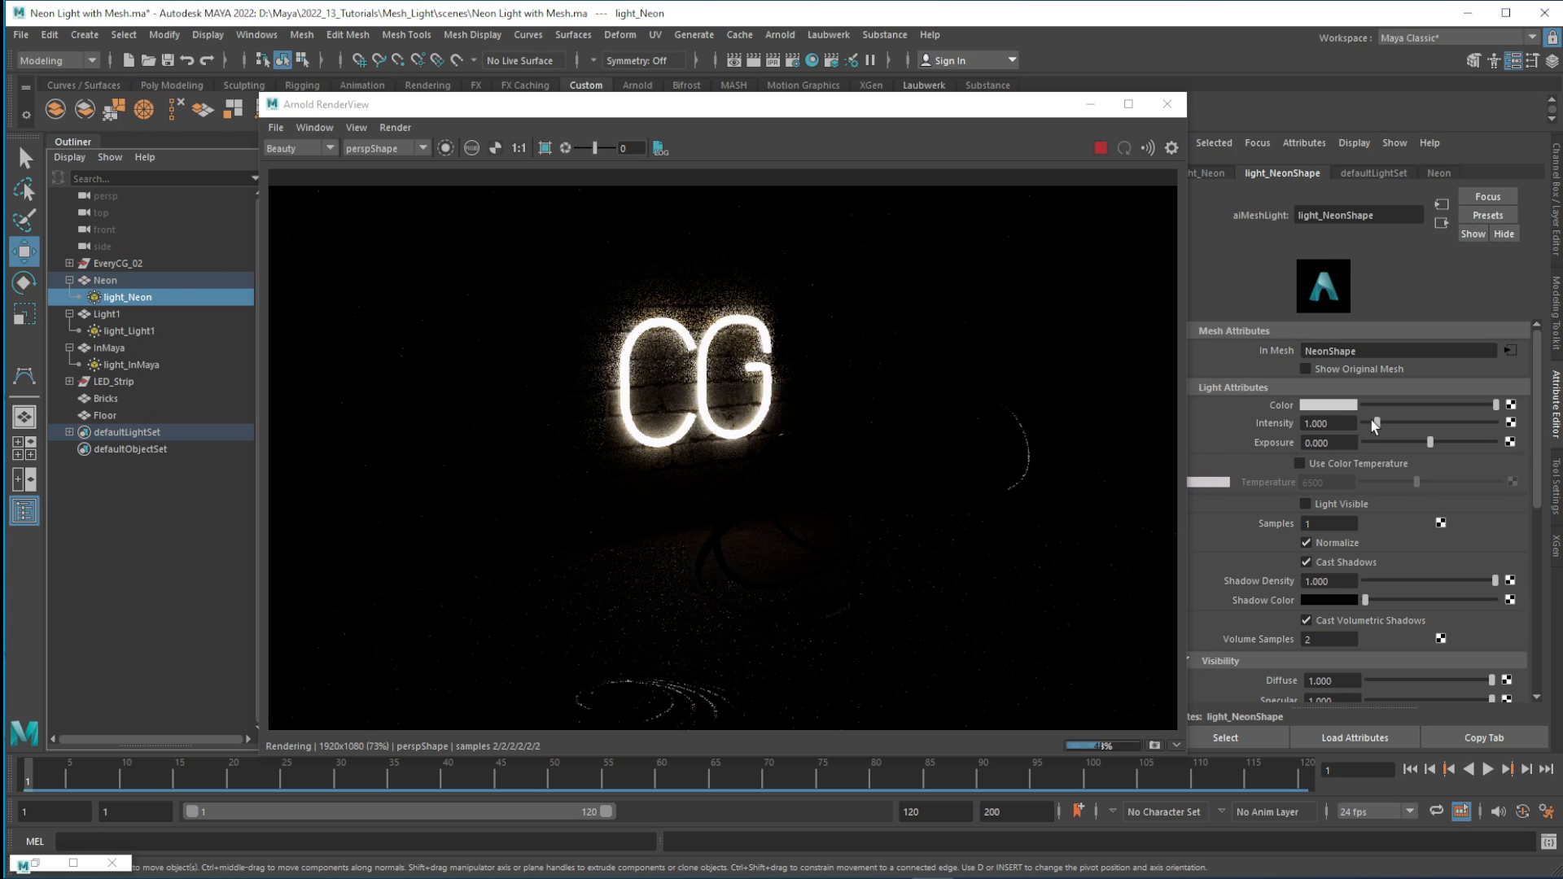
- Raise the NEON light's intensity with exposure 10 and set the LIGHT light to 5.5
left_click_drag(1381, 423, 1427, 424)
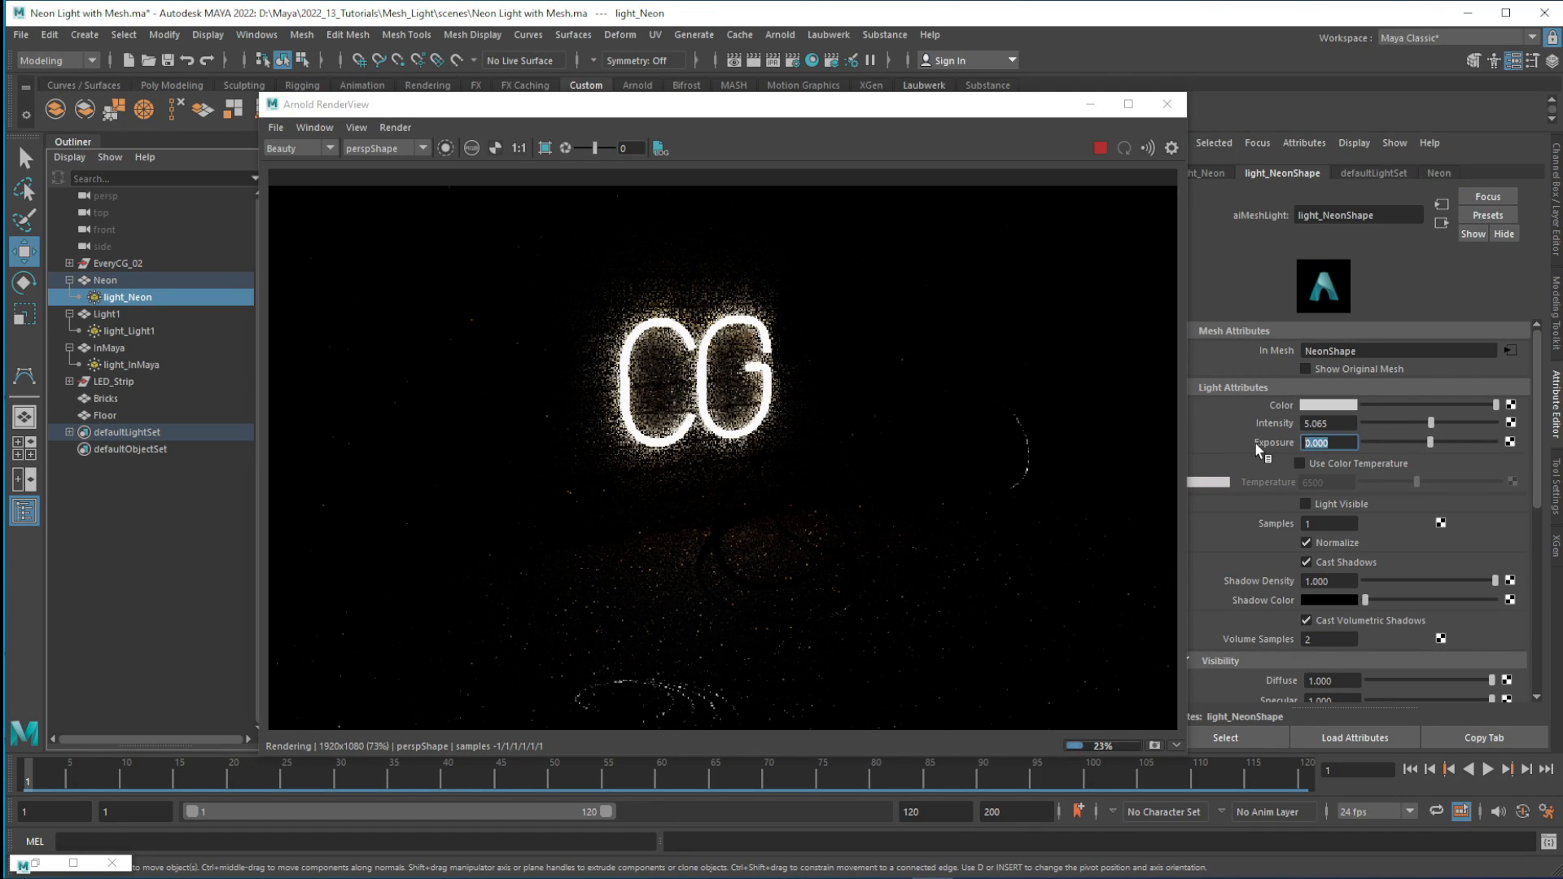
type("10.000")
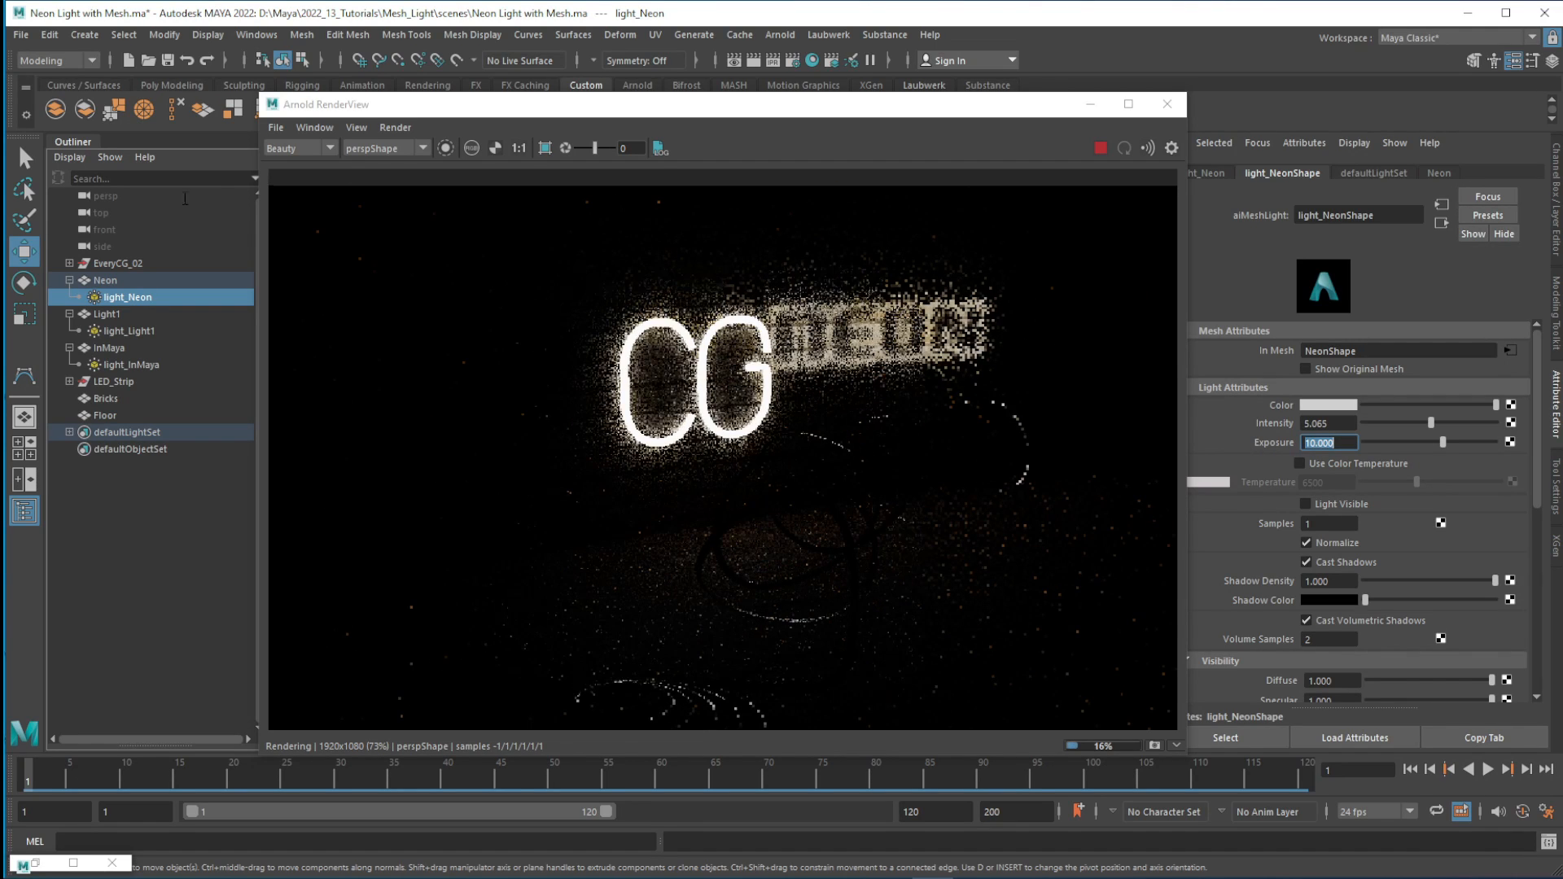
left_click(127, 330)
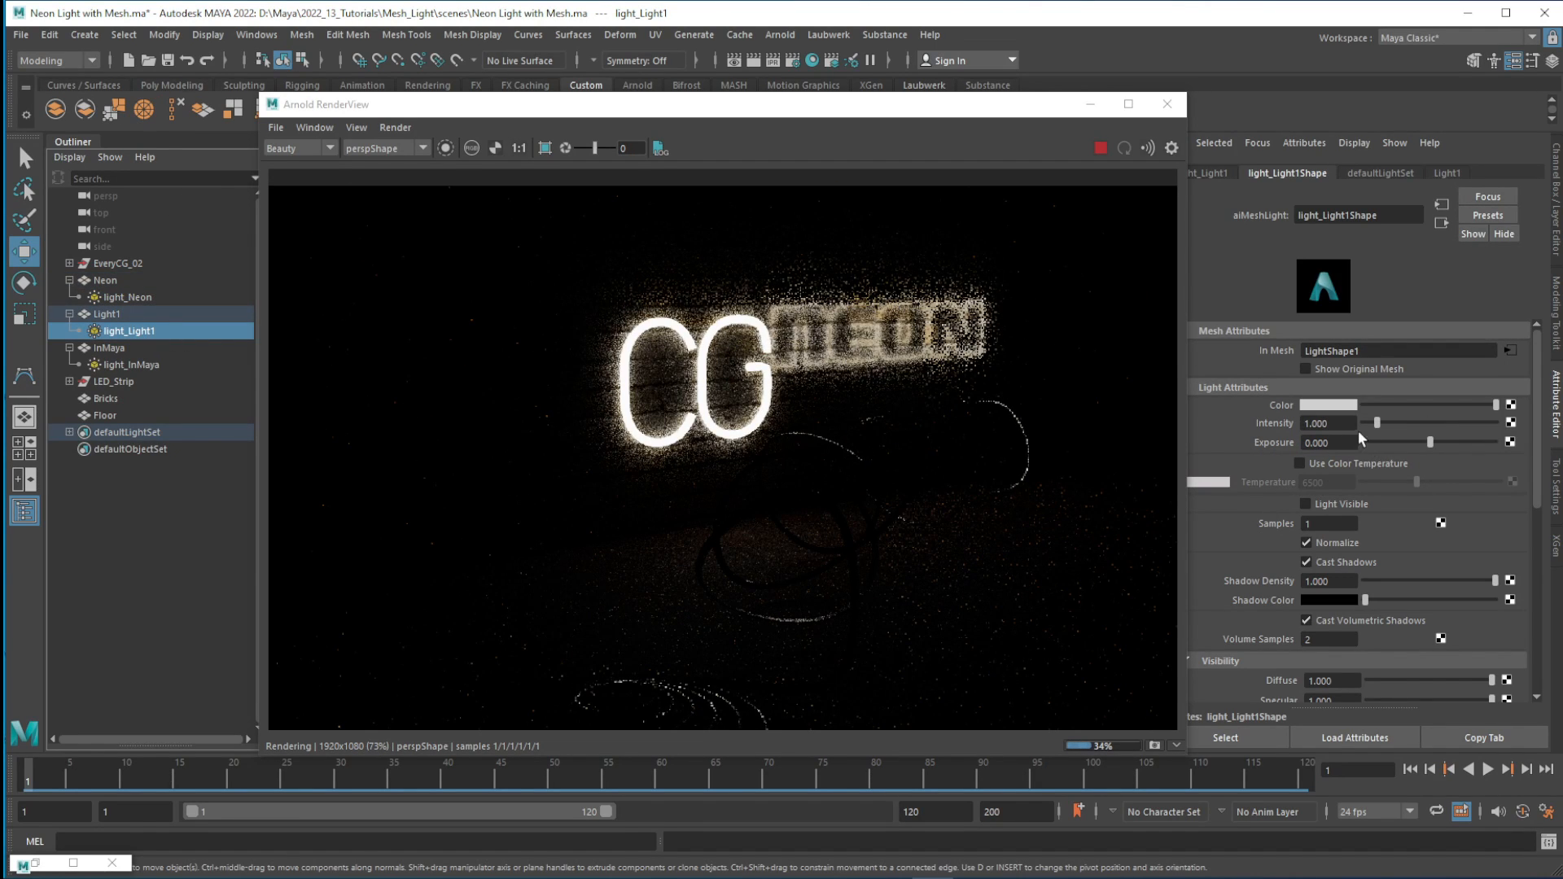
left_click(1328, 443)
type("10.000")
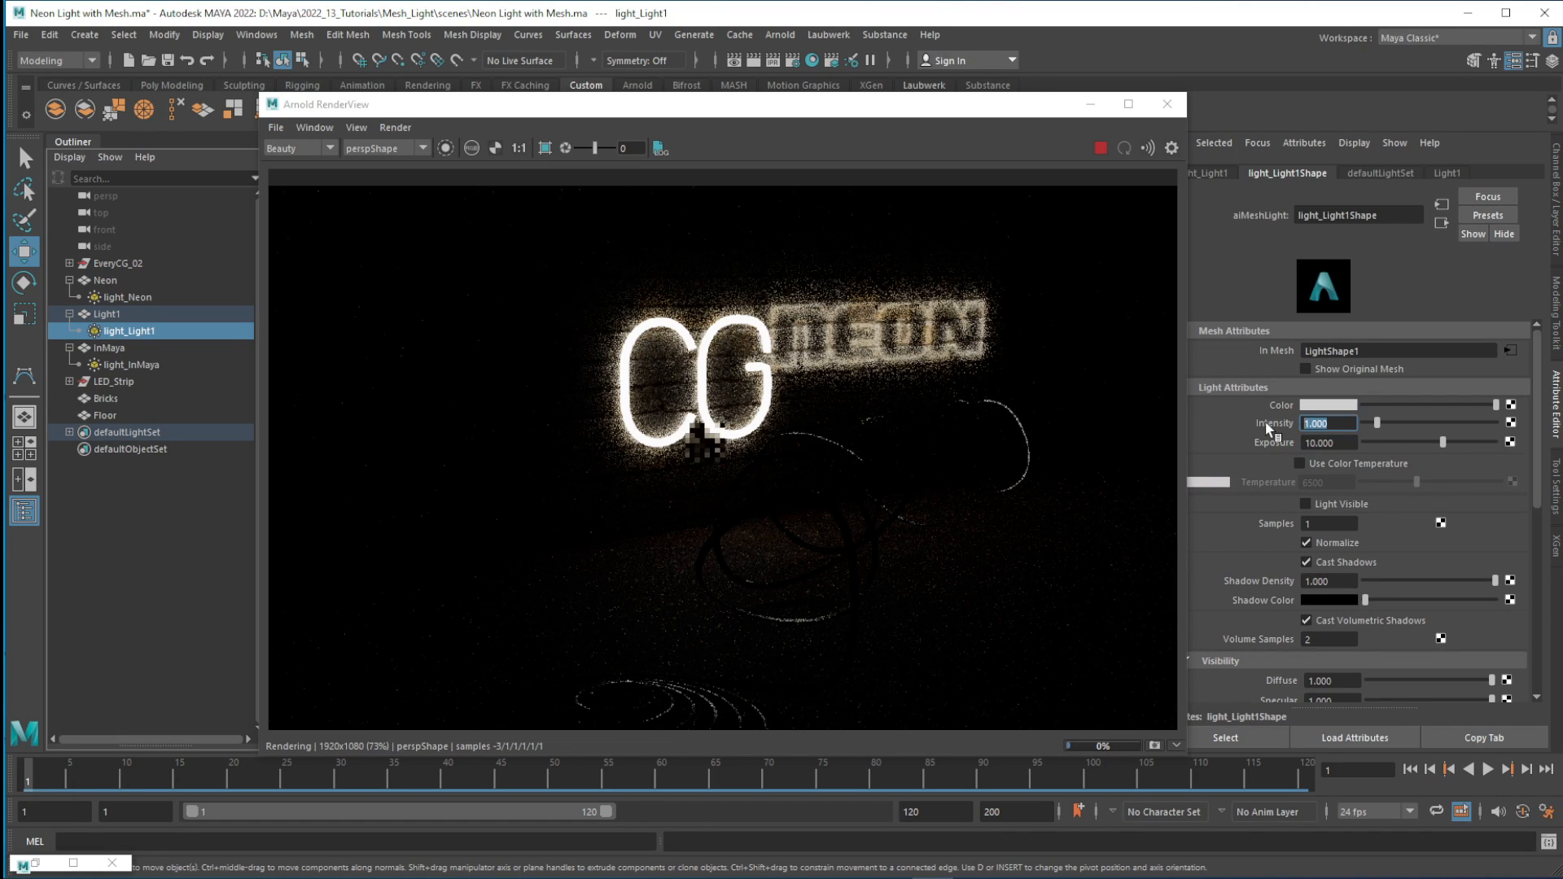
type("5.500")
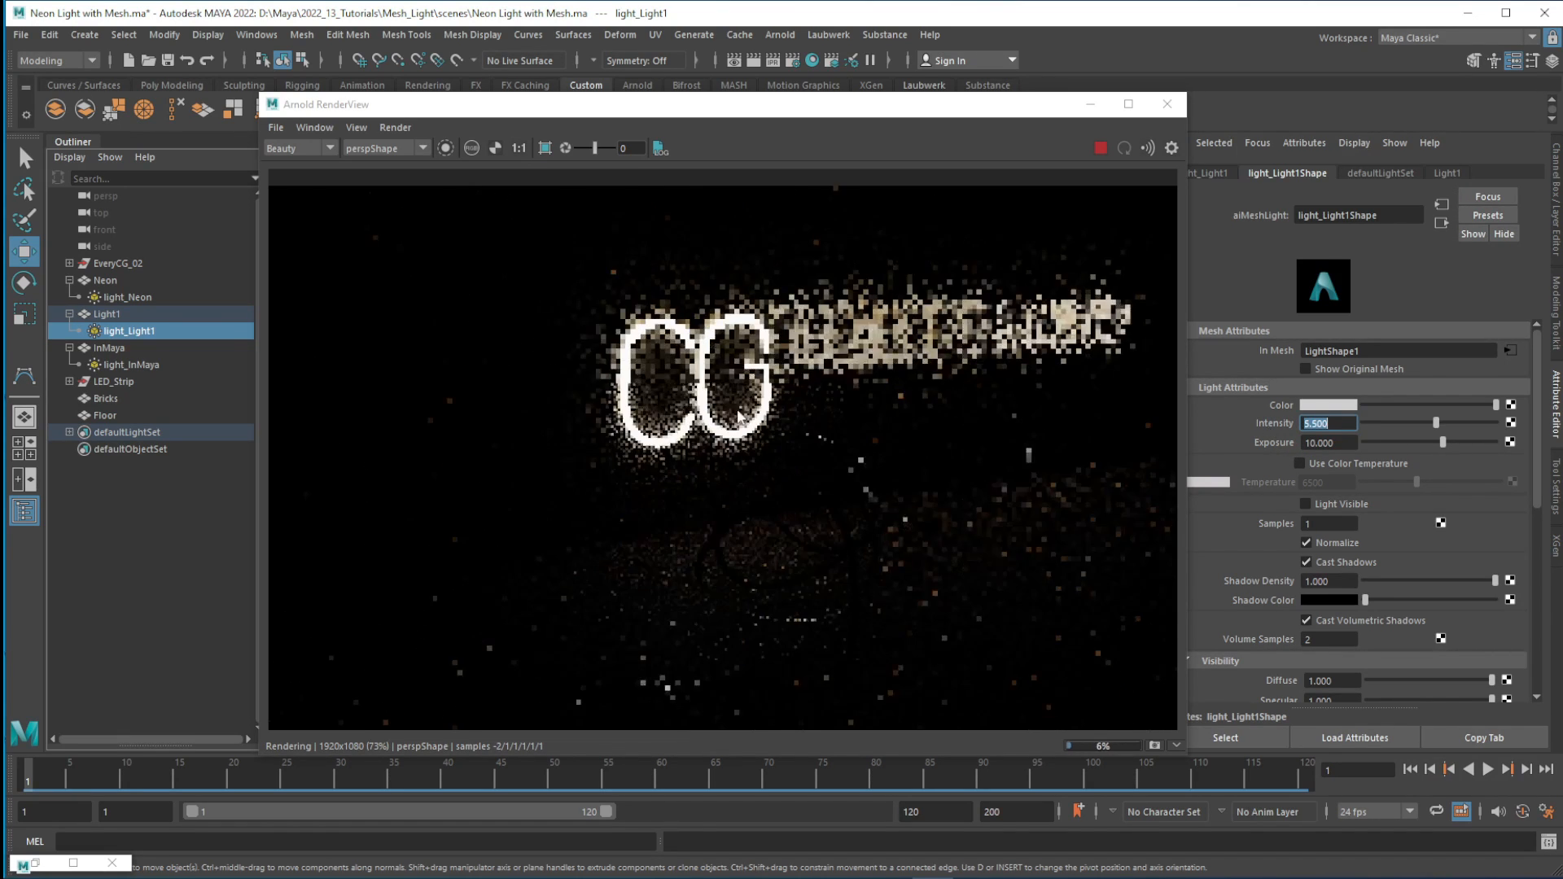
- Set the In Maya light to intensity 5.6, exposure 10, and the Every light's exposure to 10
left_click(130, 365)
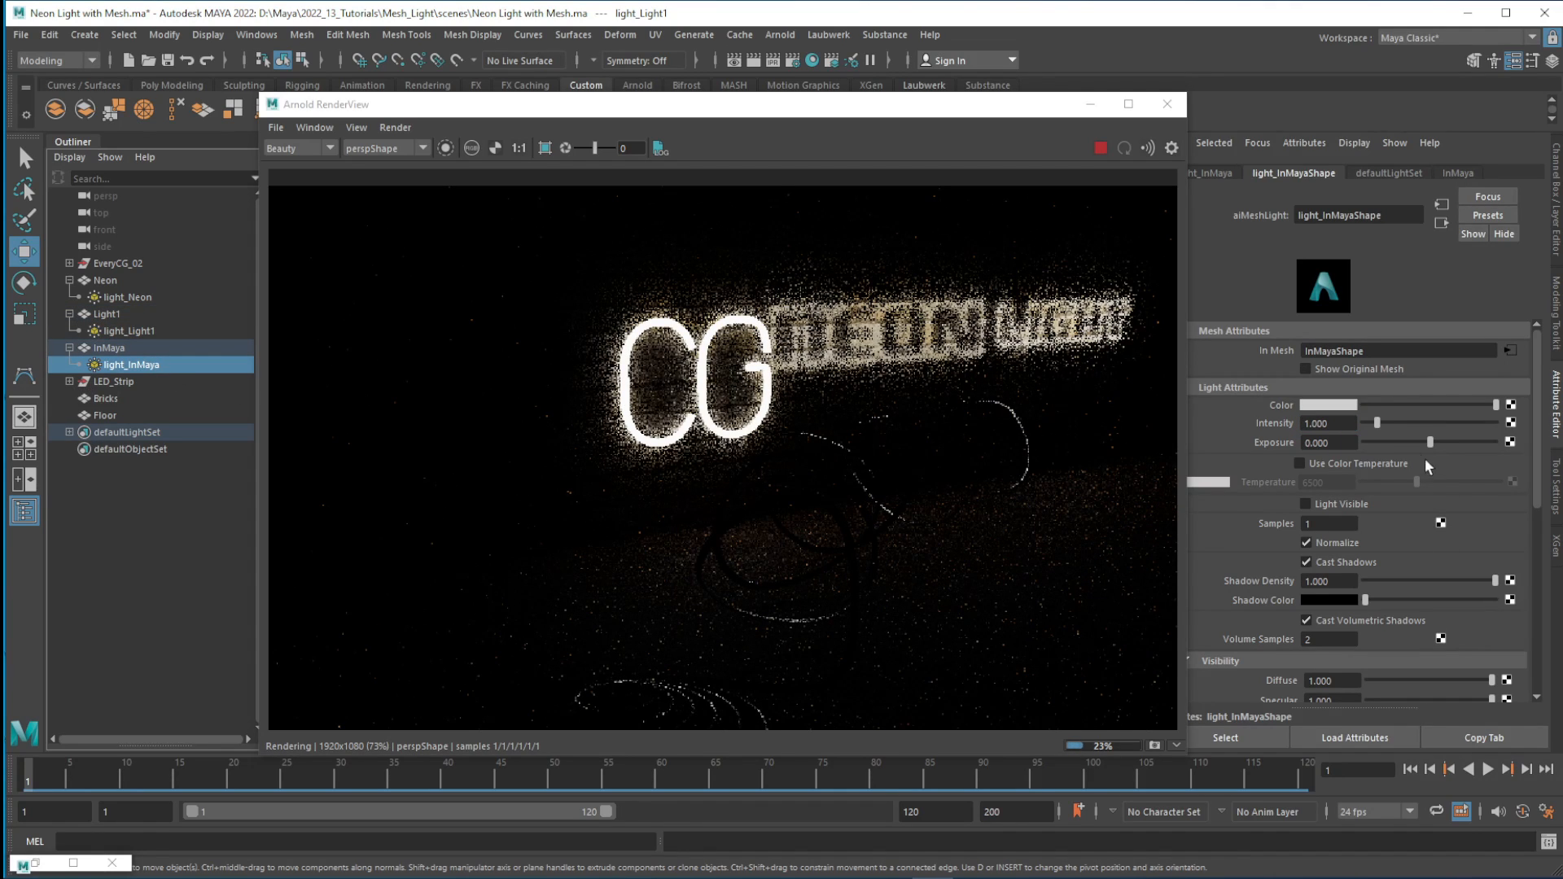
type("10")
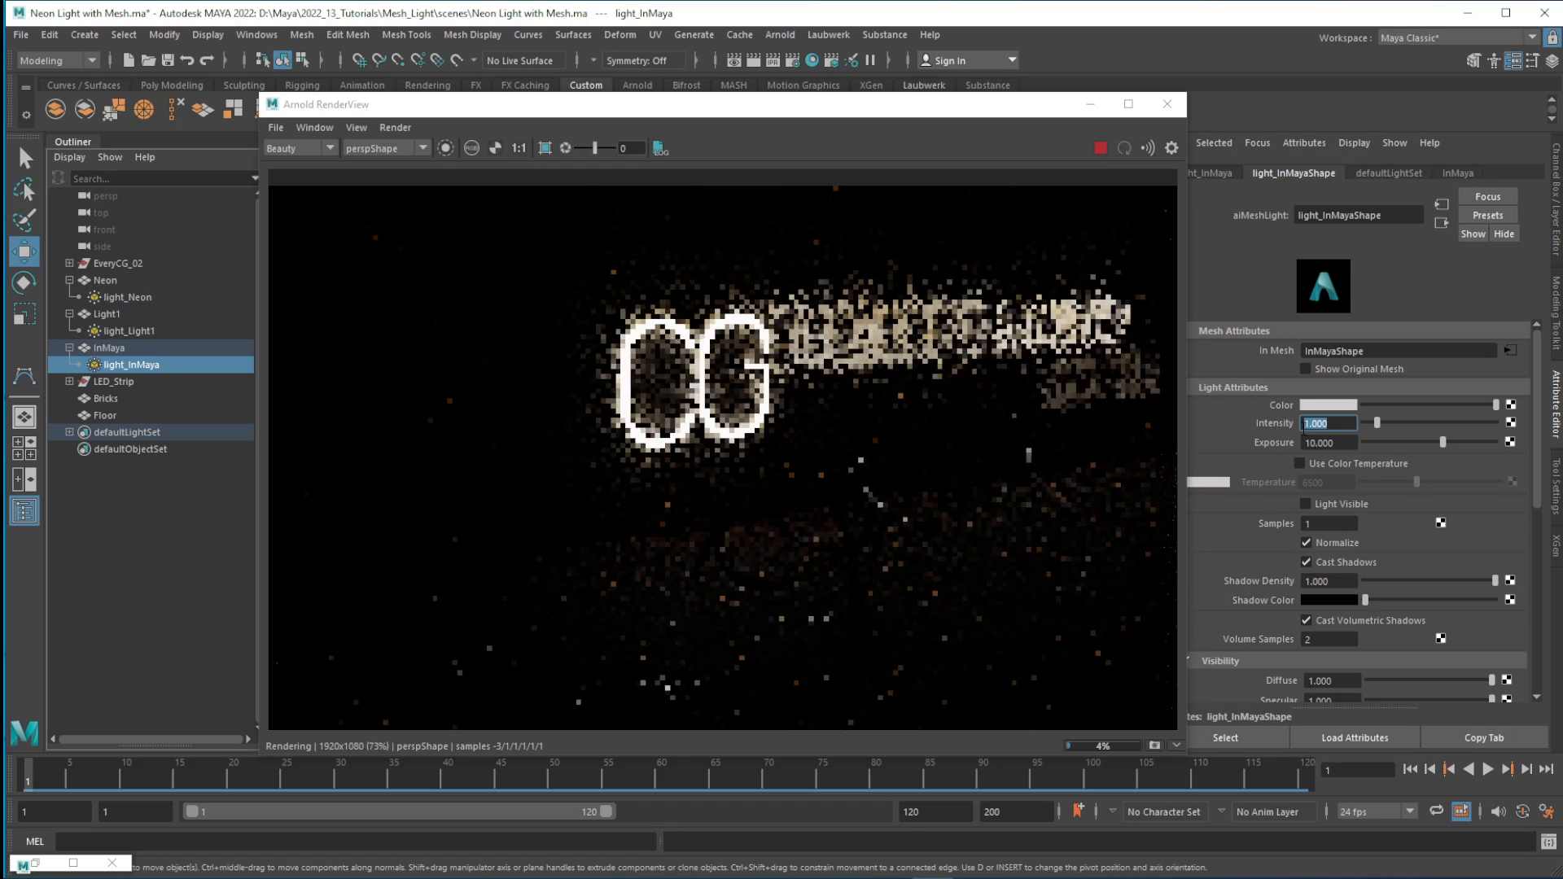
type("5.600")
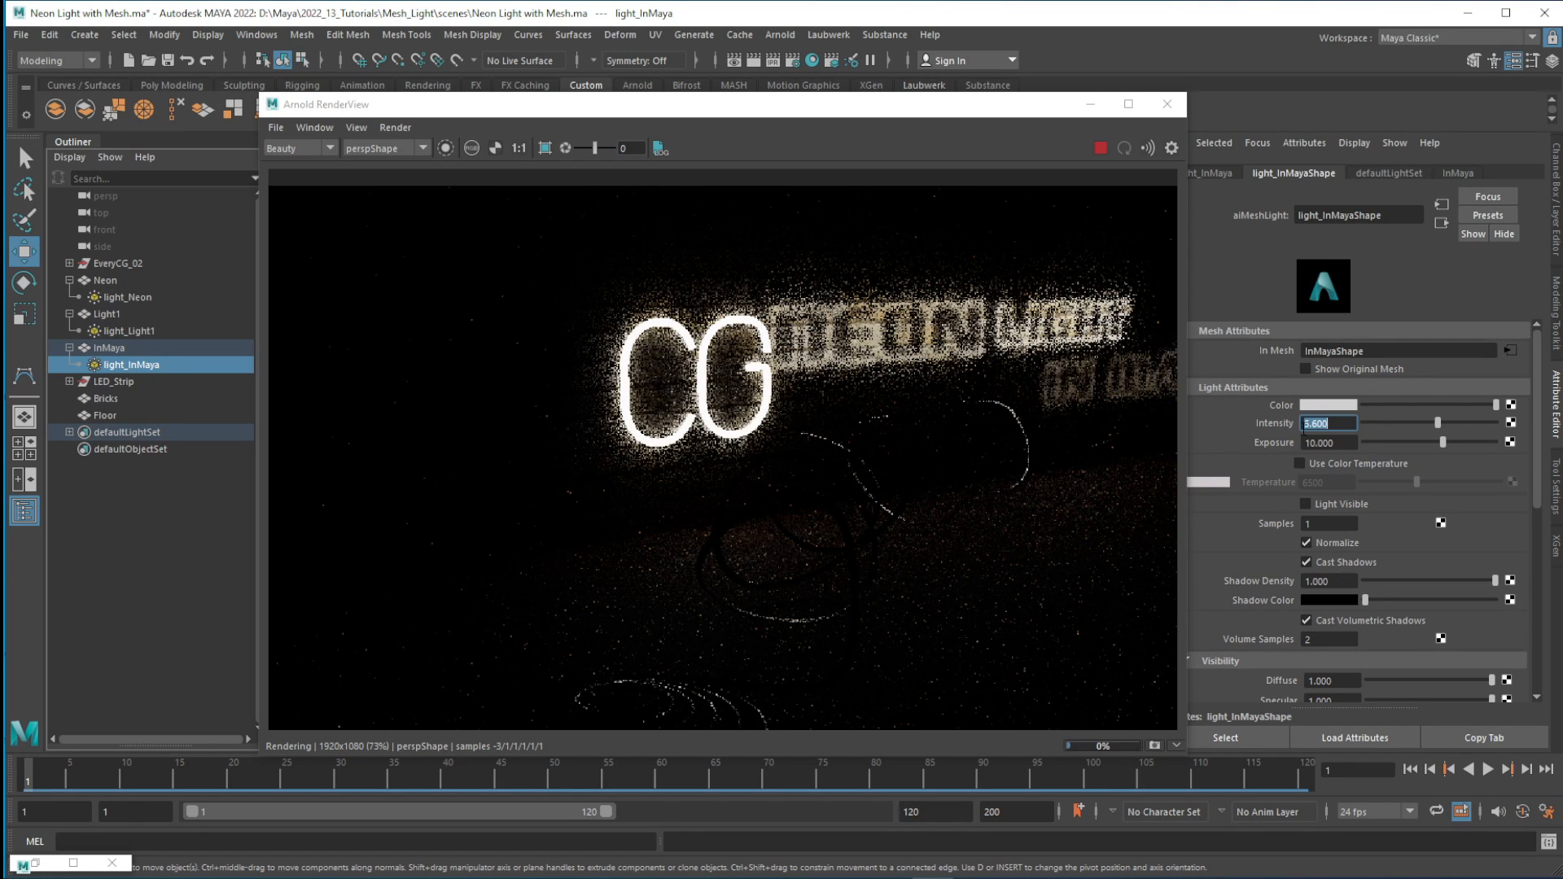
mouse_move(295, 397)
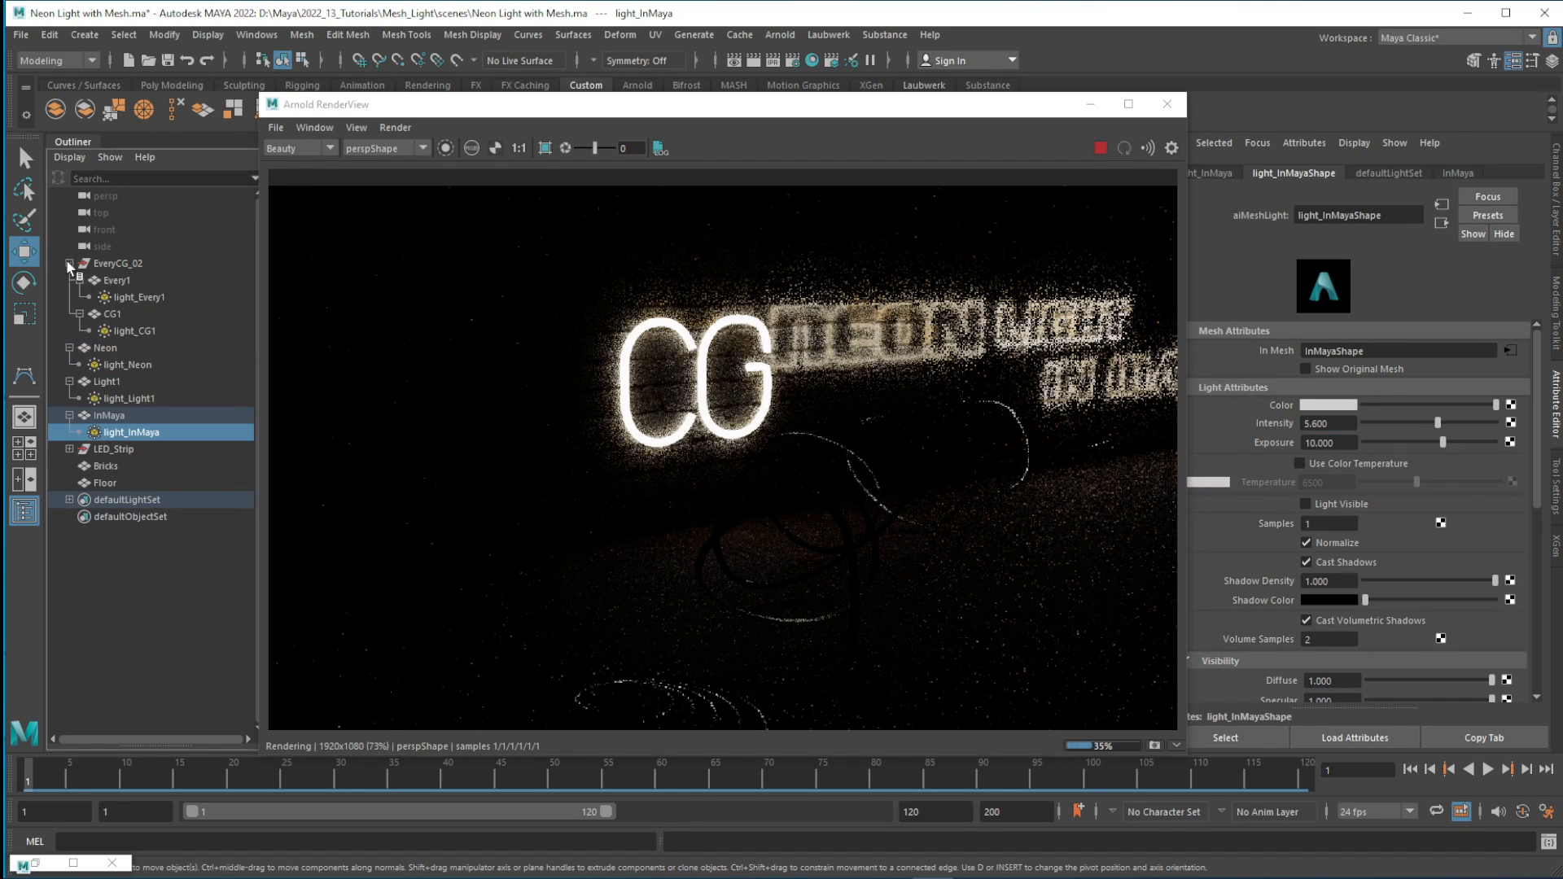
left_click(137, 296)
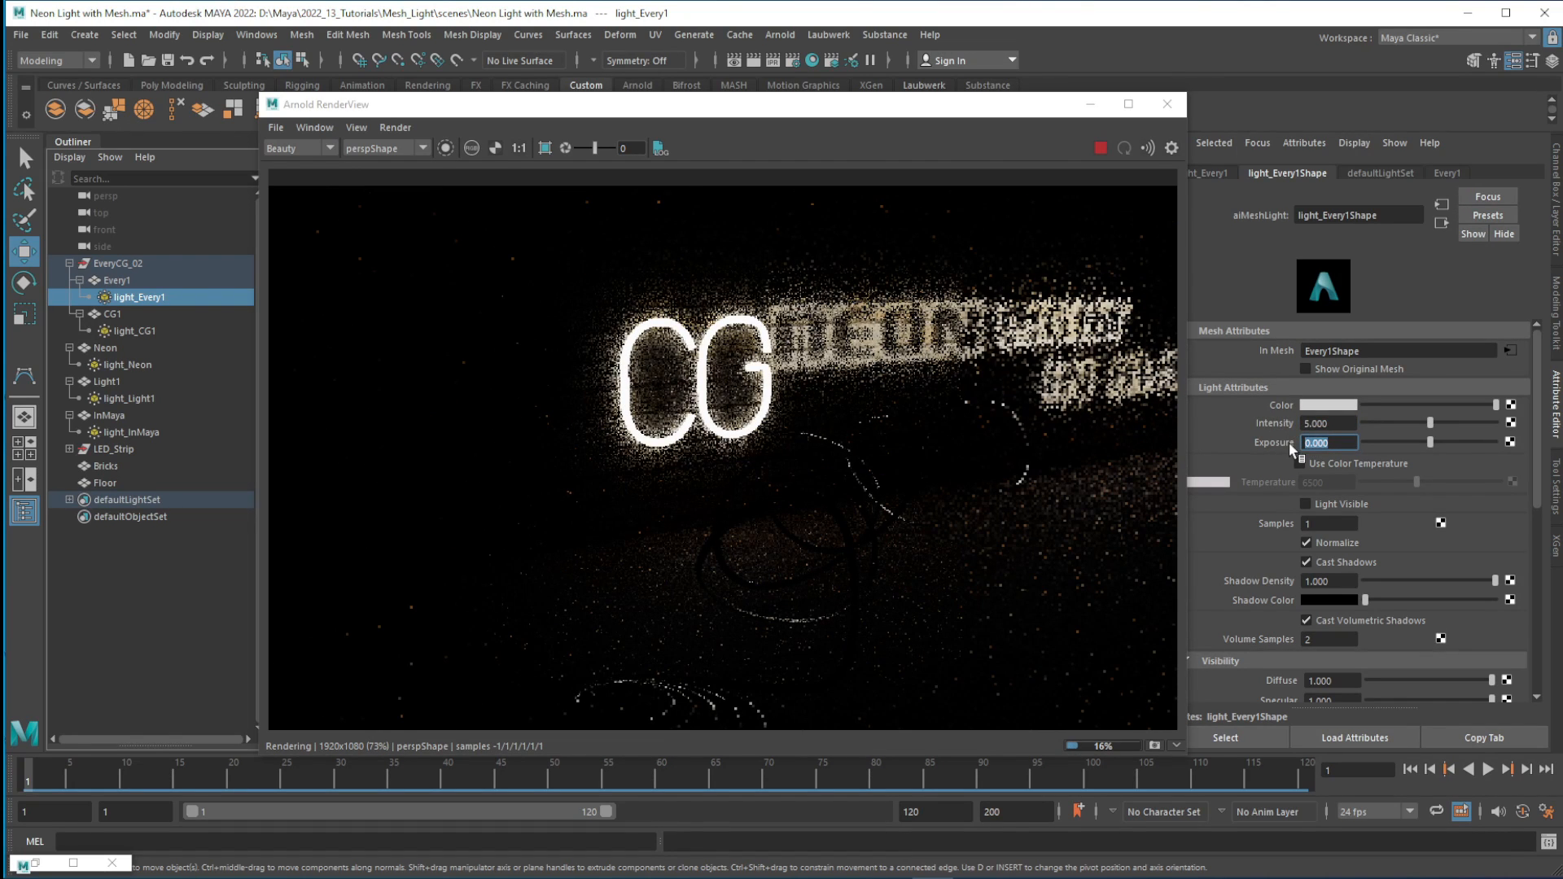
type("10.000")
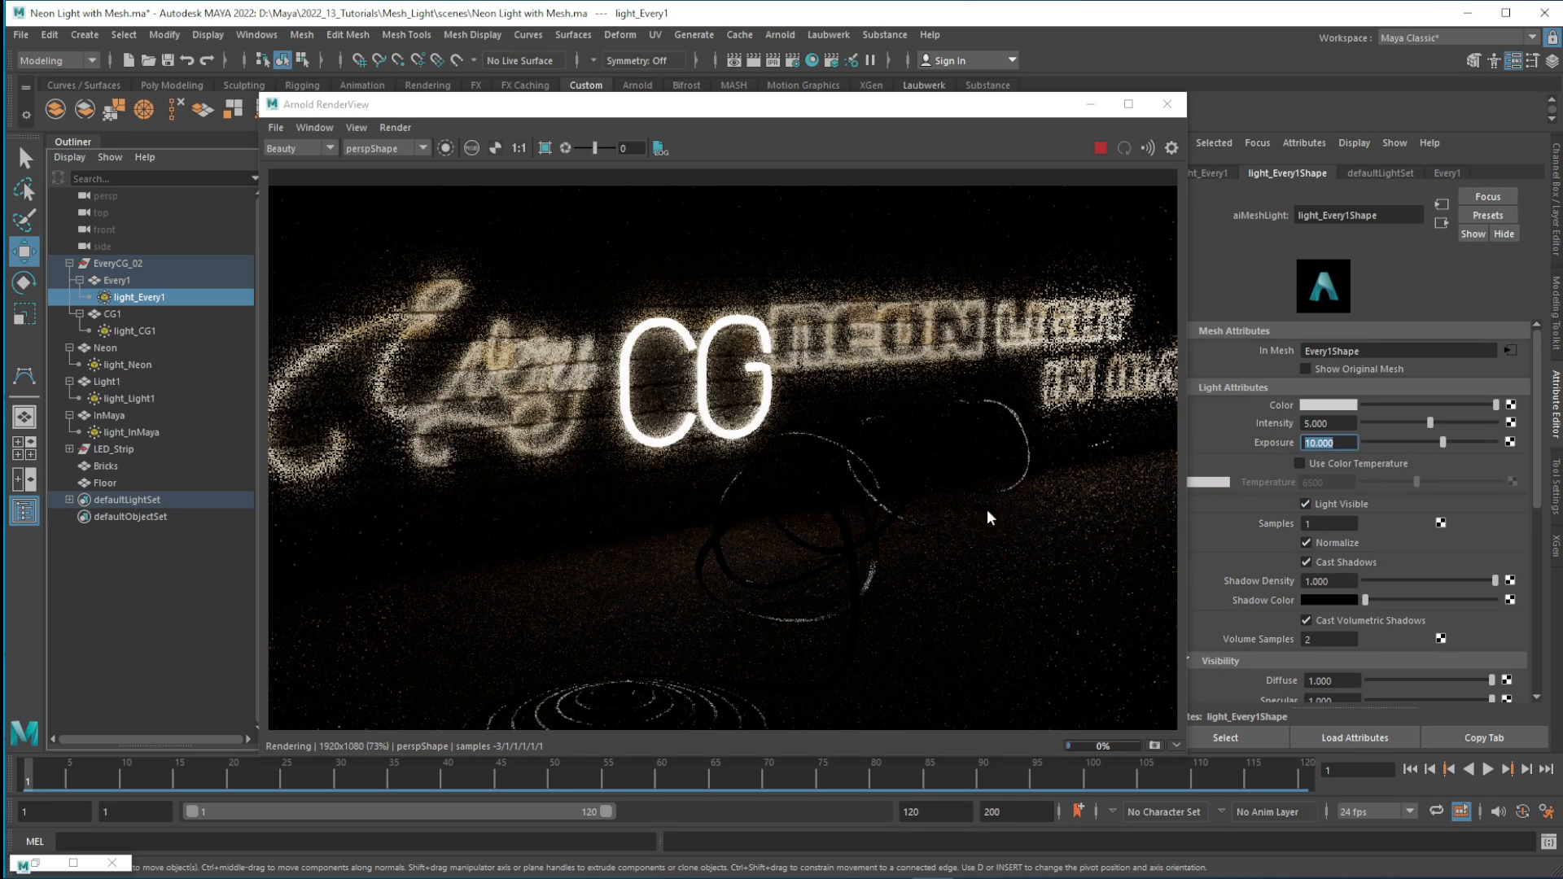
- Select light_CG1, light_Neon, light_Light1 and light_InMaya in the Outliner in turn
left_click(135, 330)
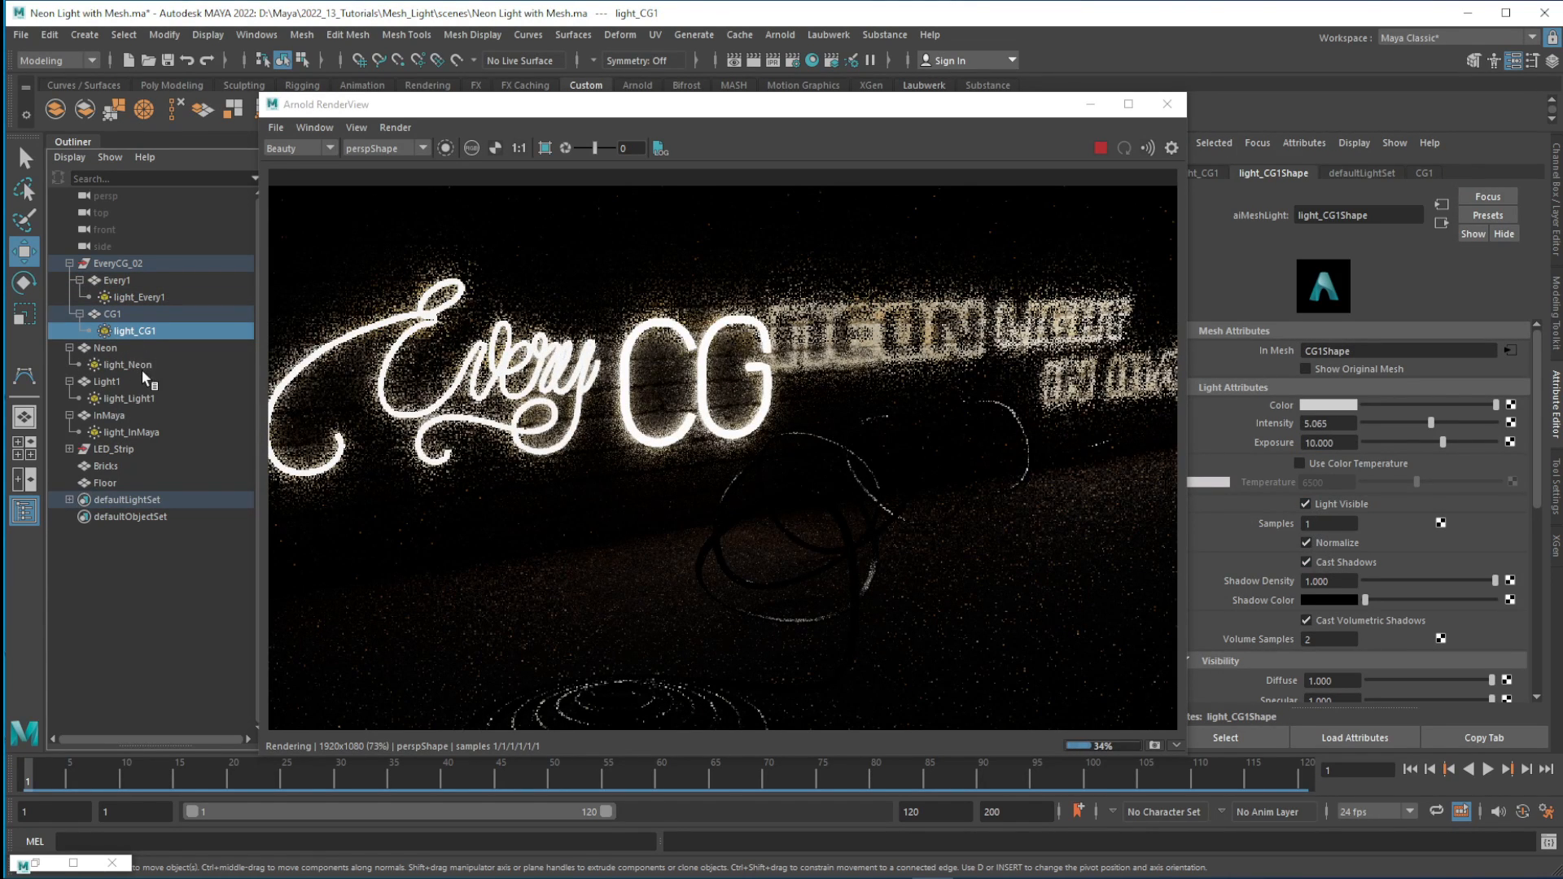
left_click(127, 365)
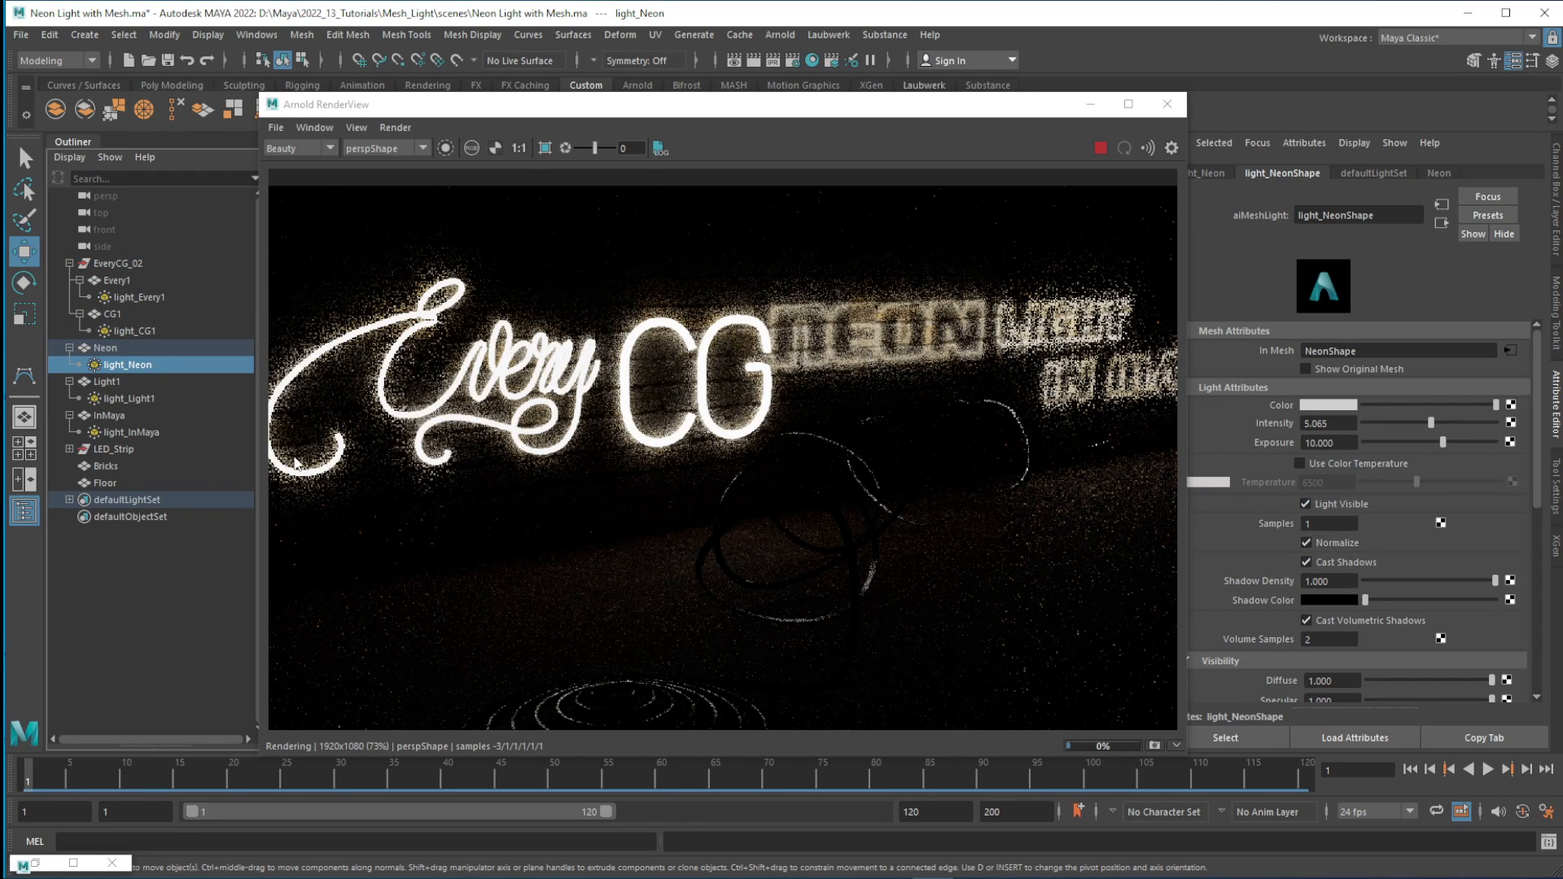
left_click(129, 398)
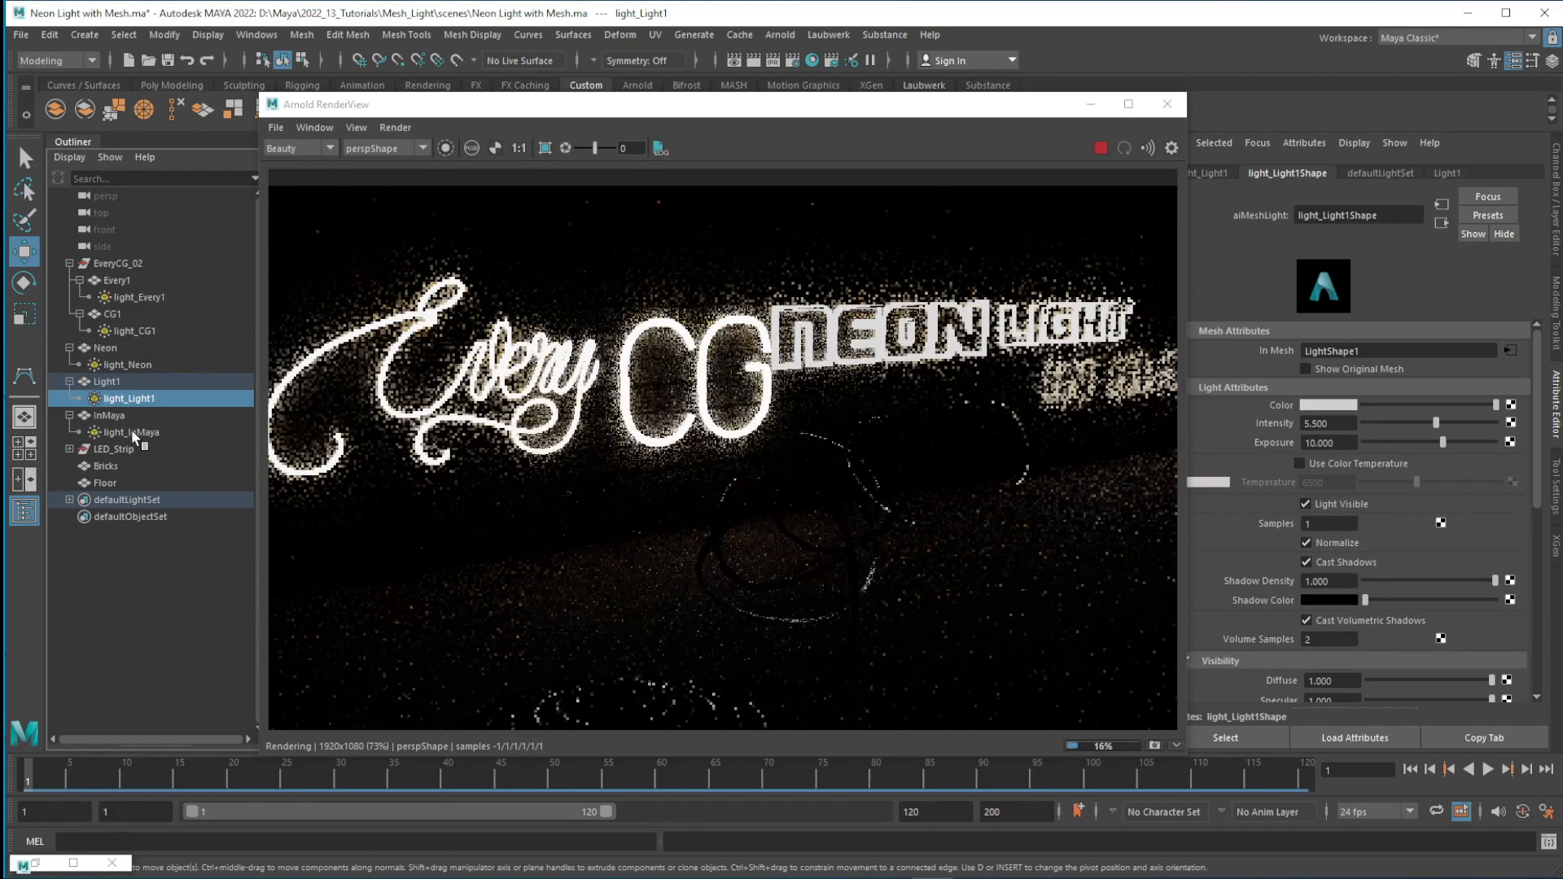
left_click(131, 433)
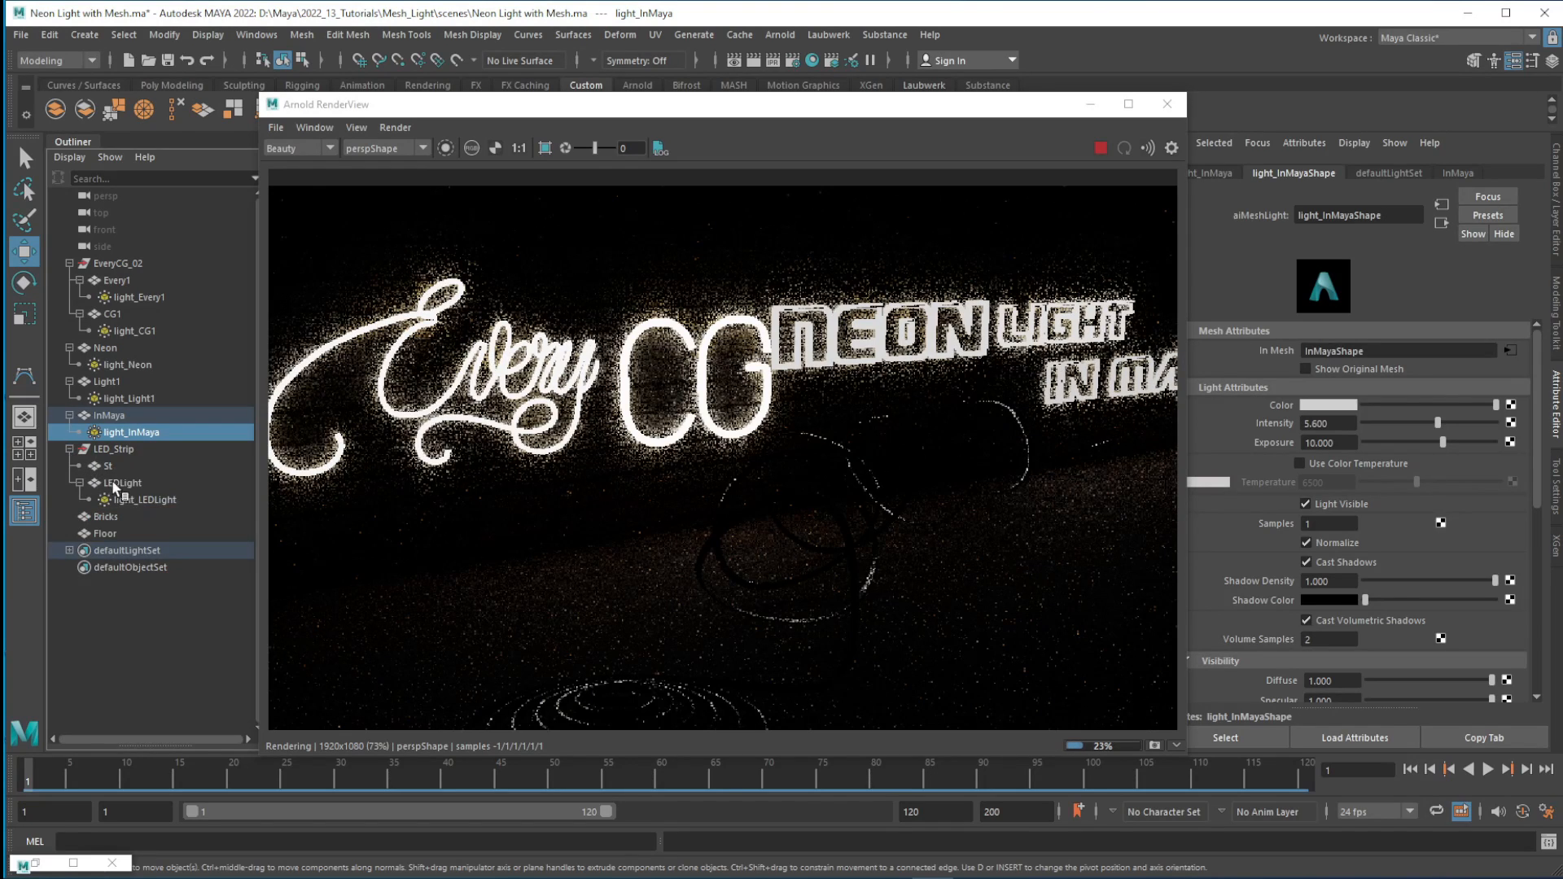
- Give light_LEDLight intensity 6, exposure 10 and a cyan colour so the coiled cable glows teal
left_click(146, 500)
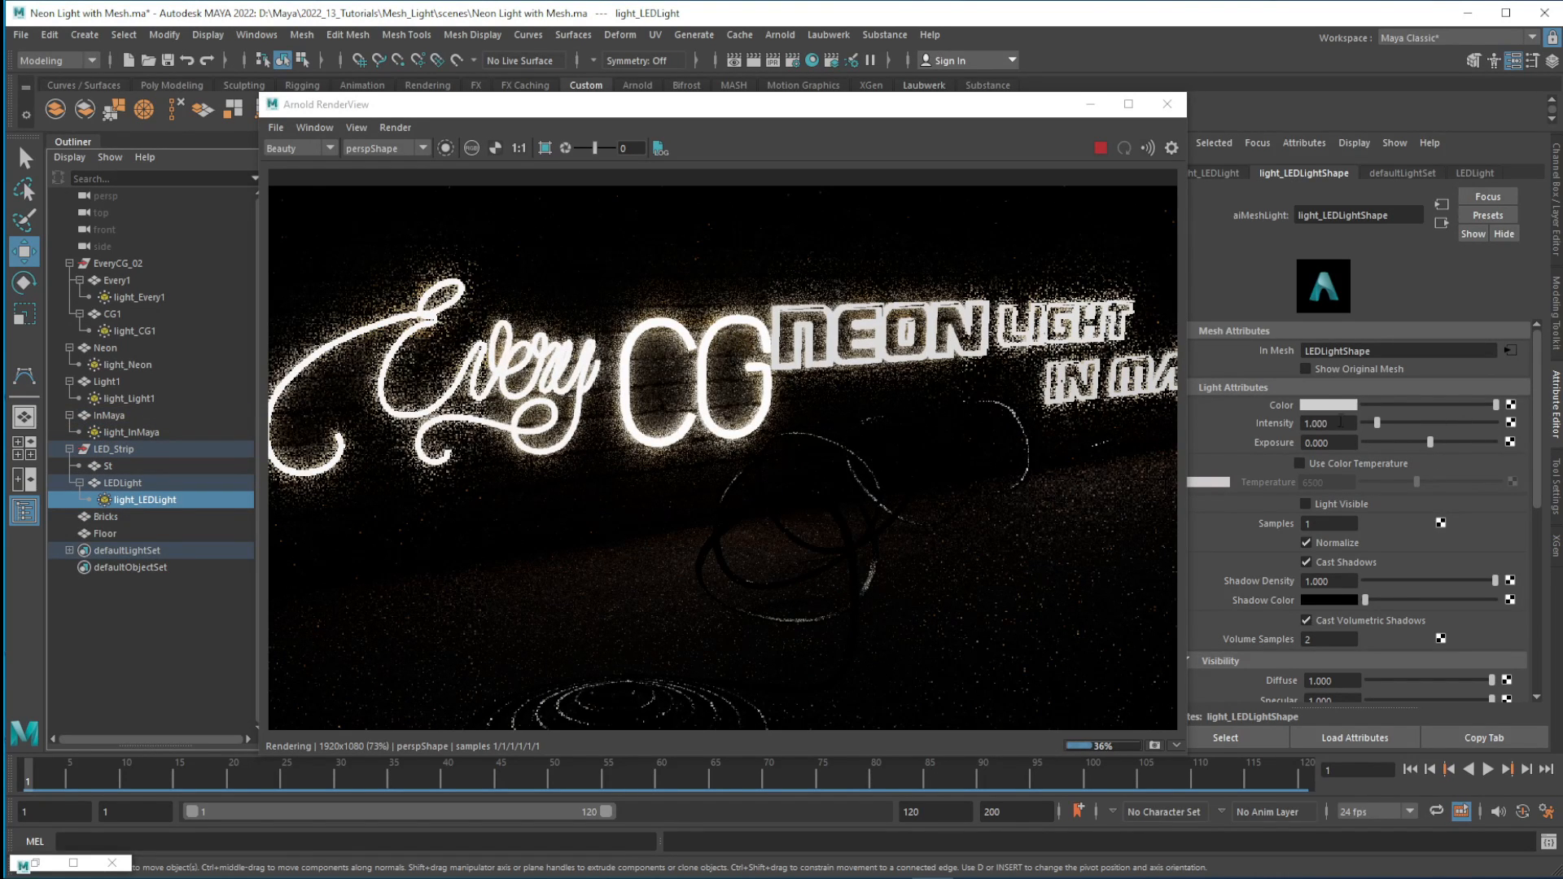
left_click(1329, 423)
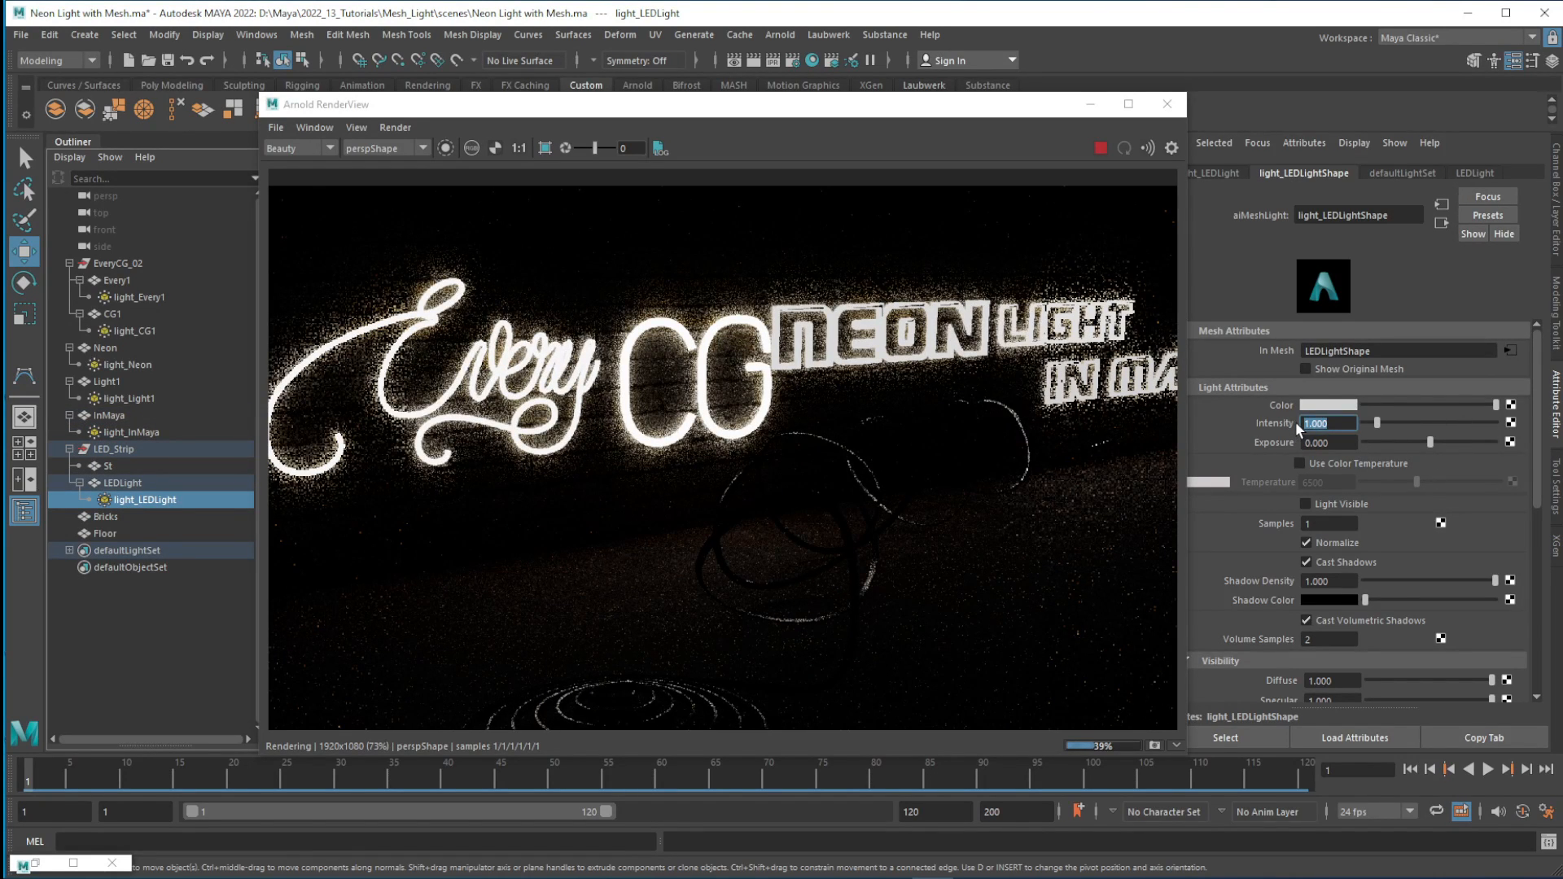
type("6")
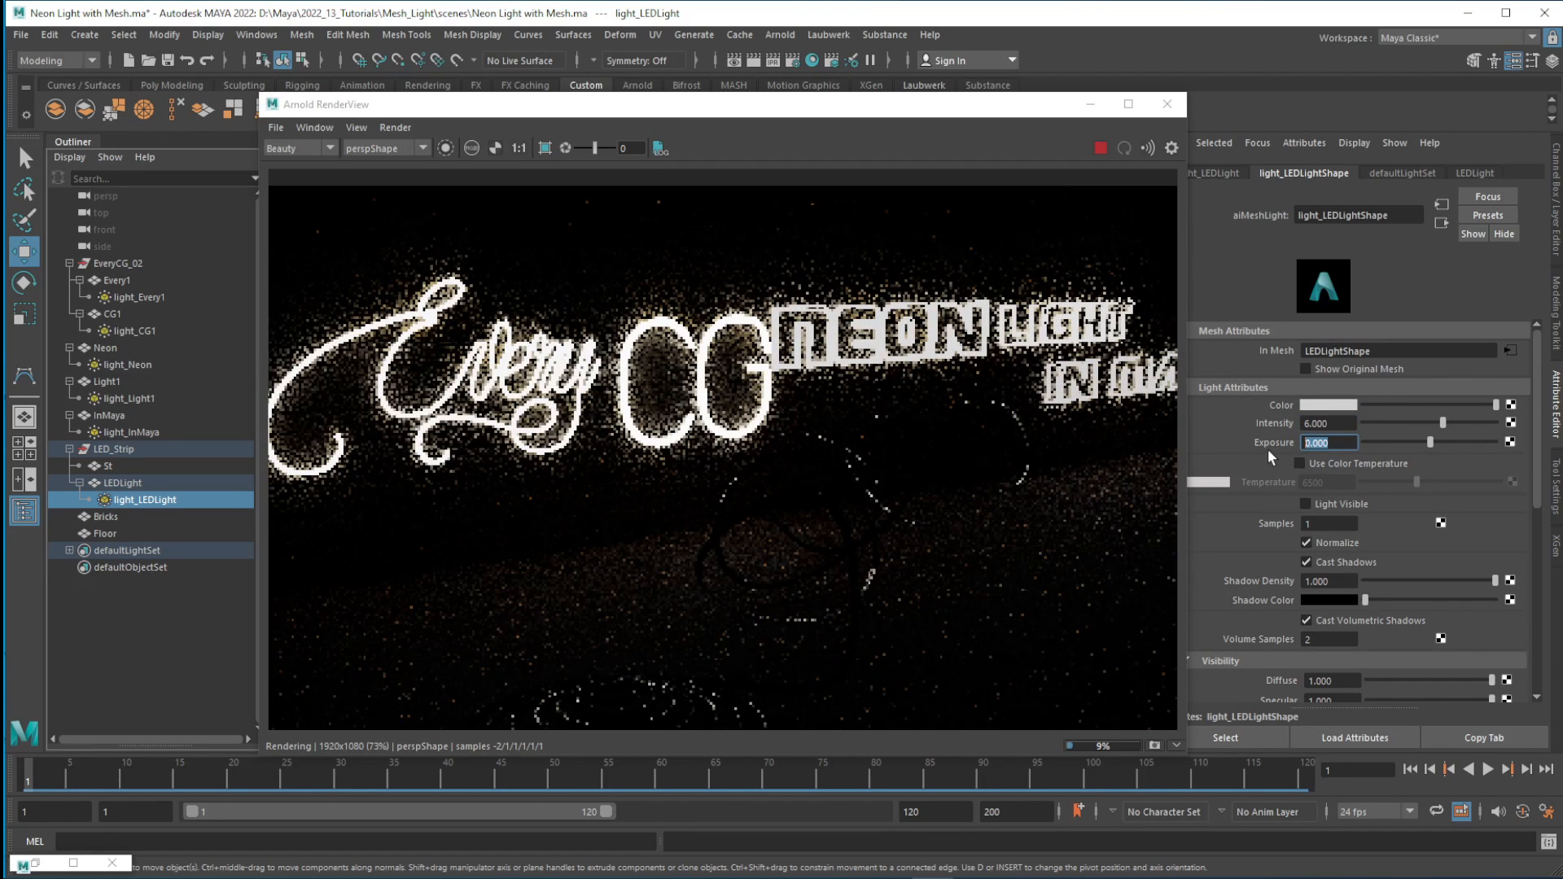
type("10.000")
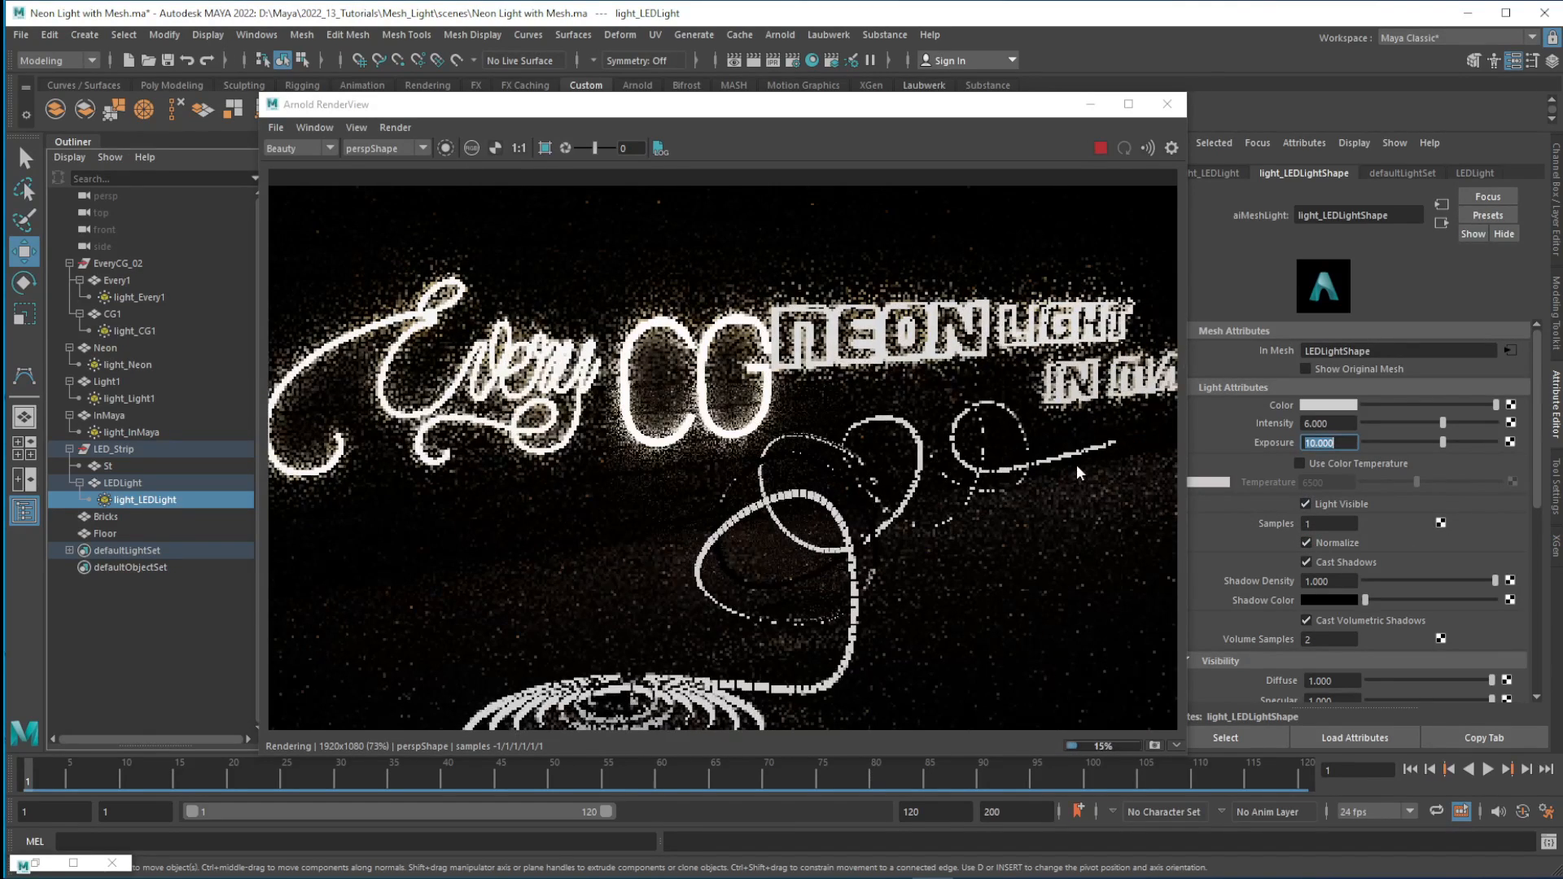
left_click(1329, 404)
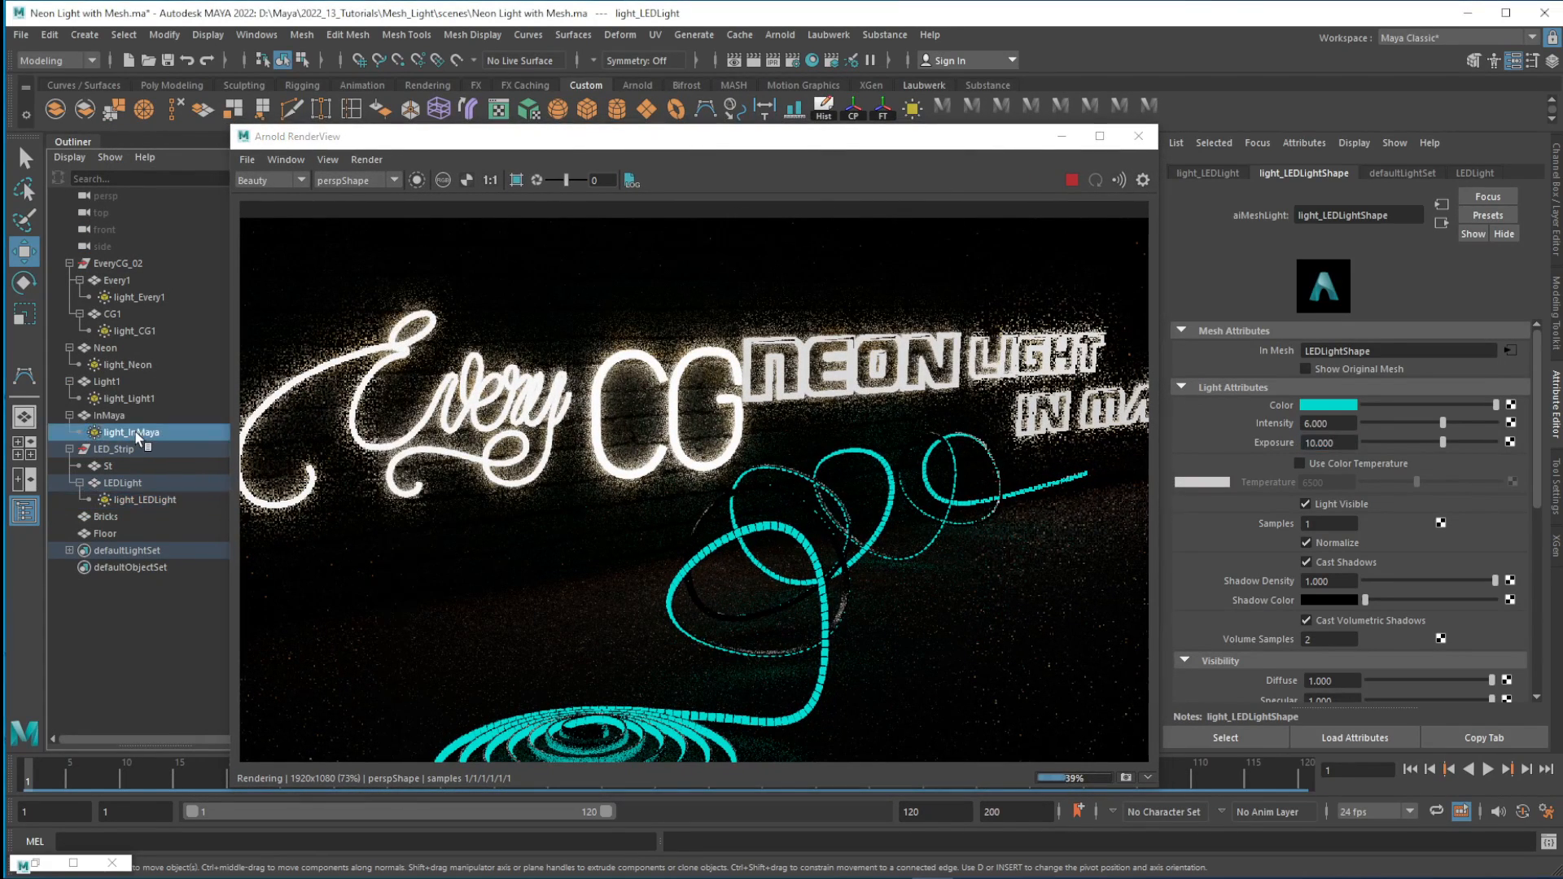
- Shift the light_Light1 colour to orange with the colour picker's hue control
left_click(131, 433)
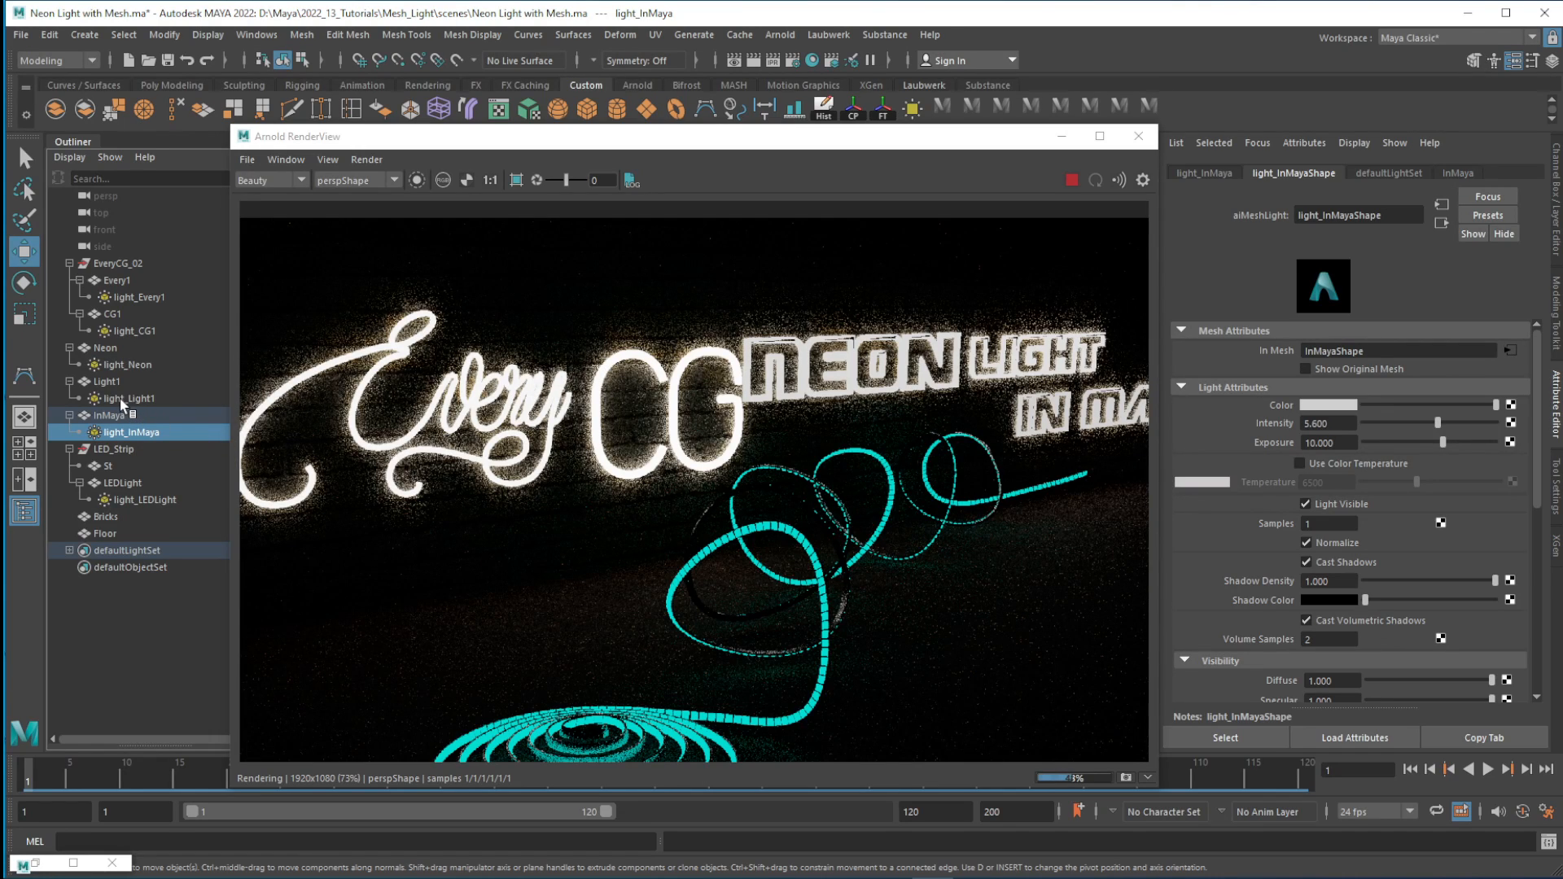
left_click(125, 397)
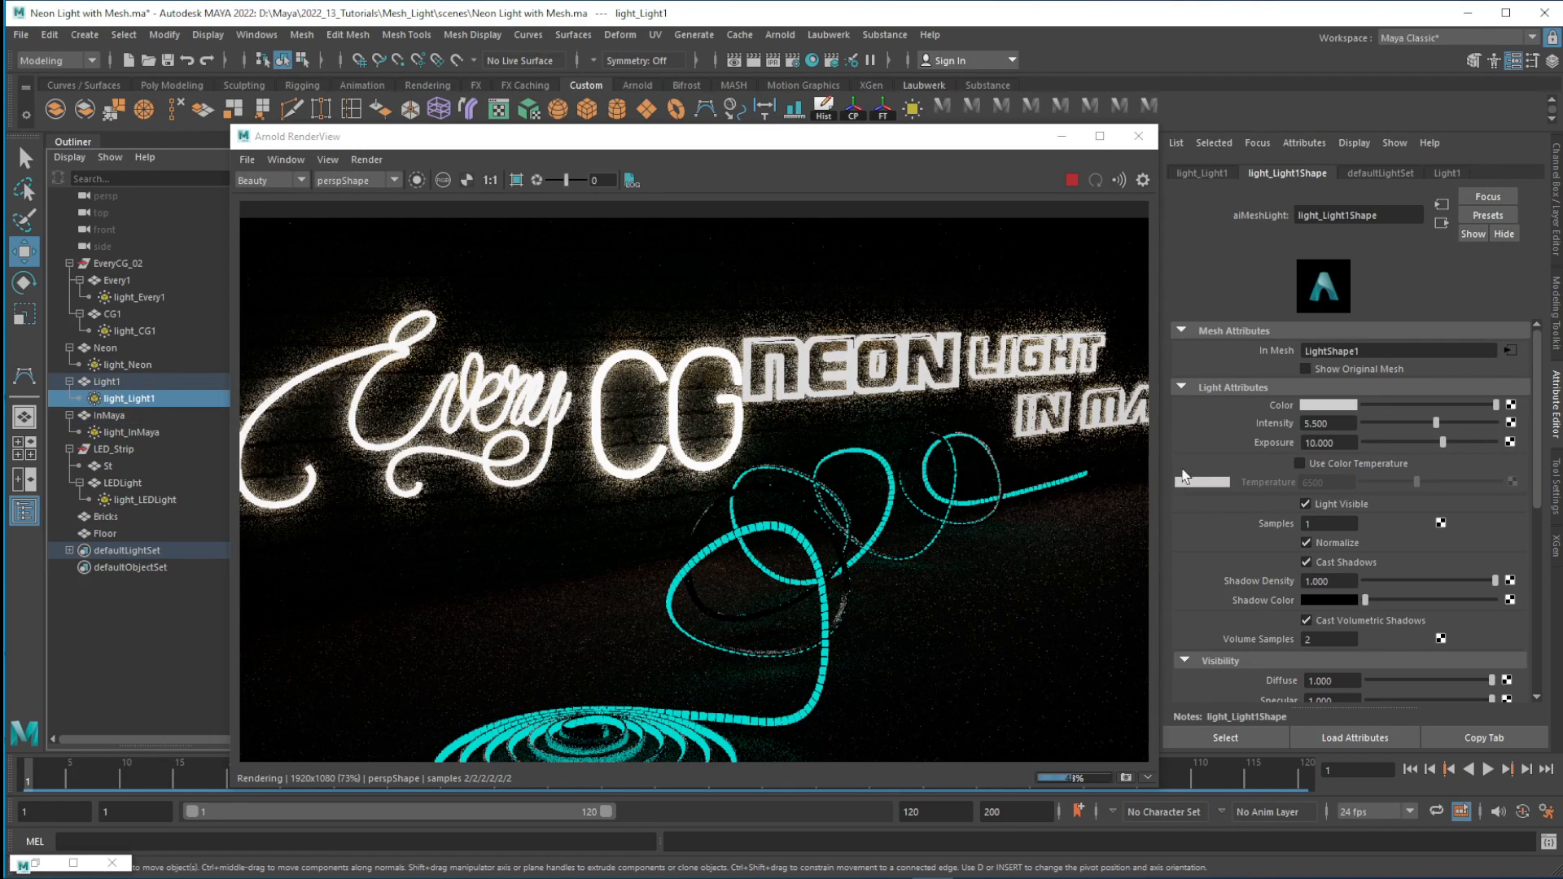
left_click(1327, 404)
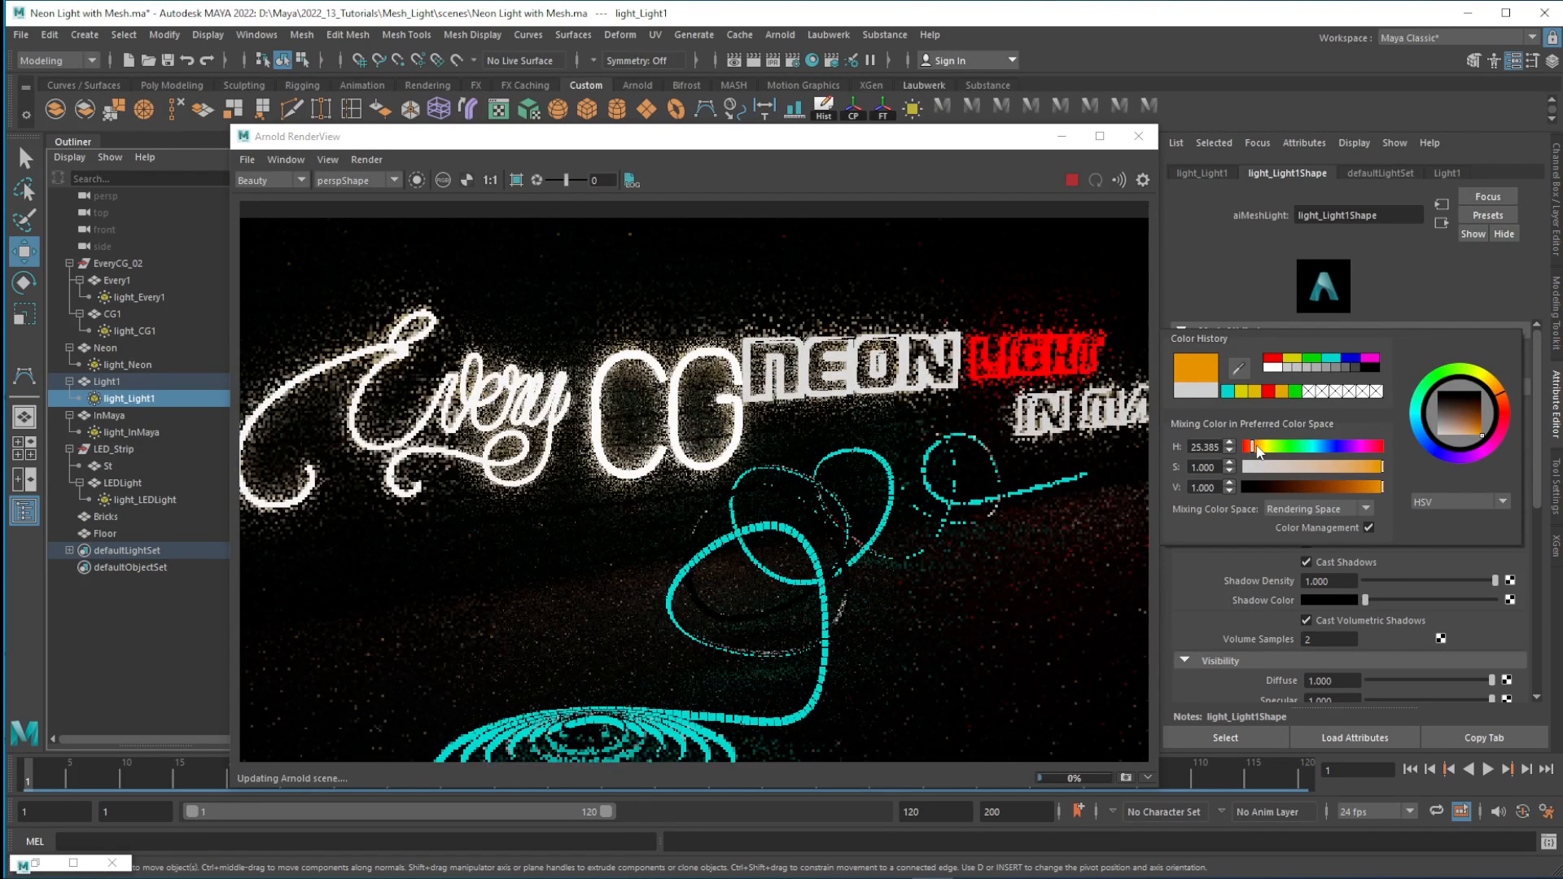
left_click_drag(1254, 446, 1263, 446)
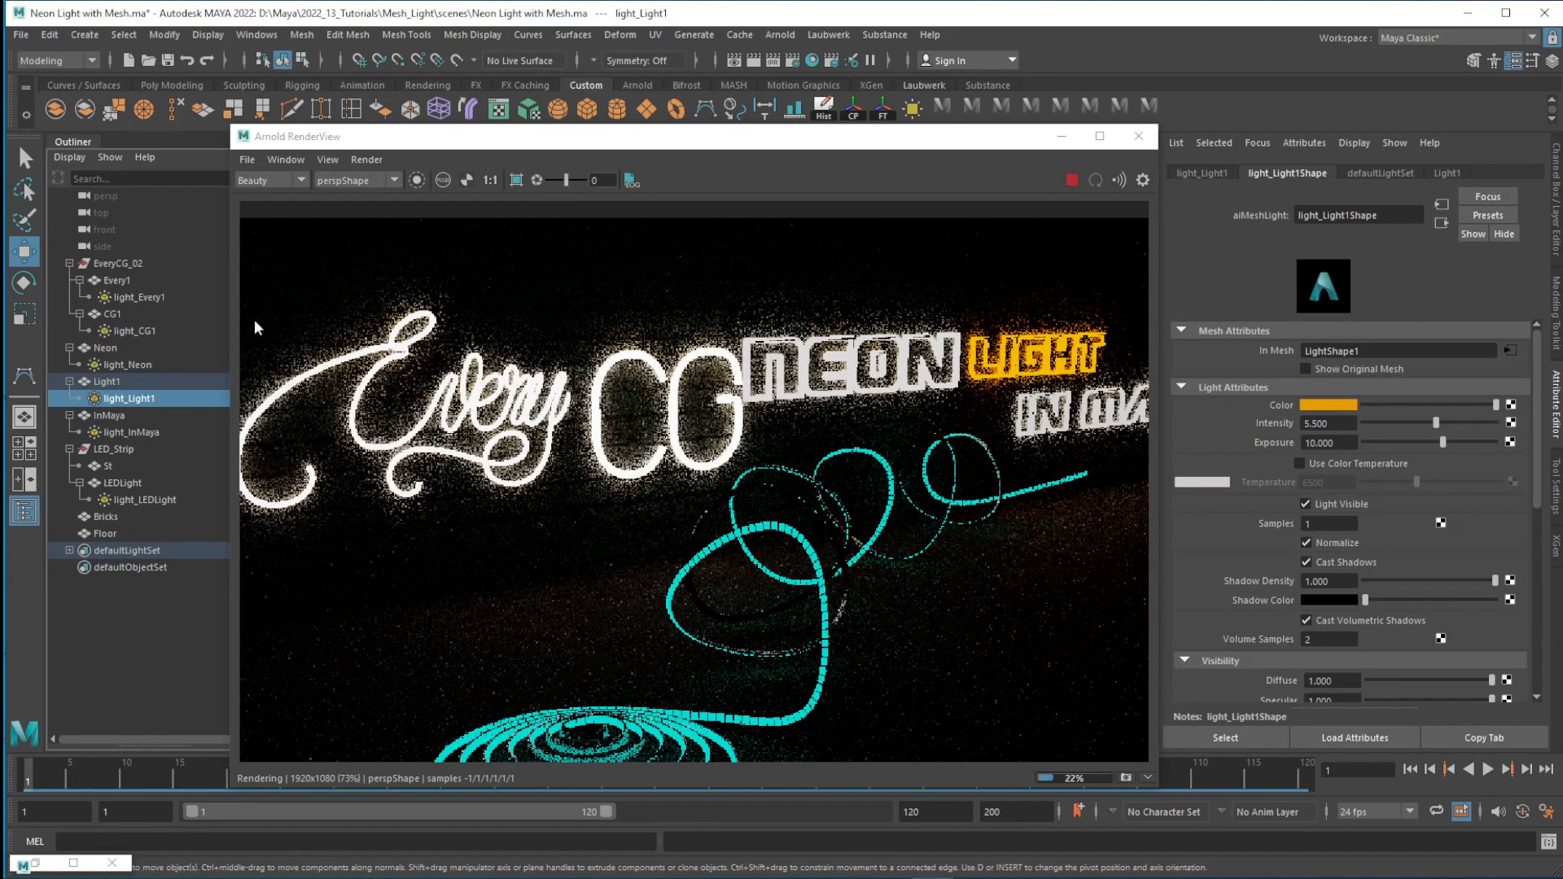
- Select light_Neon and neighbouring sign lights to set the NEON lettering colour to cyan
left_click(127, 364)
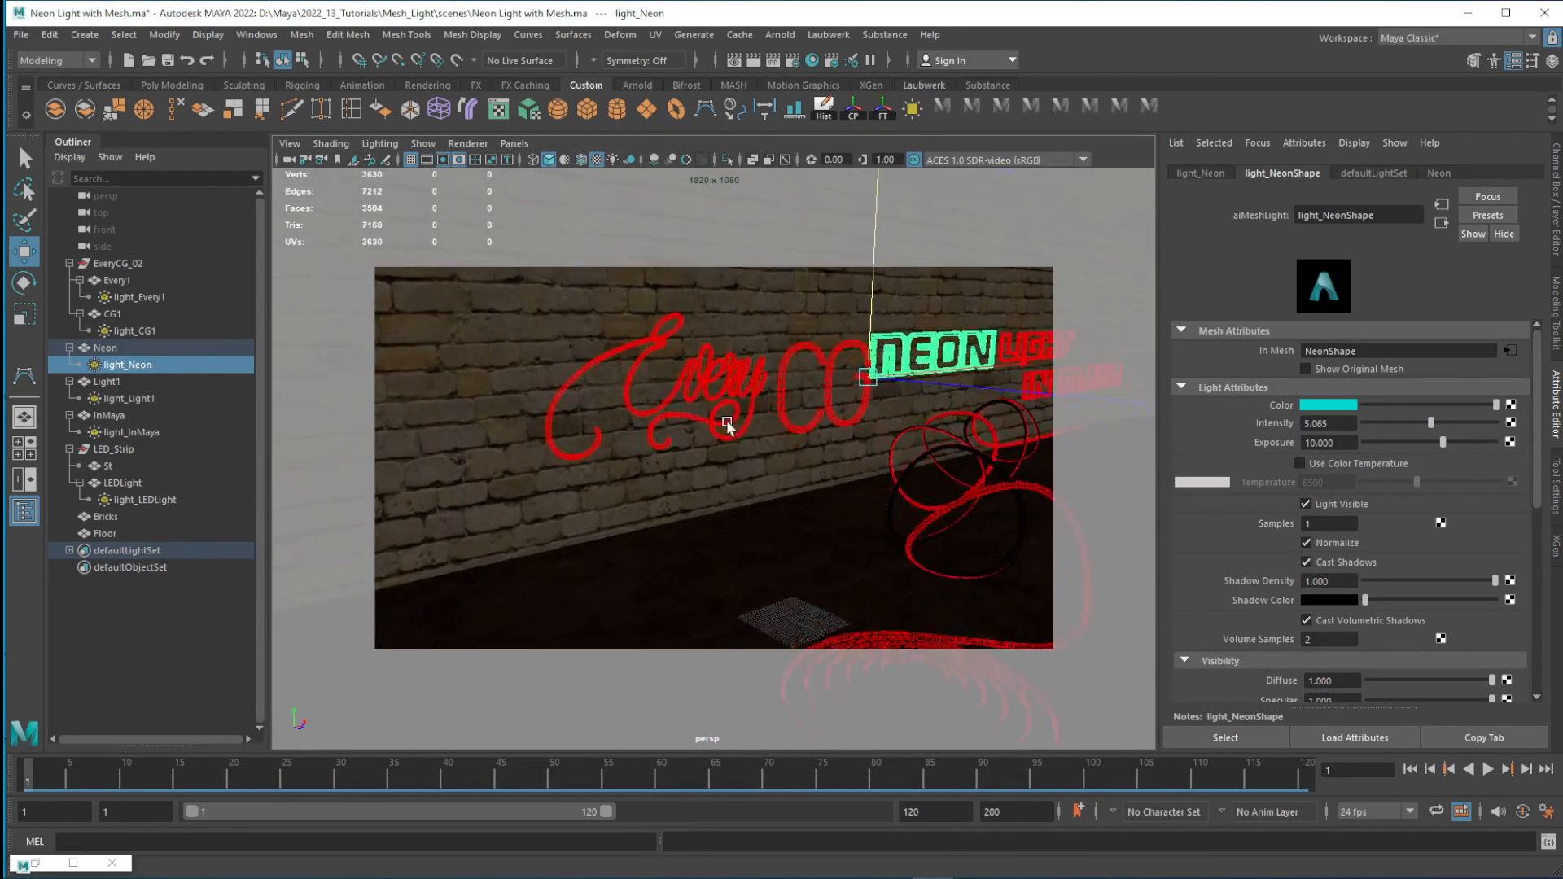
left_click_drag(728, 423, 743, 424)
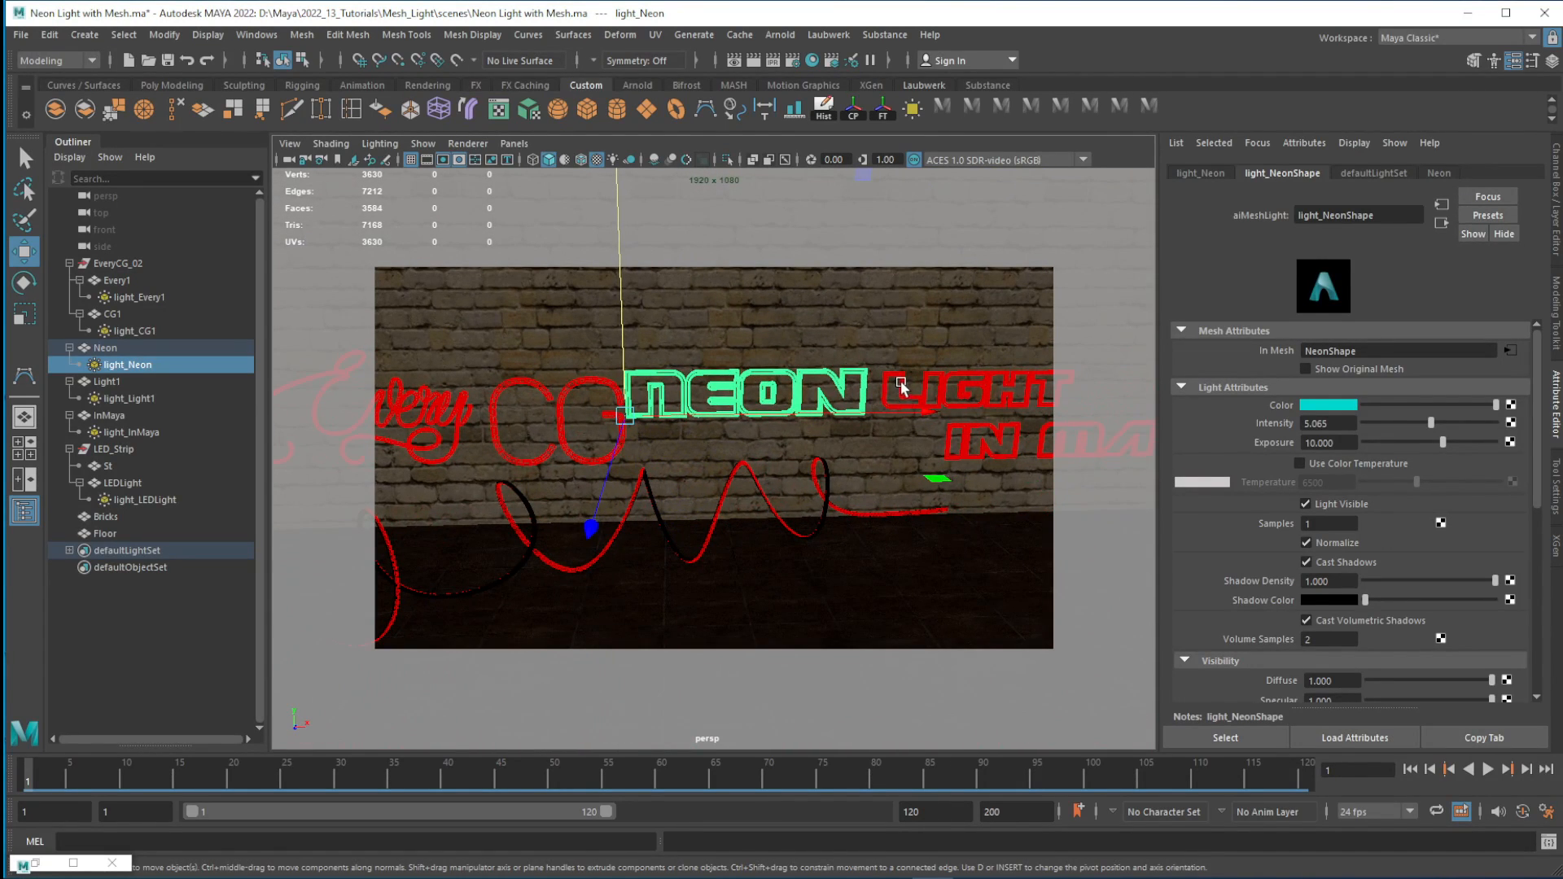
left_click(127, 398)
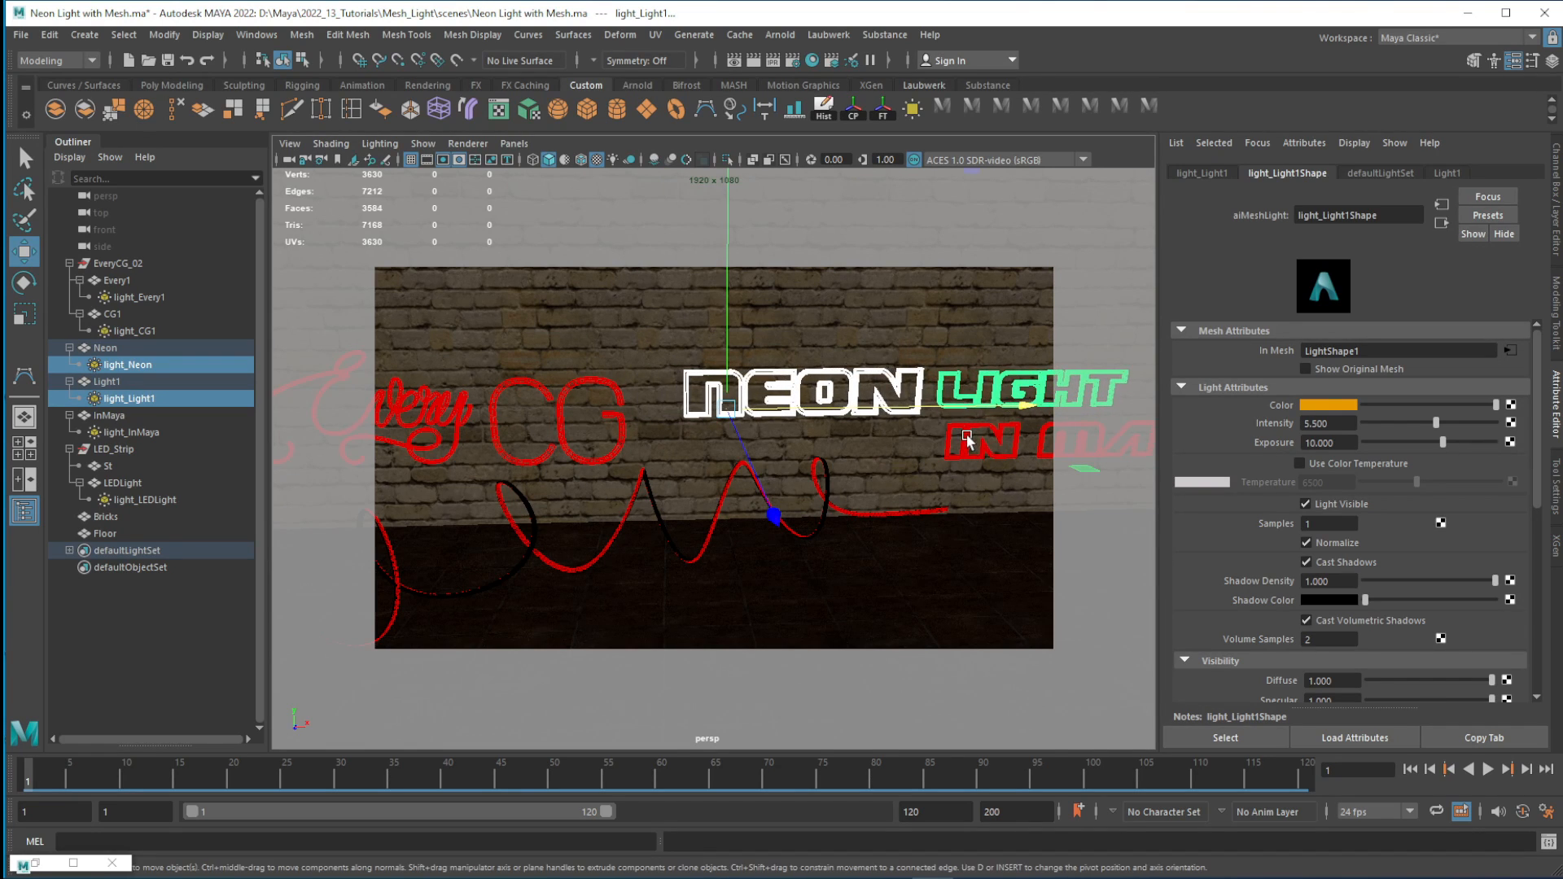
left_click(134, 432)
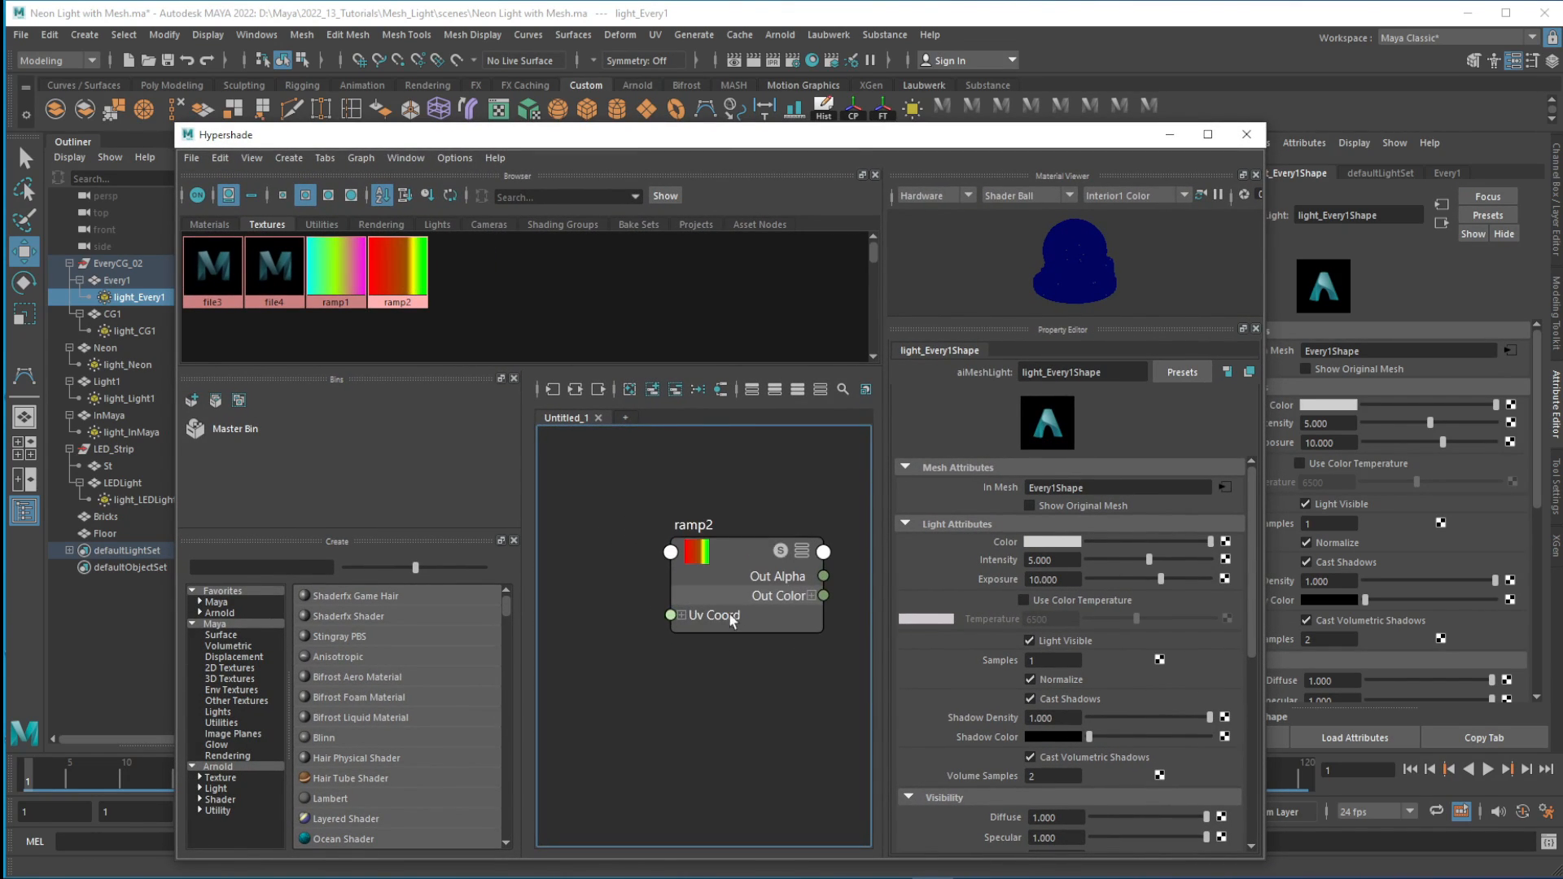
- Connect ramp2's red-to-green outColor to light_Every1Shape's colour in Hypershade
left_click(730, 617)
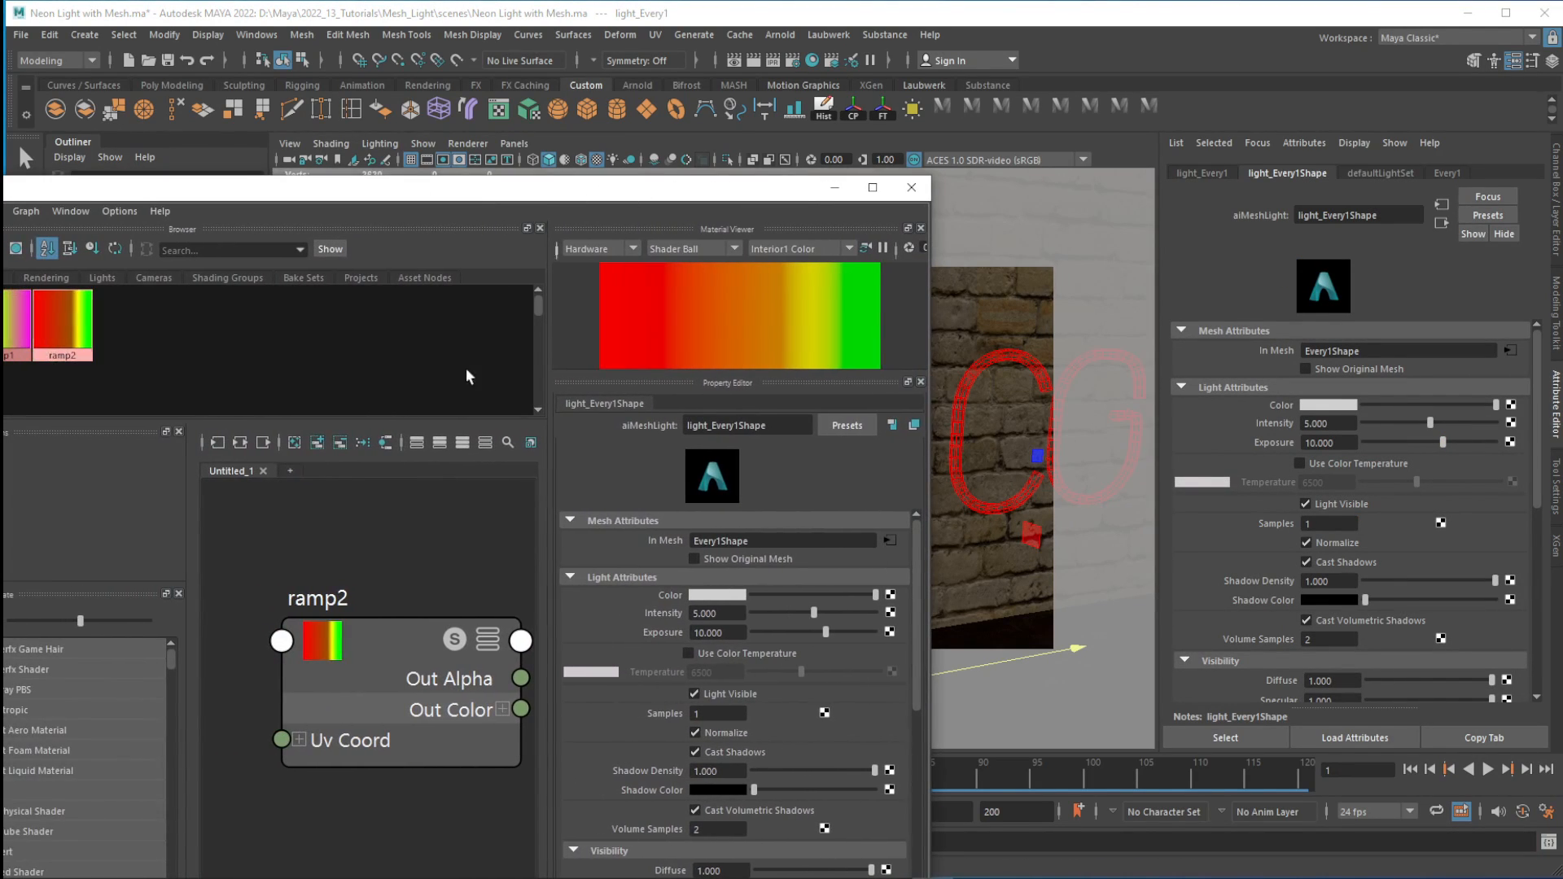
mouse_move(371, 374)
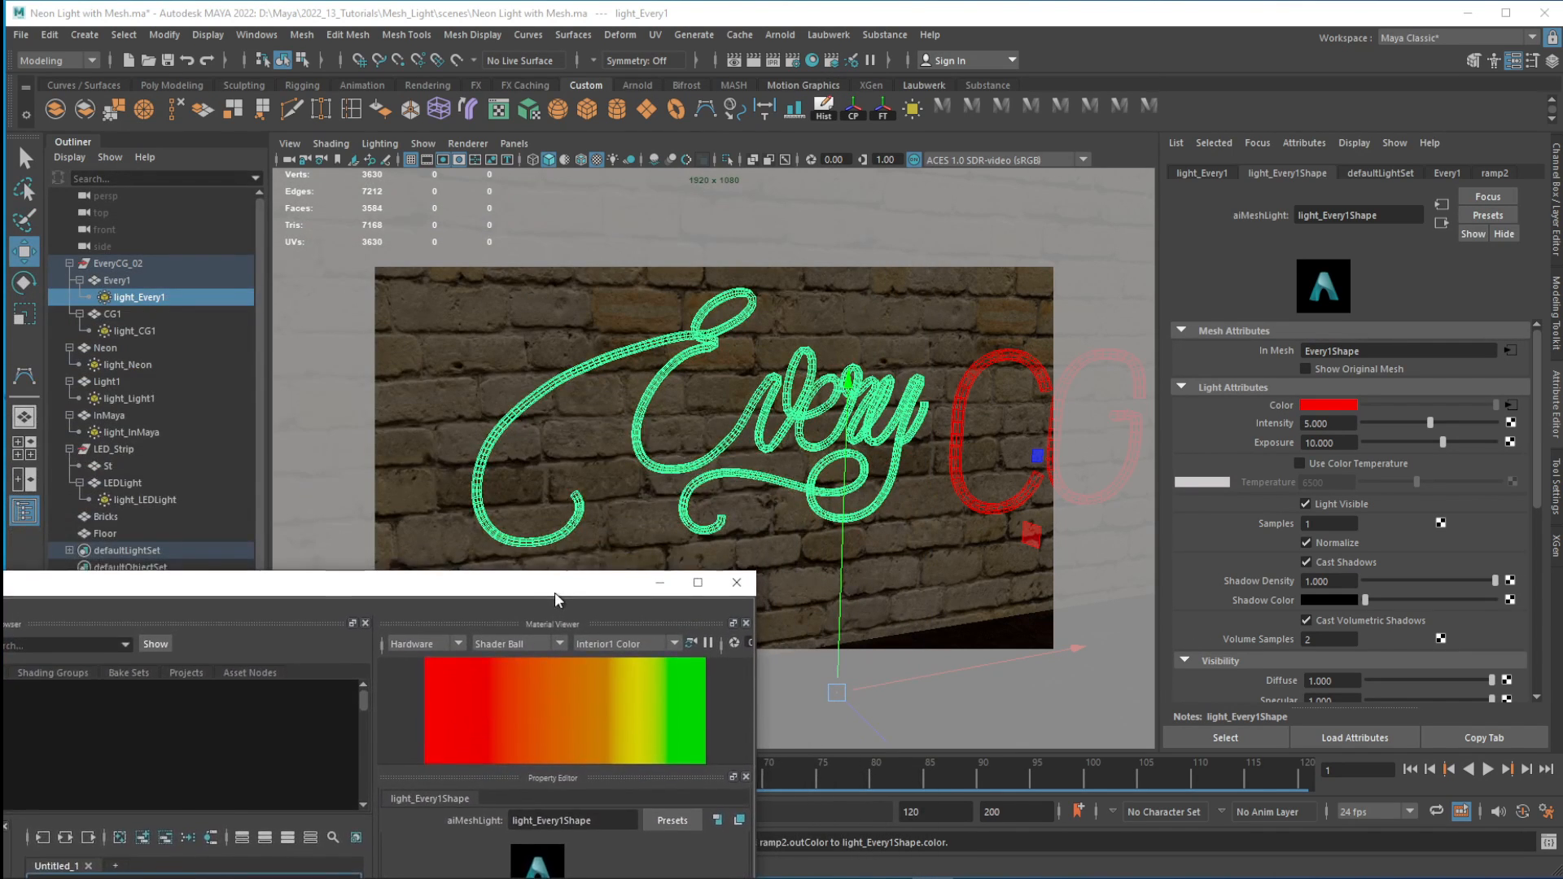
left_click_drag(557, 600, 423, 416)
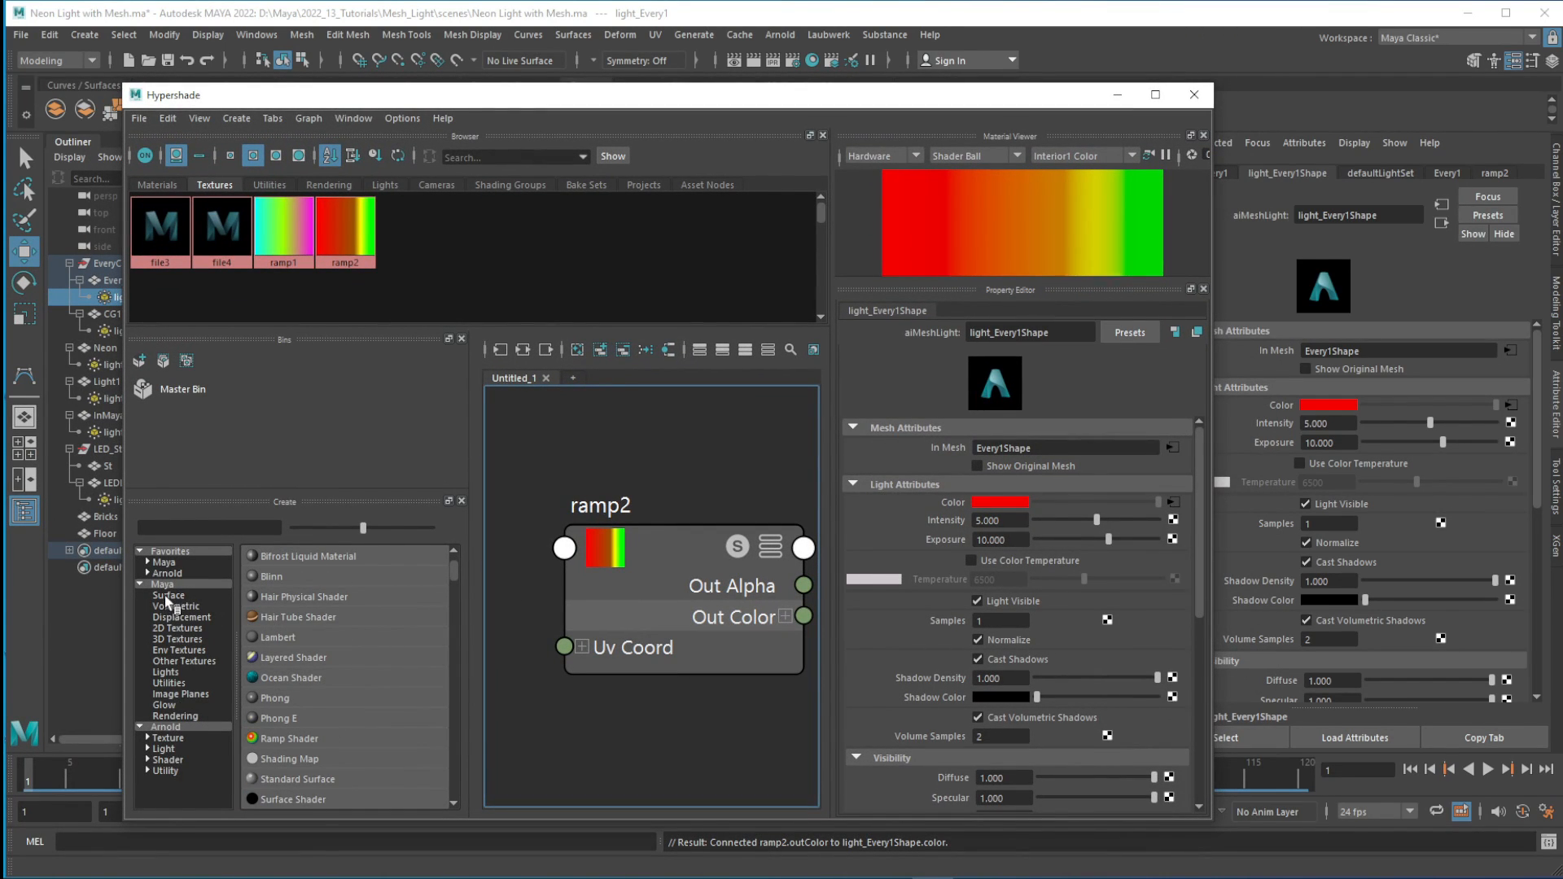
mouse_move(171, 640)
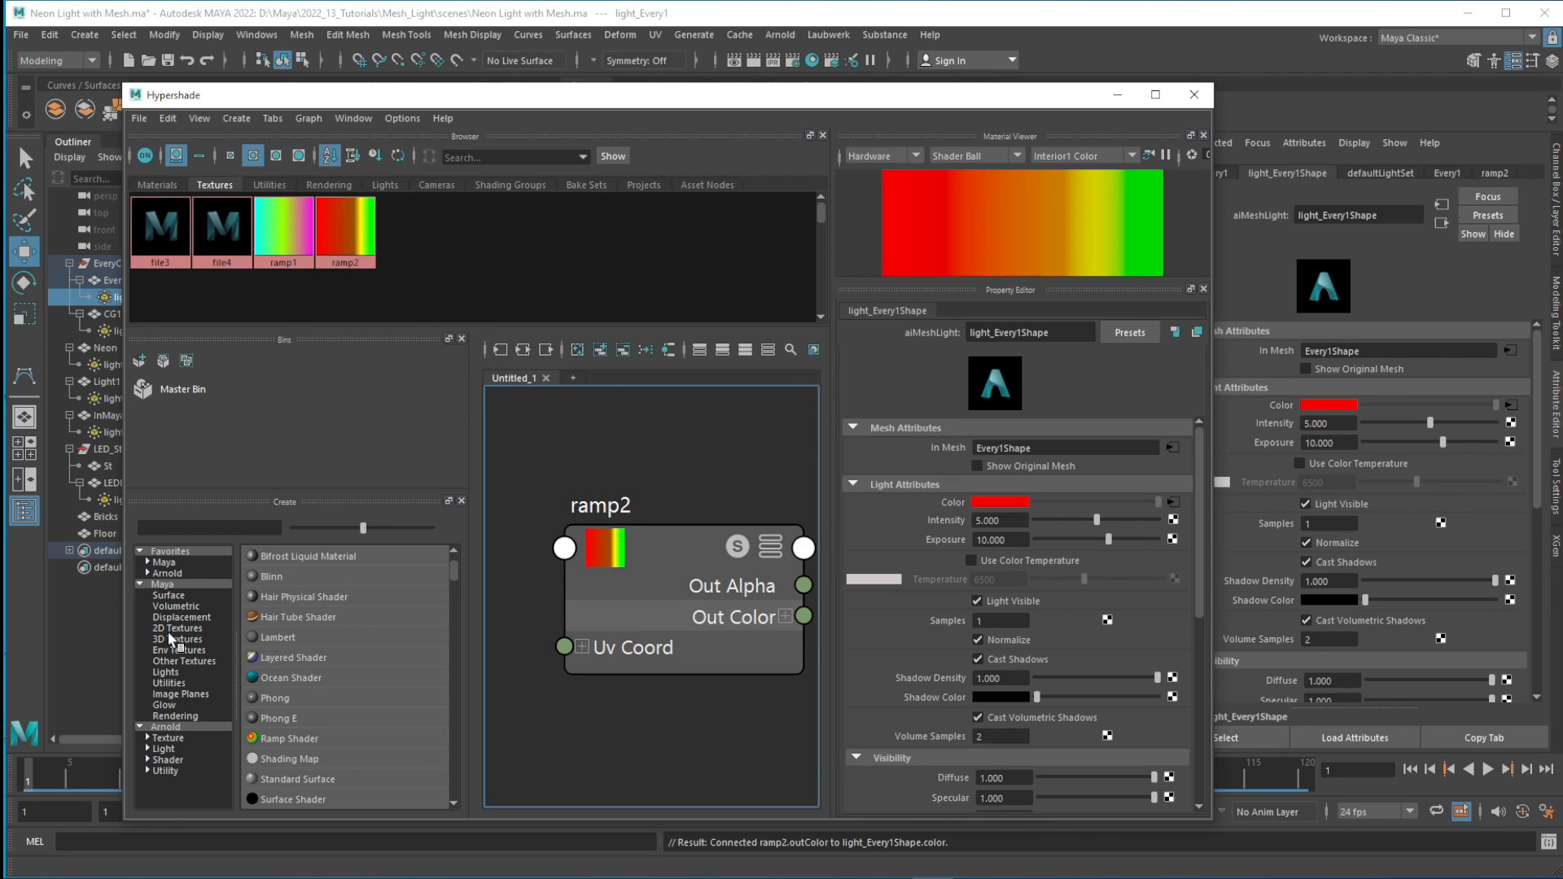
- Switch ramp3 from V Ramp to U Ramp and colour its entries red, orange, yellow and green
left_click(176, 627)
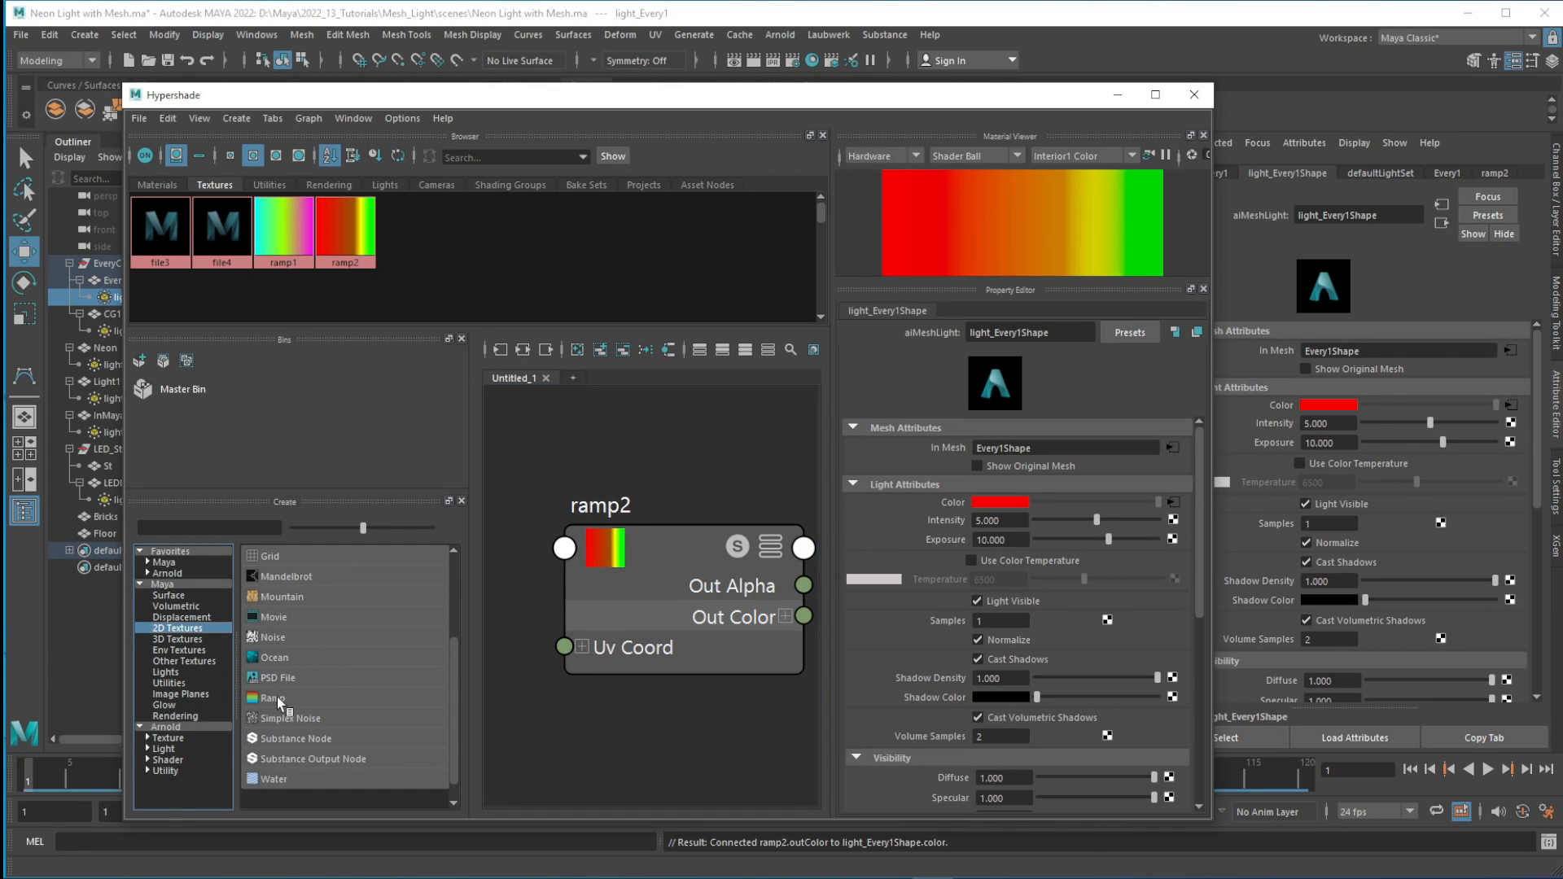
mouse_move(264, 700)
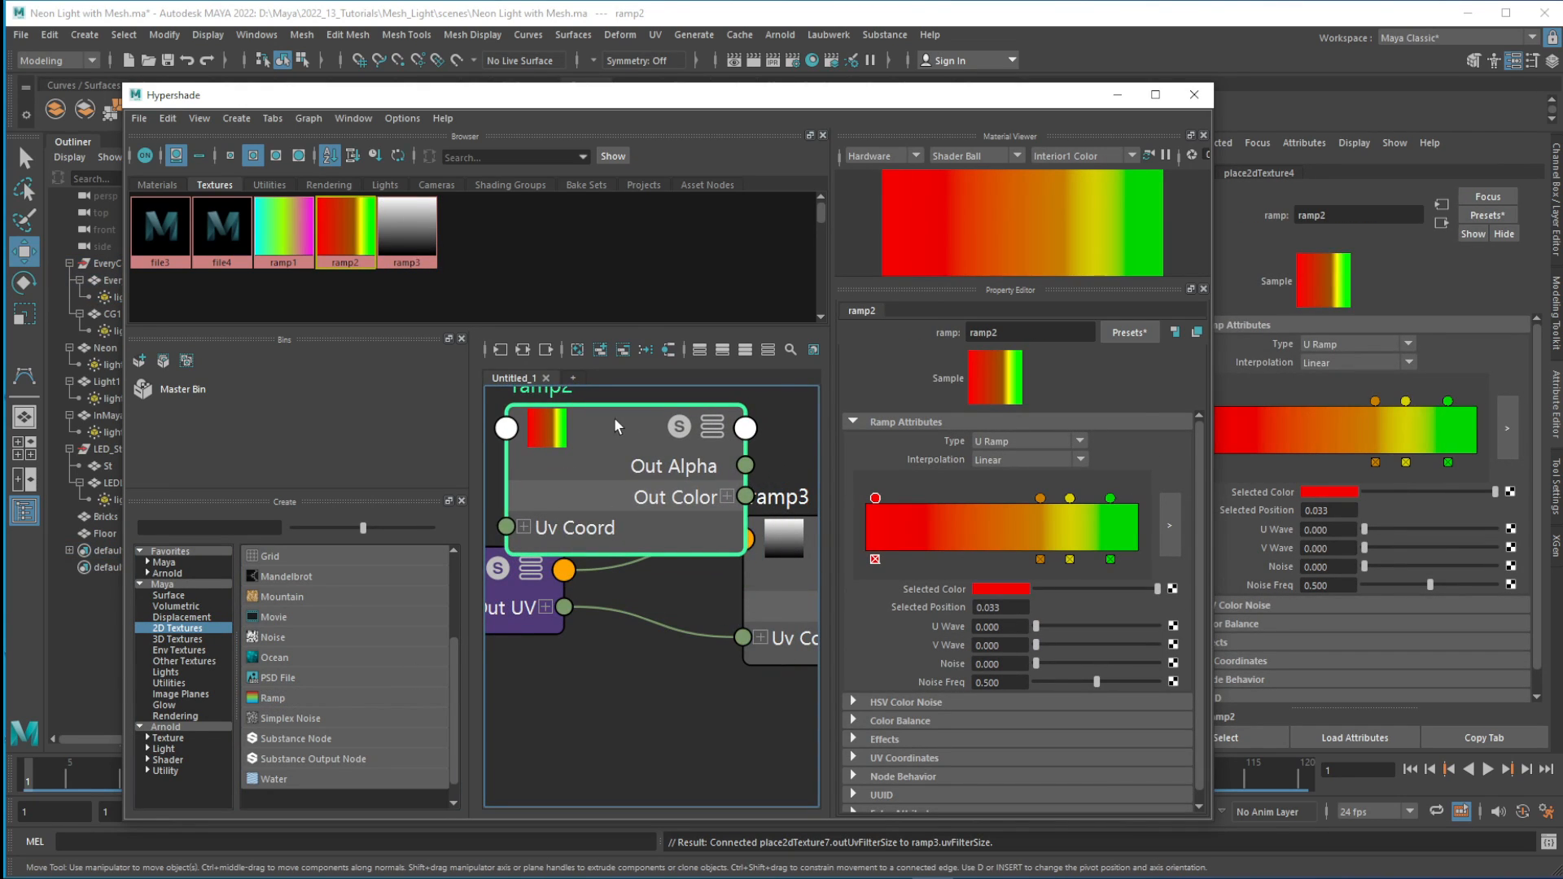
left_click(407, 231)
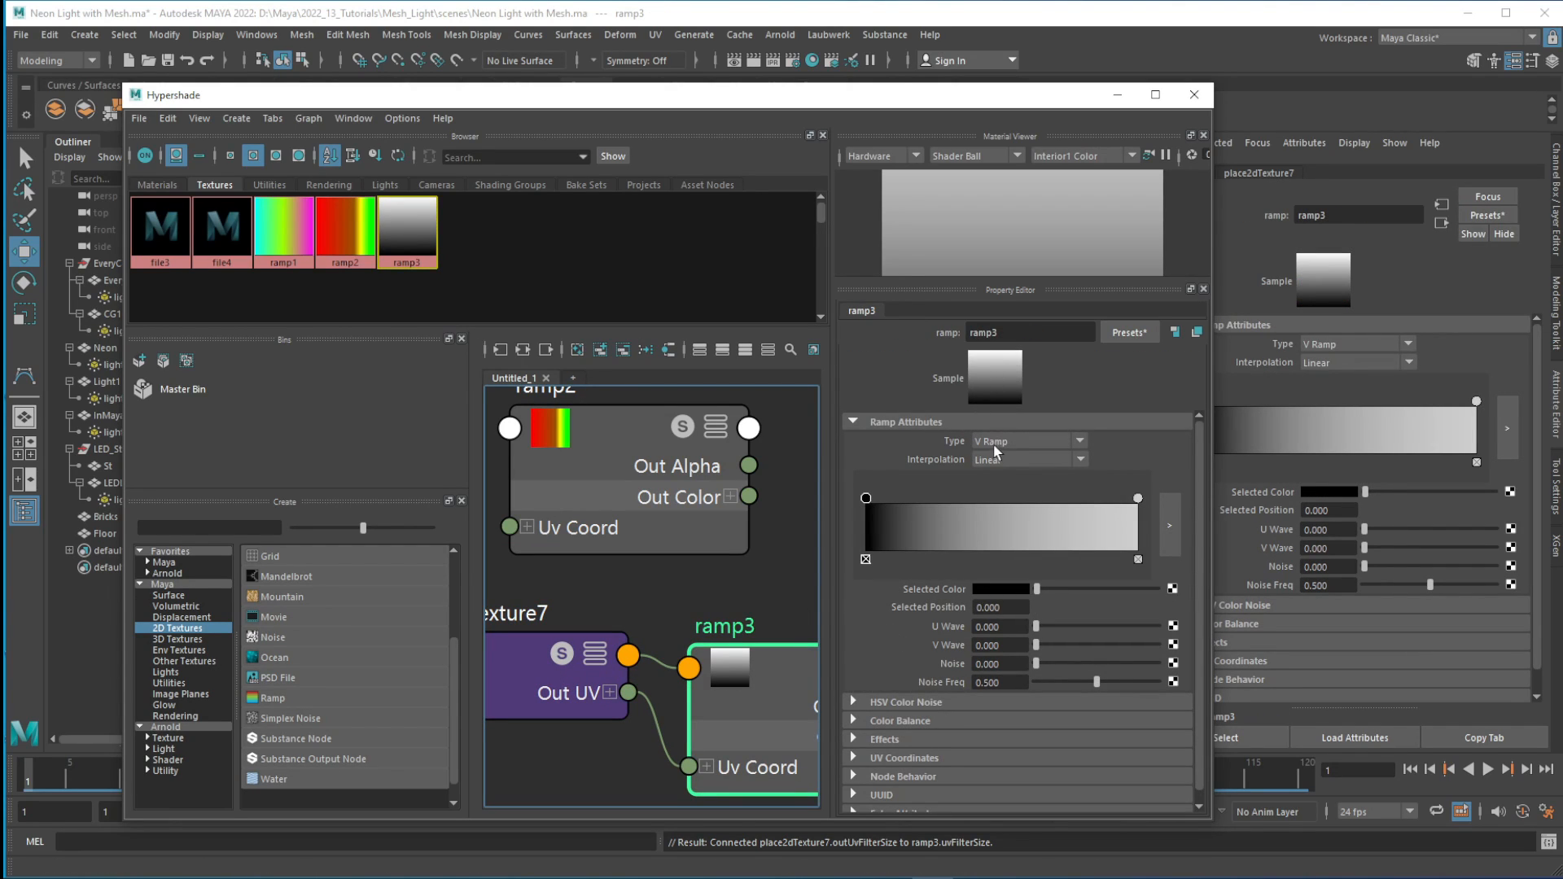
left_click(1029, 440)
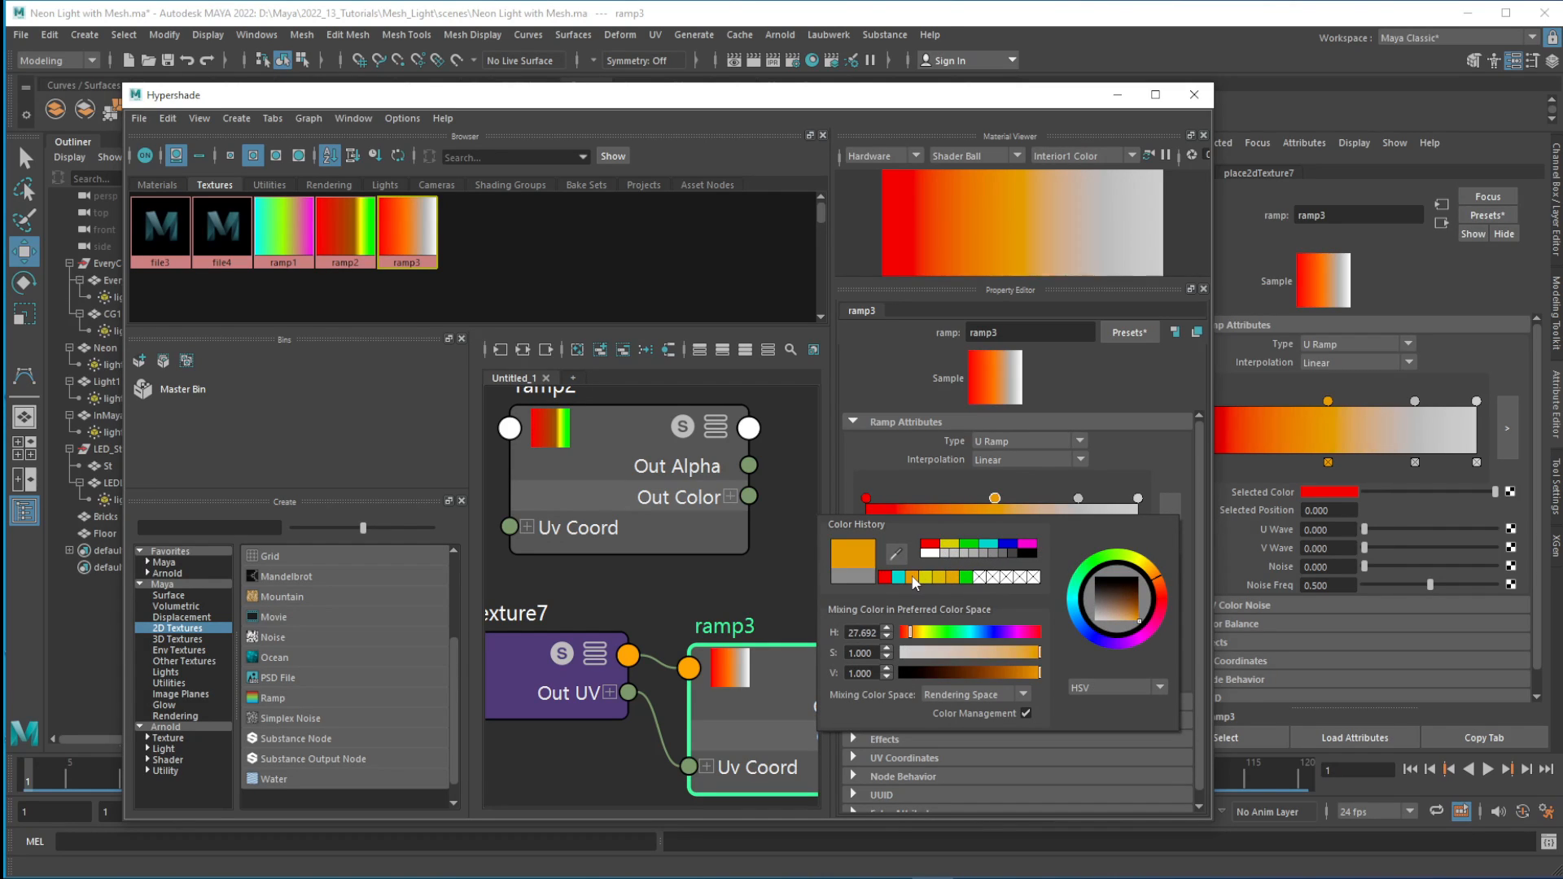
left_click(1078, 499)
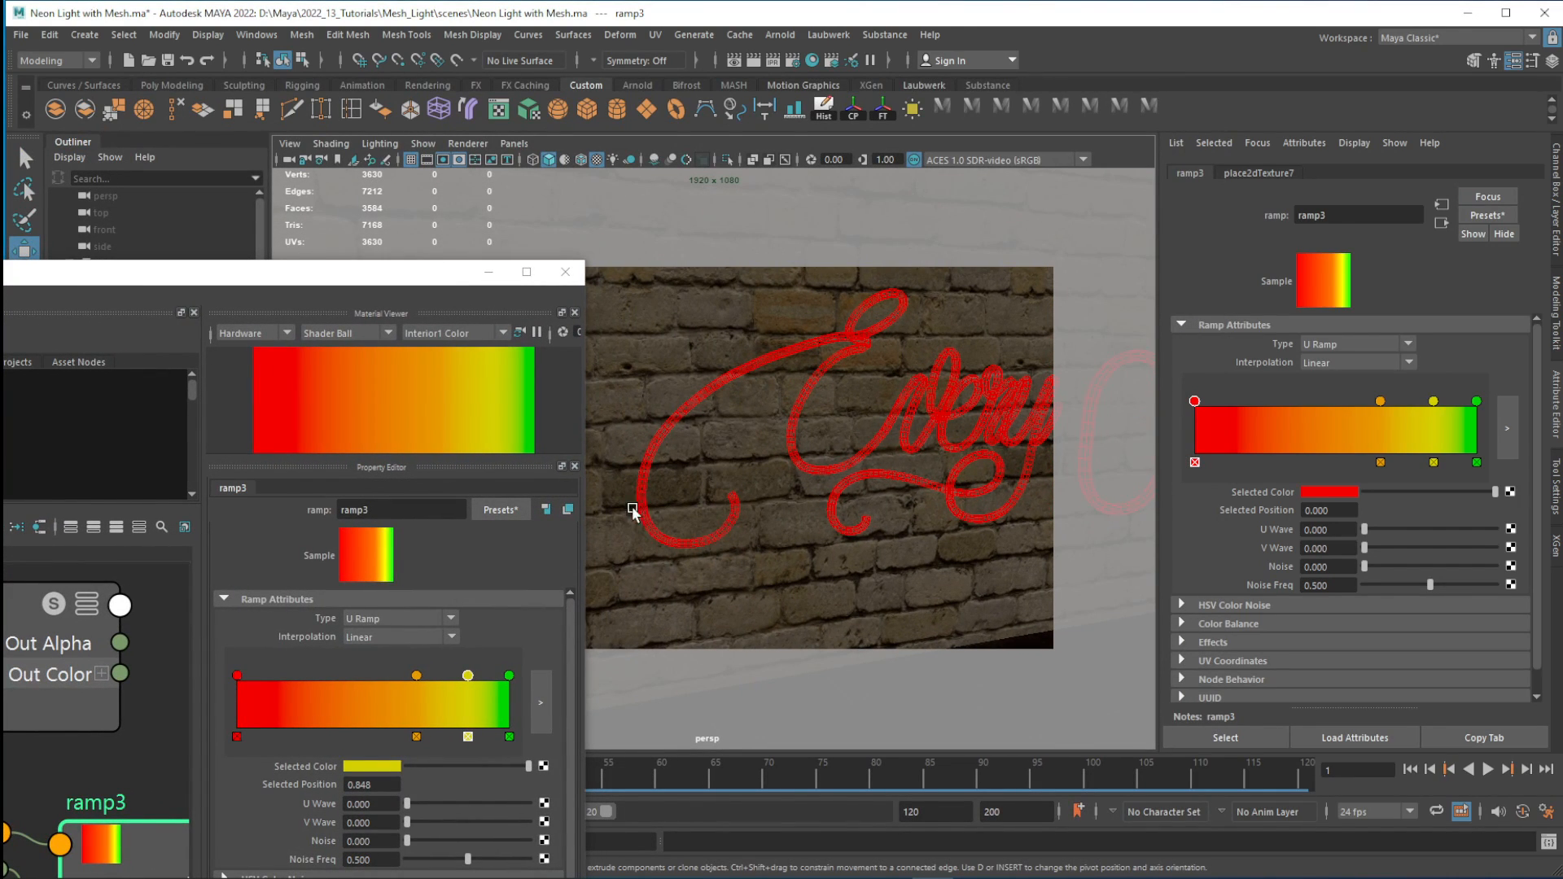
mouse_move(738, 461)
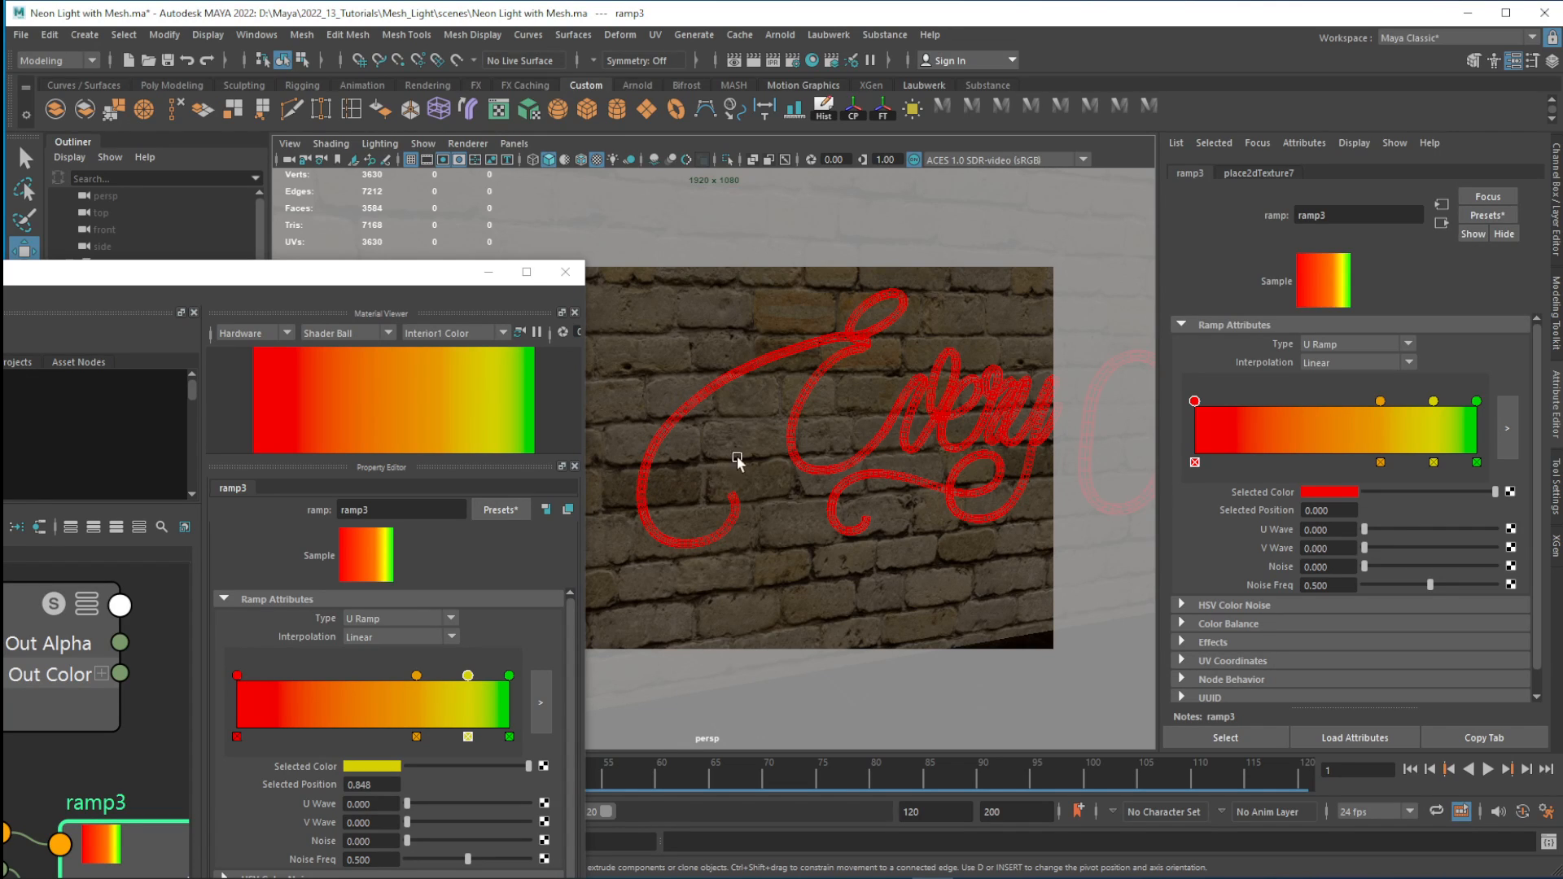
mouse_move(691, 461)
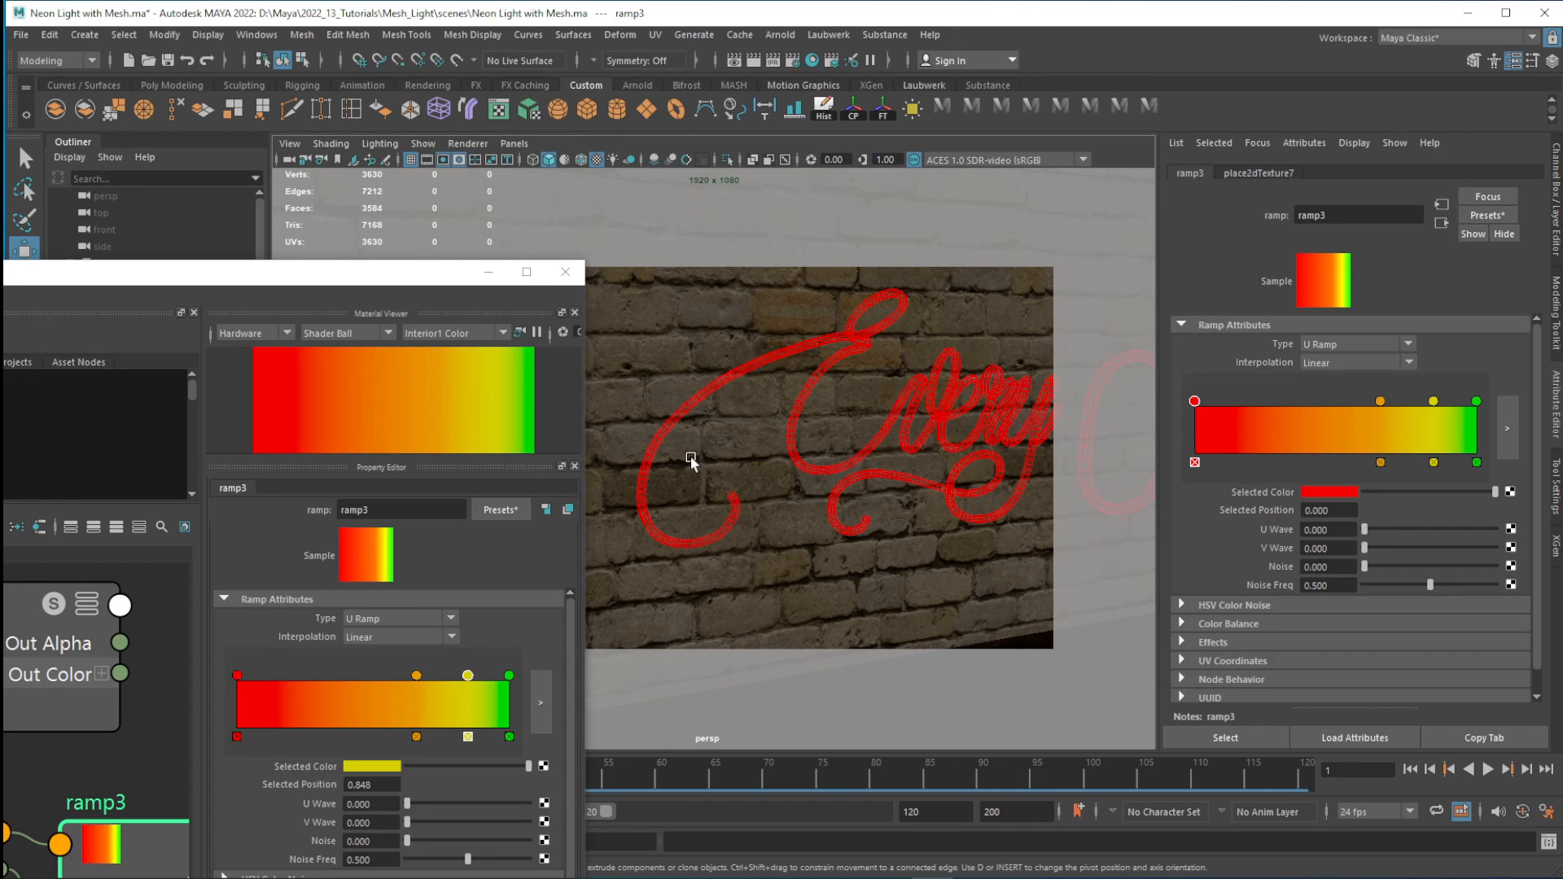
mouse_move(789, 357)
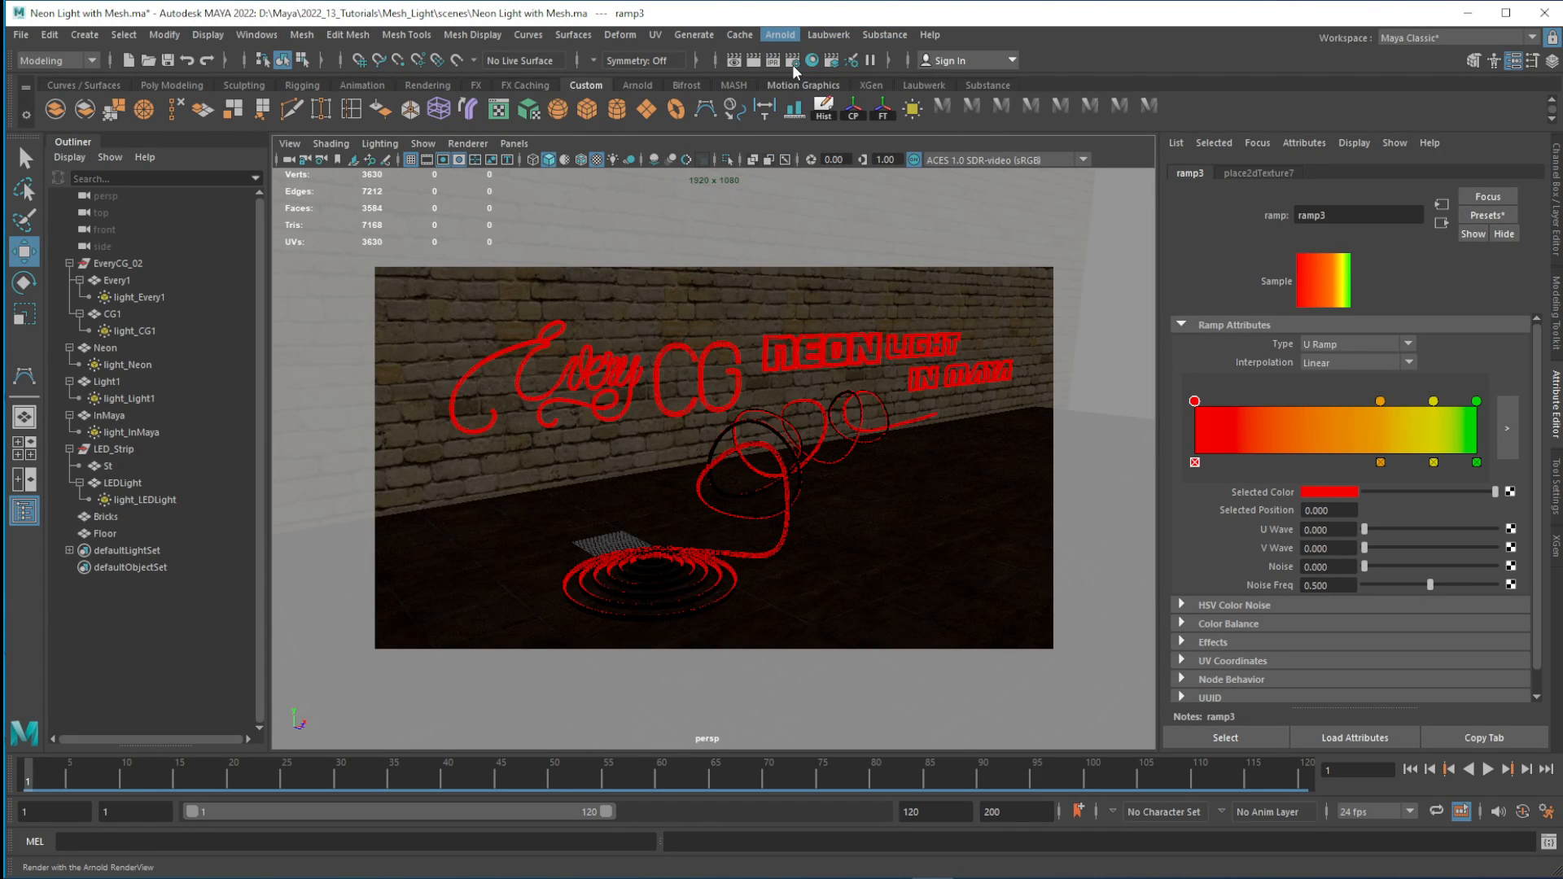
- Launch an Arnold RenderView render of the perspective camera showing all signs glowing
left_click(809, 61)
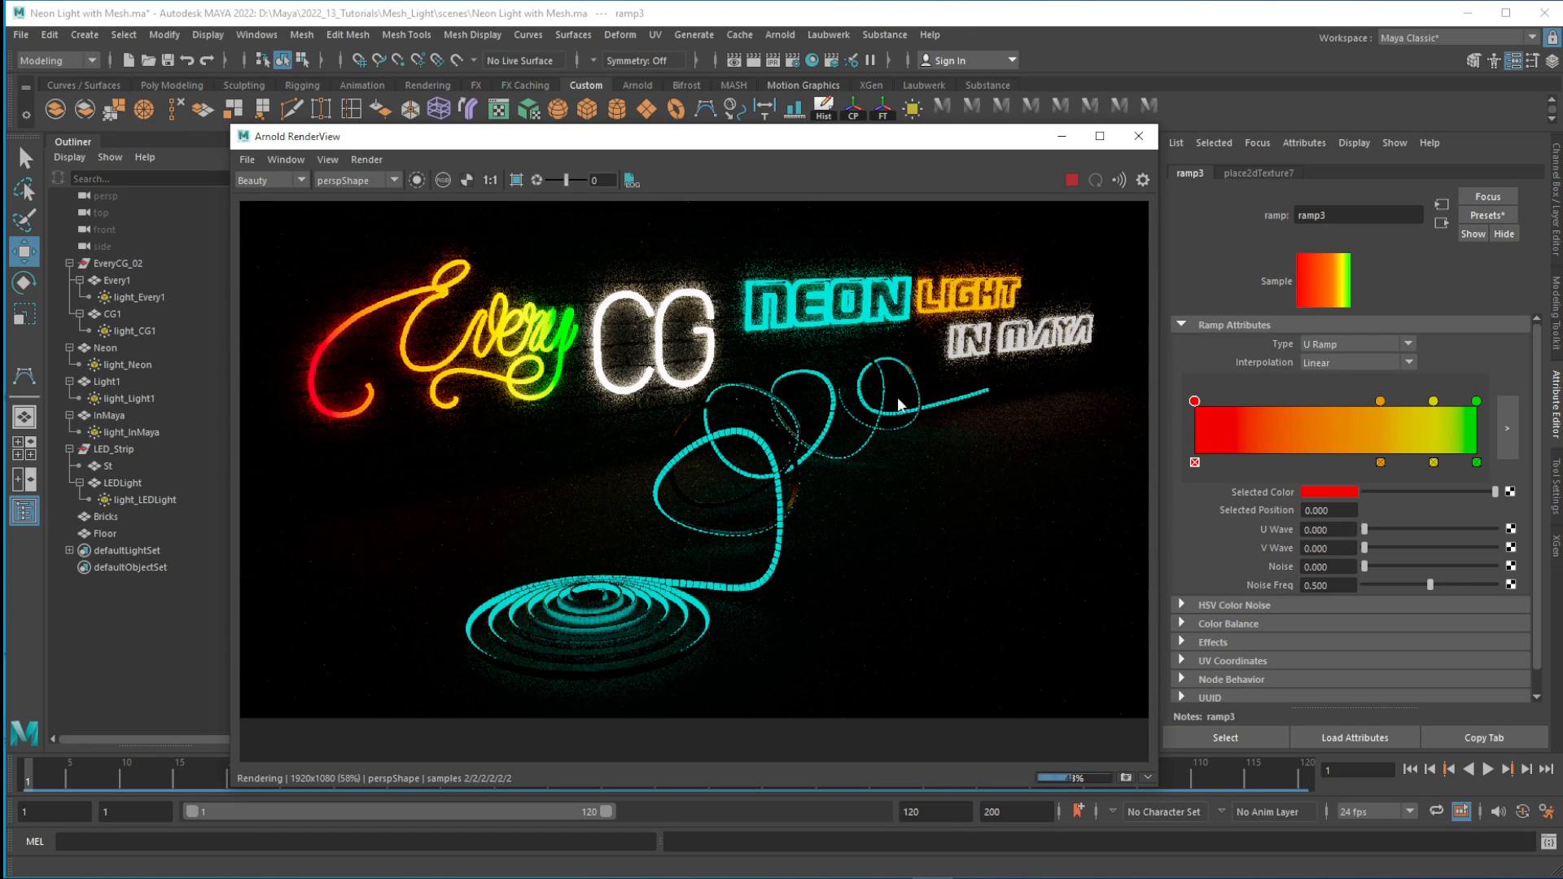
mouse_move(704, 612)
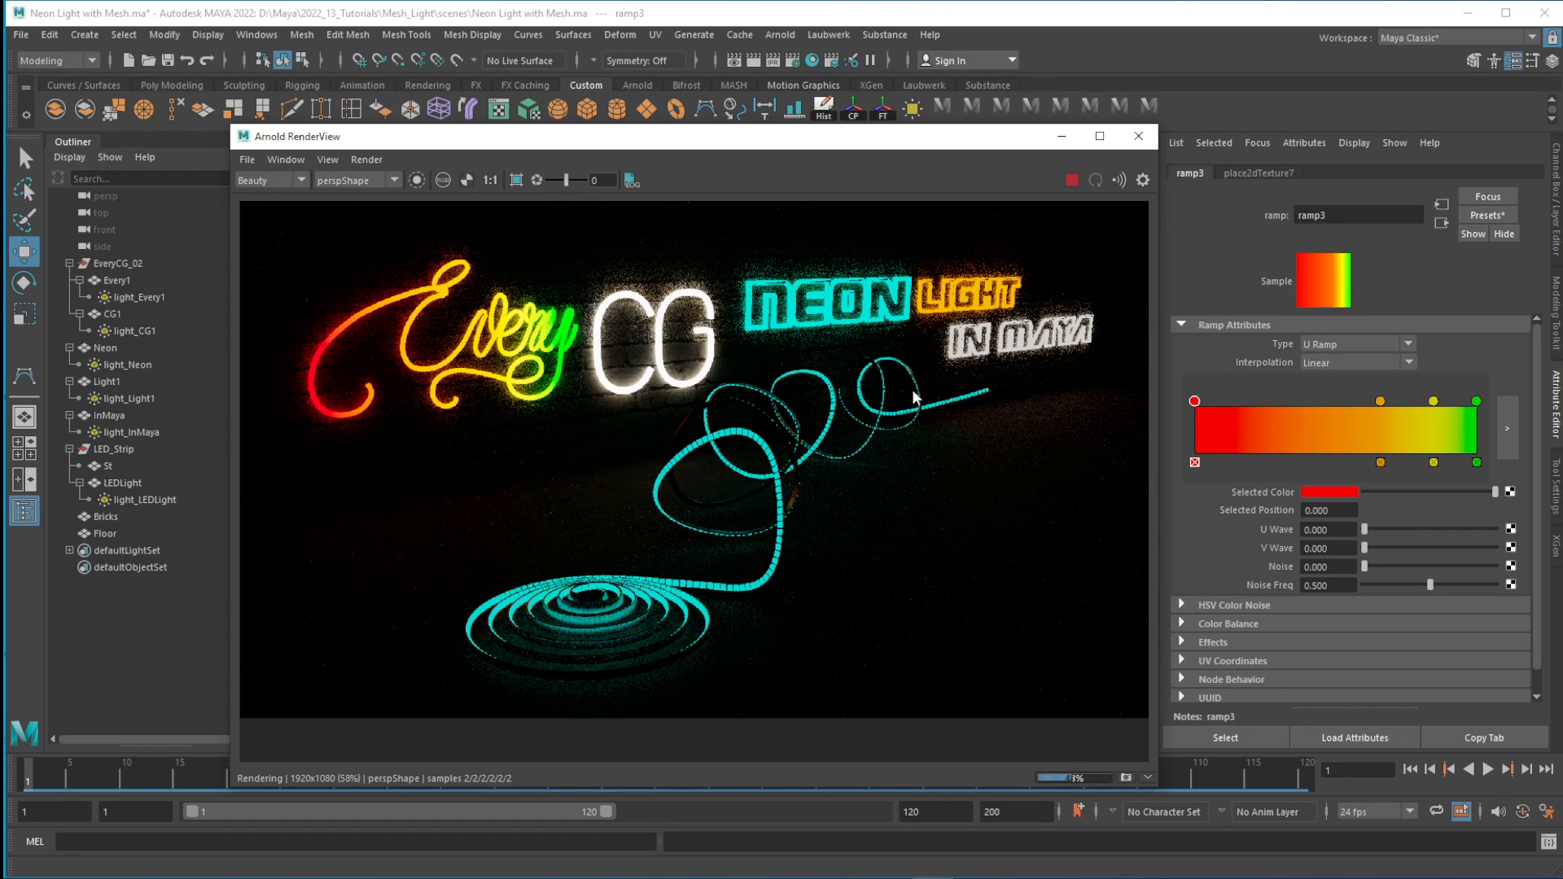
mouse_move(881, 392)
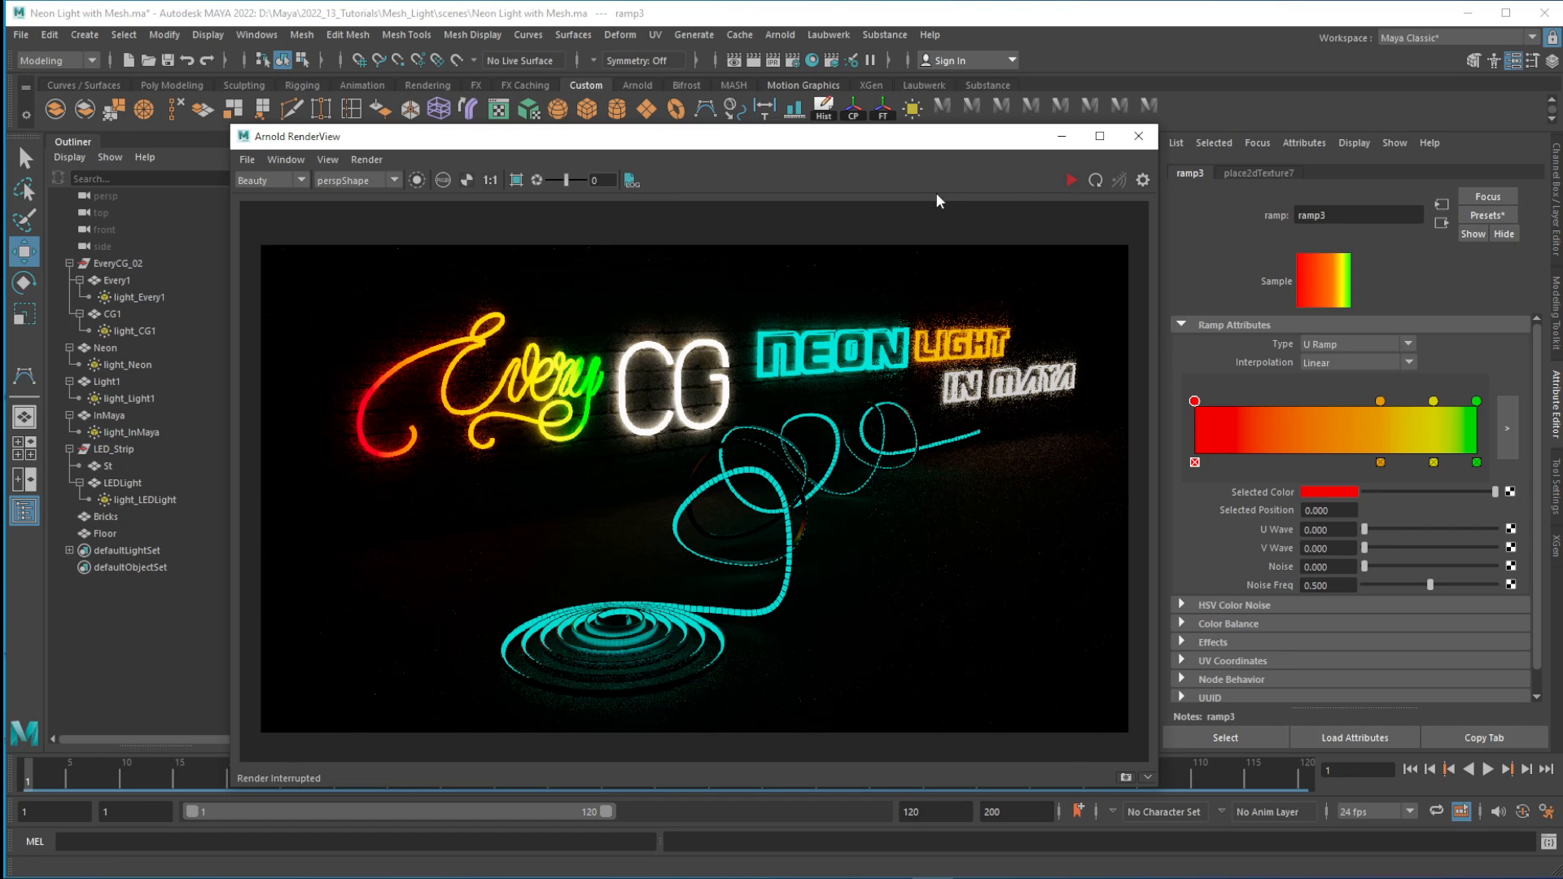
- Raise Arnold sampling to Camera AA 6, Diffuse 4 and Specular 4, then dismiss Render Settings
left_click(1142, 179)
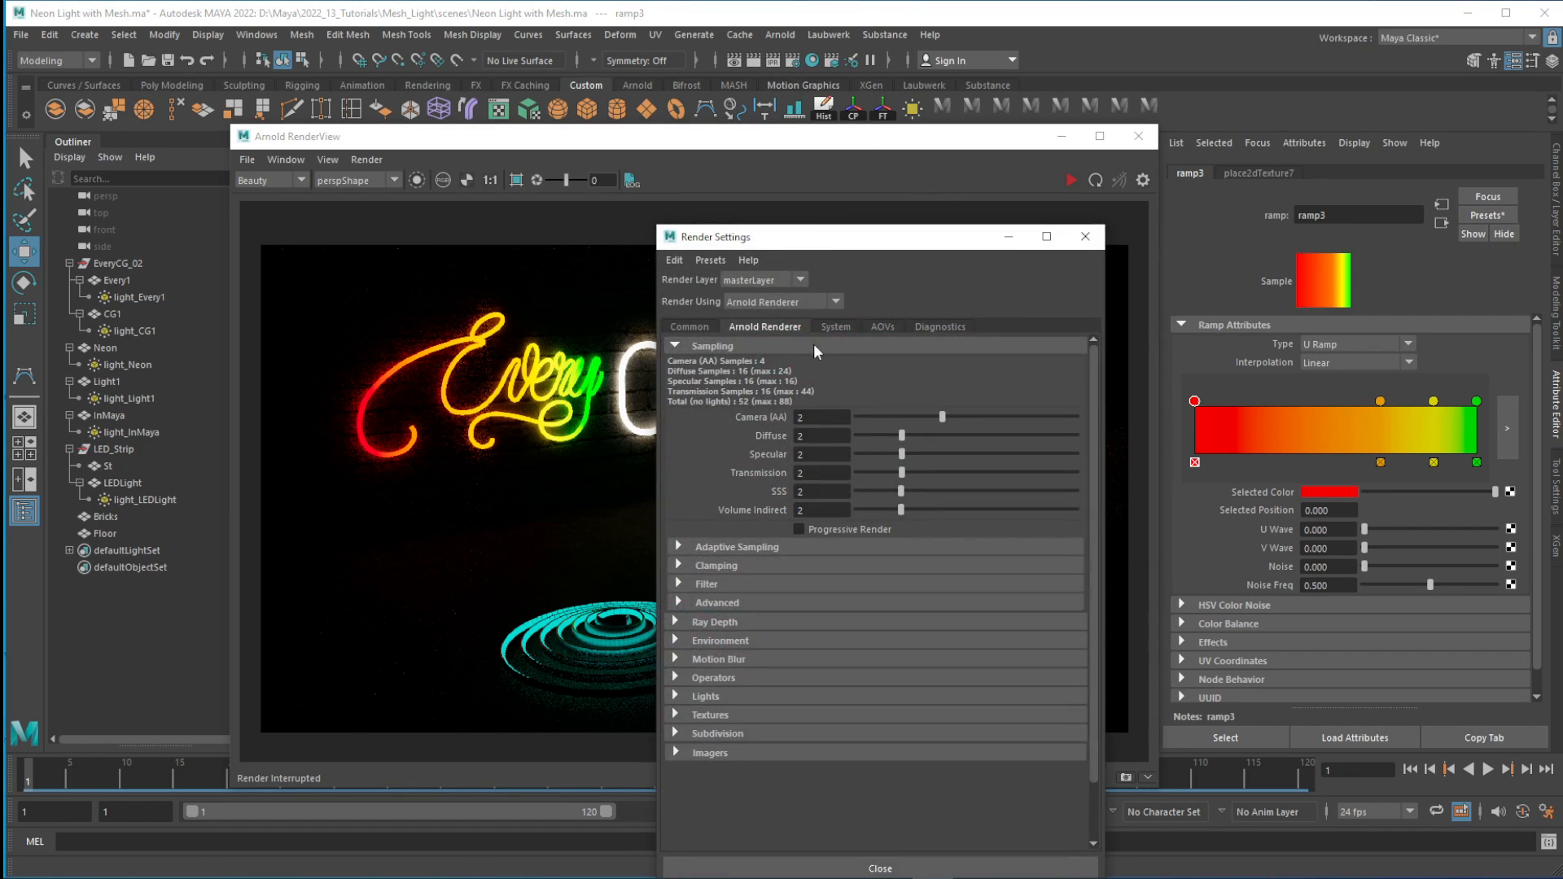
left_click_drag(943, 419, 1005, 418)
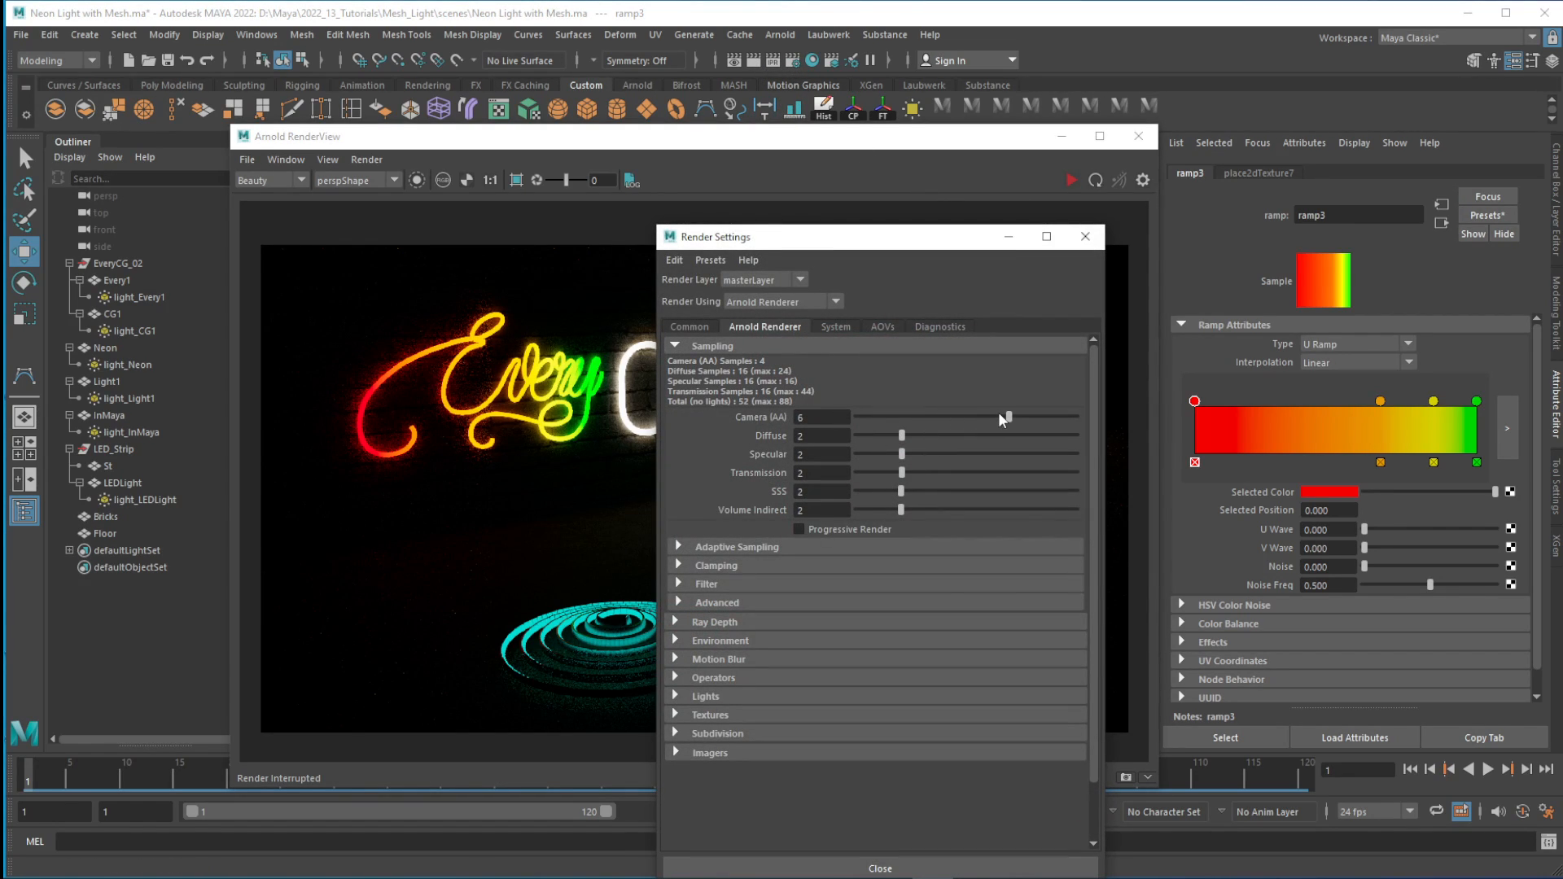
left_click_drag(1003, 417, 1006, 417)
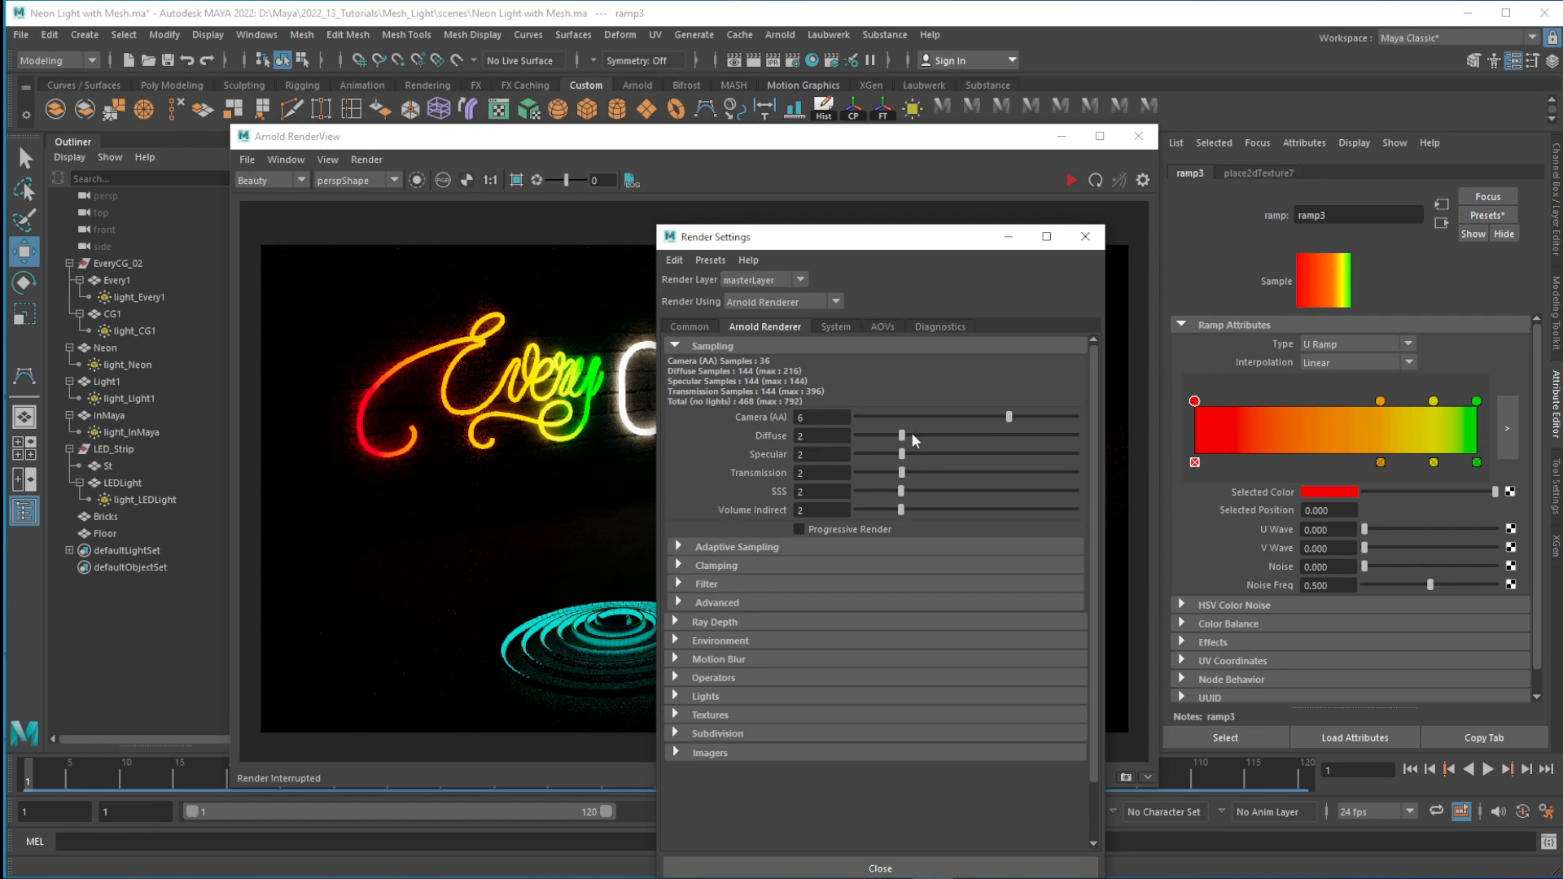
left_click_drag(900, 436, 922, 436)
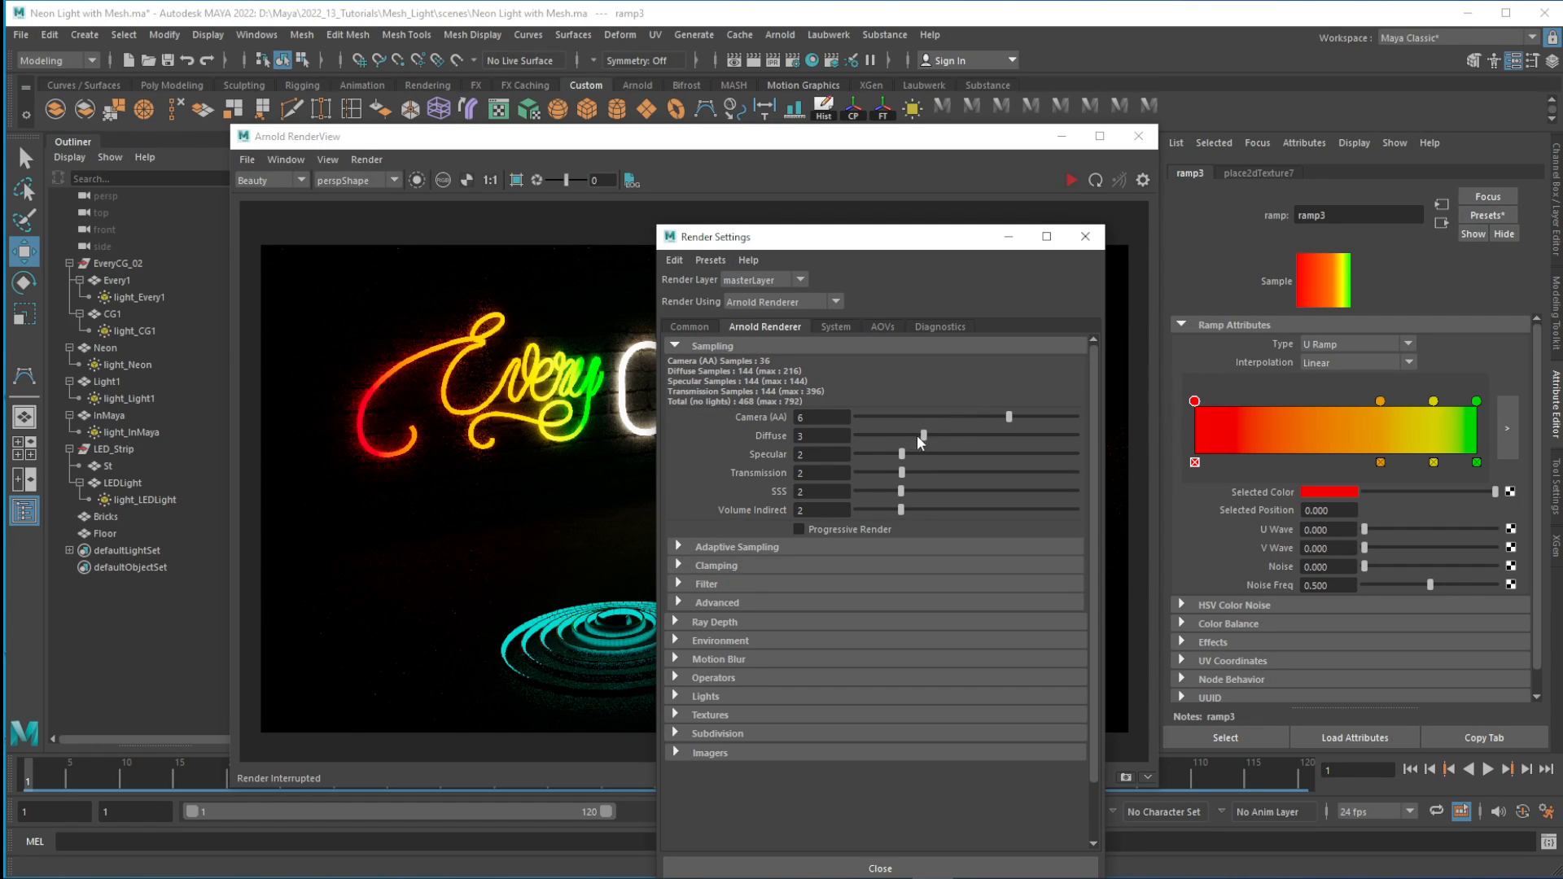
left_click_drag(902, 436, 921, 436)
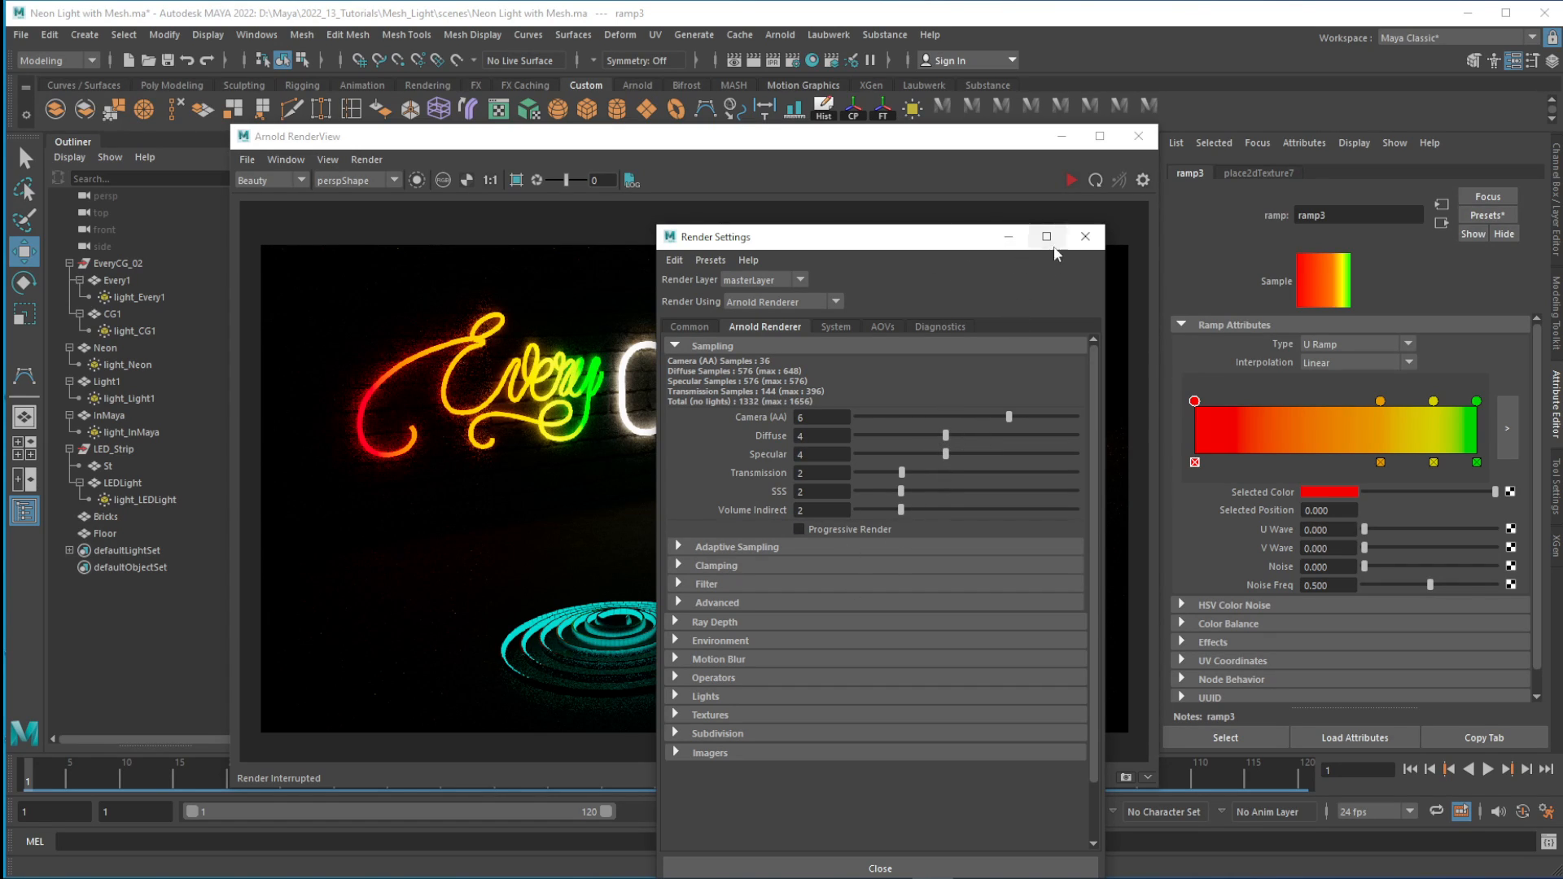
left_click(1084, 236)
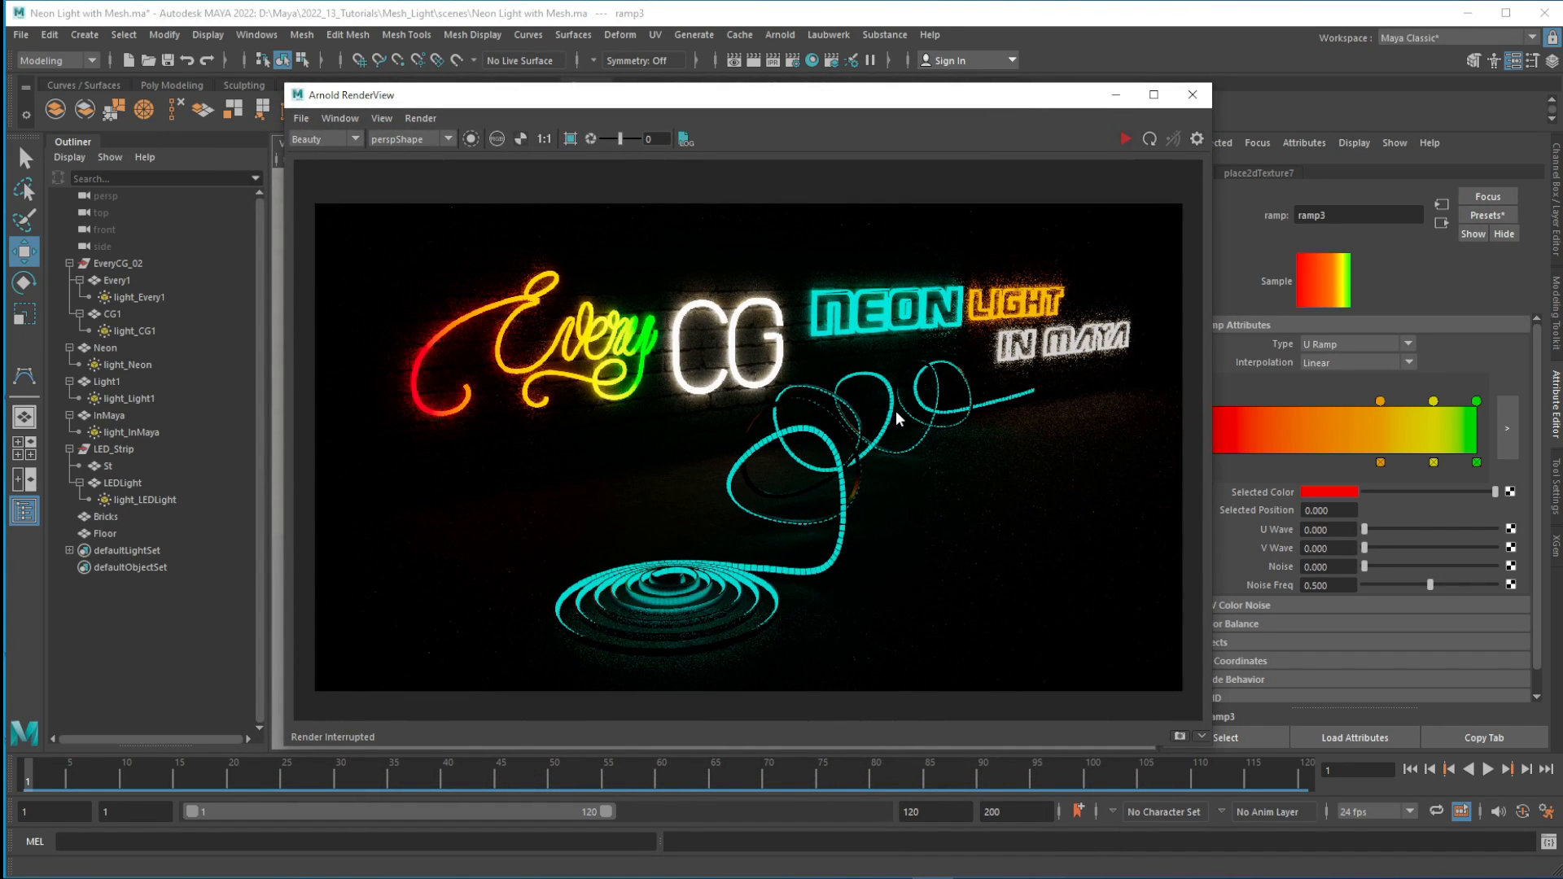
mouse_move(964, 395)
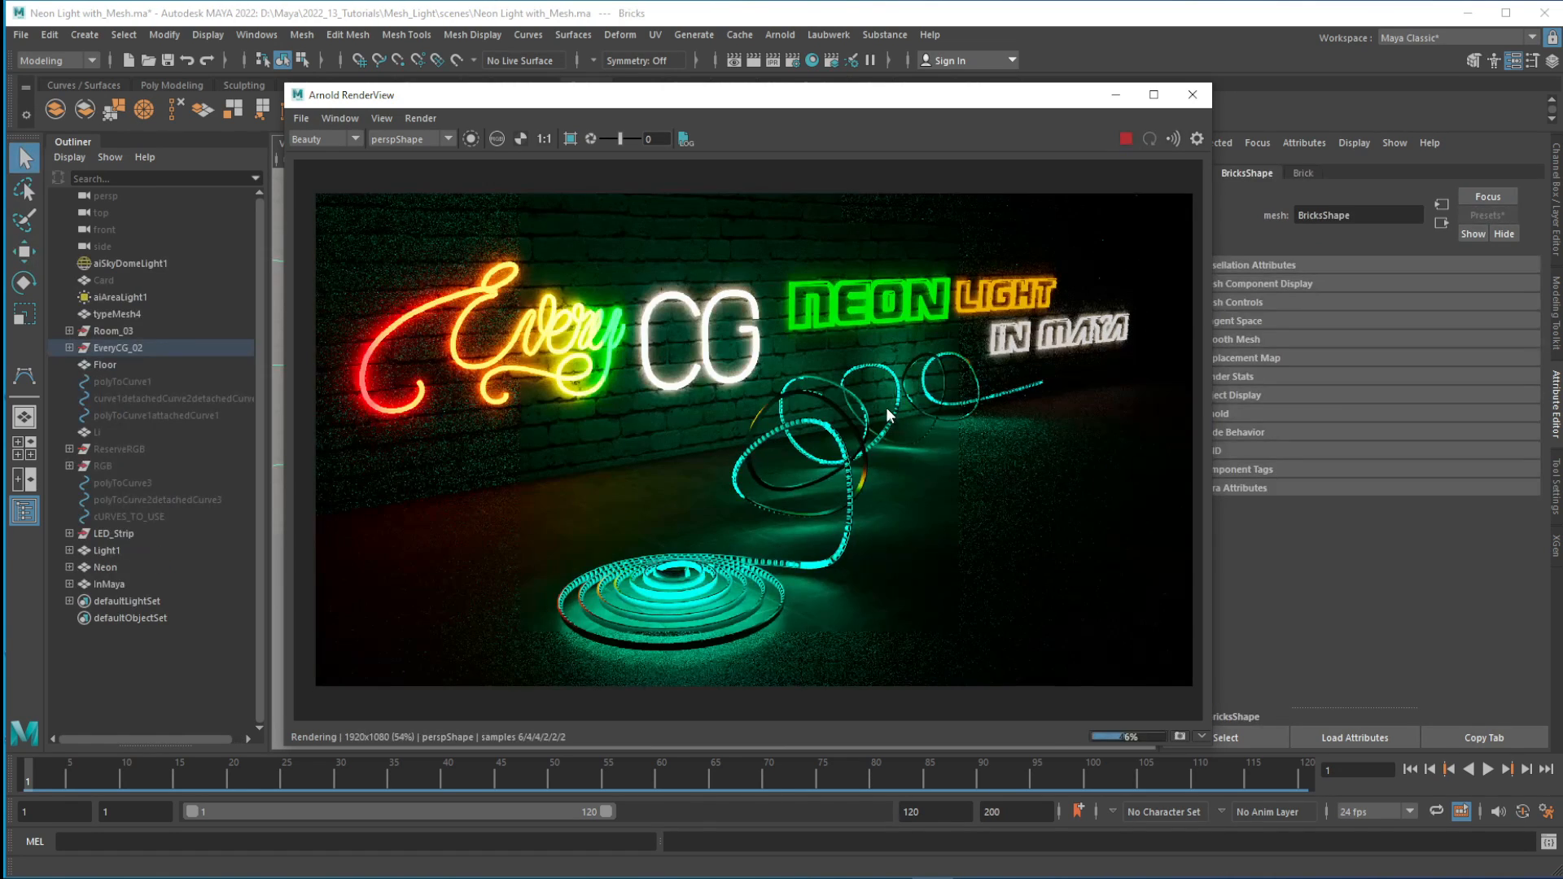
mouse_move(674, 451)
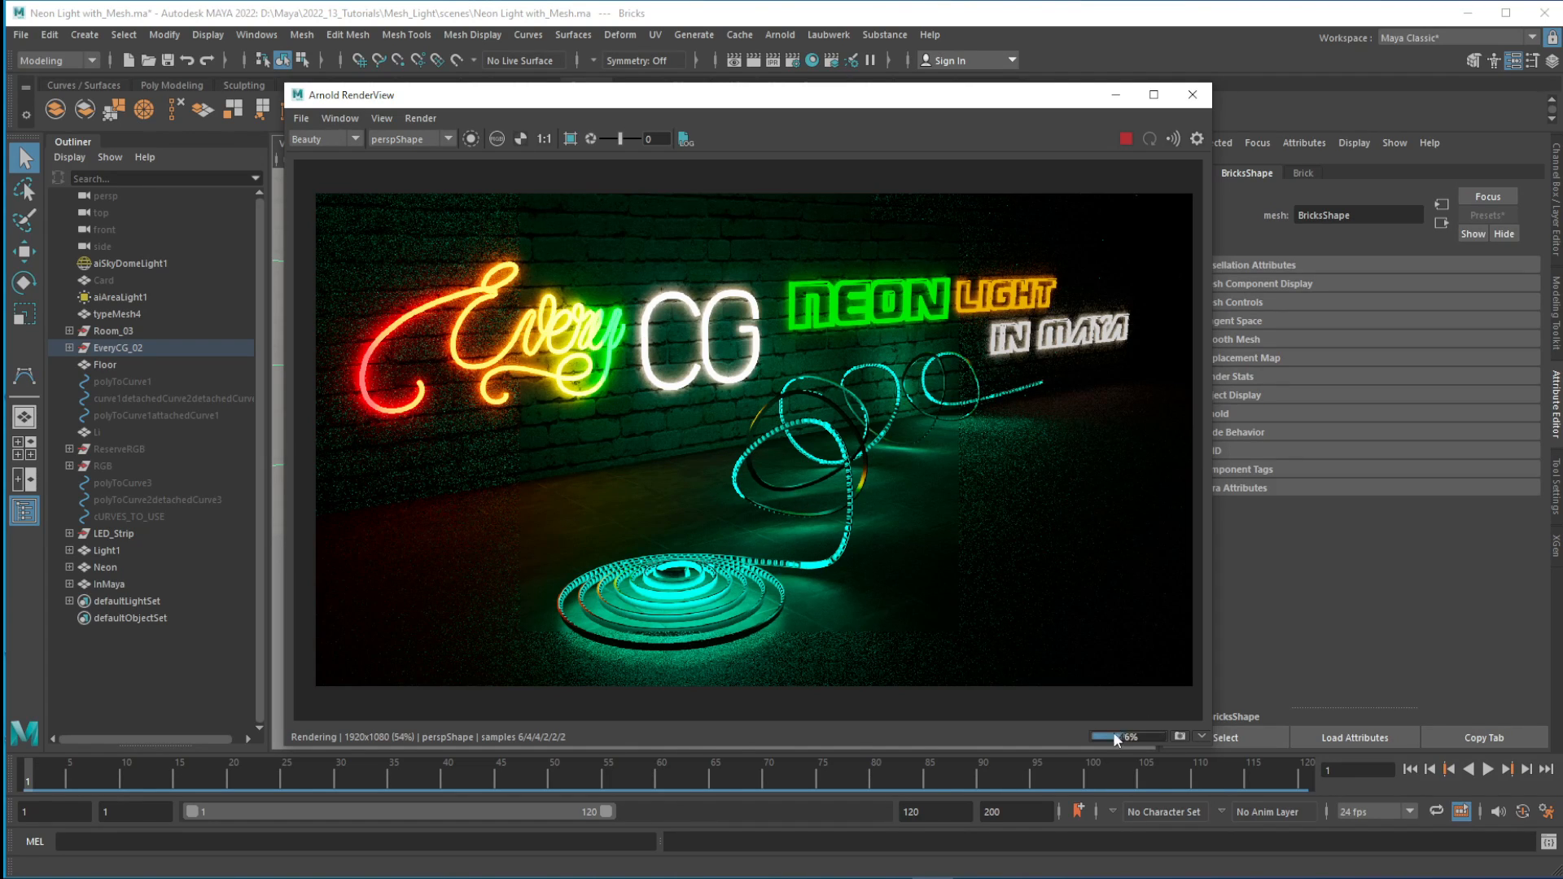
mouse_move(918, 347)
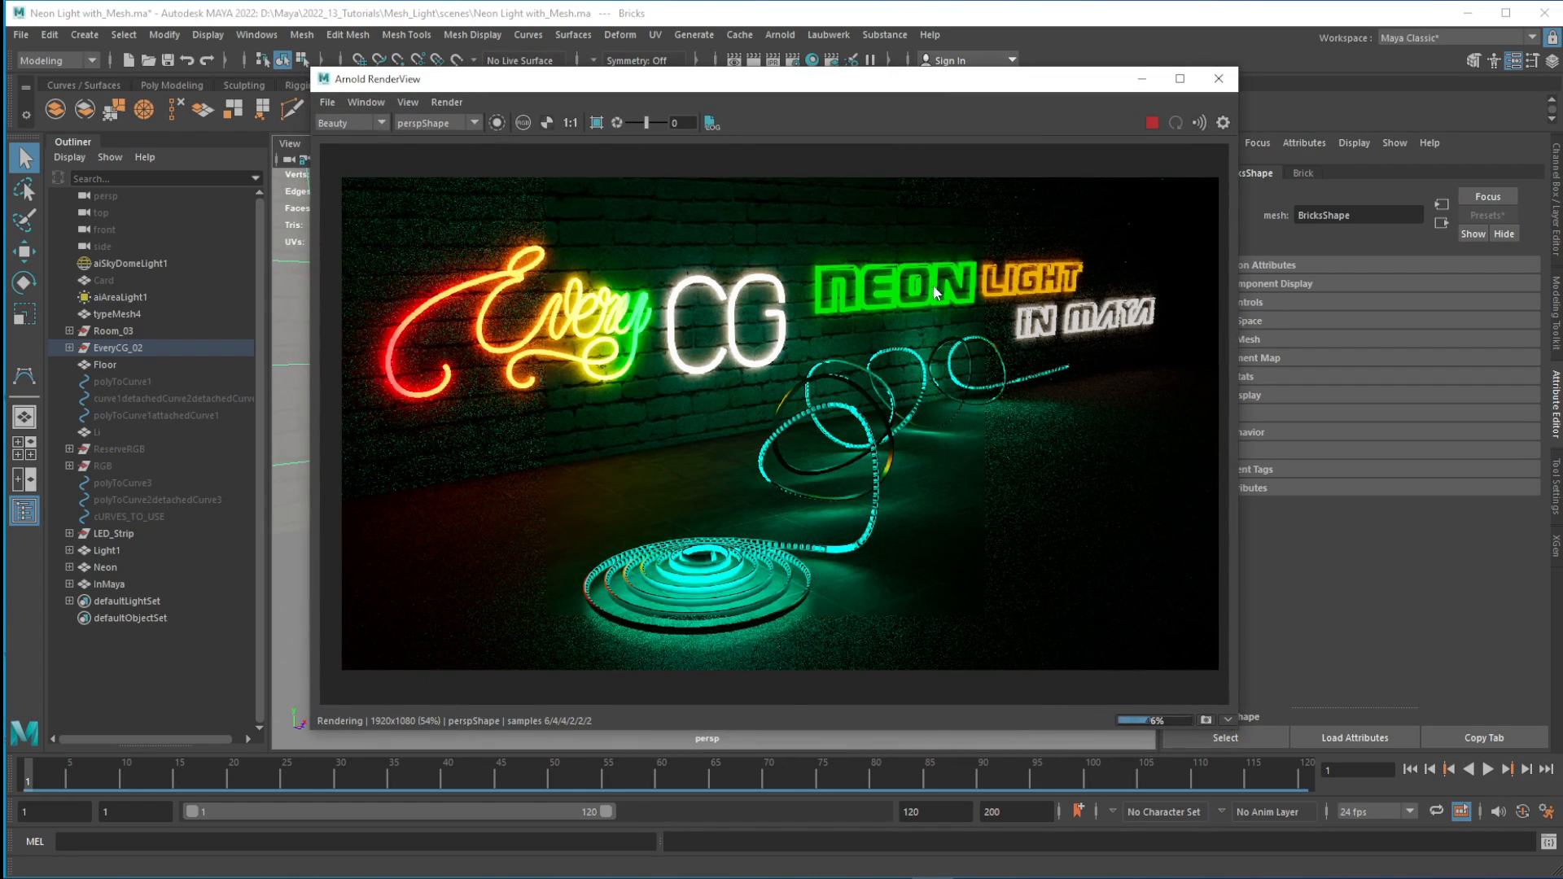
mouse_move(772, 570)
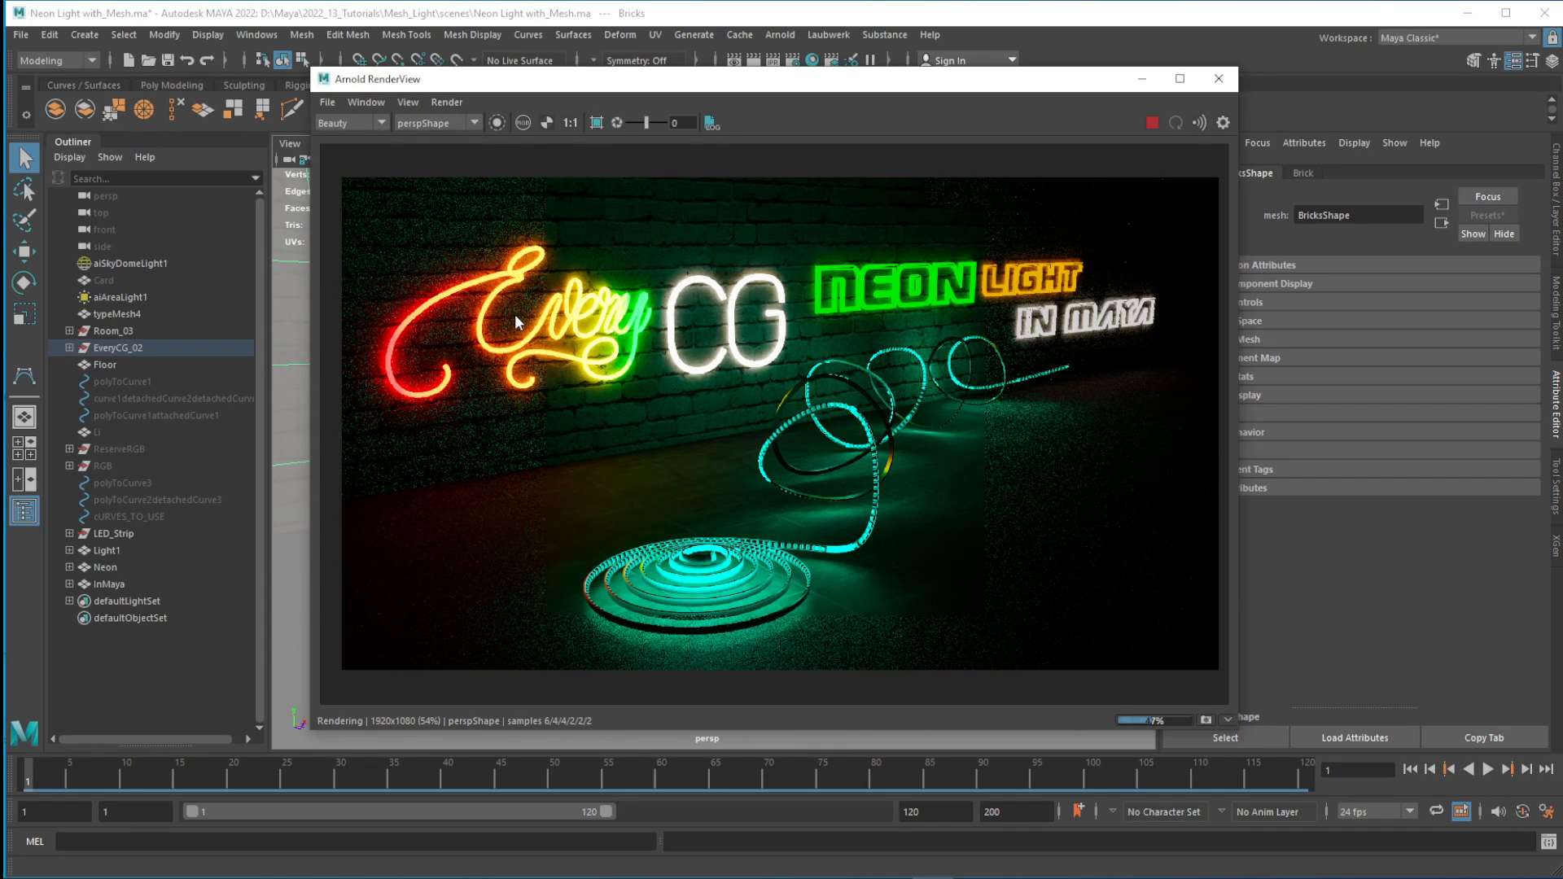
mouse_move(935, 362)
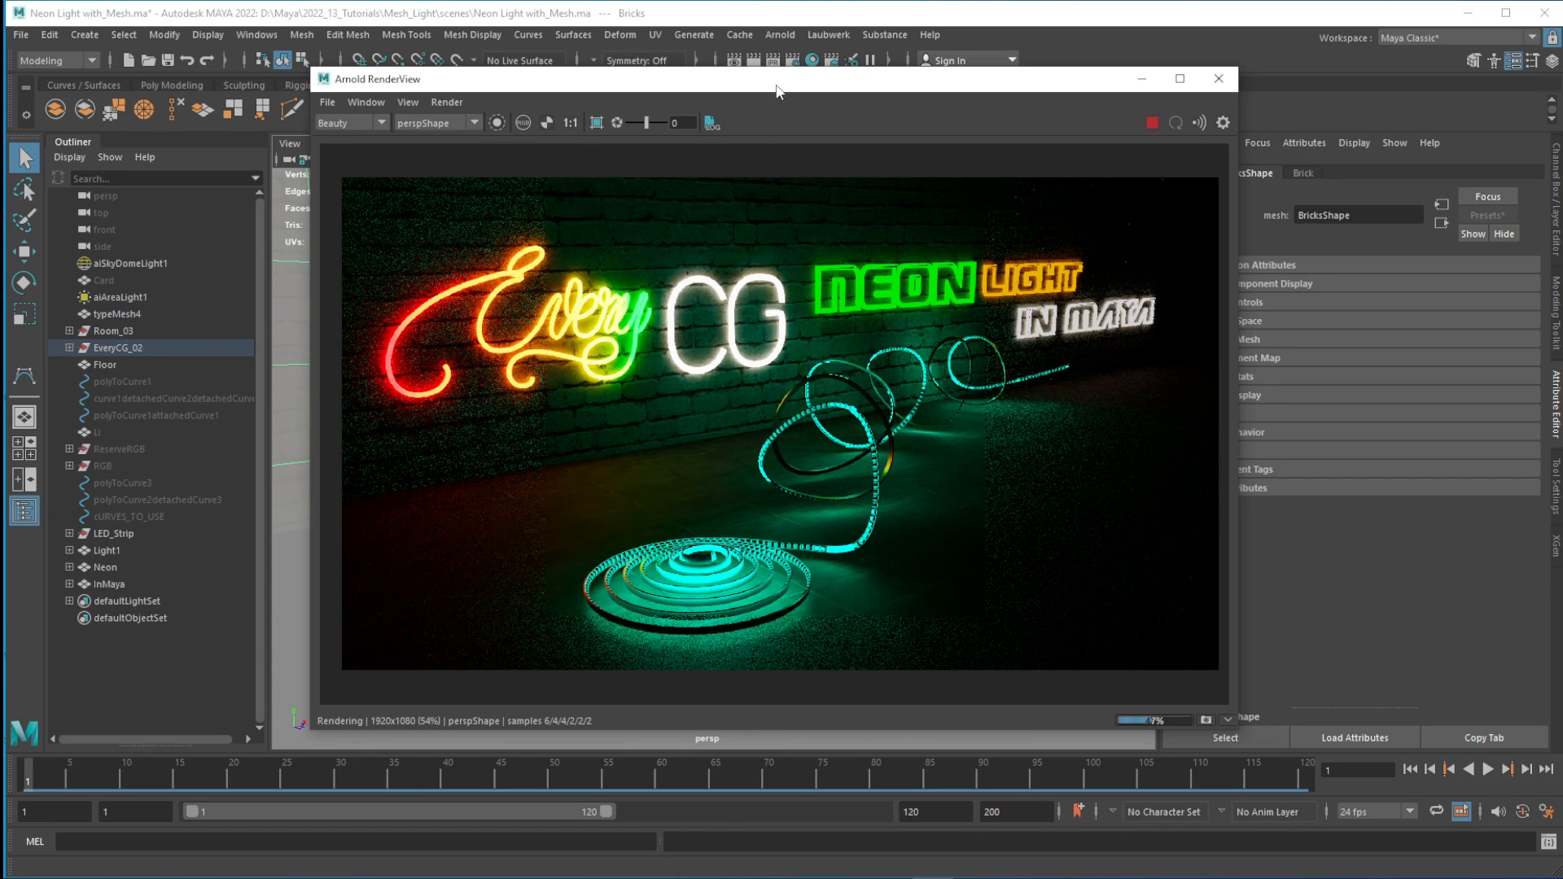
mouse_move(913, 438)
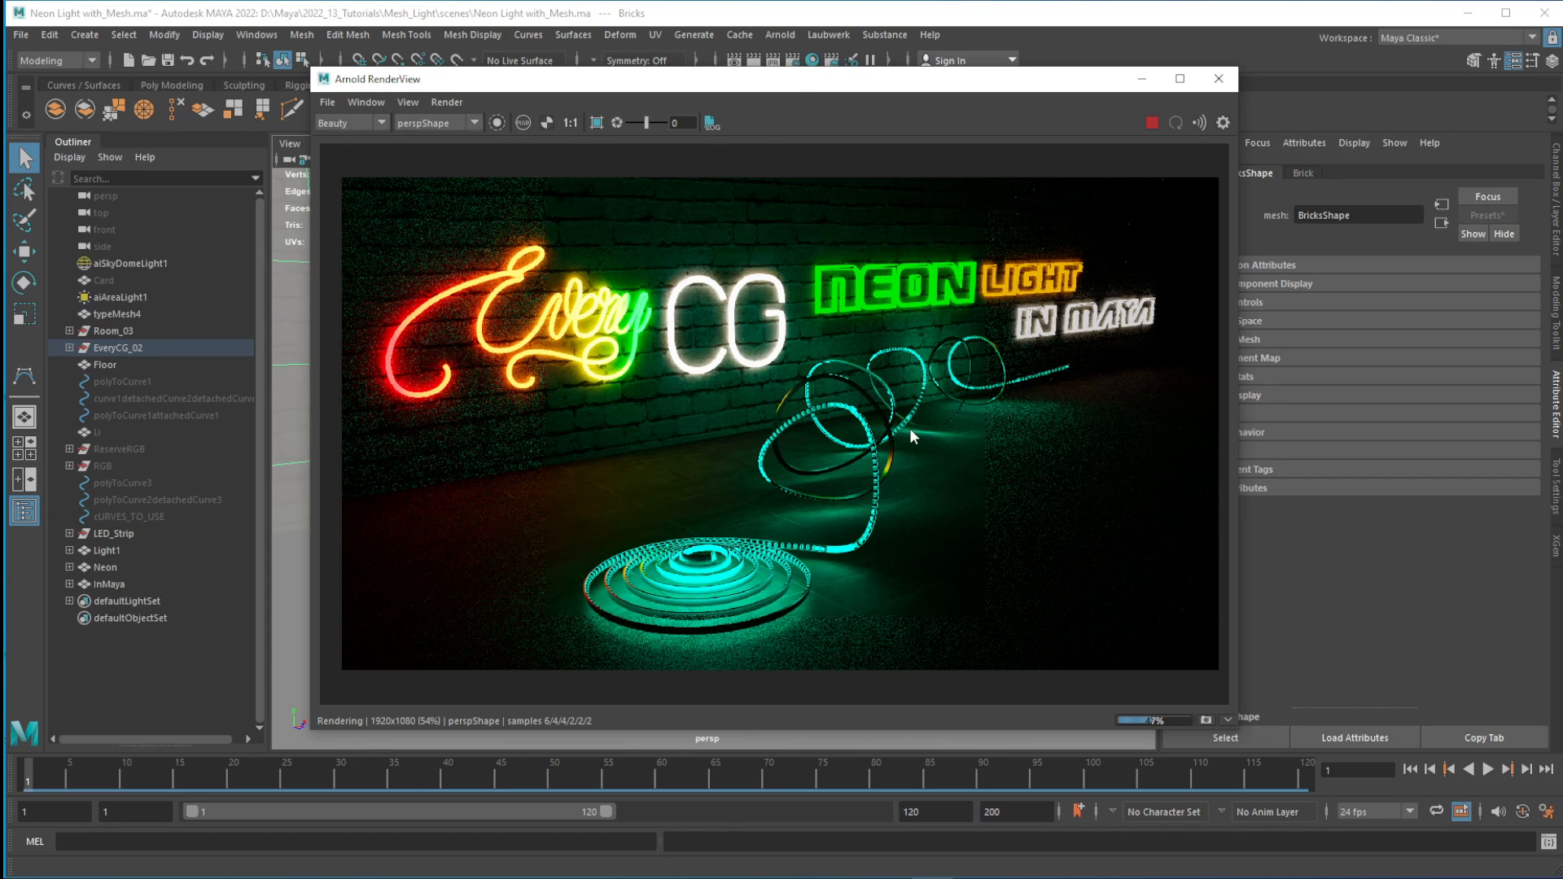
mouse_move(857, 452)
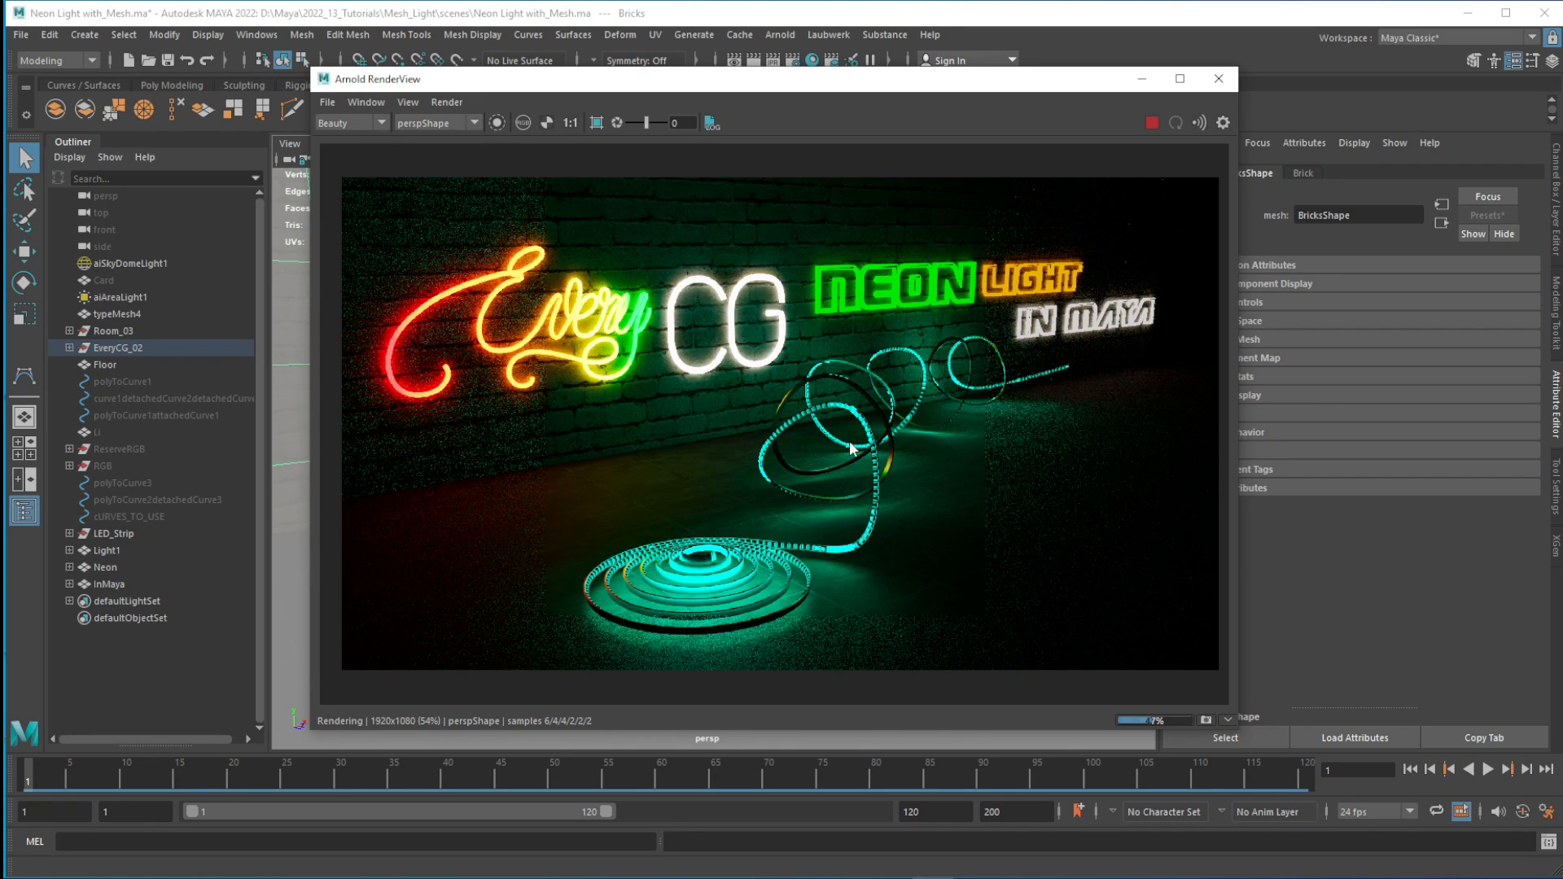
mouse_move(664, 563)
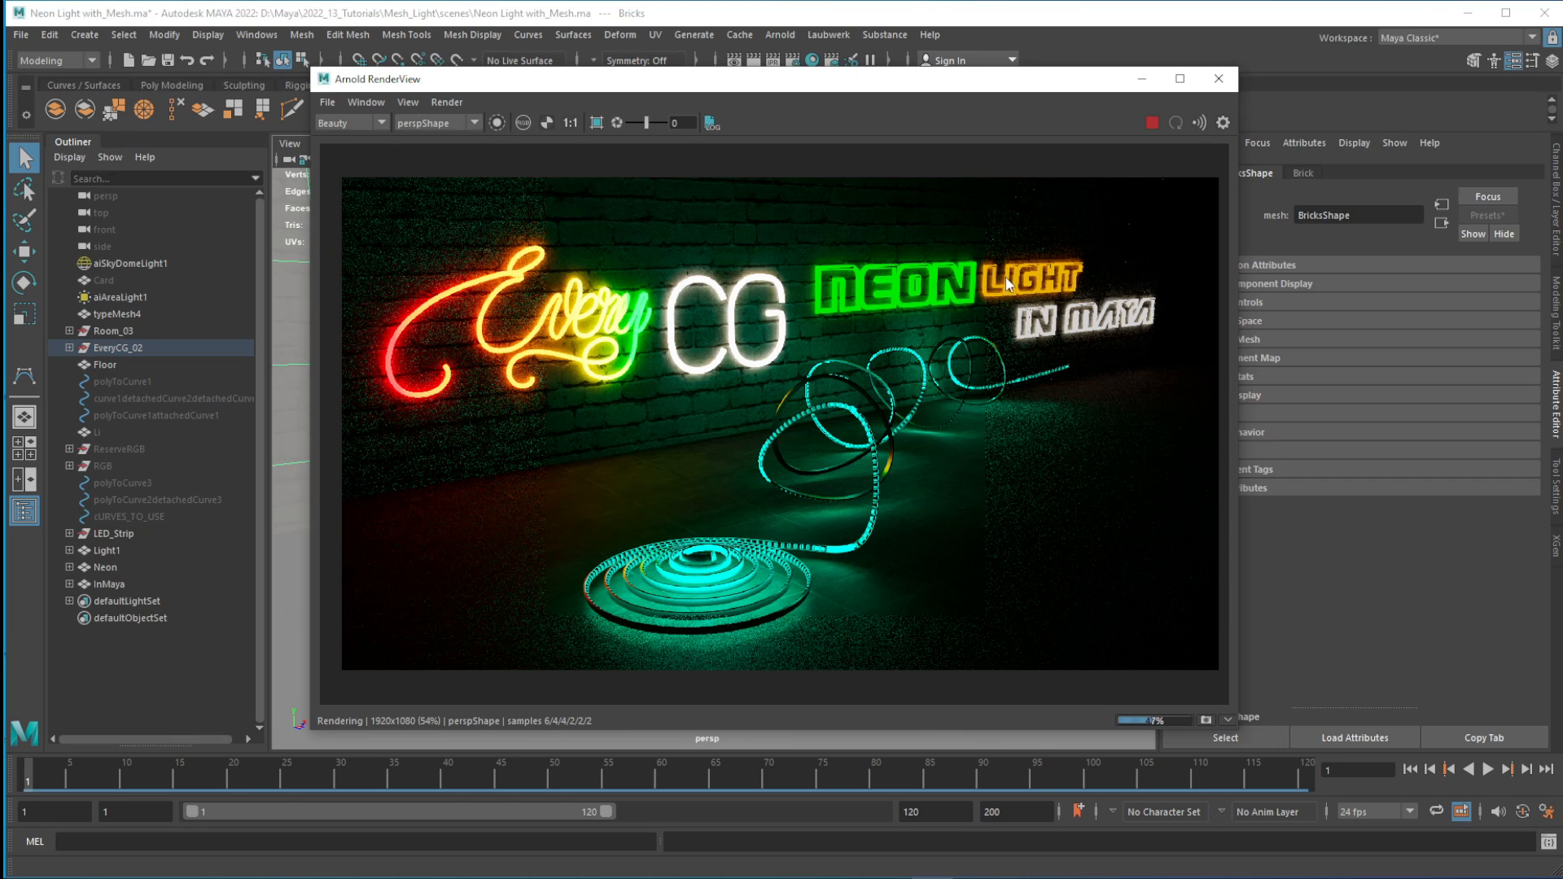
mouse_move(922, 547)
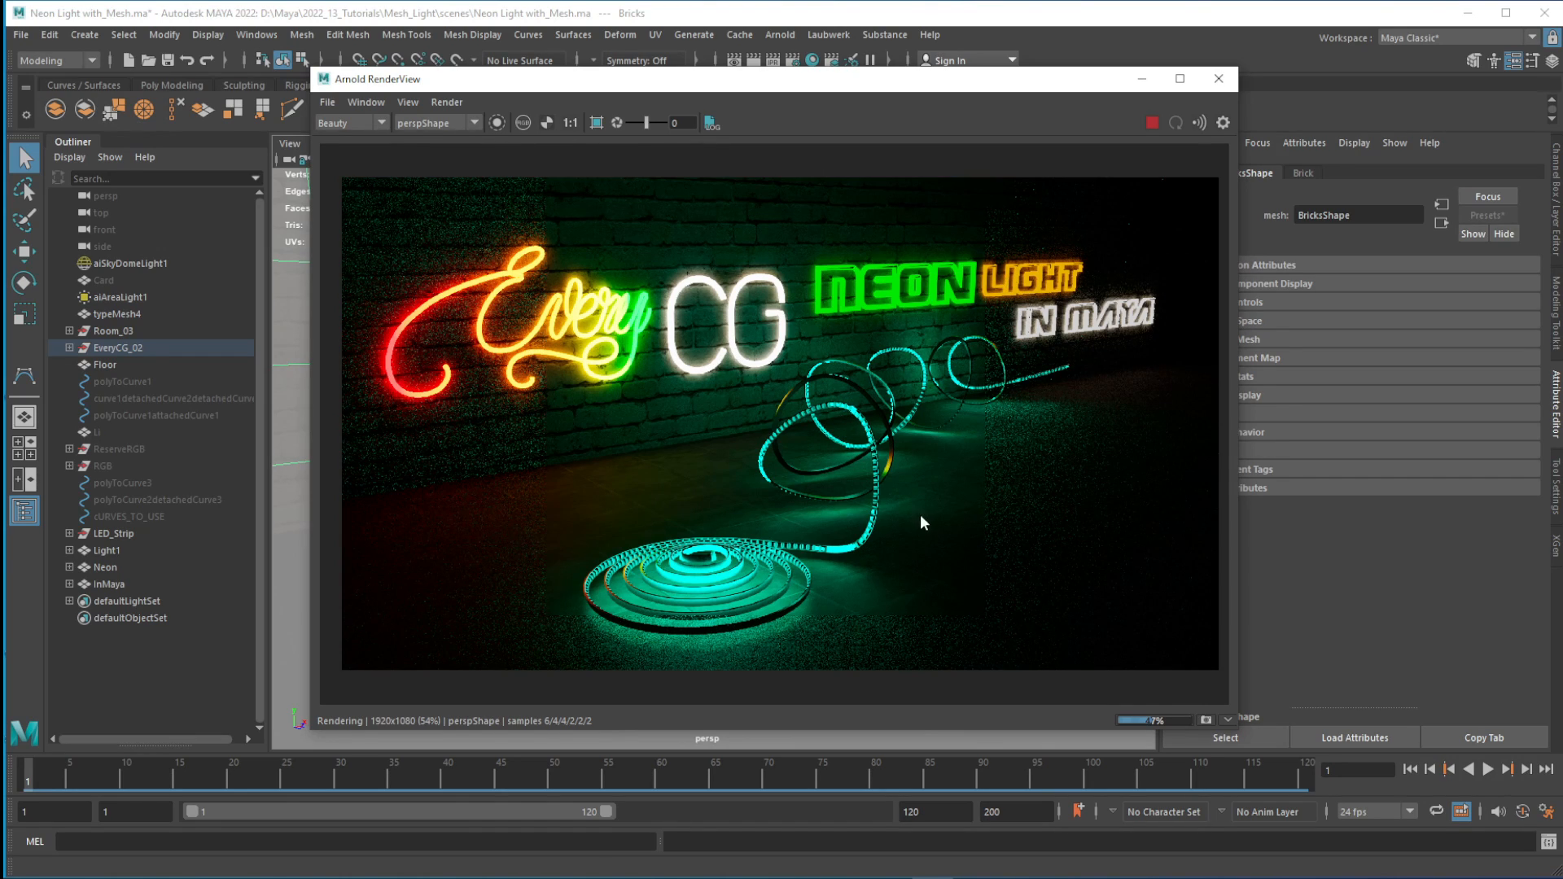
mouse_move(620, 450)
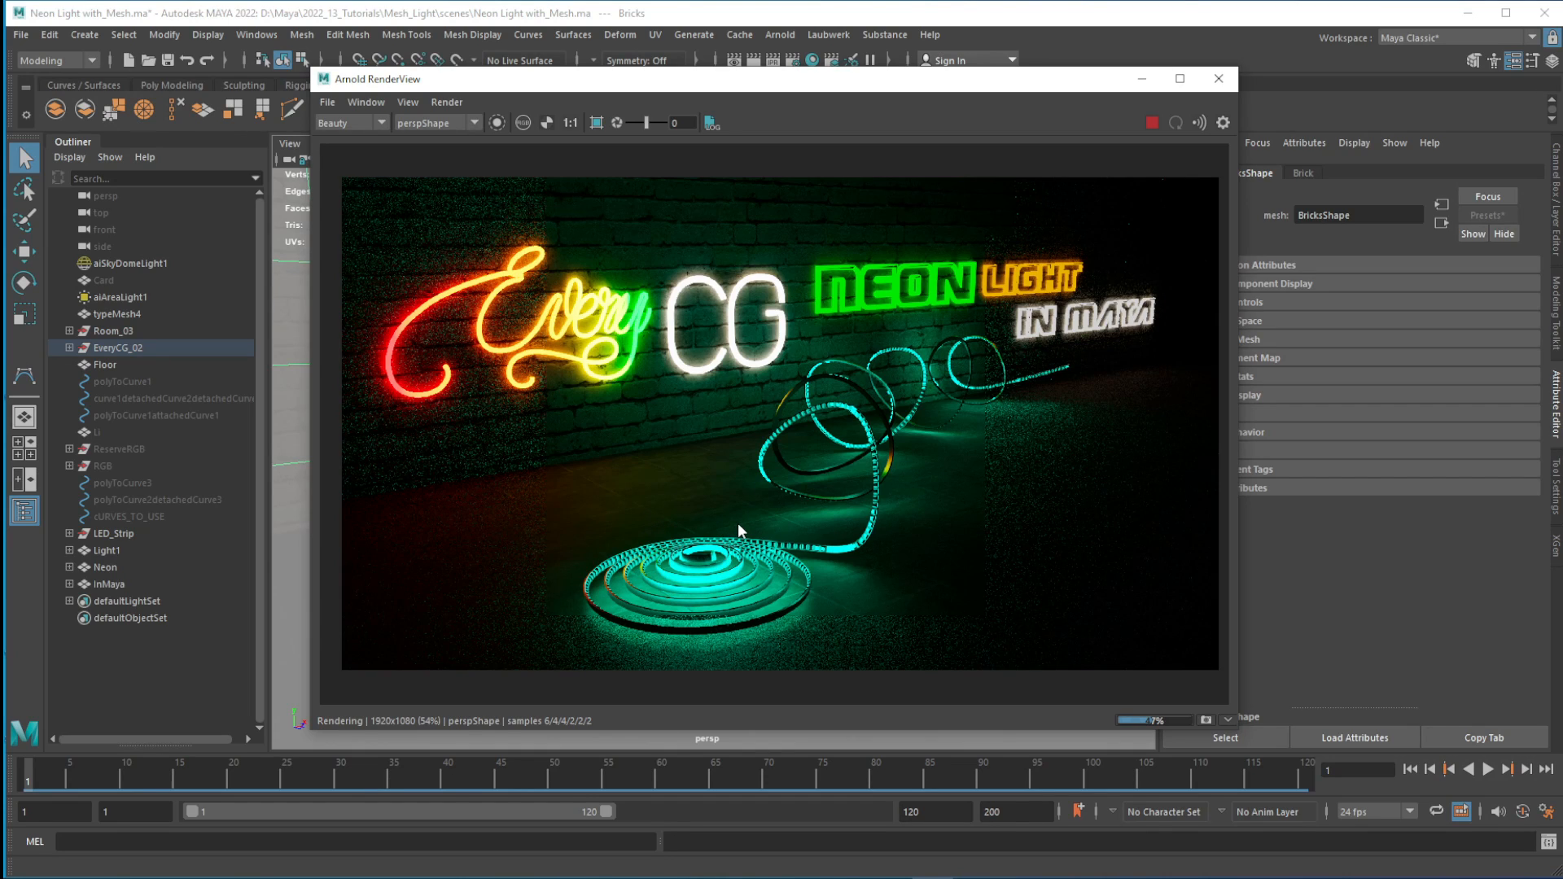
mouse_move(836, 419)
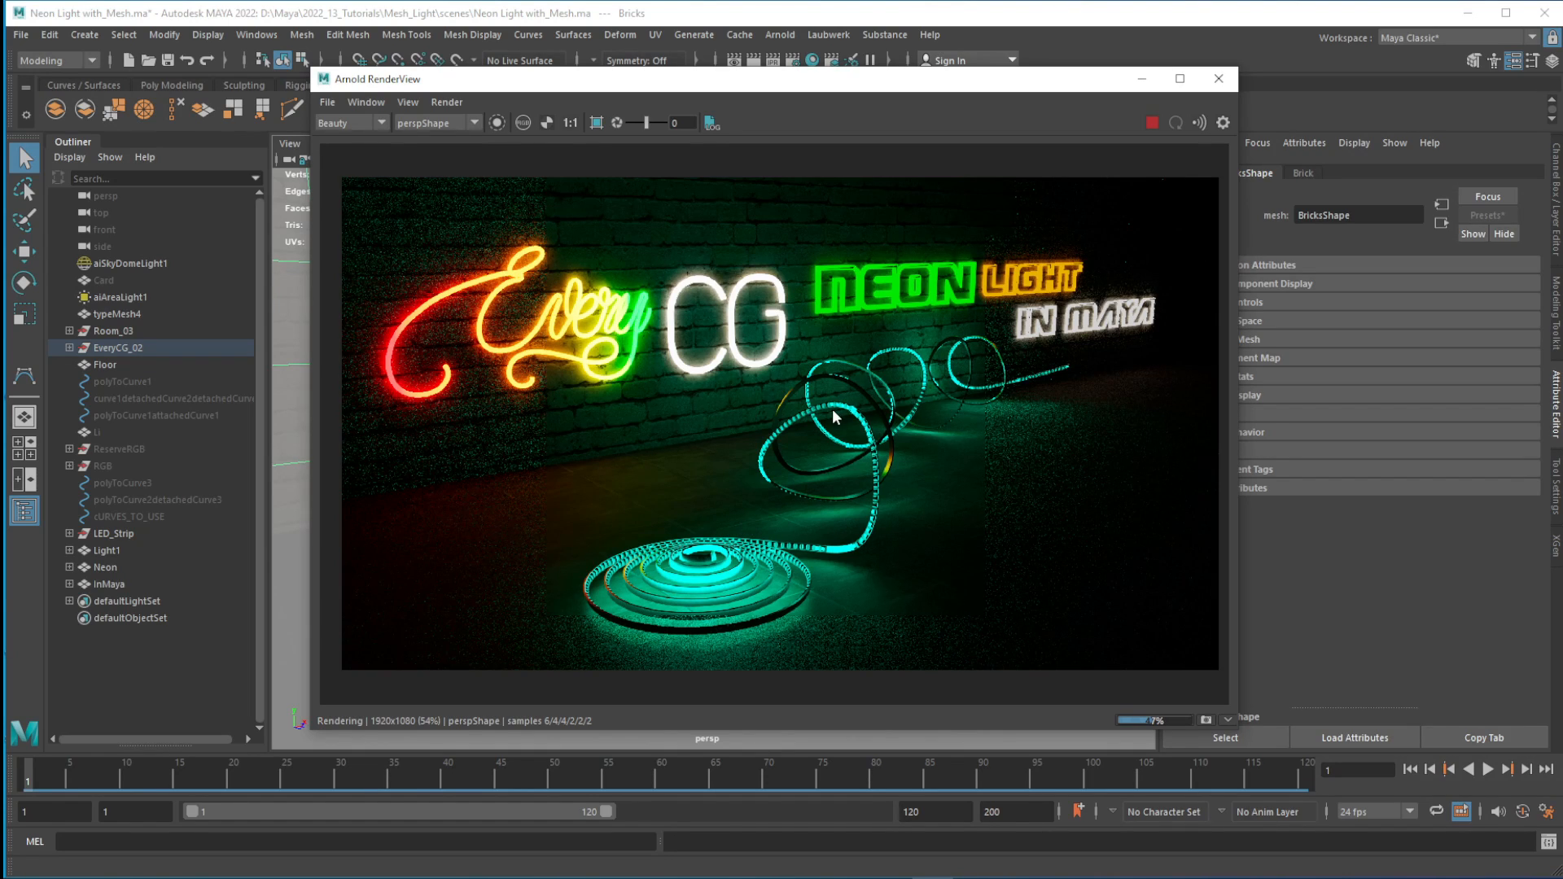